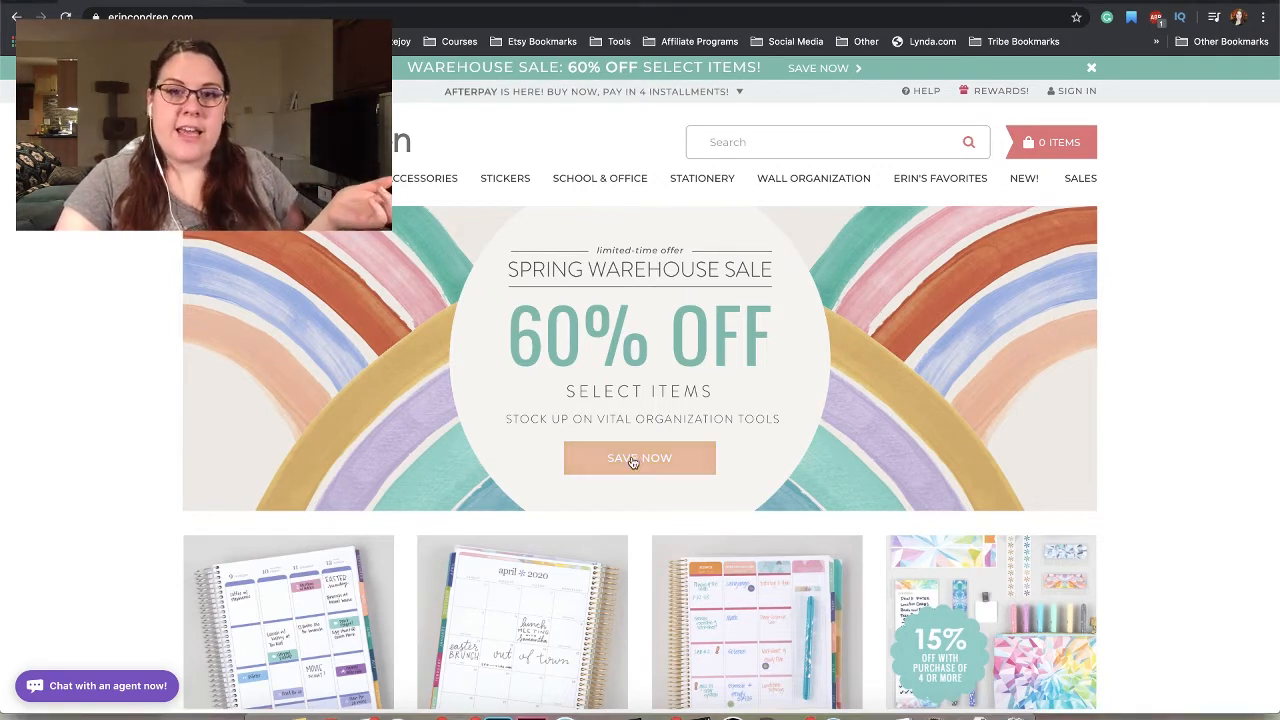
# - Open the Spring Warehouse Sale page from its SHOP NOW banner and scroll to the category links
pyautogui.click(640, 456)
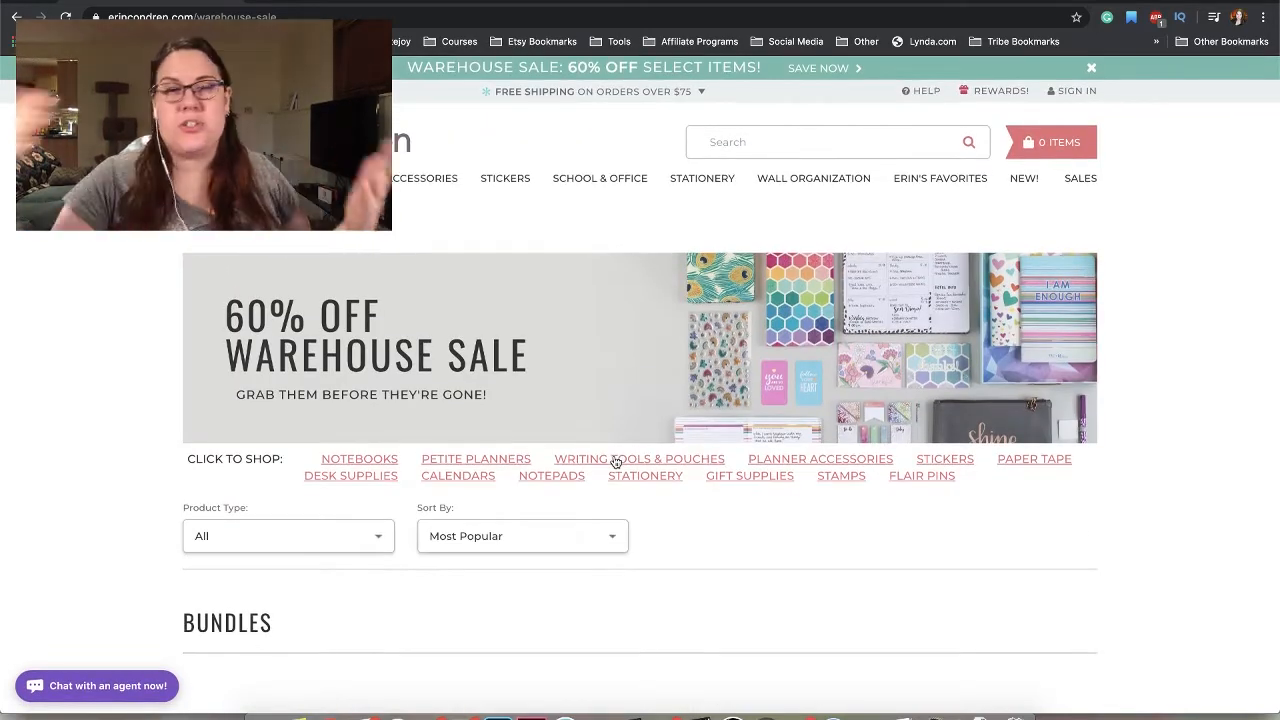
pyautogui.scroll(-3)
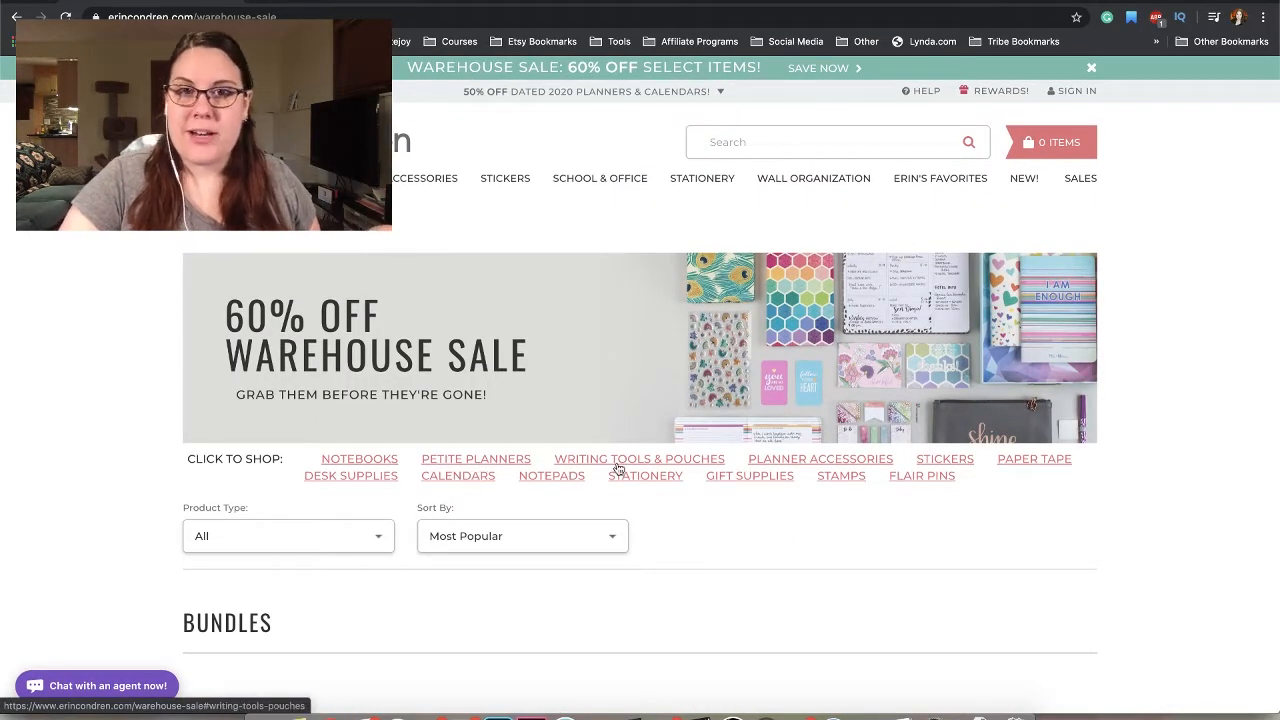
pyautogui.moveTo(754, 488)
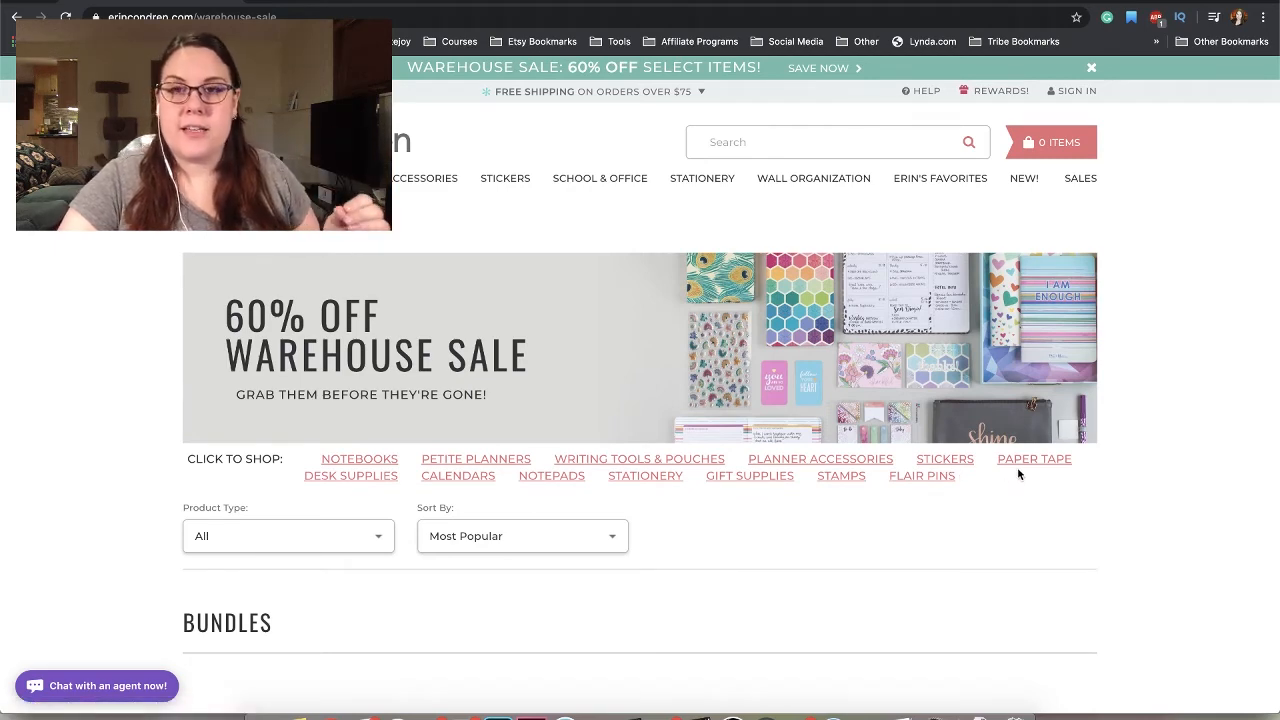
# - Scroll down past the filters to the three discounted bundles above the Notebooks section
pyautogui.scroll(-3)
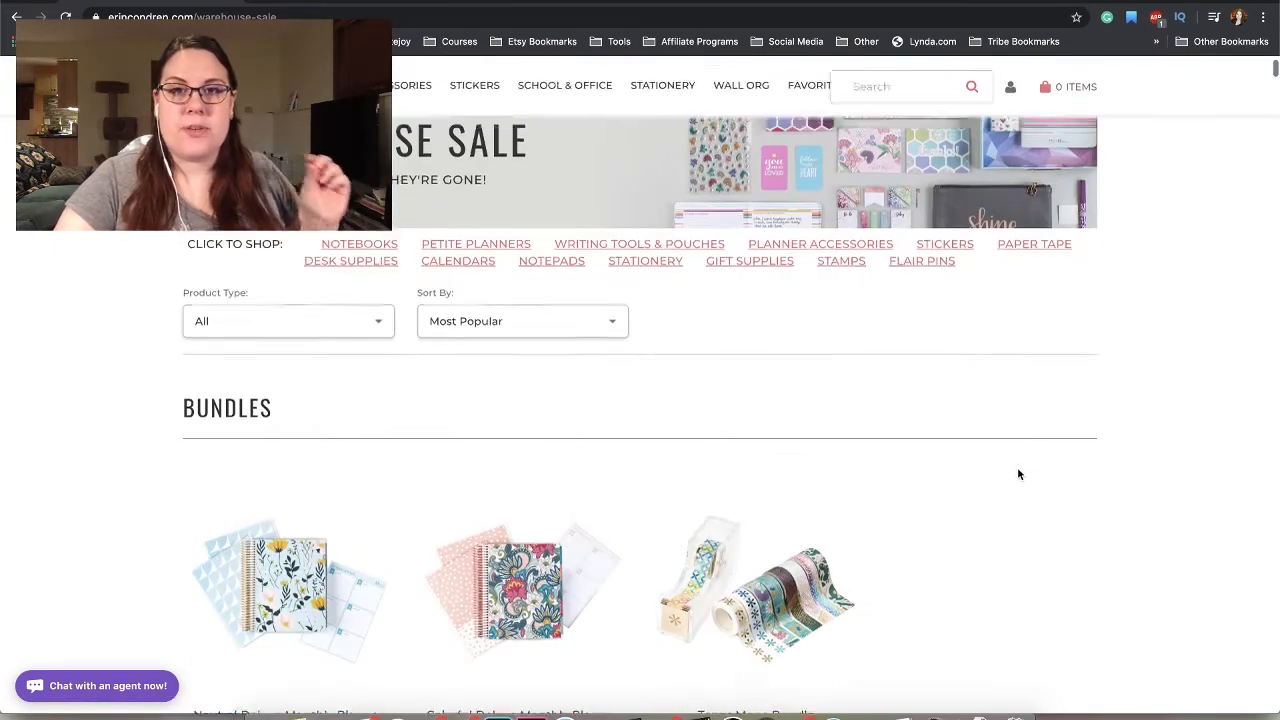
pyautogui.scroll(-3)
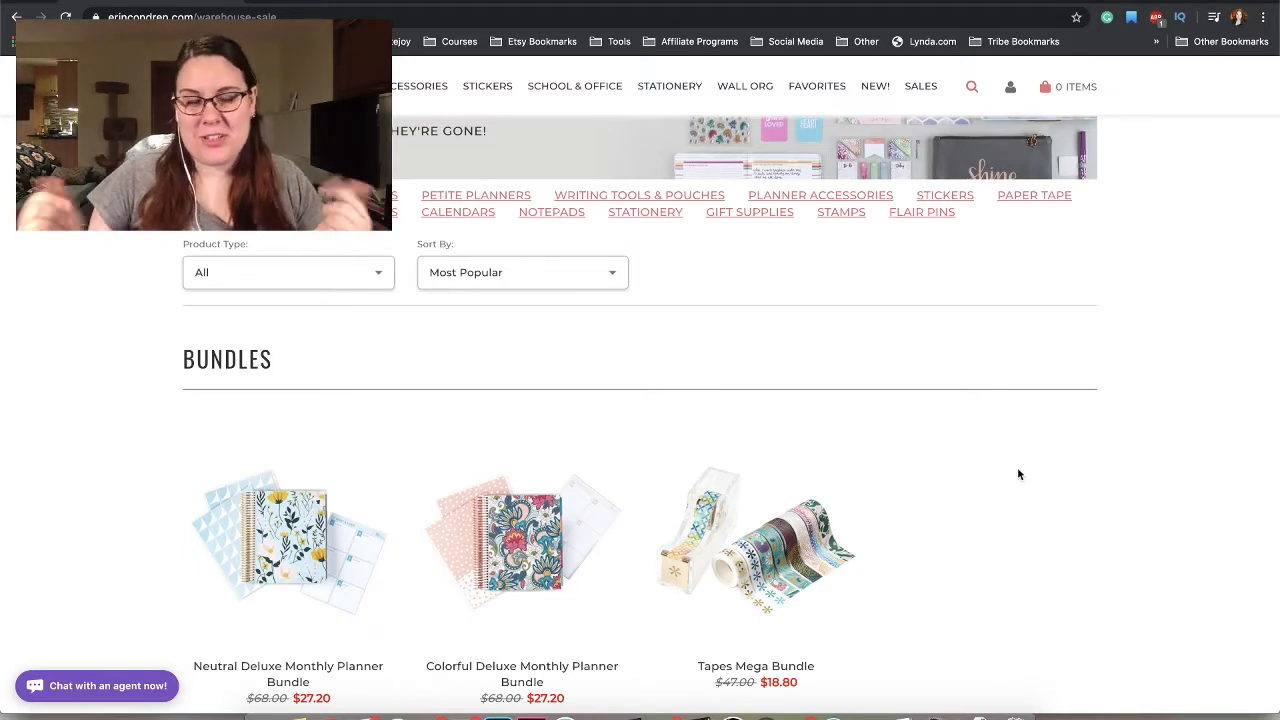
pyautogui.scroll(-3)
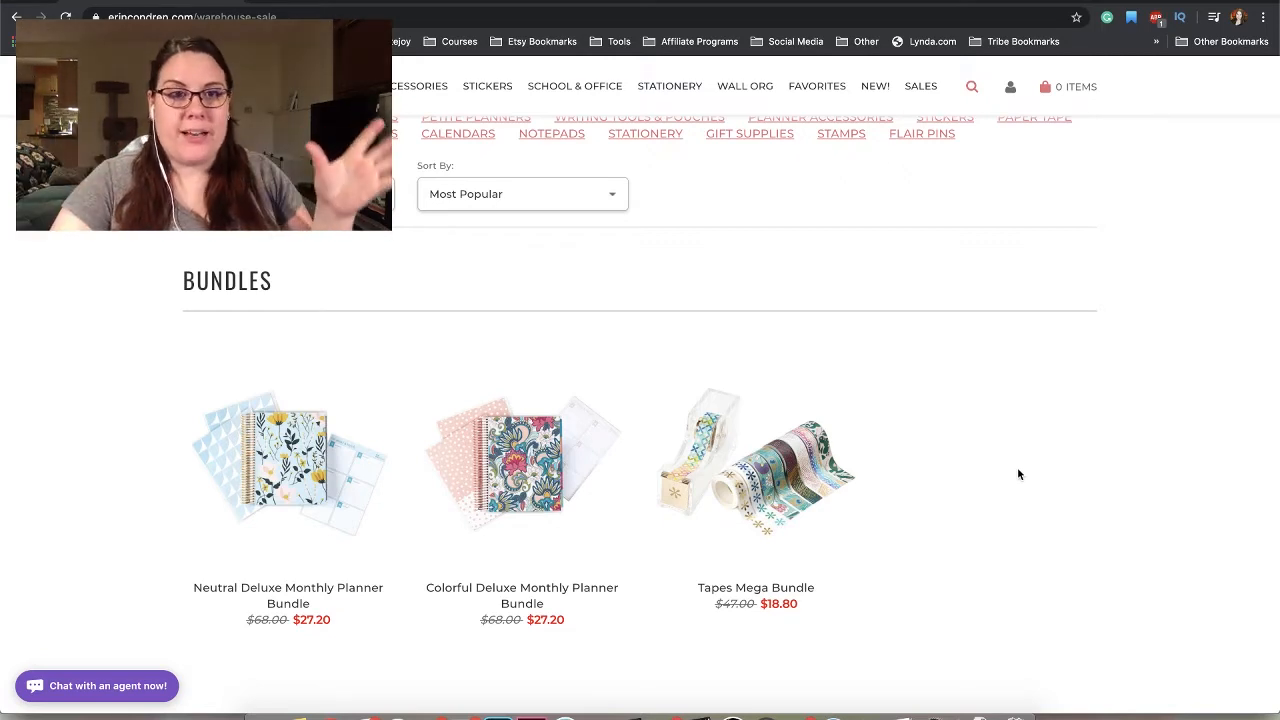
pyautogui.scroll(-3)
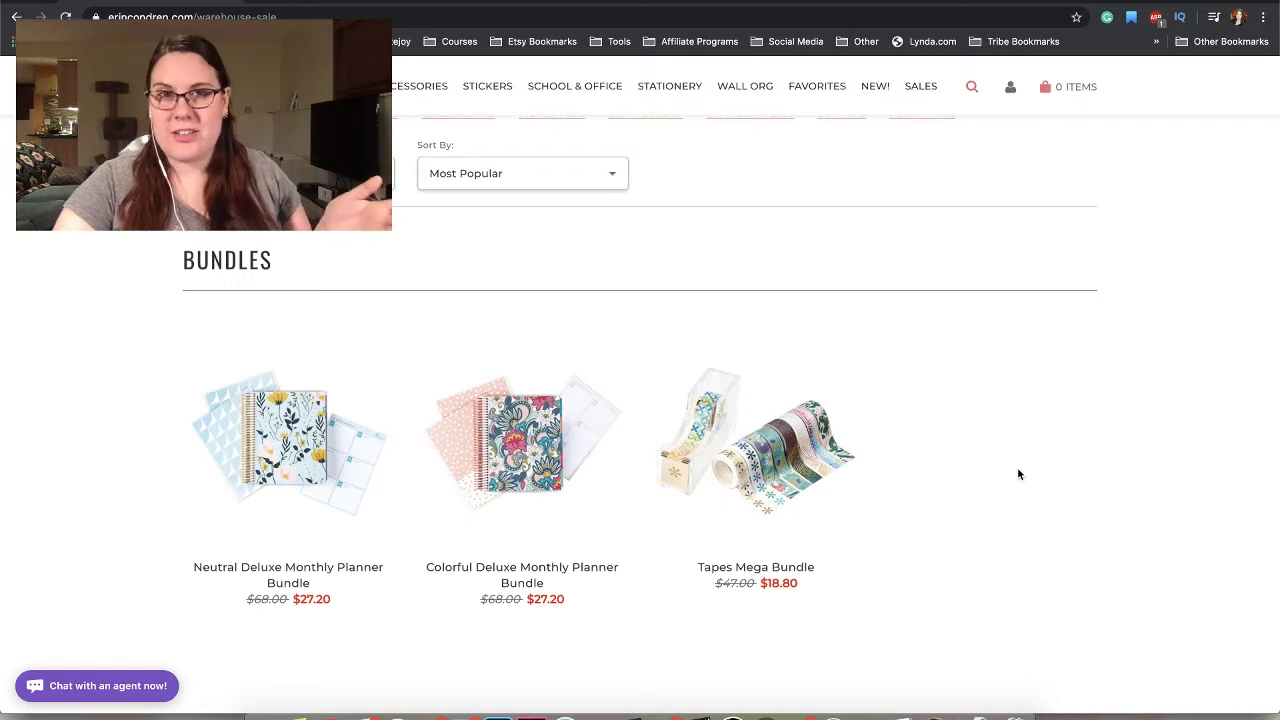
pyautogui.scroll(-3)
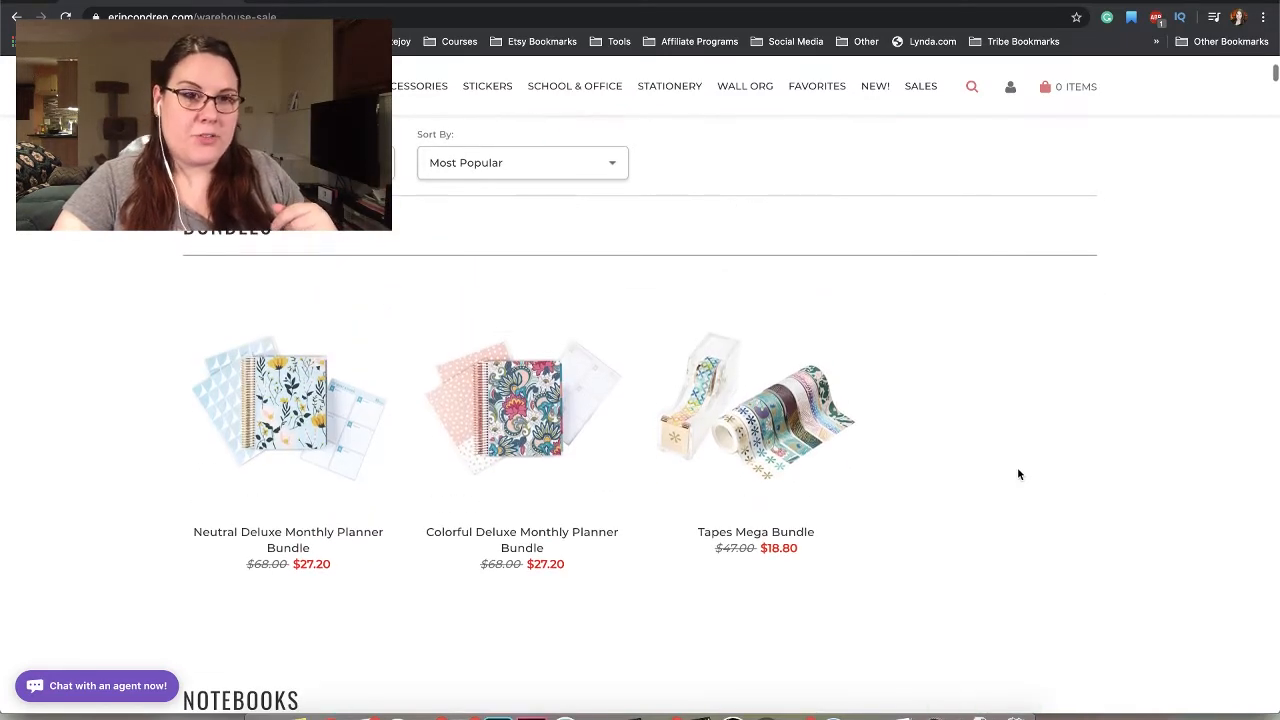
pyautogui.scroll(-3)
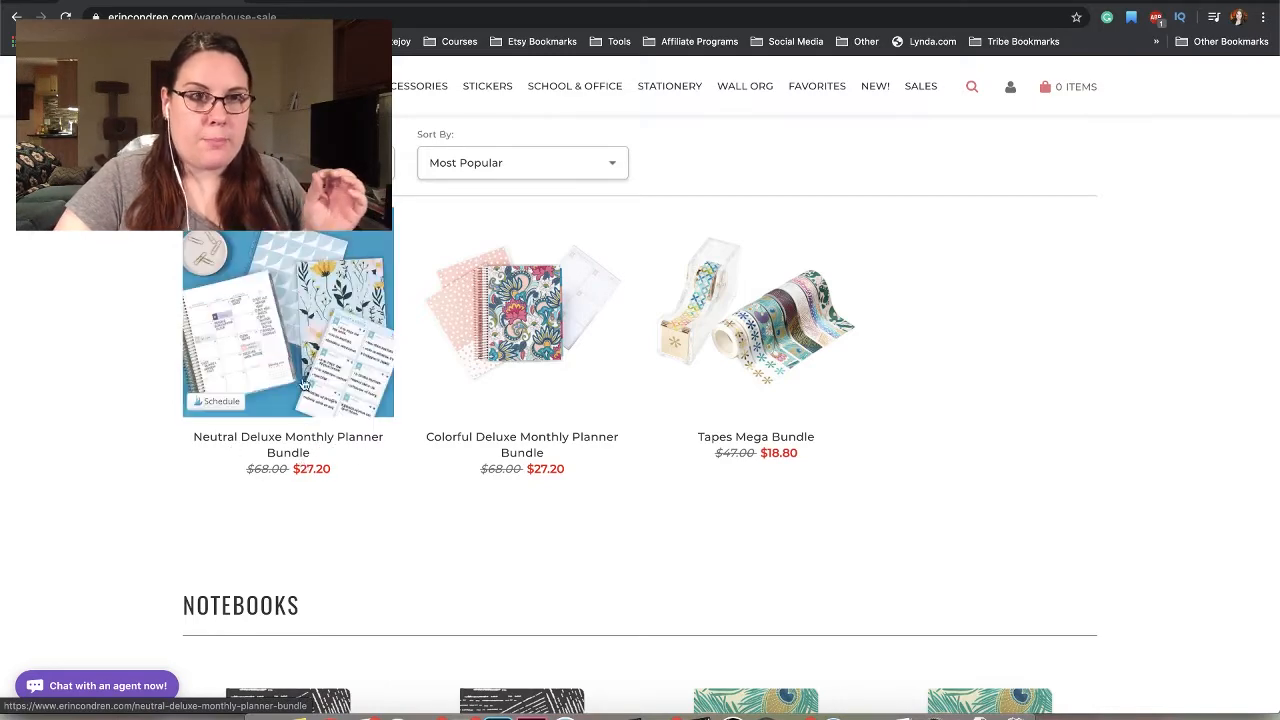
pyautogui.click(288, 324)
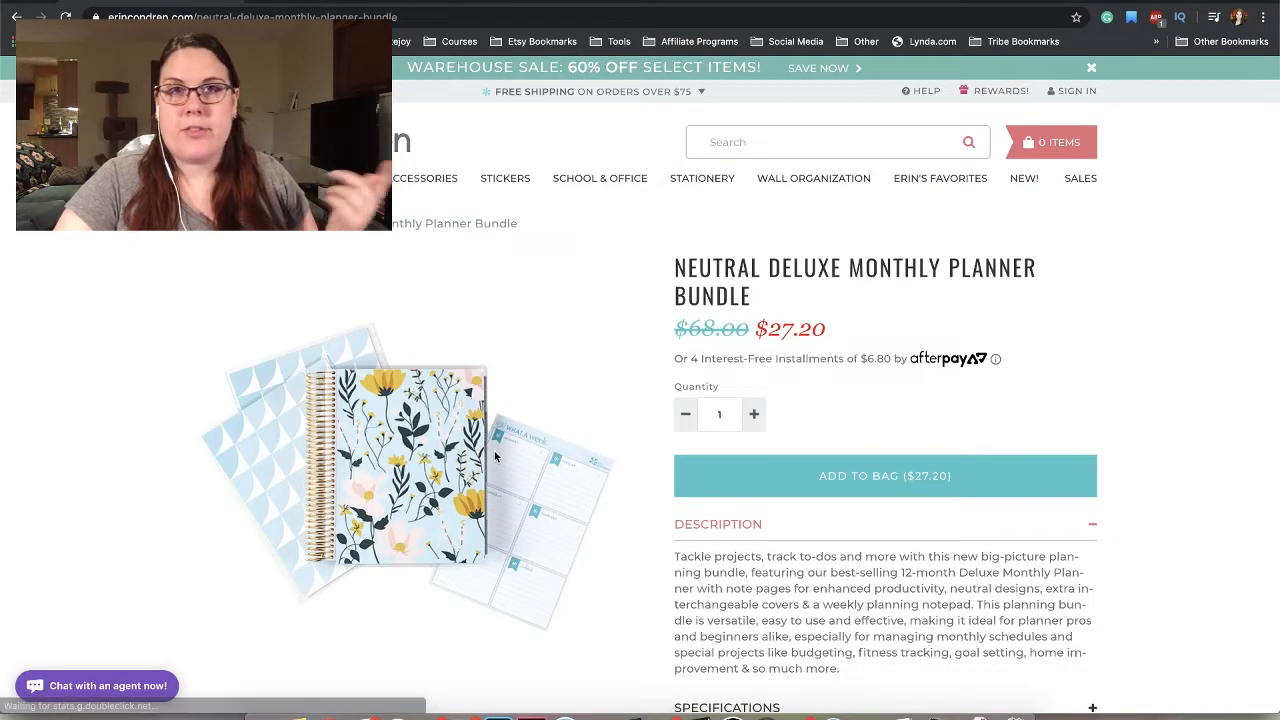
pyautogui.scroll(-3)
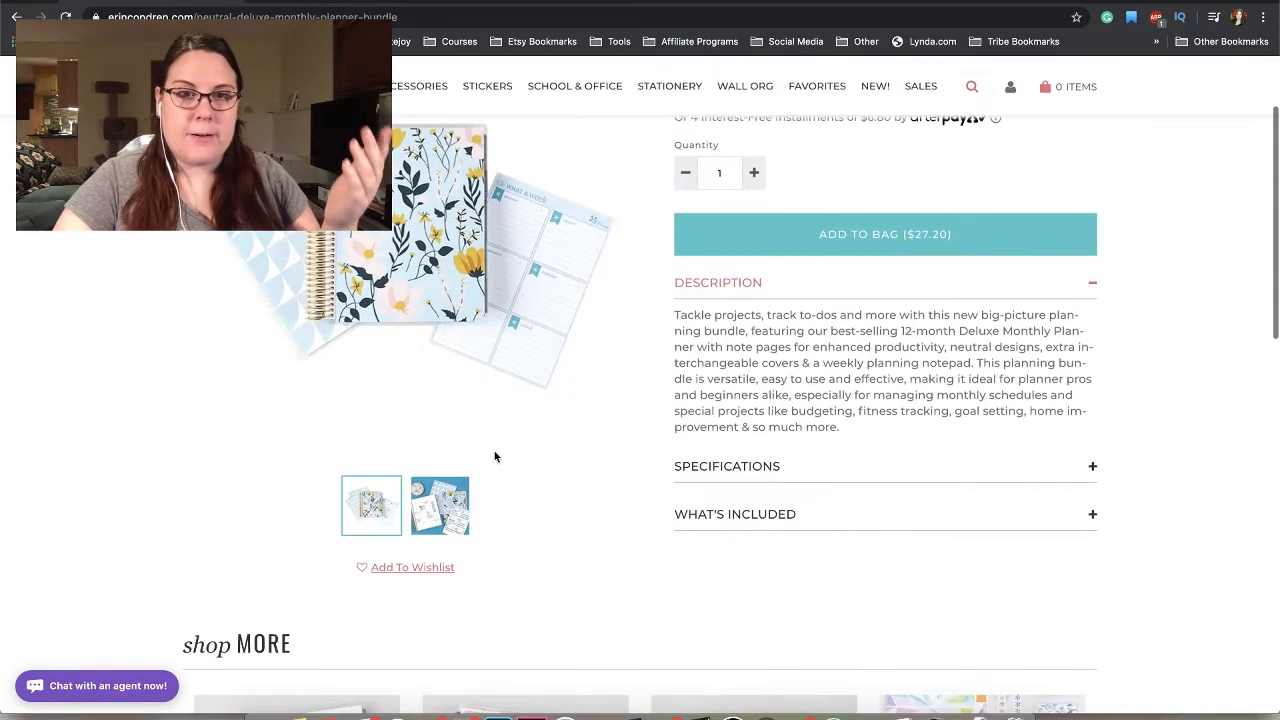
pyautogui.scroll(-3)
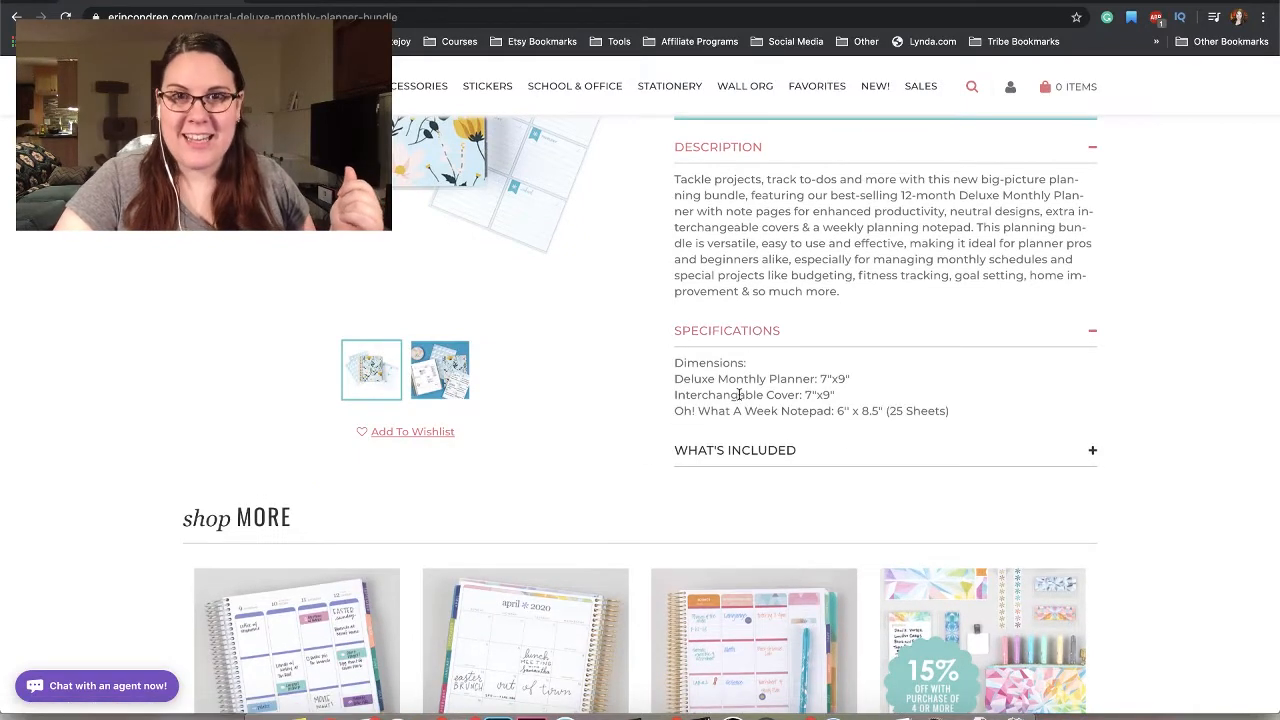
pyautogui.click(736, 448)
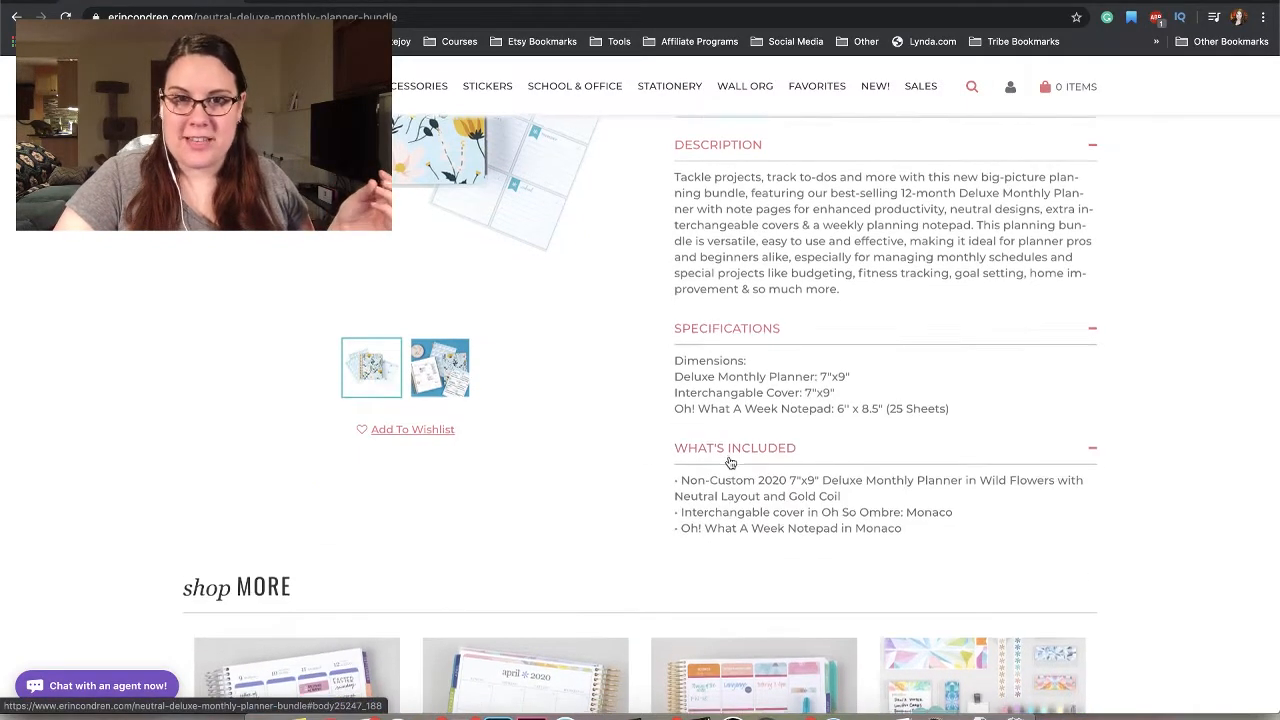
pyautogui.scroll(-3)
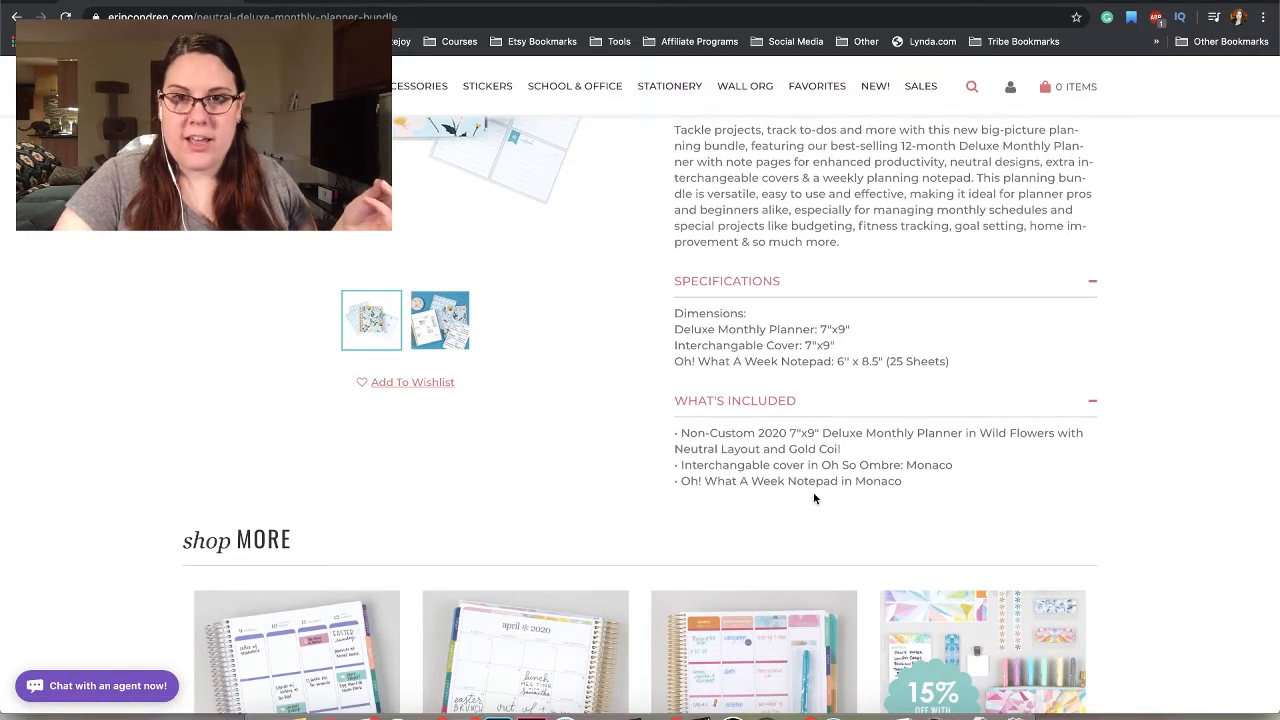
pyautogui.scroll(3)
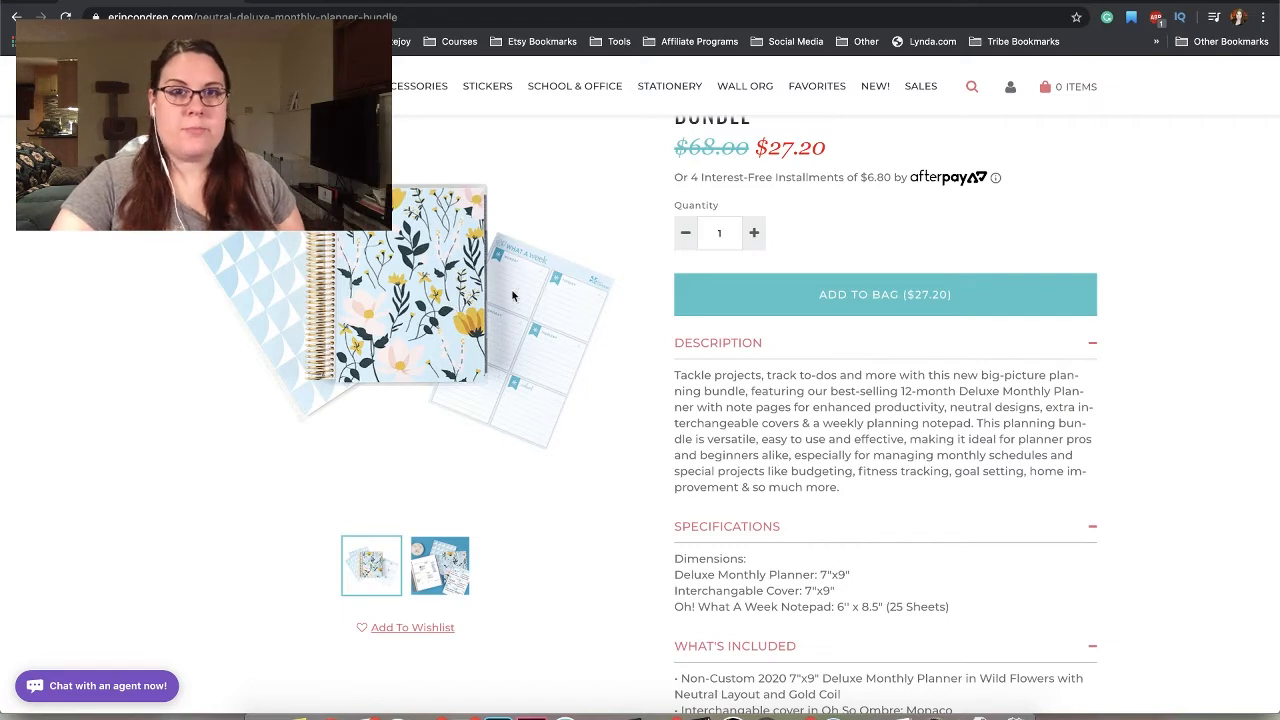
pyautogui.moveTo(578, 336)
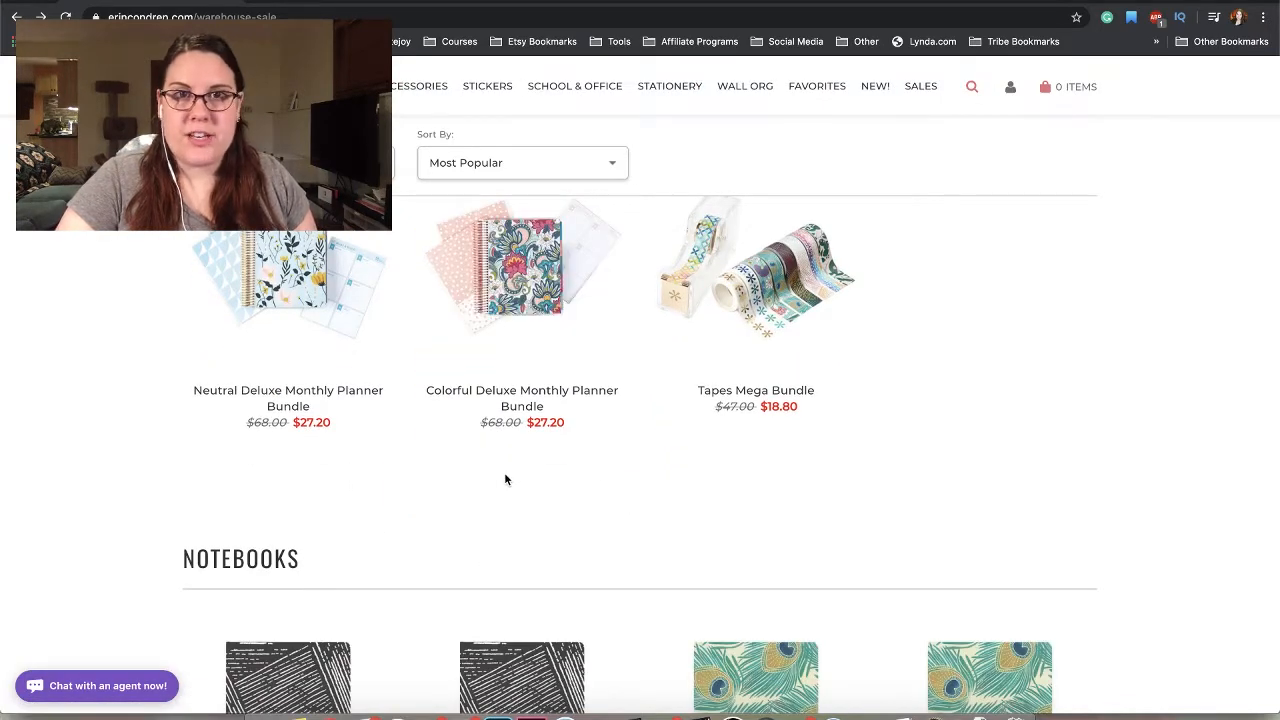
pyautogui.moveTo(760, 390)
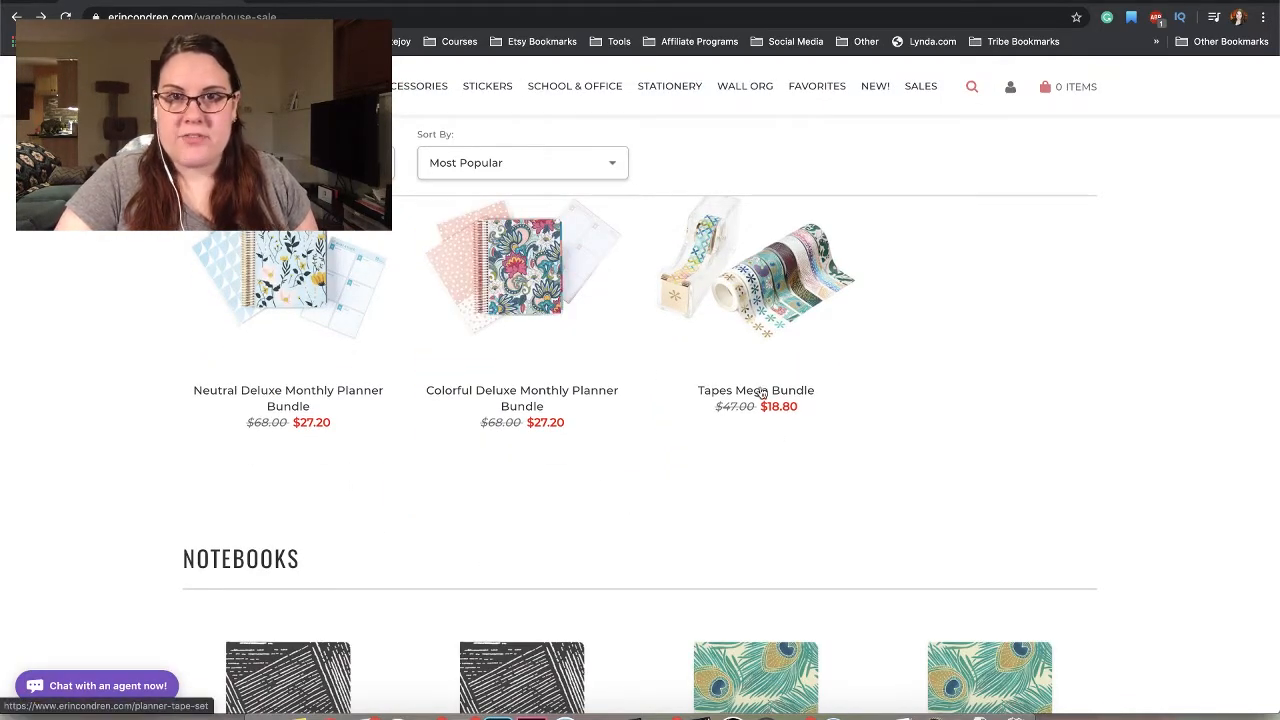
pyautogui.scroll(-3)
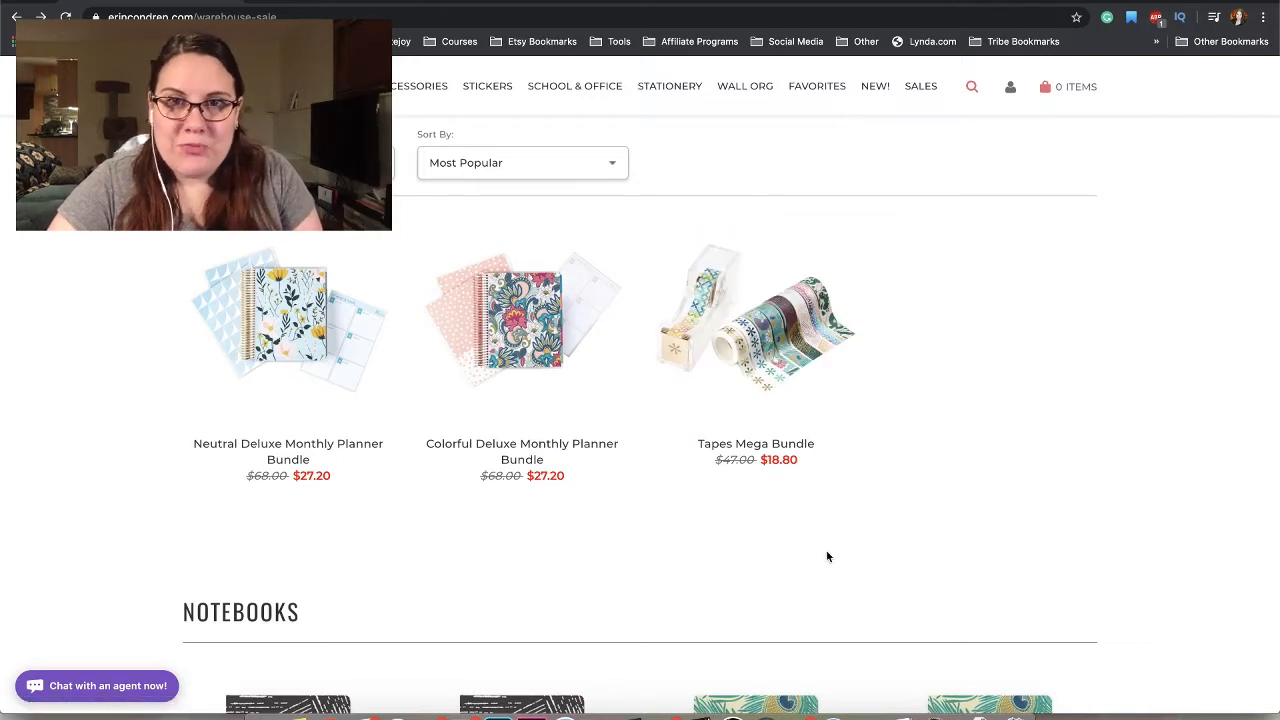
pyautogui.moveTo(812, 544)
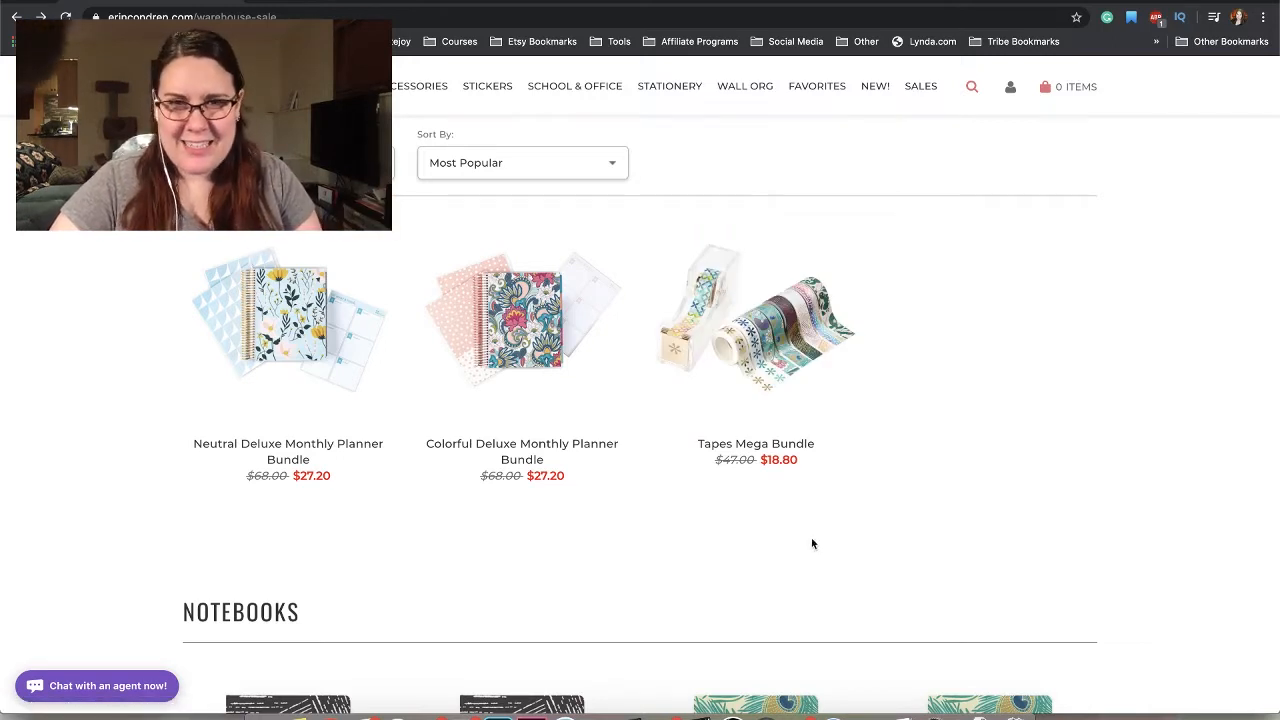
pyautogui.moveTo(722, 482)
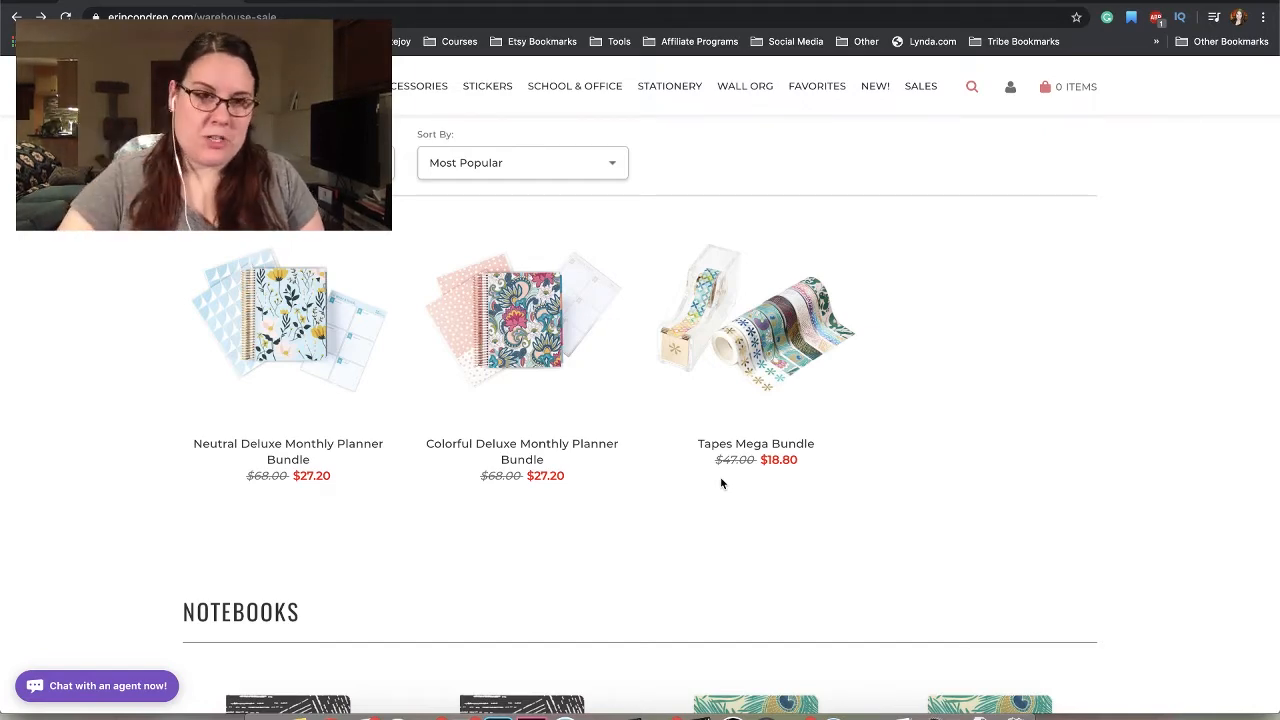
# - Scroll through the $4.80 hardbound notebooks to the Petite Planners & Journals heading
pyautogui.scroll(-3)
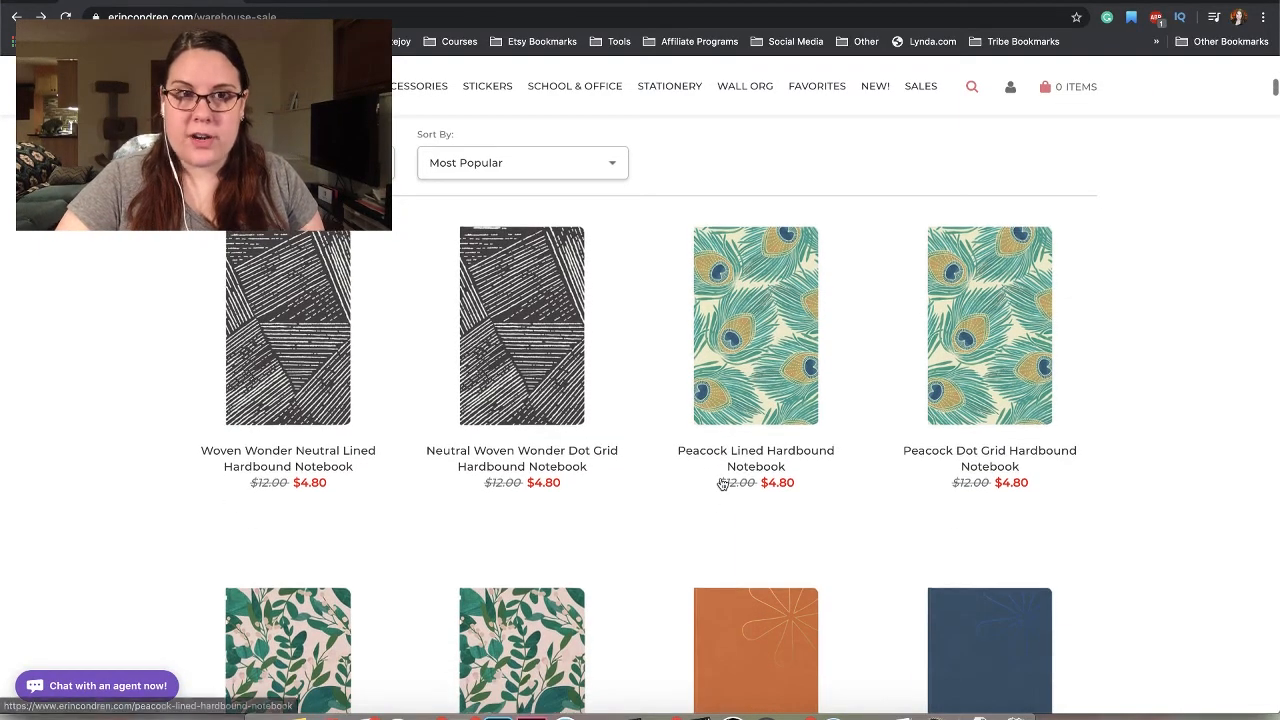
pyautogui.scroll(-3)
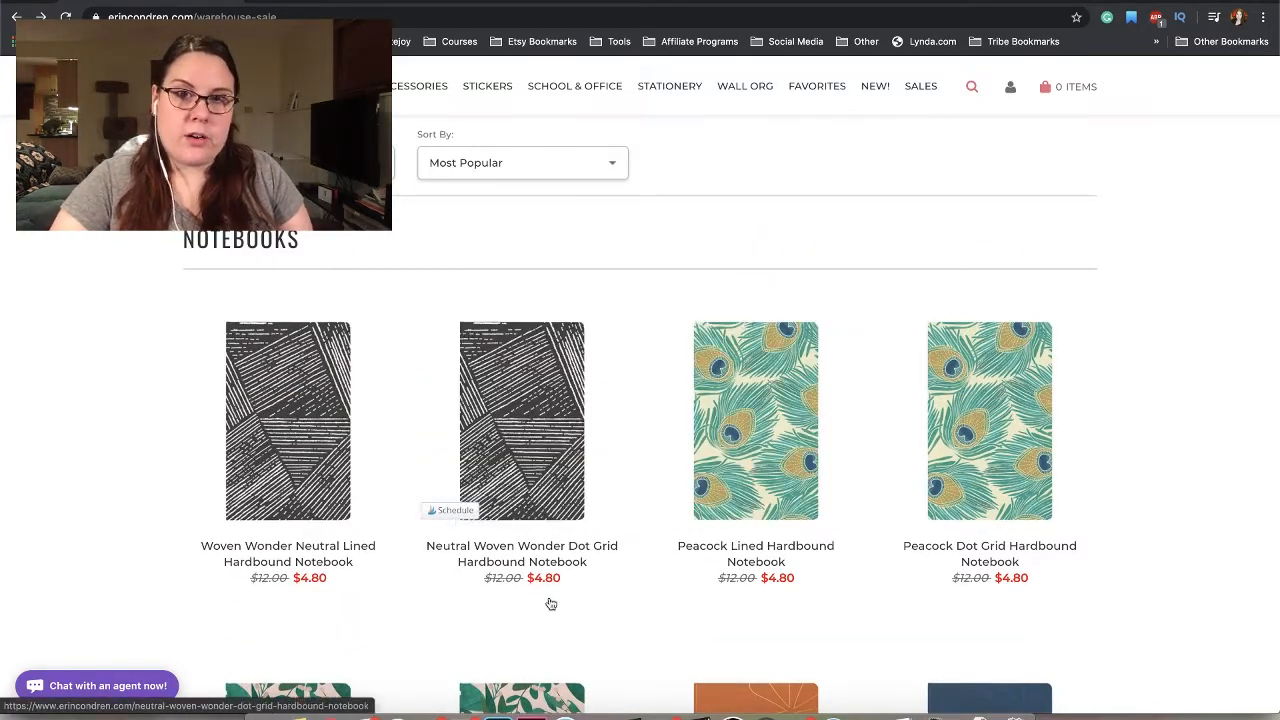
pyautogui.moveTo(650, 652)
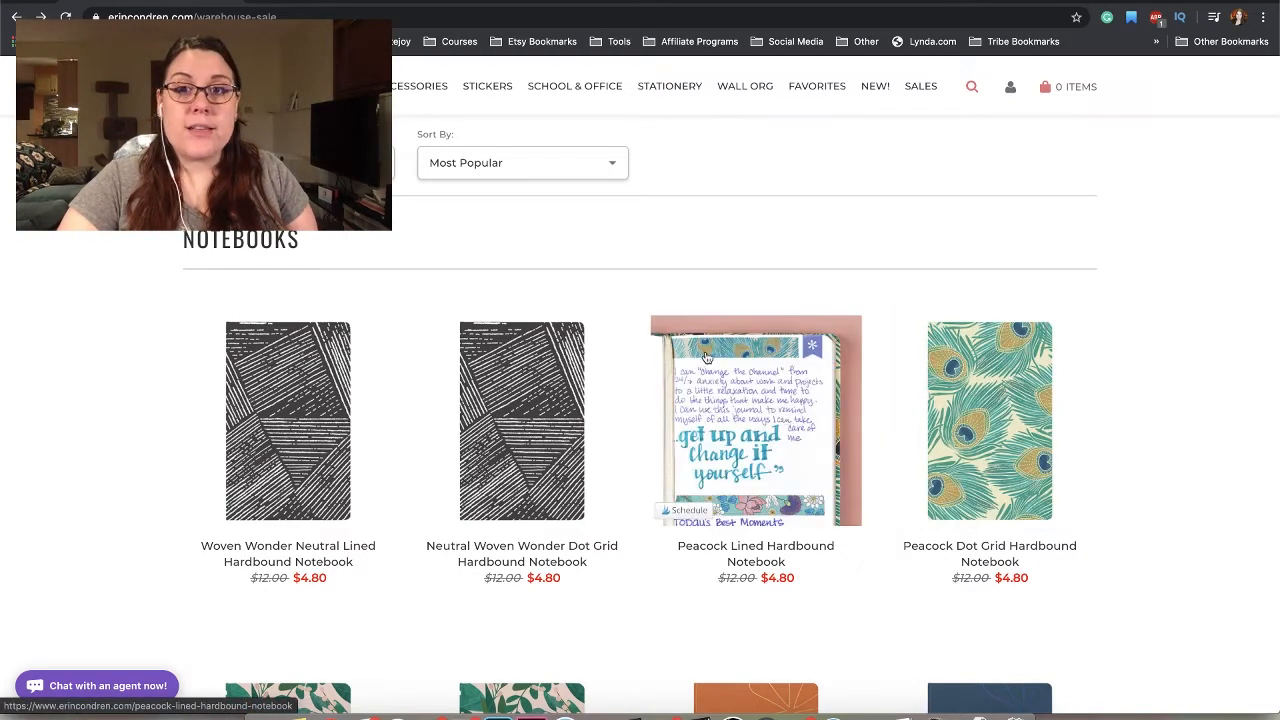
pyautogui.scroll(-3)
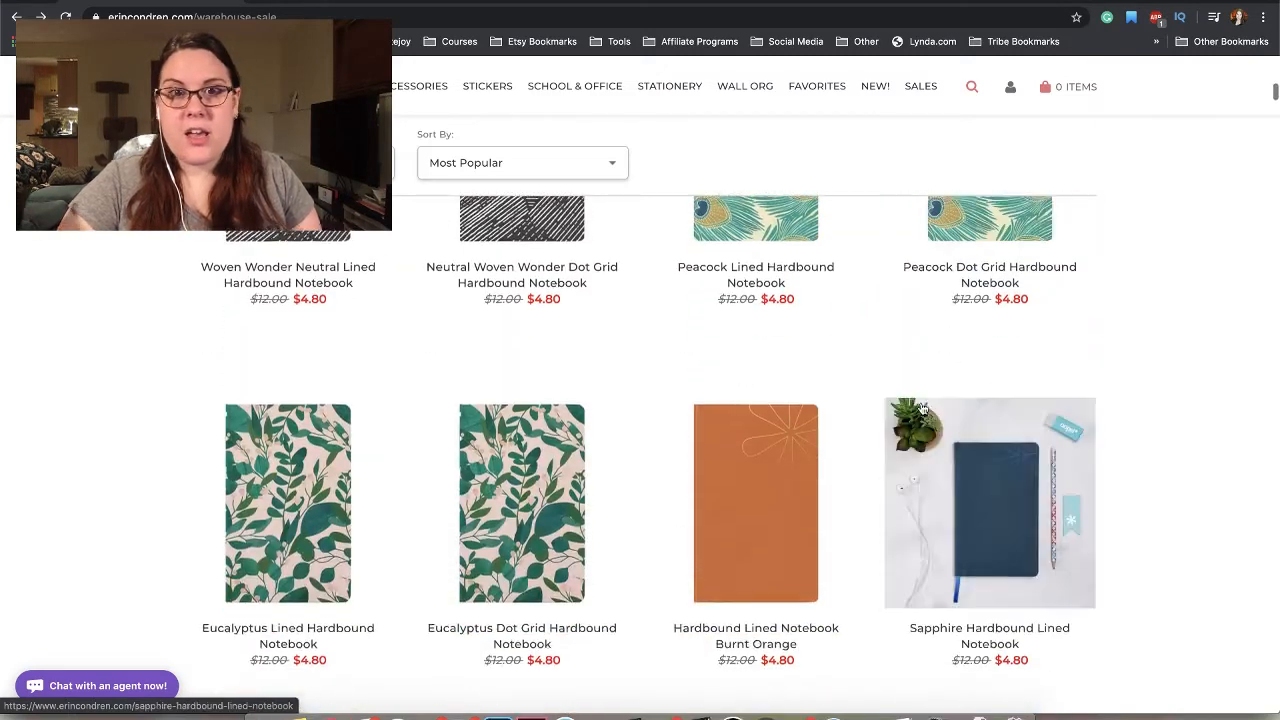
pyautogui.scroll(-3)
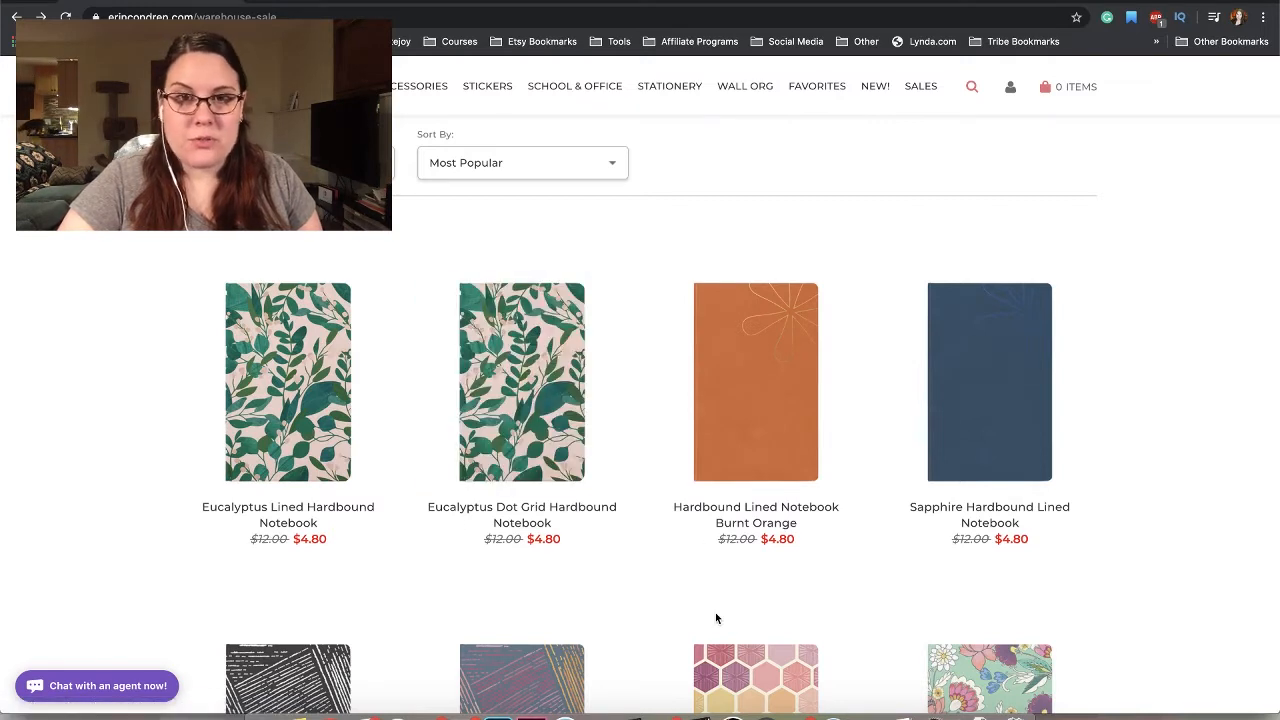
pyautogui.moveTo(808, 524)
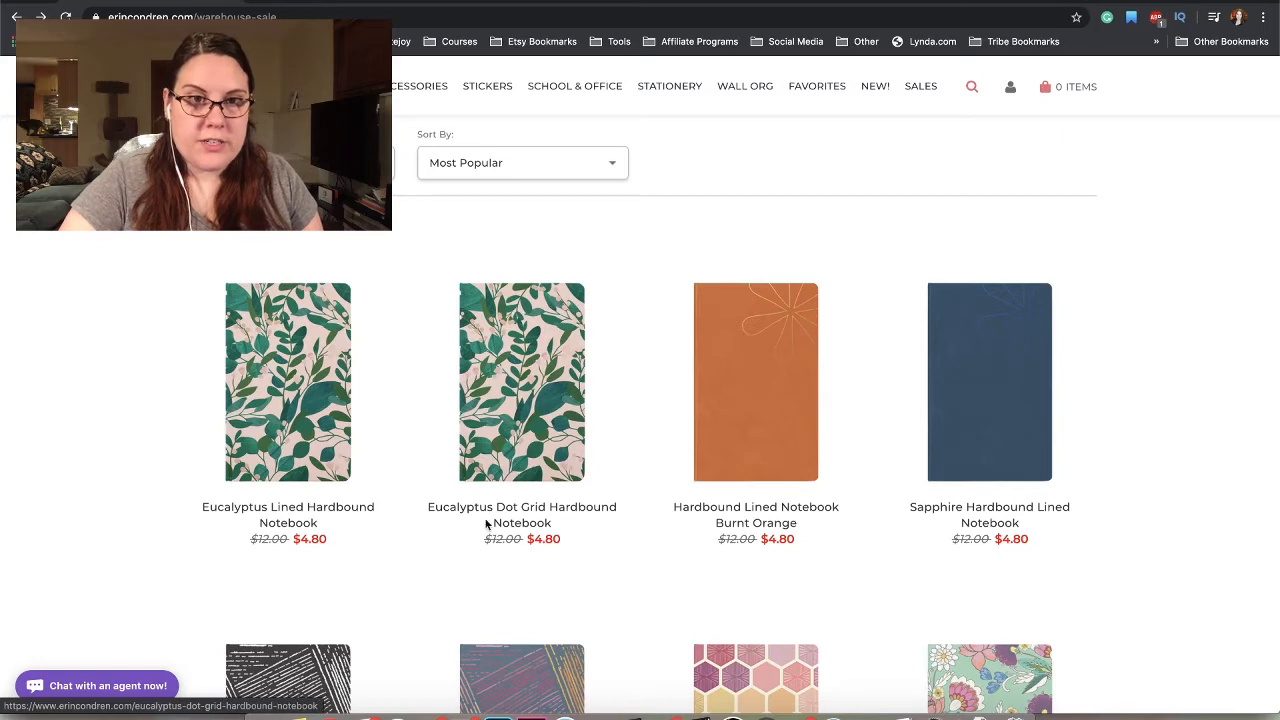
pyautogui.scroll(-3)
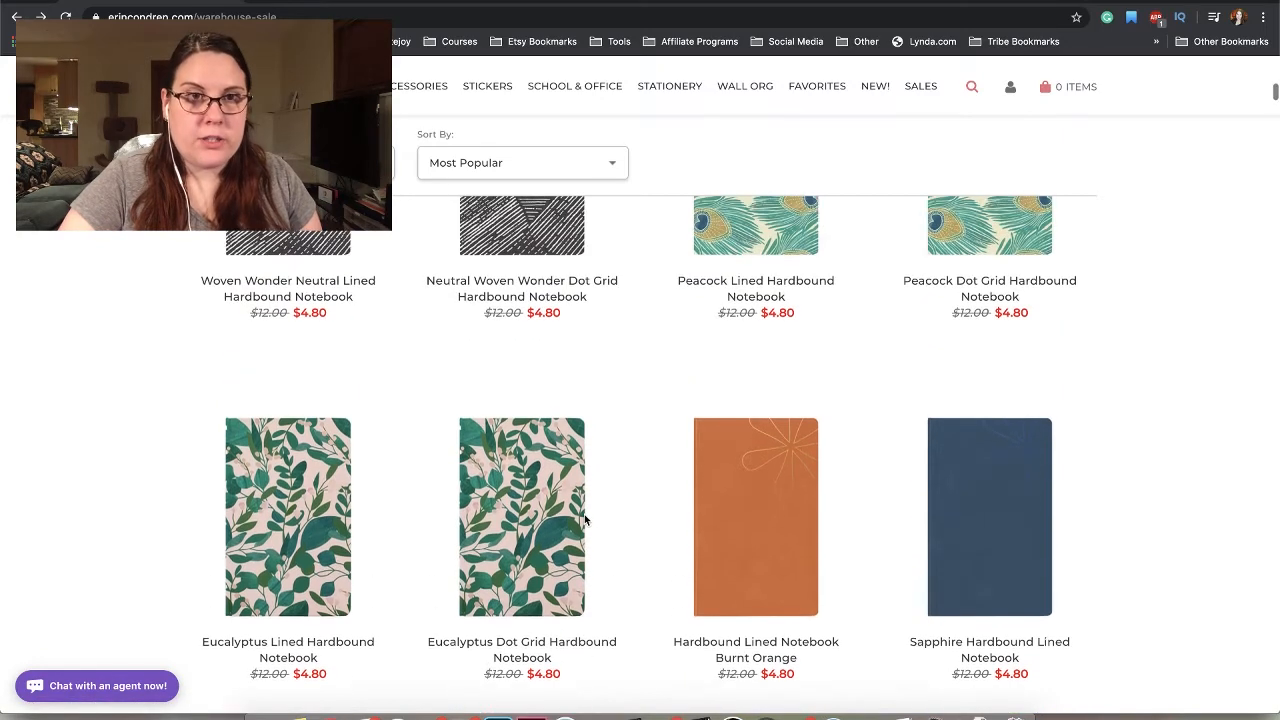
pyautogui.moveTo(520, 516)
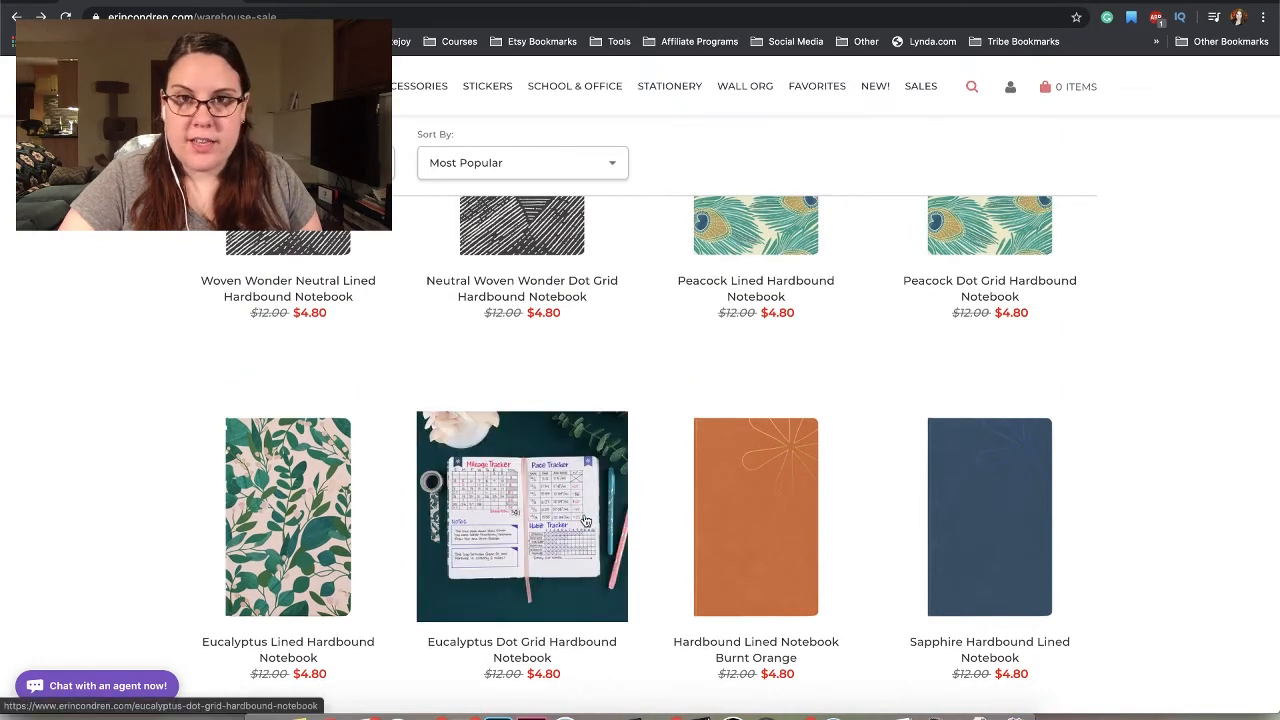
pyautogui.scroll(-3)
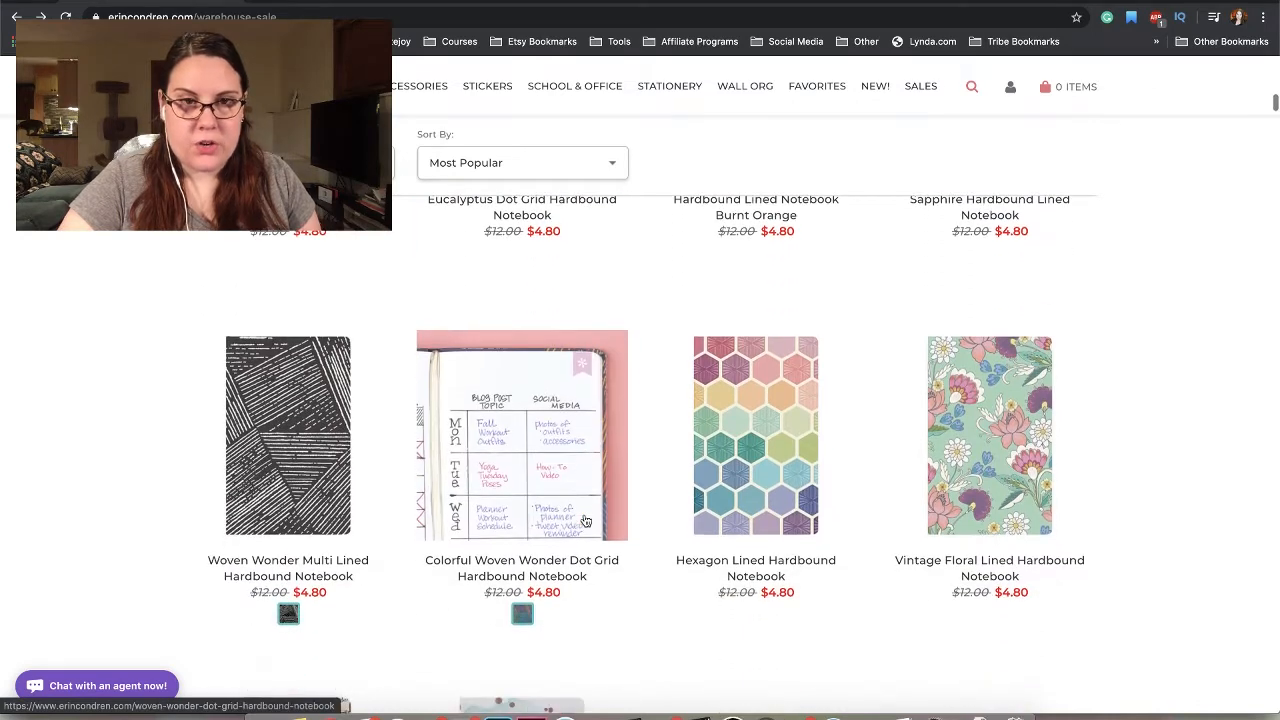
pyautogui.scroll(-3)
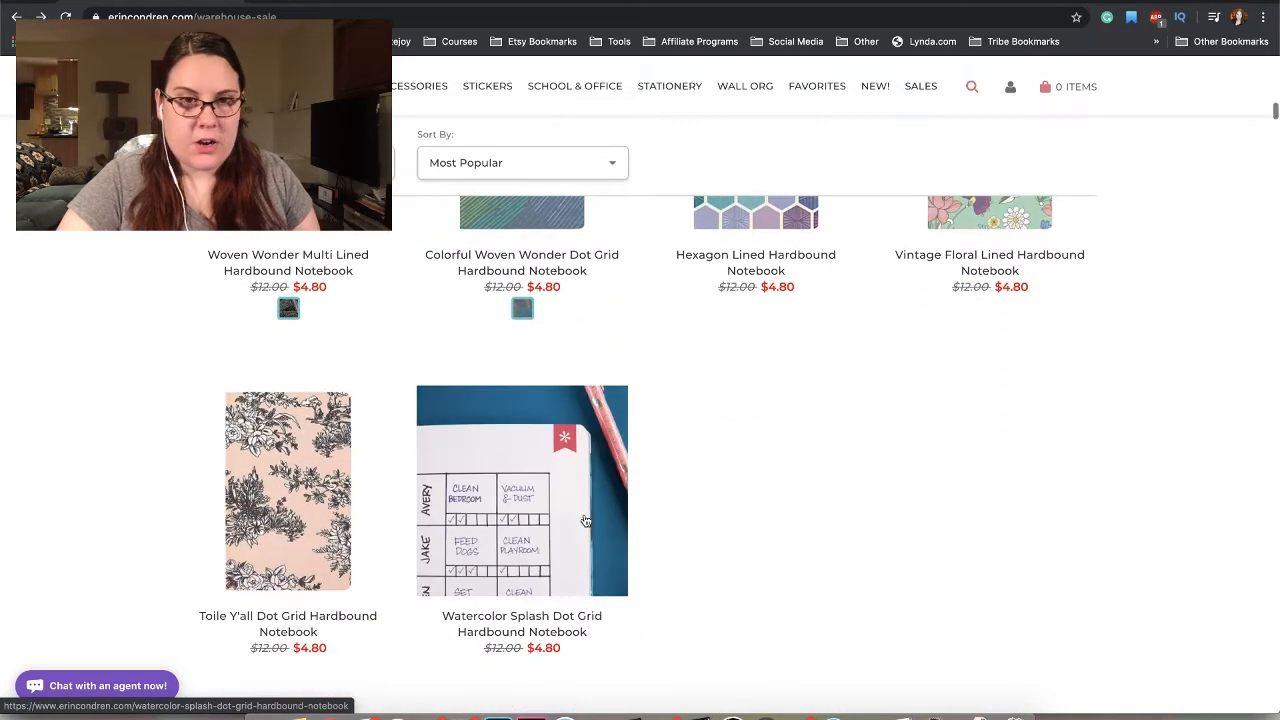
pyautogui.scroll(-3)
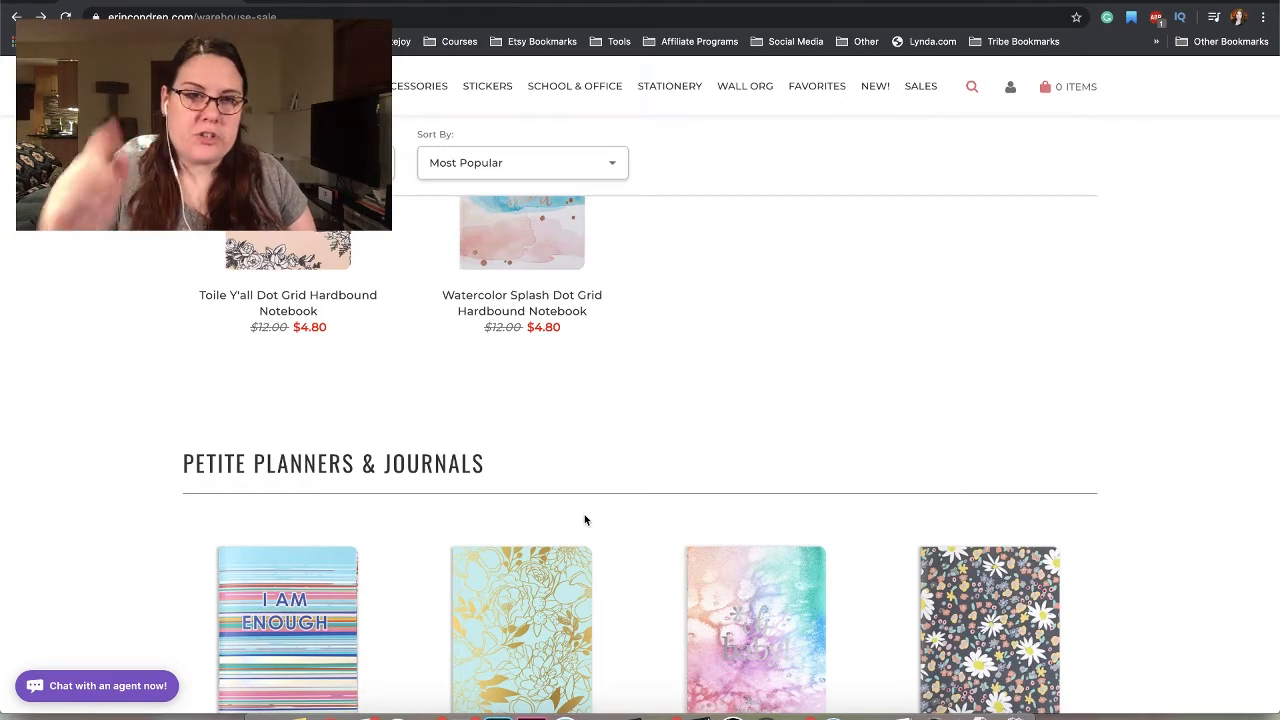
# - Scroll to the second row of petite journals with Share the Love and Kaleidoscope Neutral Dot Grid
pyautogui.scroll(-3)
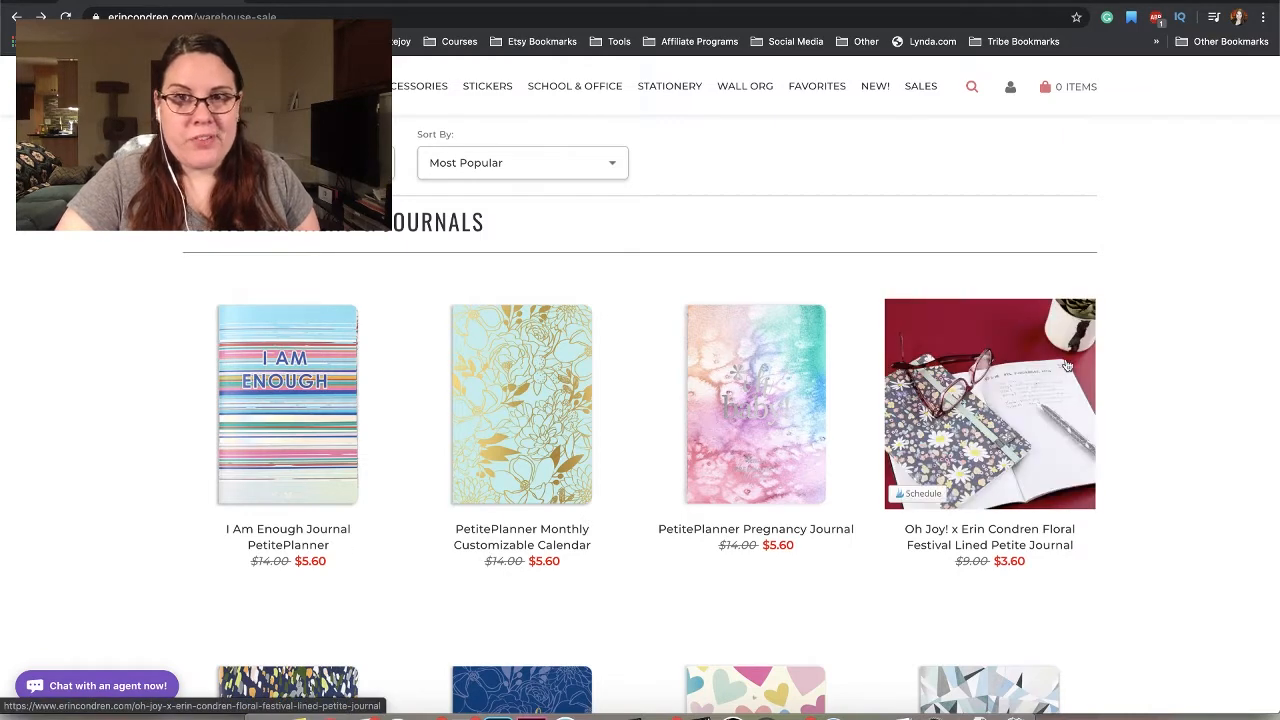
pyautogui.scroll(-3)
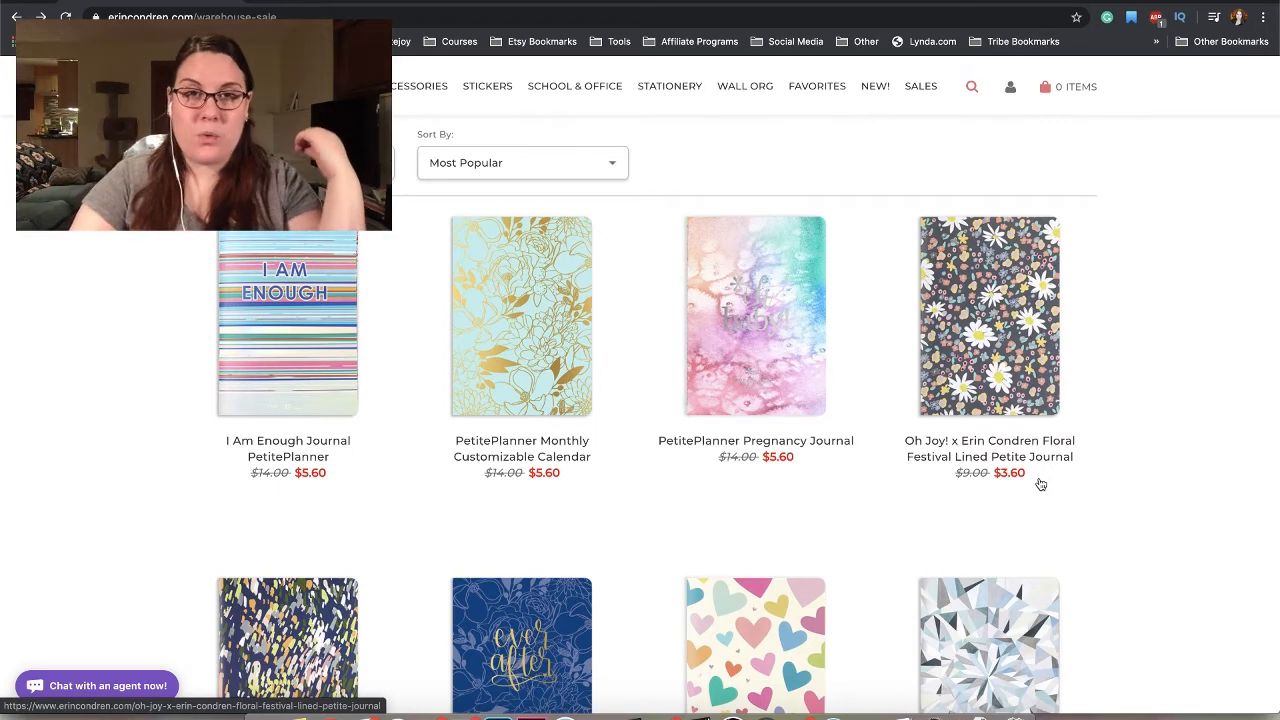
pyautogui.moveTo(1088, 552)
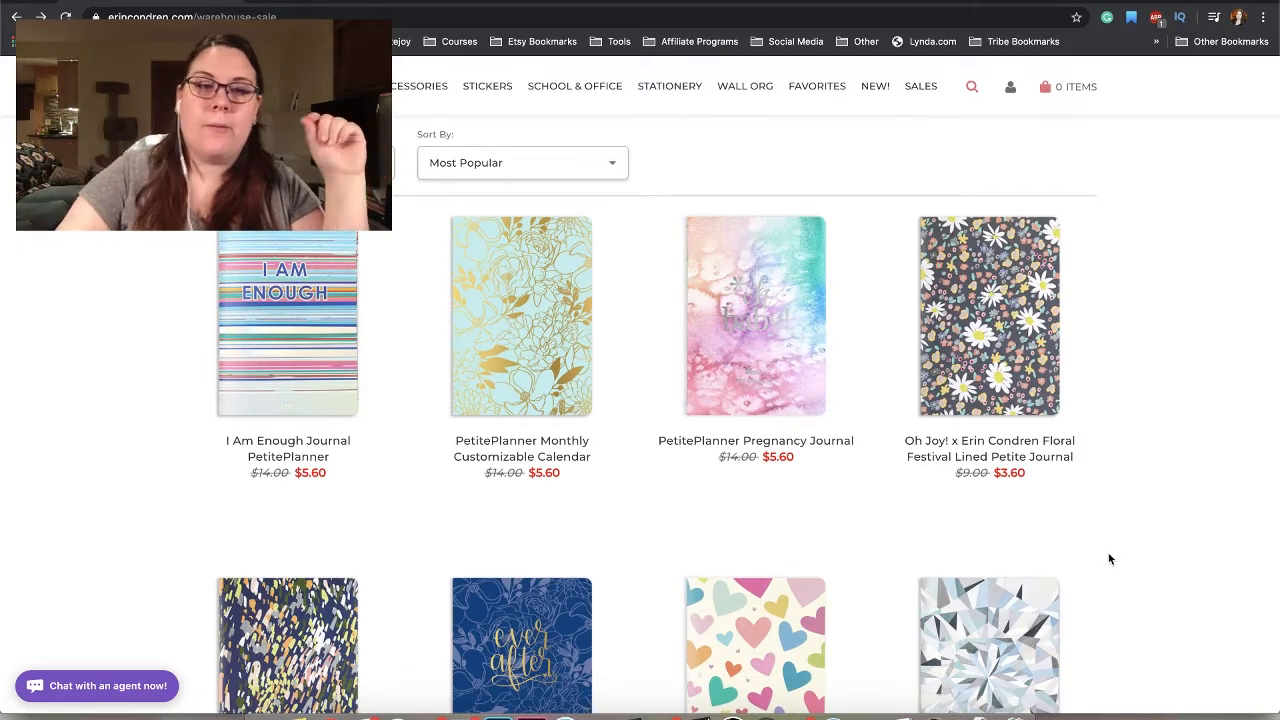
pyautogui.scroll(-3)
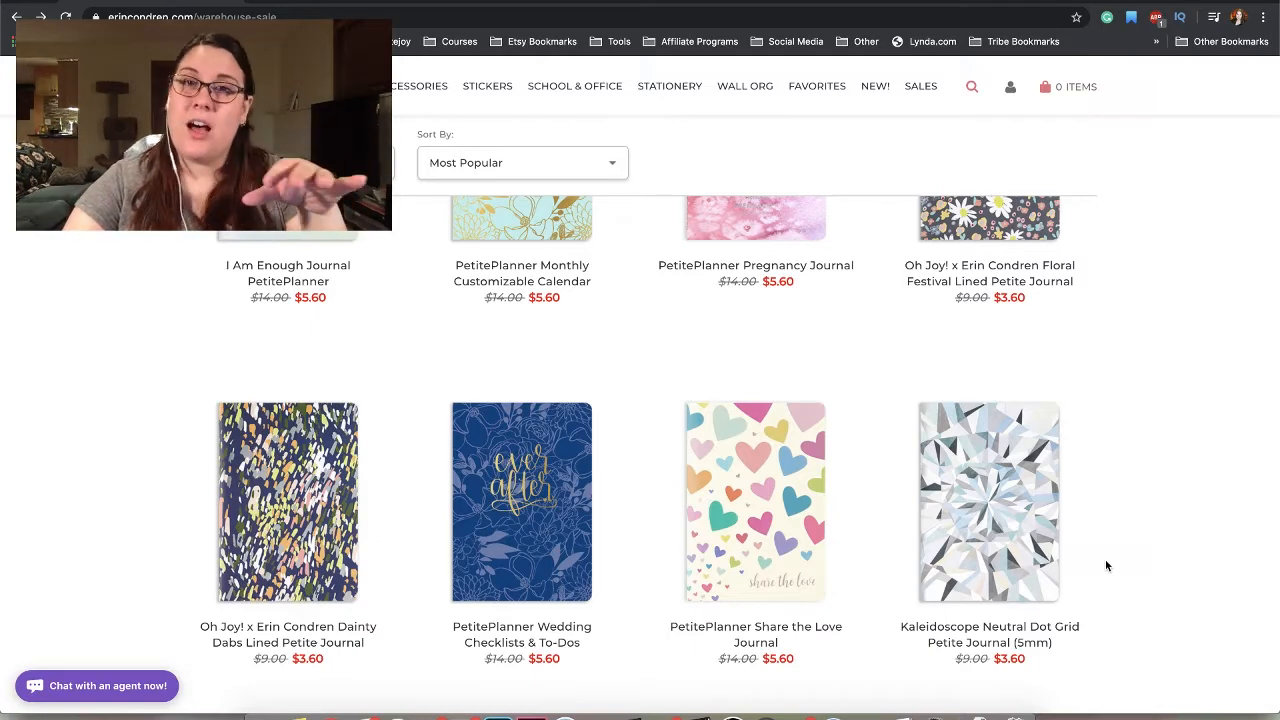
# - Scroll past the last $3.60 petite journals to the Writing Tools & Pouches heading
pyautogui.scroll(-3)
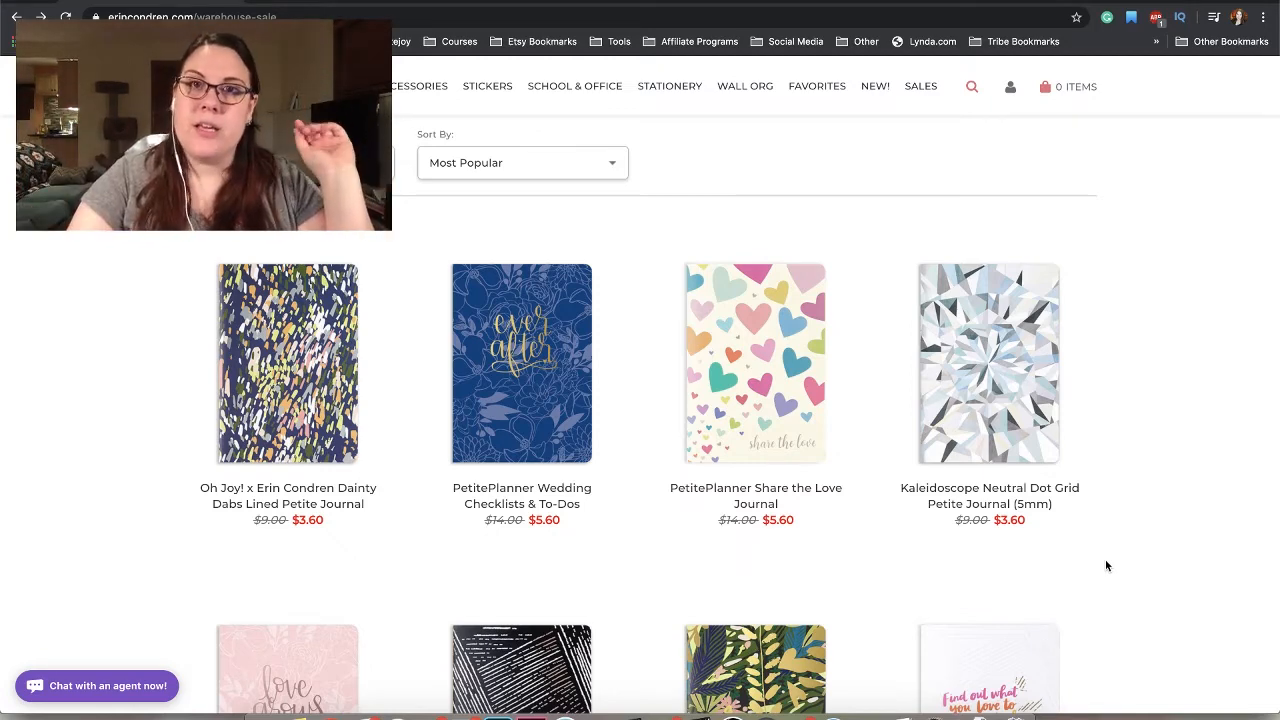
pyautogui.scroll(-3)
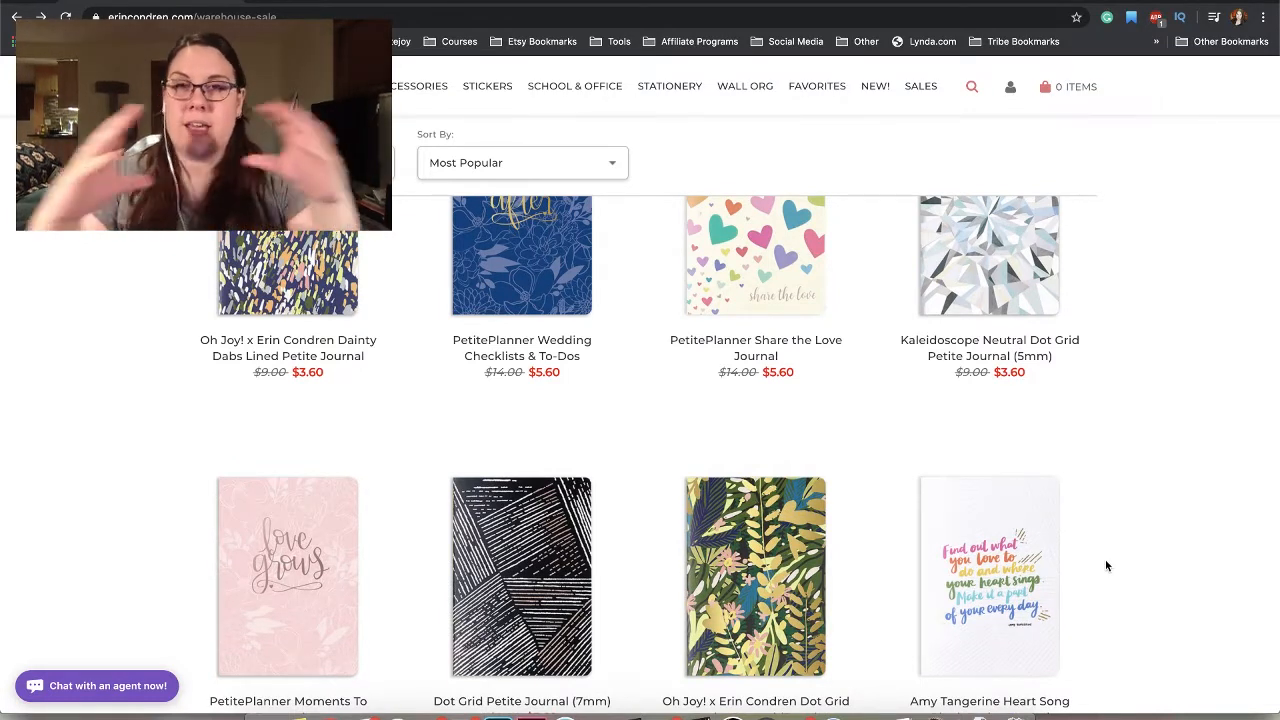
pyautogui.scroll(-3)
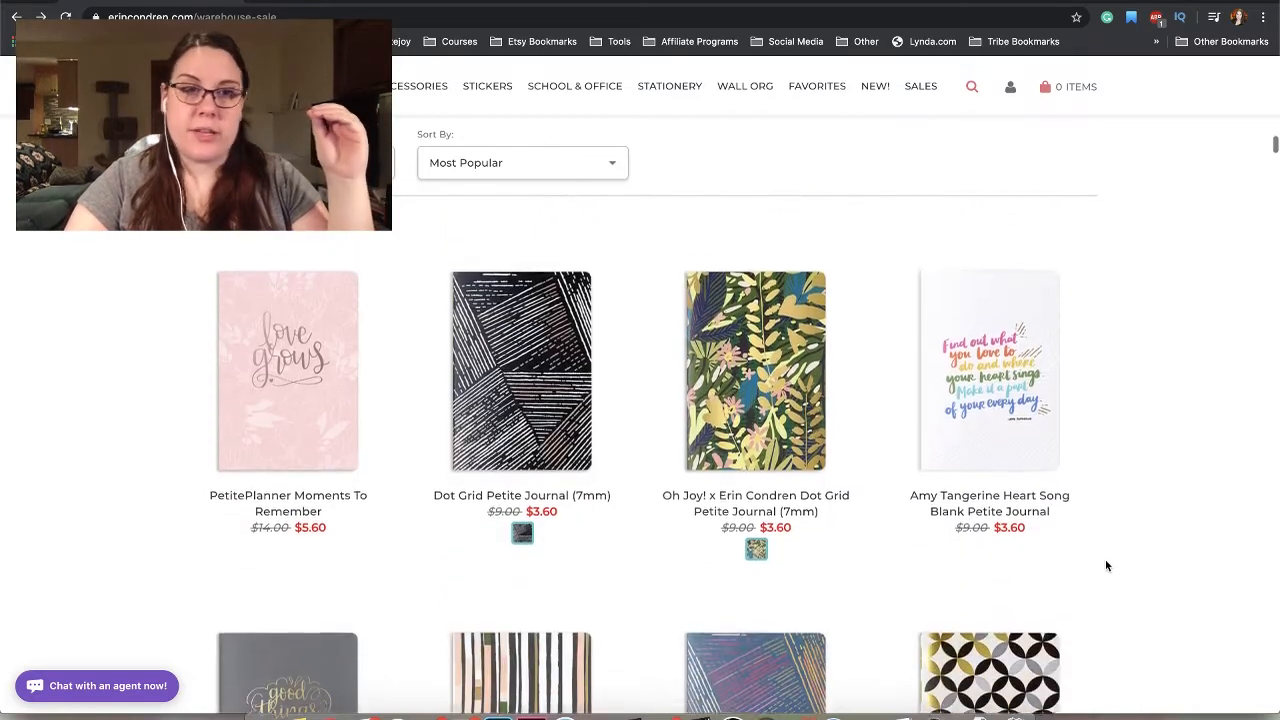
pyautogui.scroll(-3)
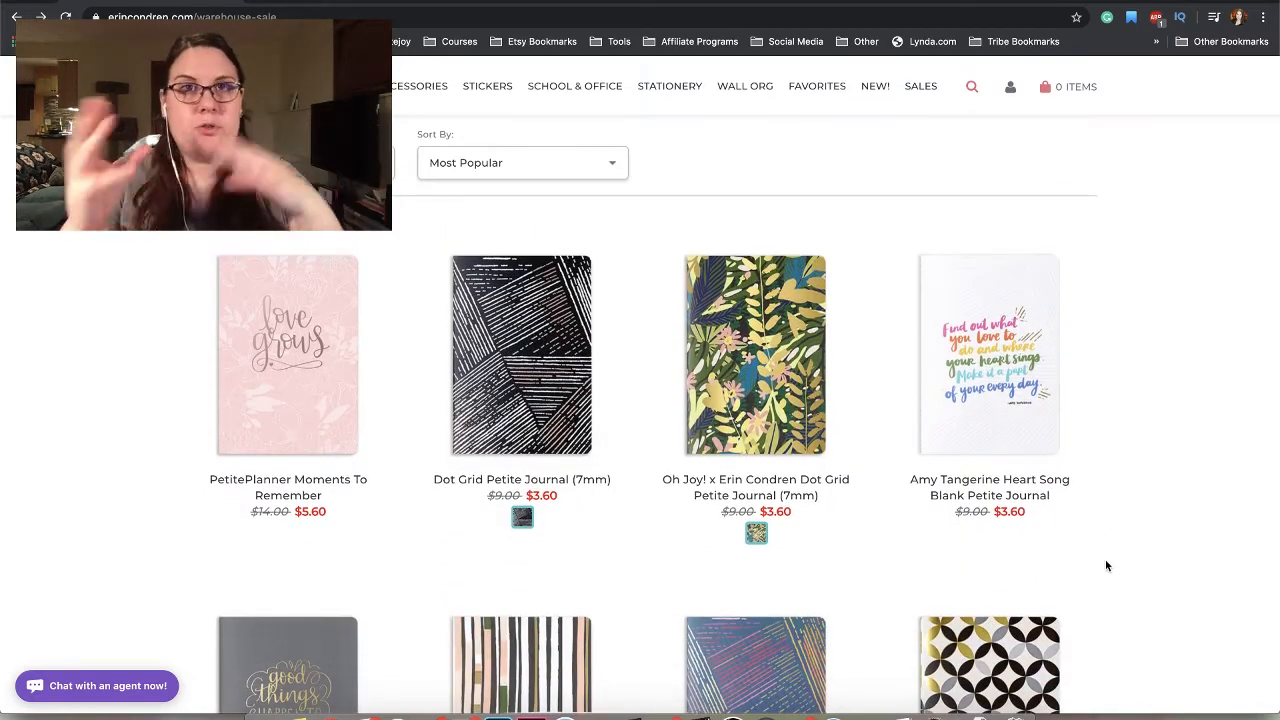
pyautogui.scroll(-3)
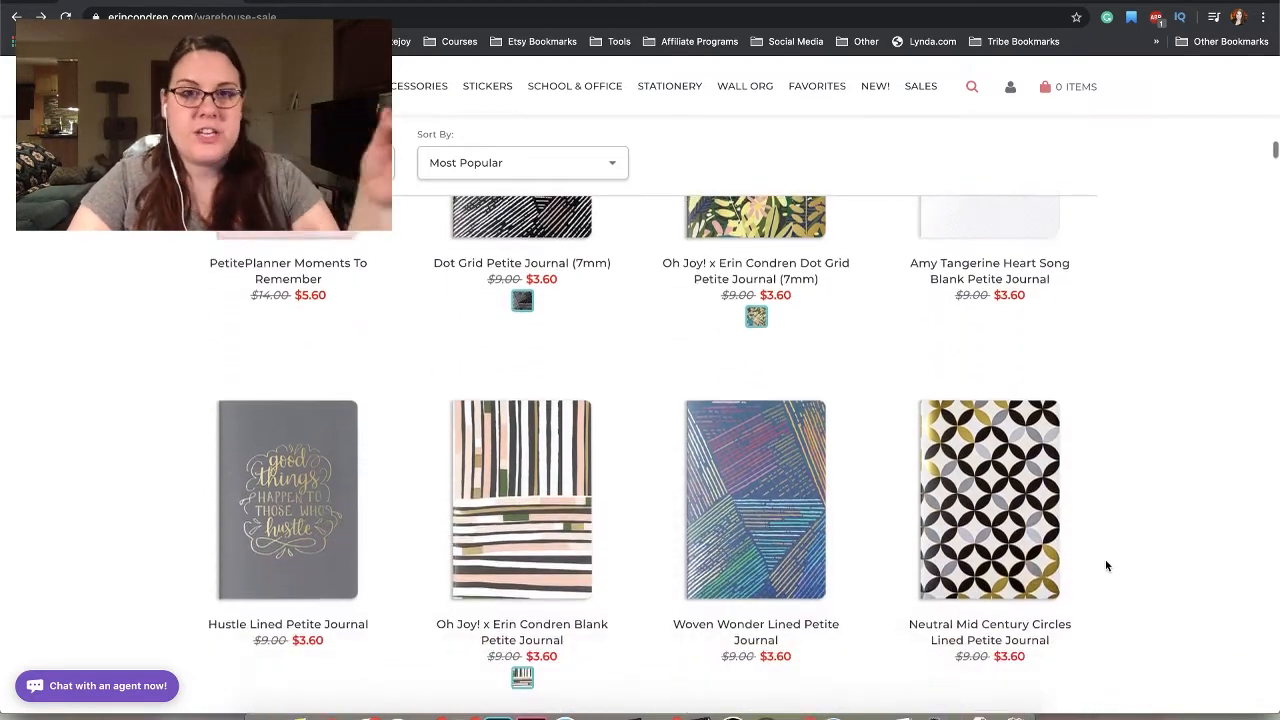
pyautogui.scroll(-3)
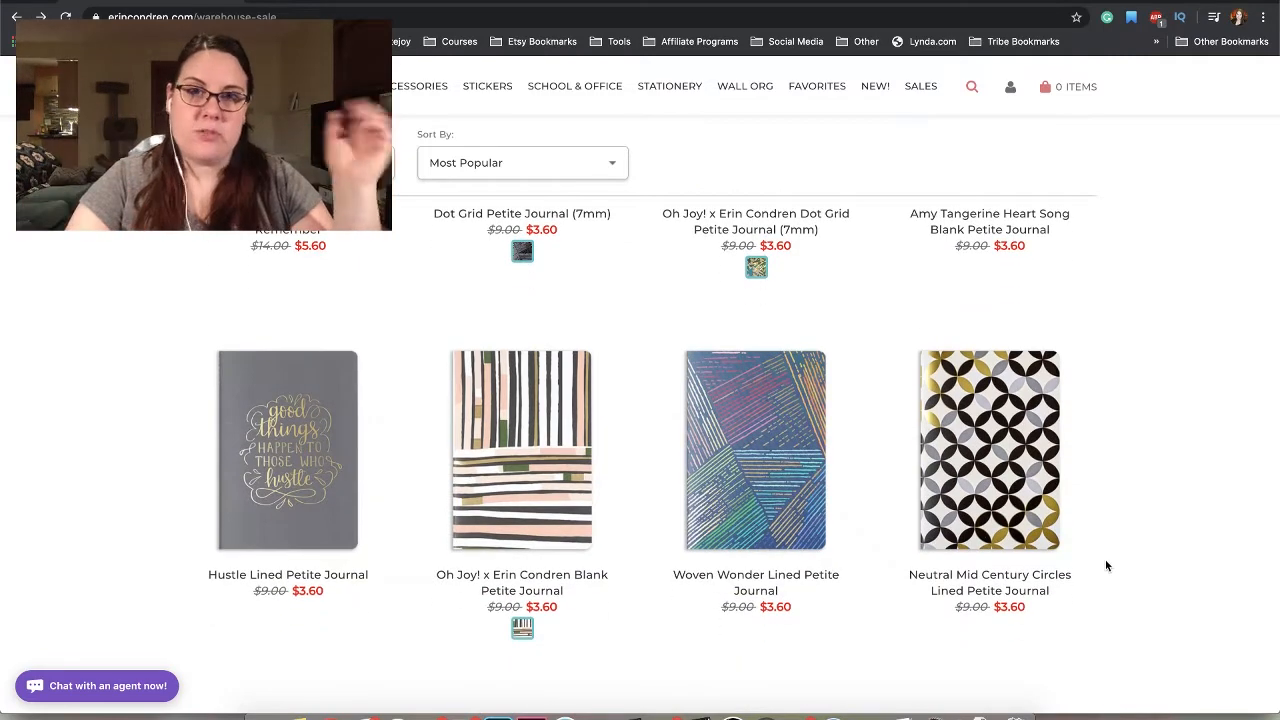
pyautogui.scroll(-3)
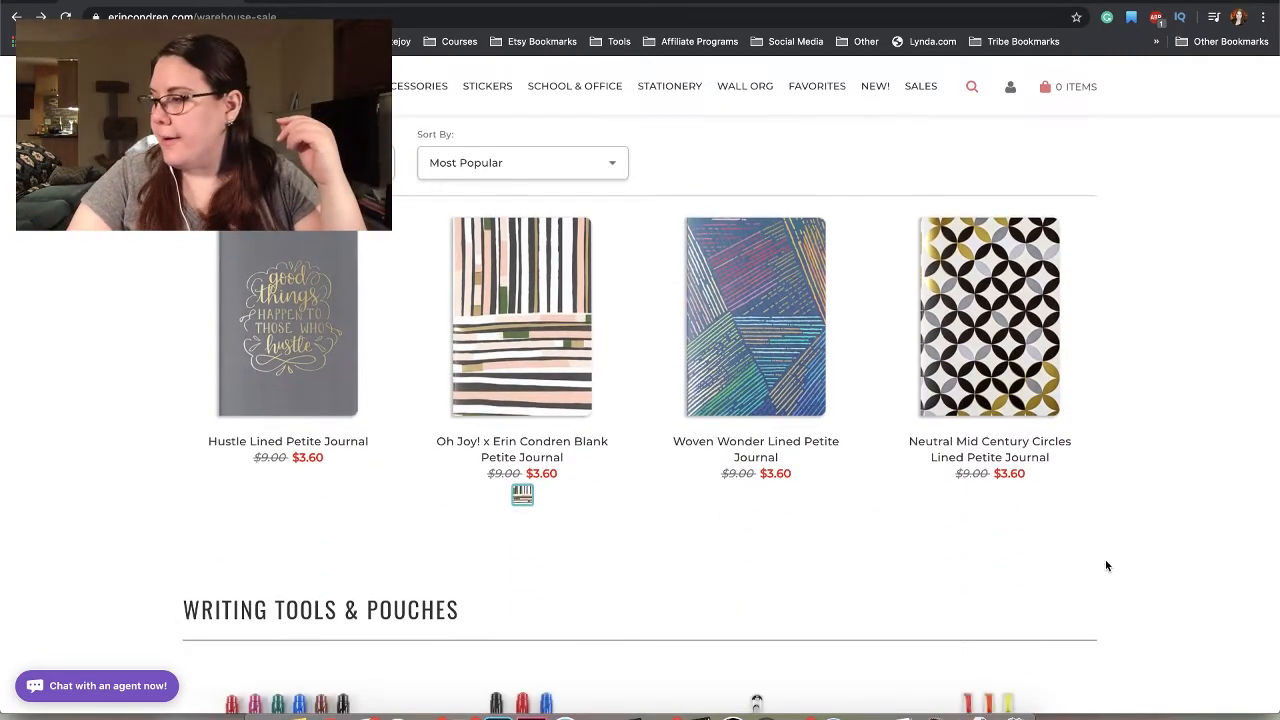
pyautogui.scroll(-3)
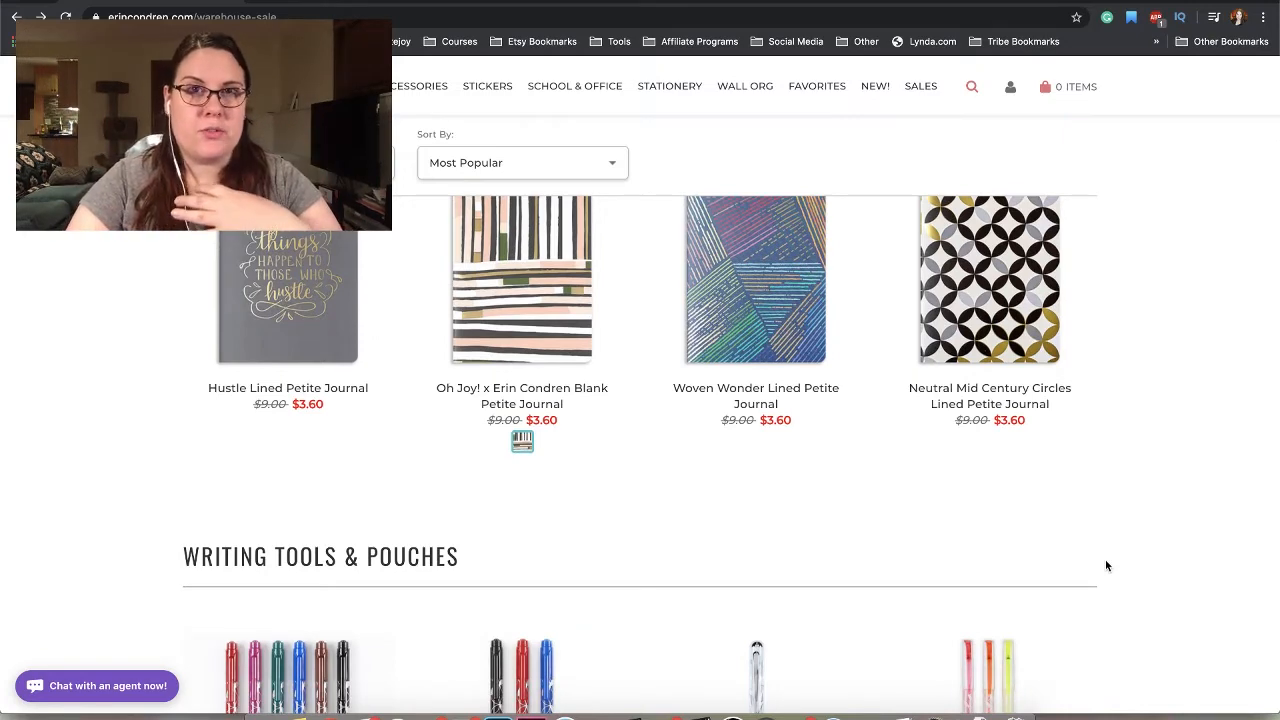
# - Scroll the Writing Tools & Pouches items to the Neon Dual-Tip Markers and Triangle Overlay Planny Pack row
pyautogui.scroll(-3)
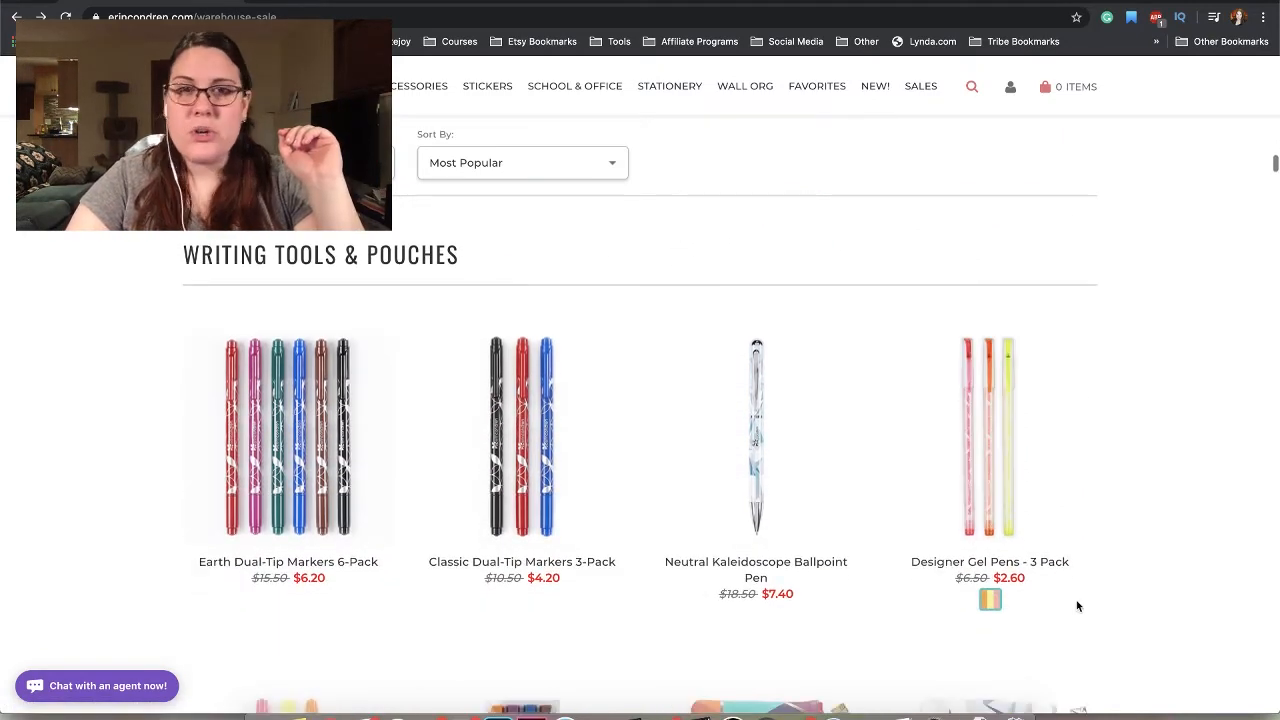
pyautogui.scroll(-3)
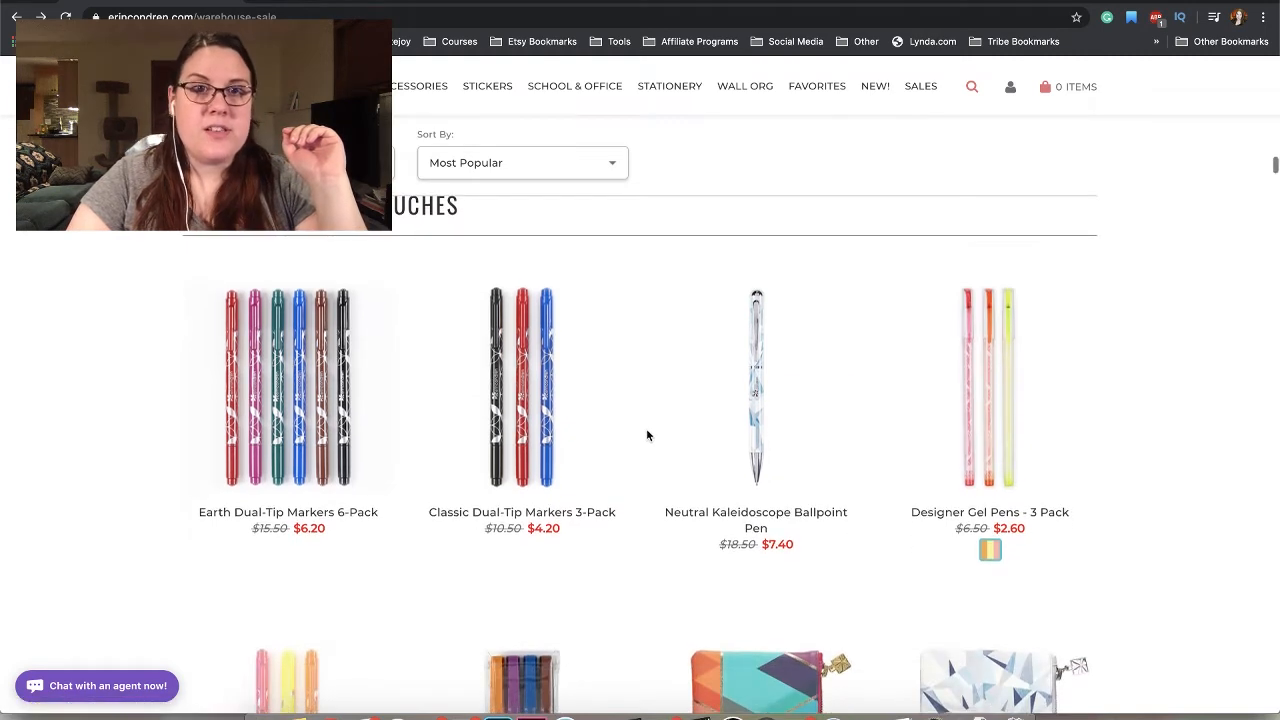
pyautogui.moveTo(392, 460)
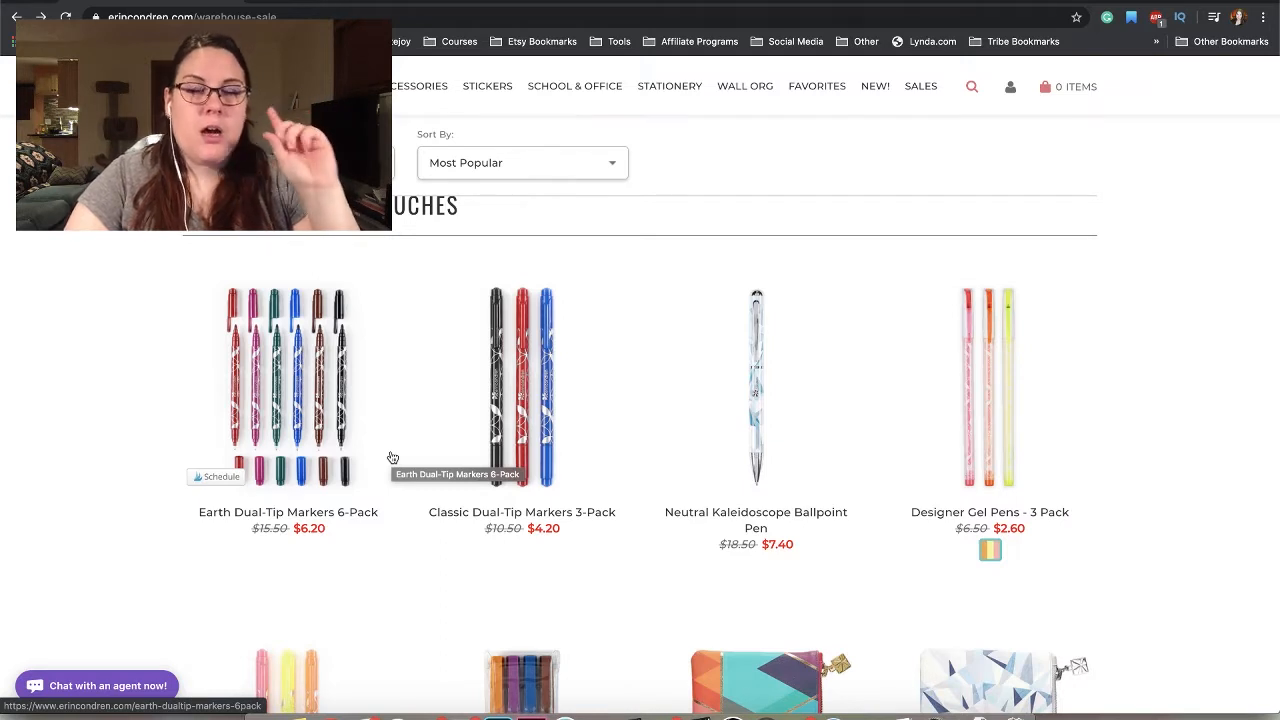
pyautogui.moveTo(312, 420)
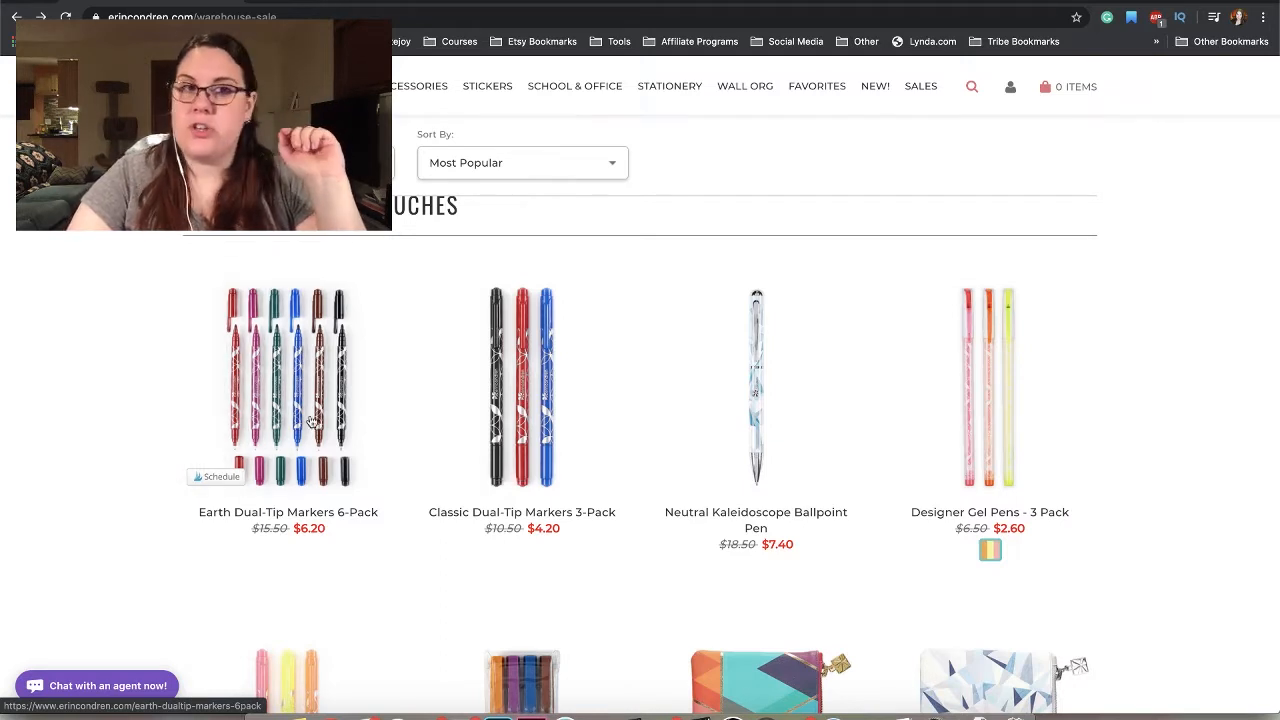
pyautogui.moveTo(304, 330)
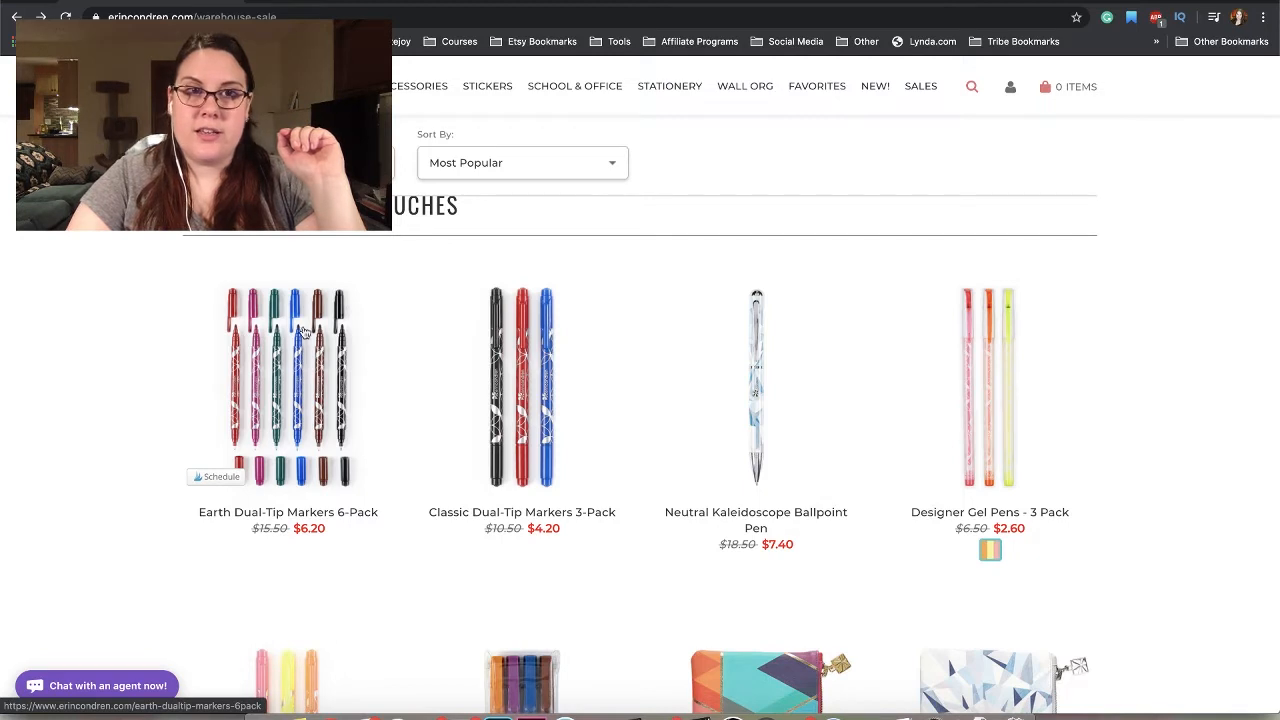
pyautogui.moveTo(352, 456)
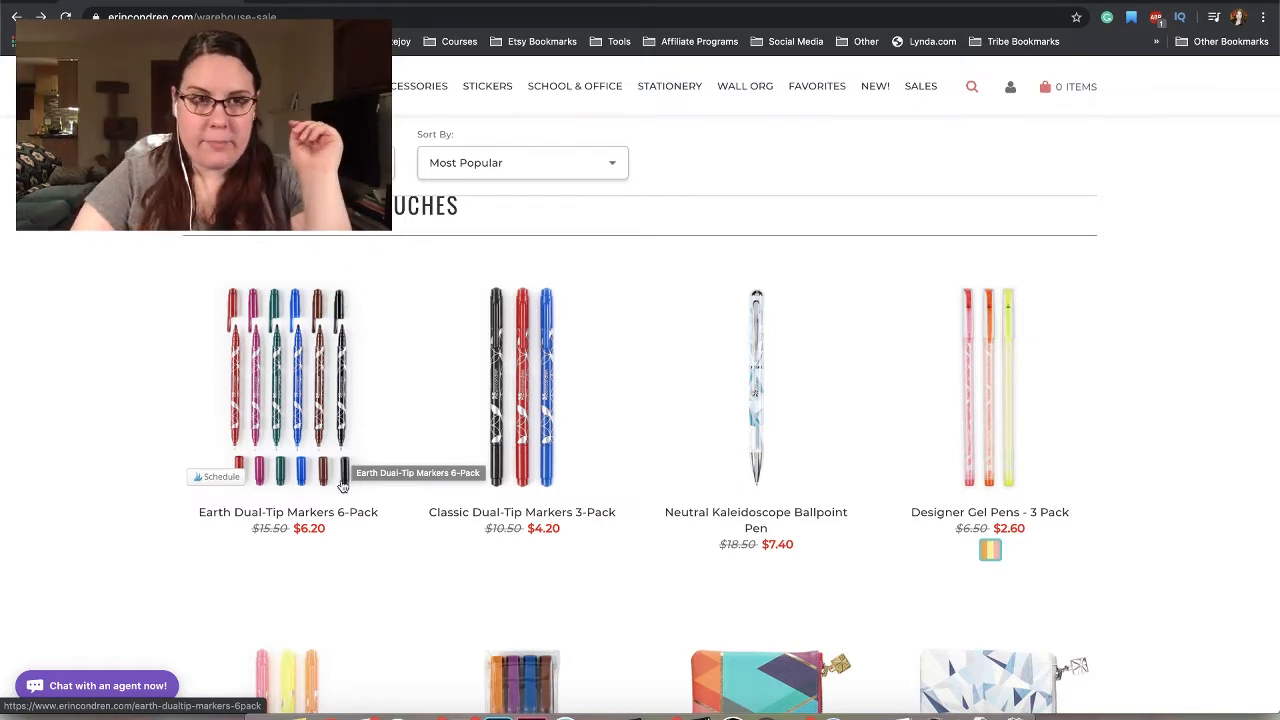
pyautogui.scroll(-3)
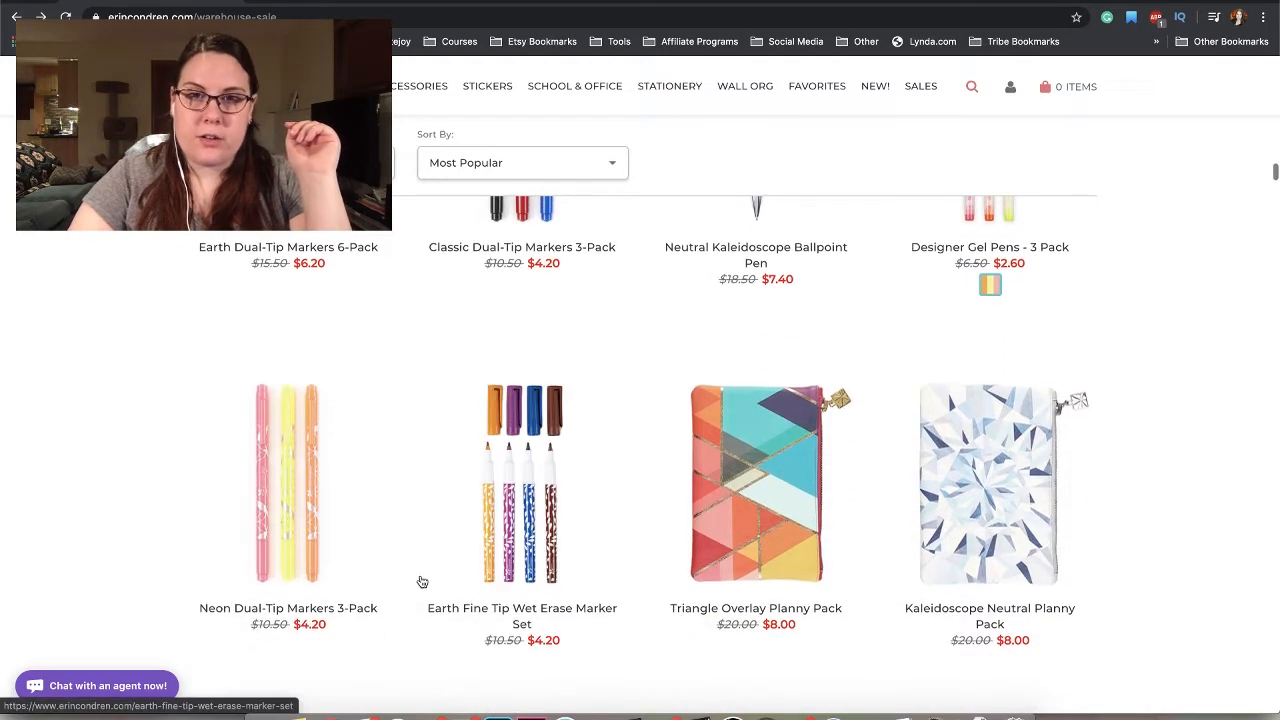
pyautogui.scroll(3)
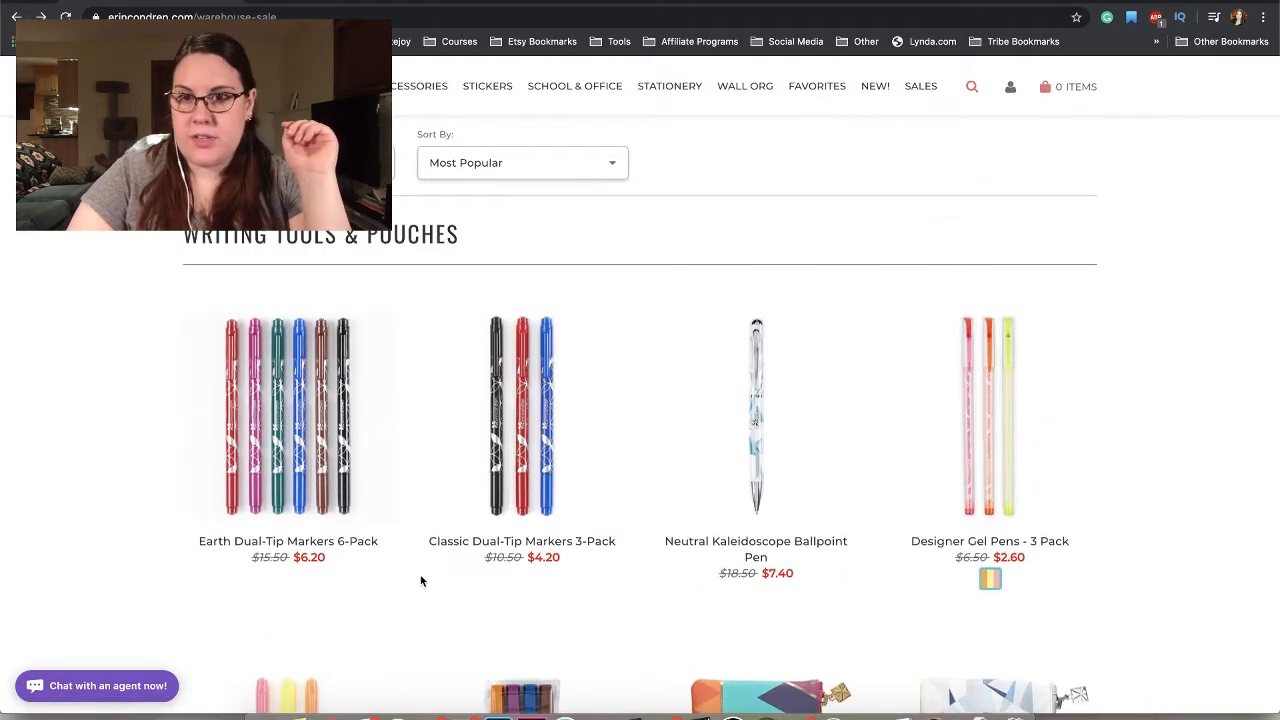
pyautogui.moveTo(336, 476)
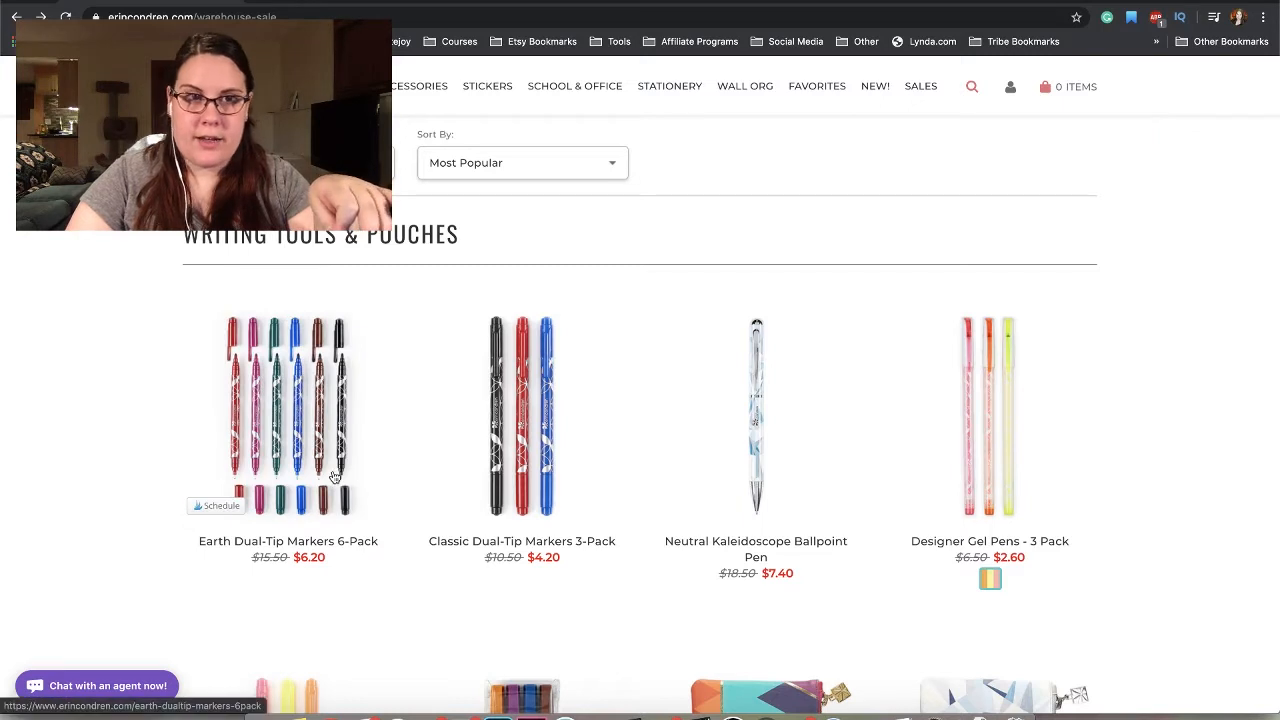
pyautogui.moveTo(336, 476)
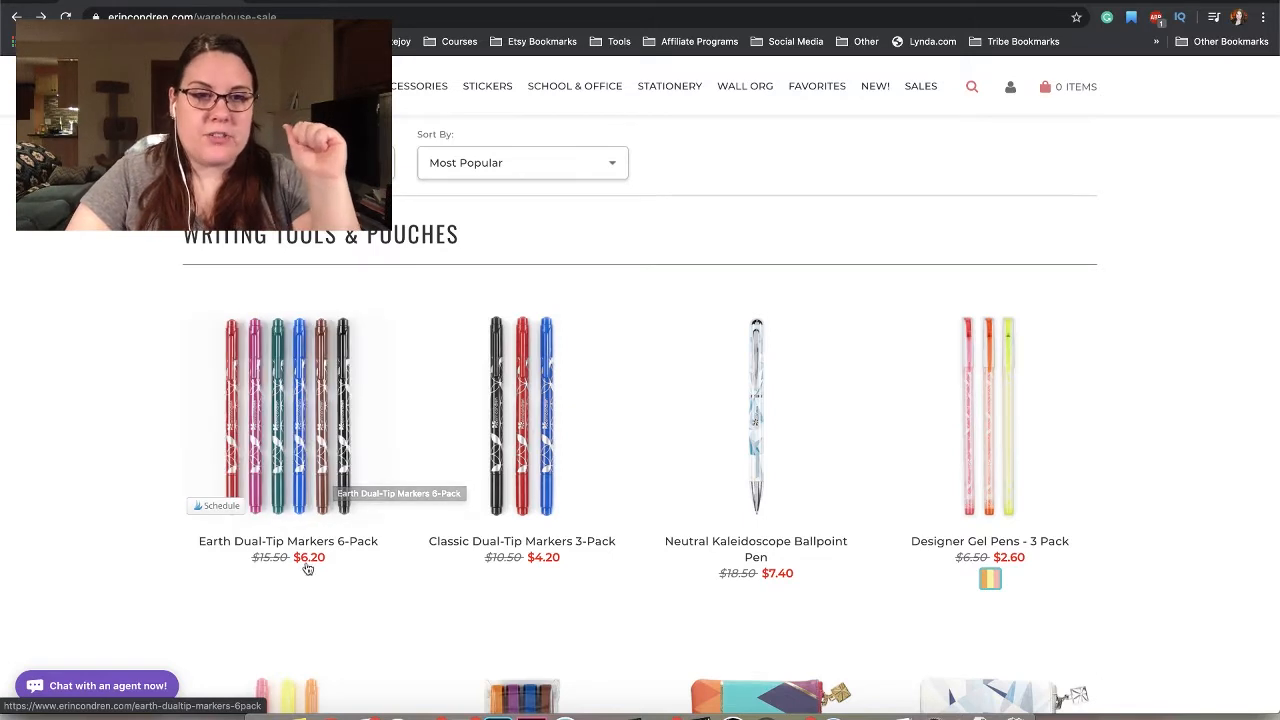
pyautogui.scroll(-3)
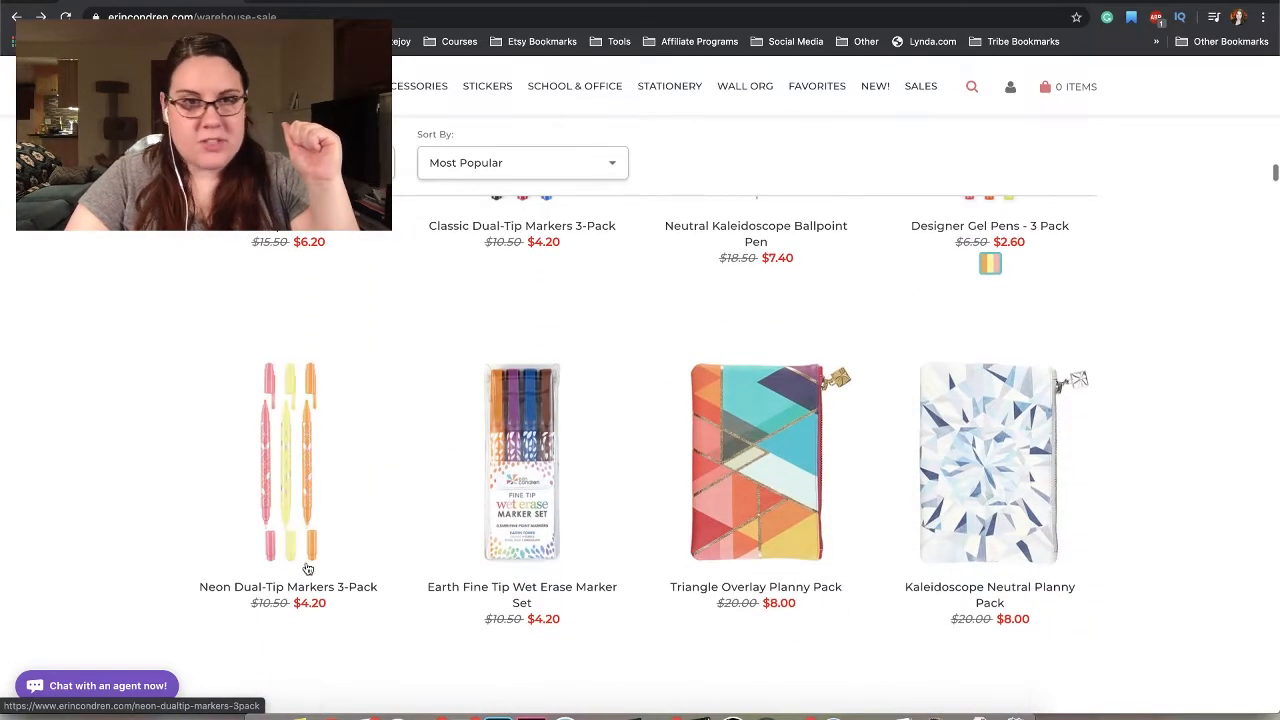
# - Scroll to the row of $8.00 Black, Red, Burnt Orange and Maroon Planny Packs
pyautogui.scroll(-3)
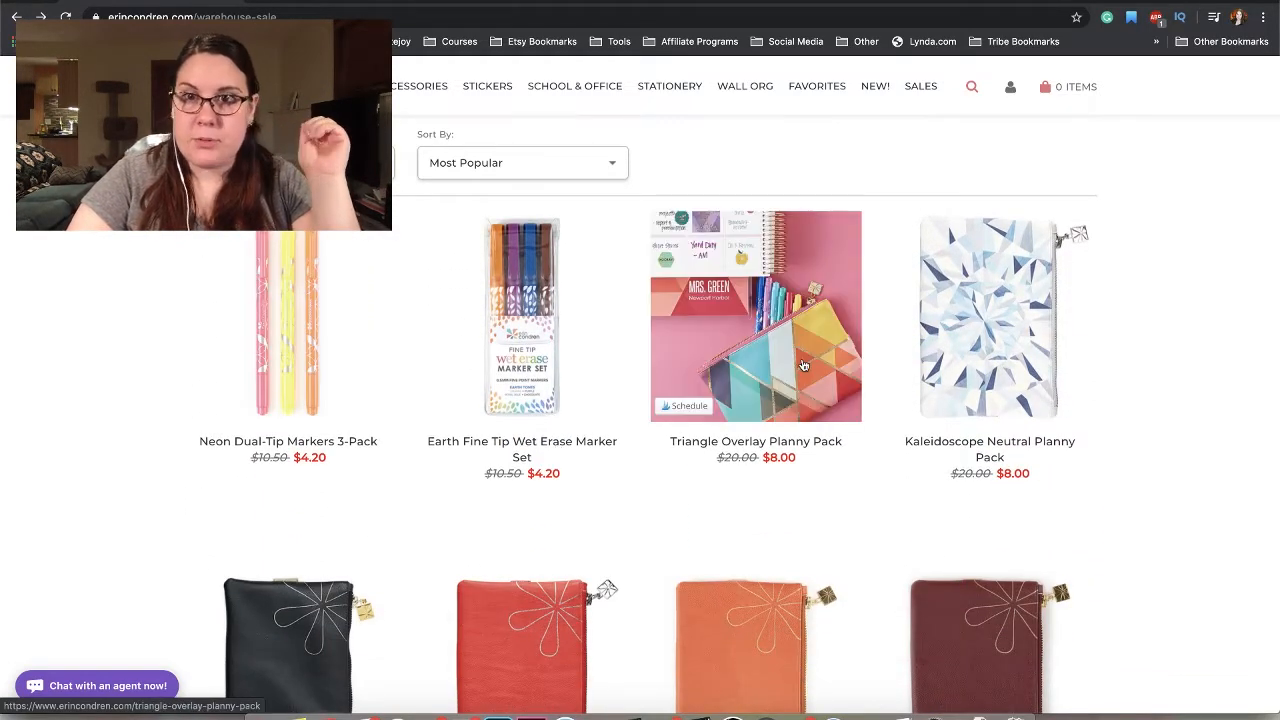
pyautogui.scroll(-3)
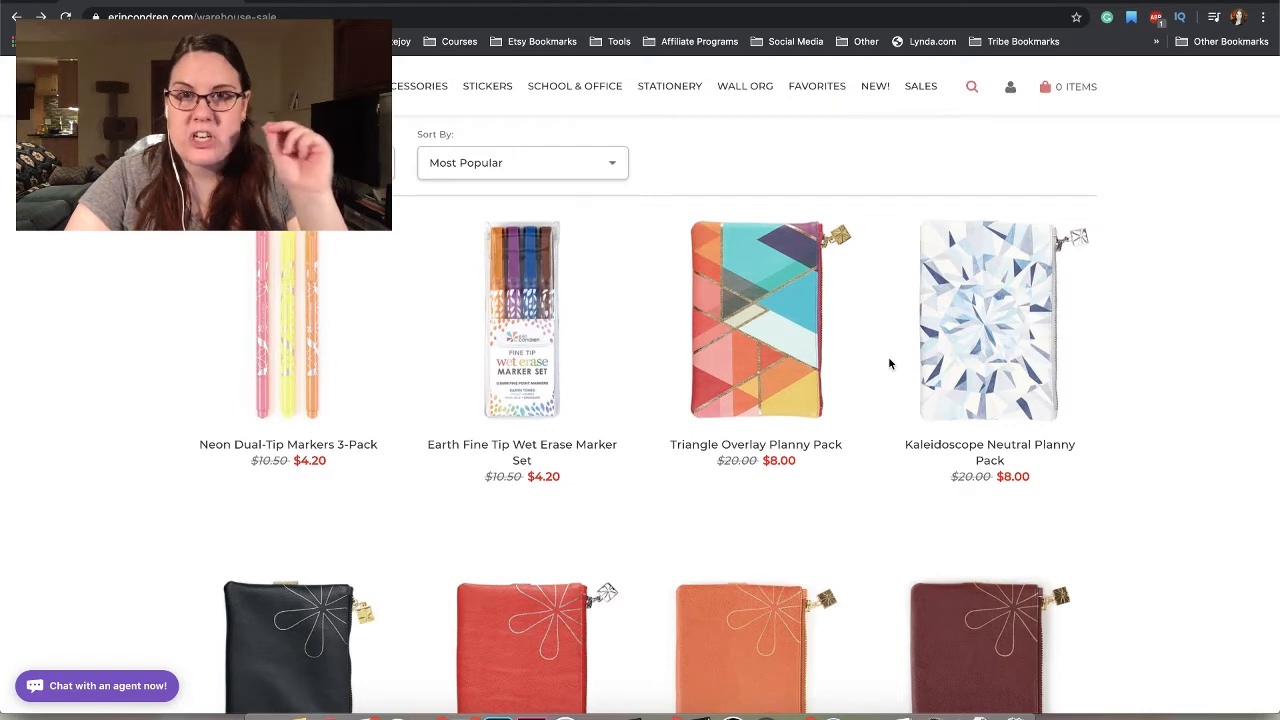
pyautogui.scroll(-3)
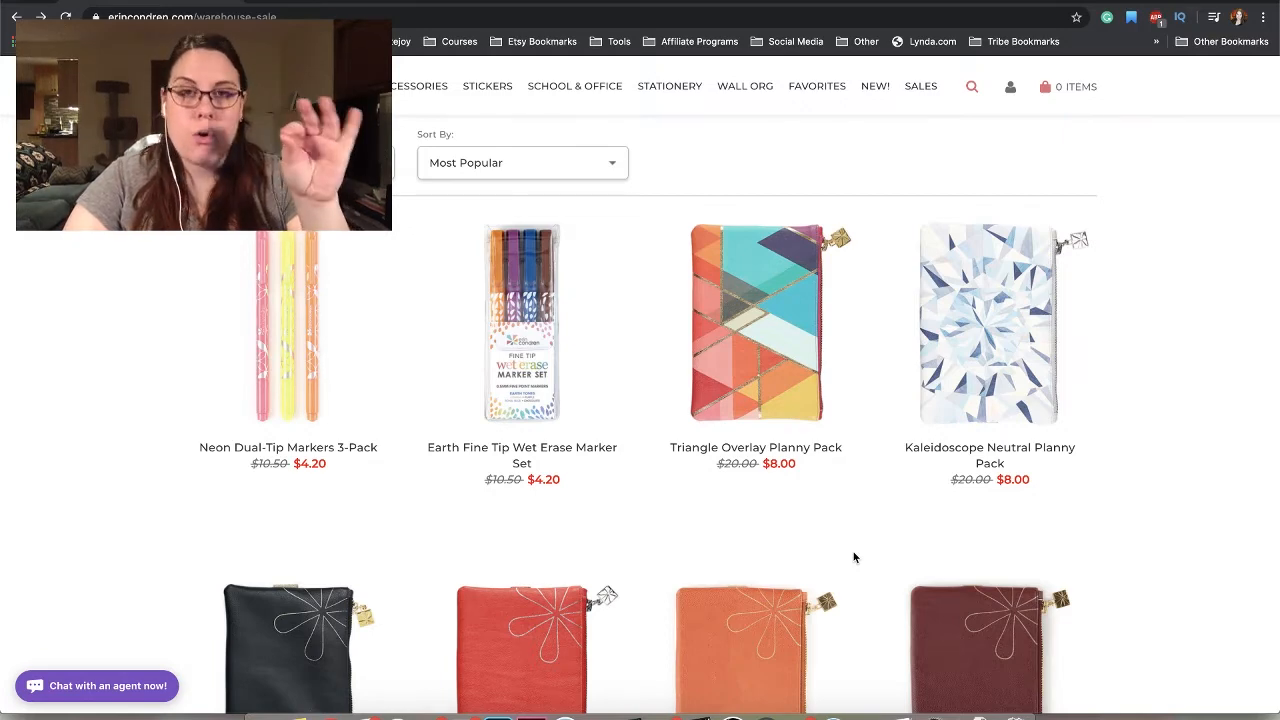
pyautogui.scroll(-3)
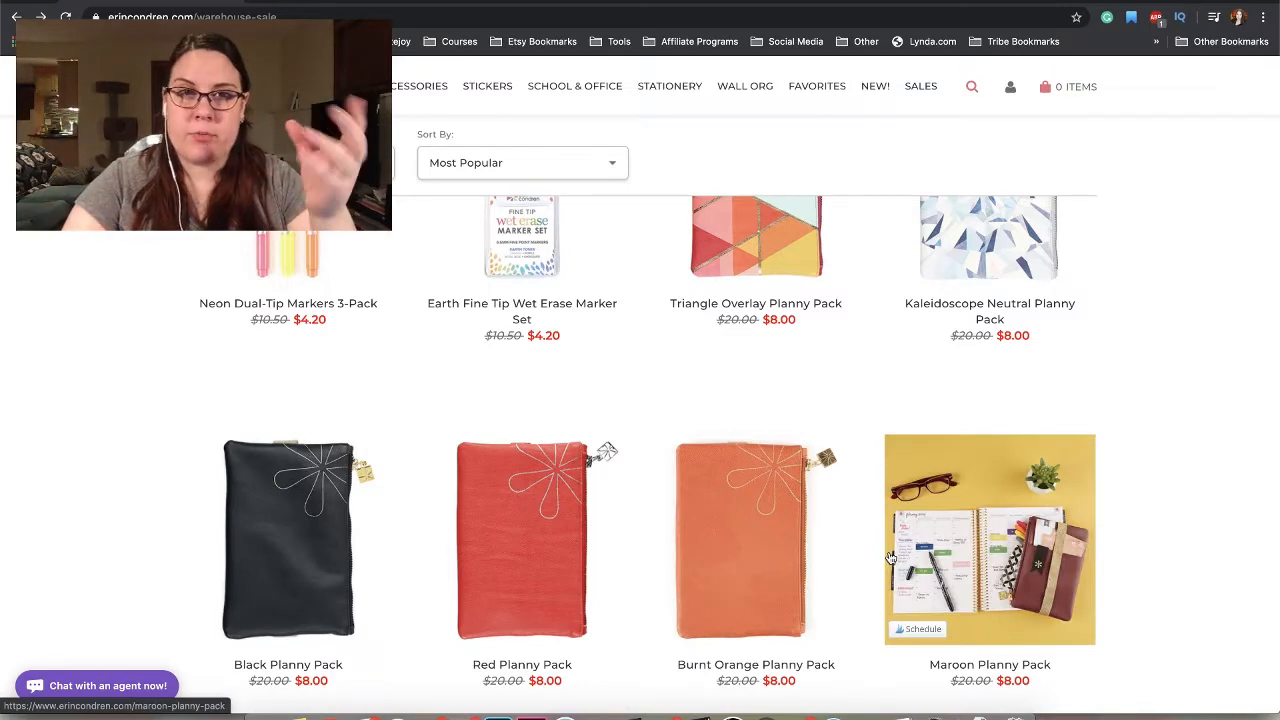
# - Scroll past the clutches, erasers and $1.40 pen holders to the Planner Accessories heading
pyautogui.scroll(-3)
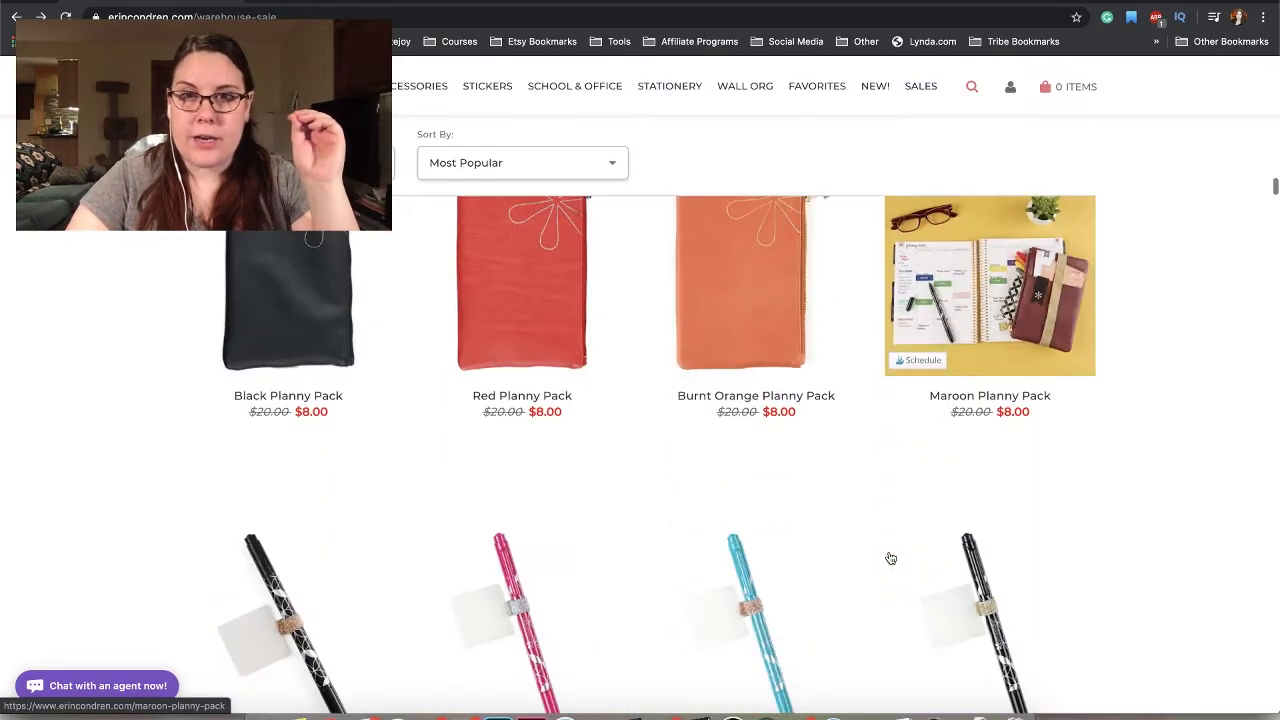
pyautogui.scroll(-3)
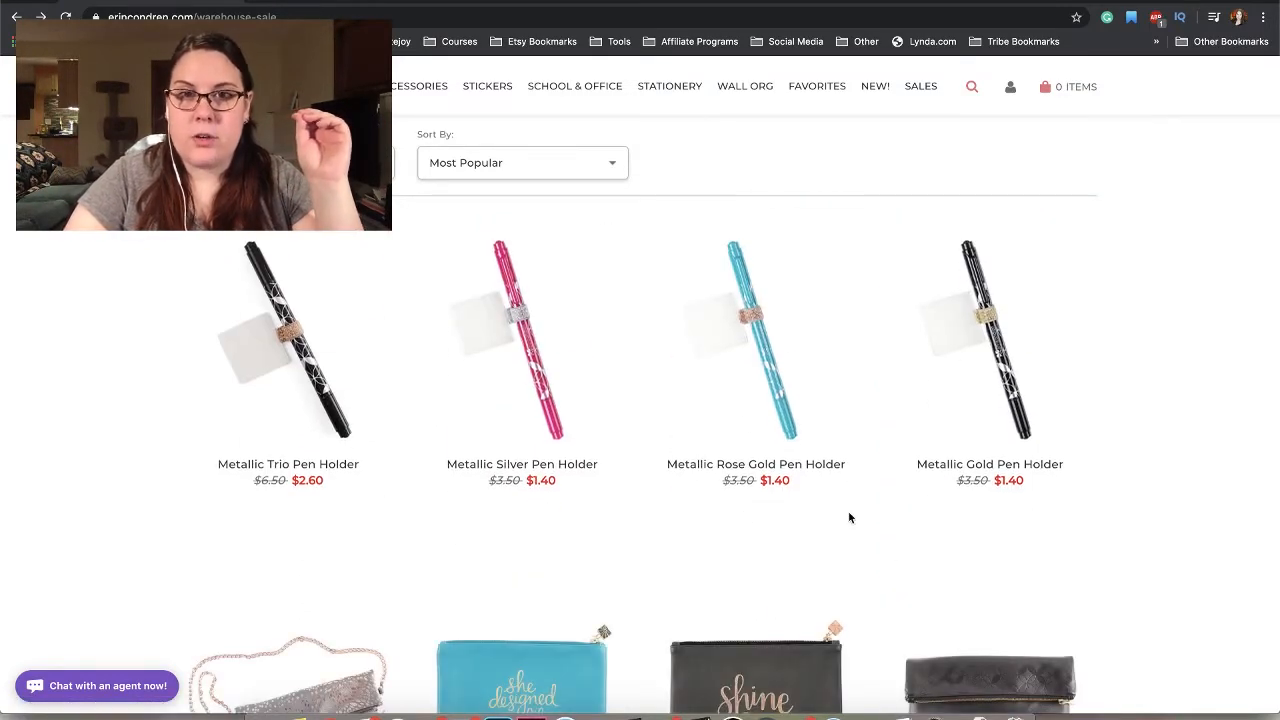
pyautogui.scroll(-3)
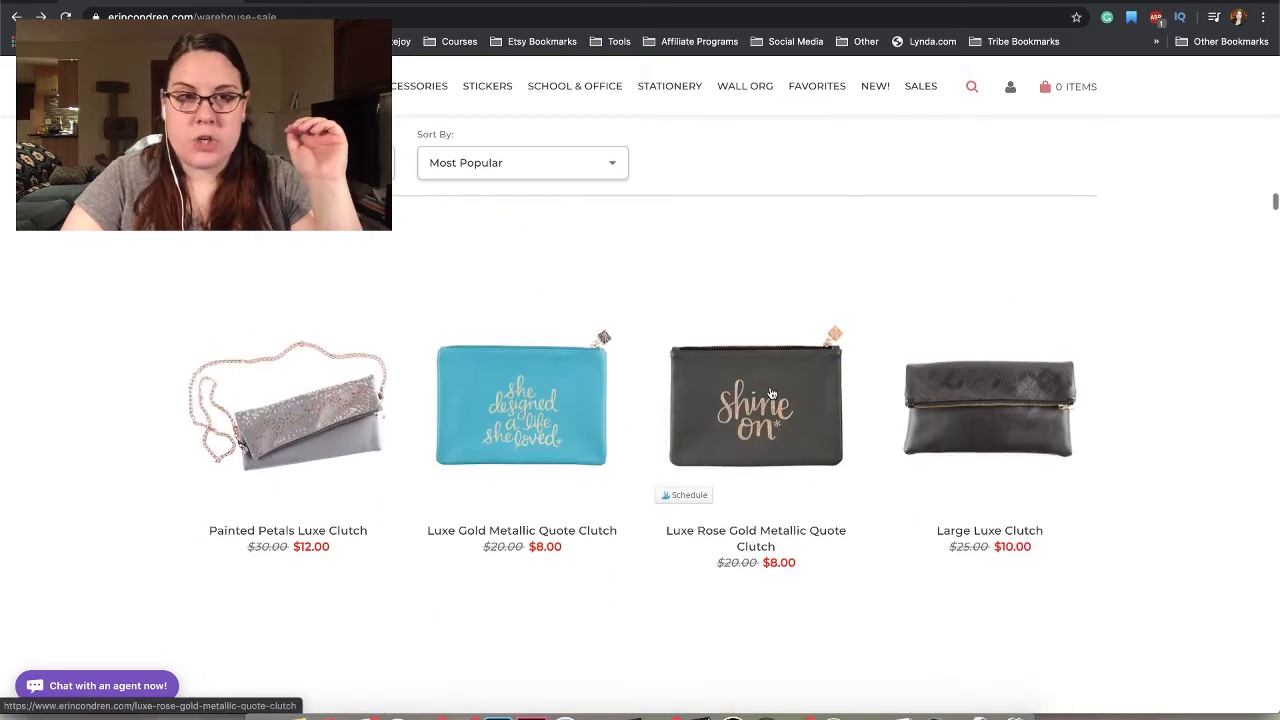
pyautogui.scroll(-3)
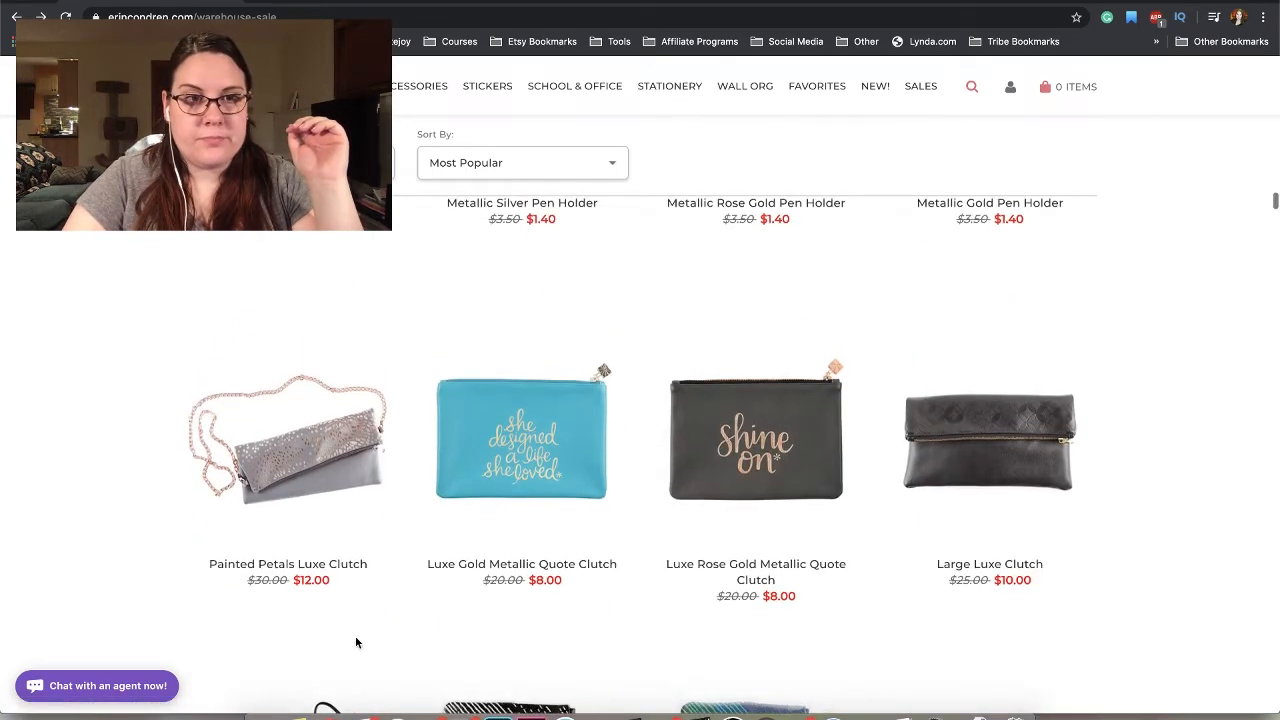
pyautogui.moveTo(316, 572)
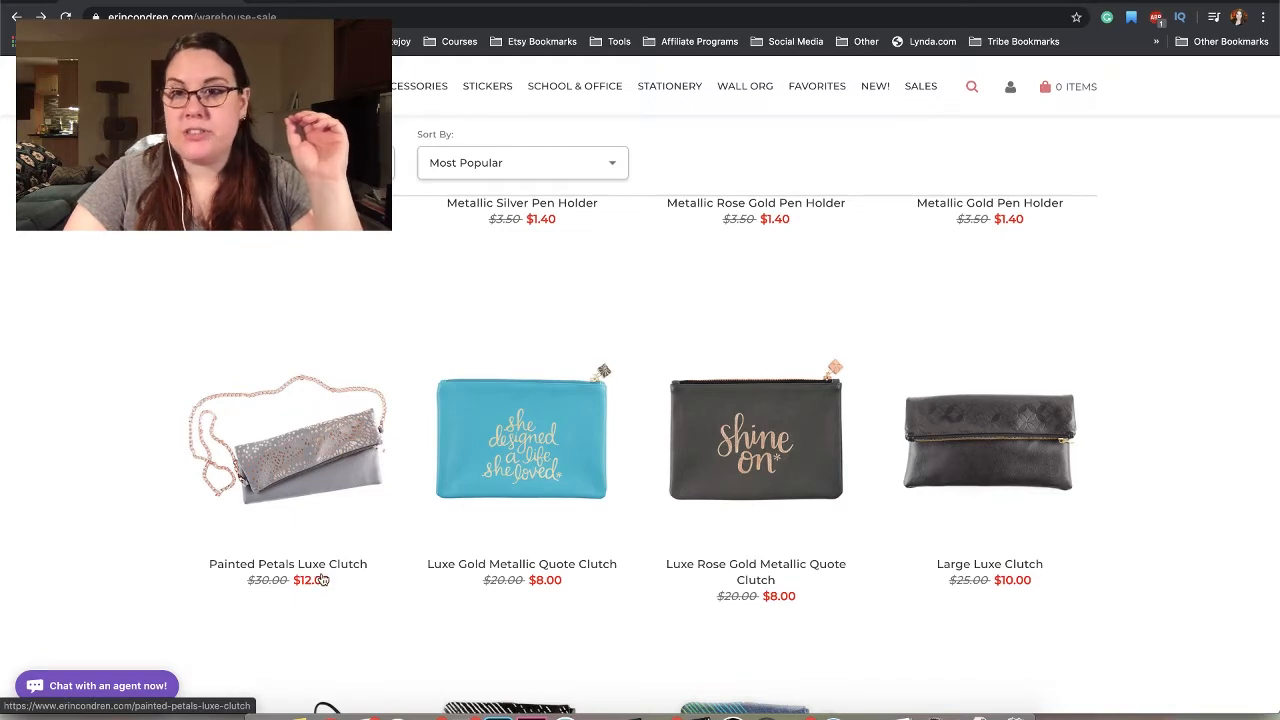
pyautogui.scroll(-3)
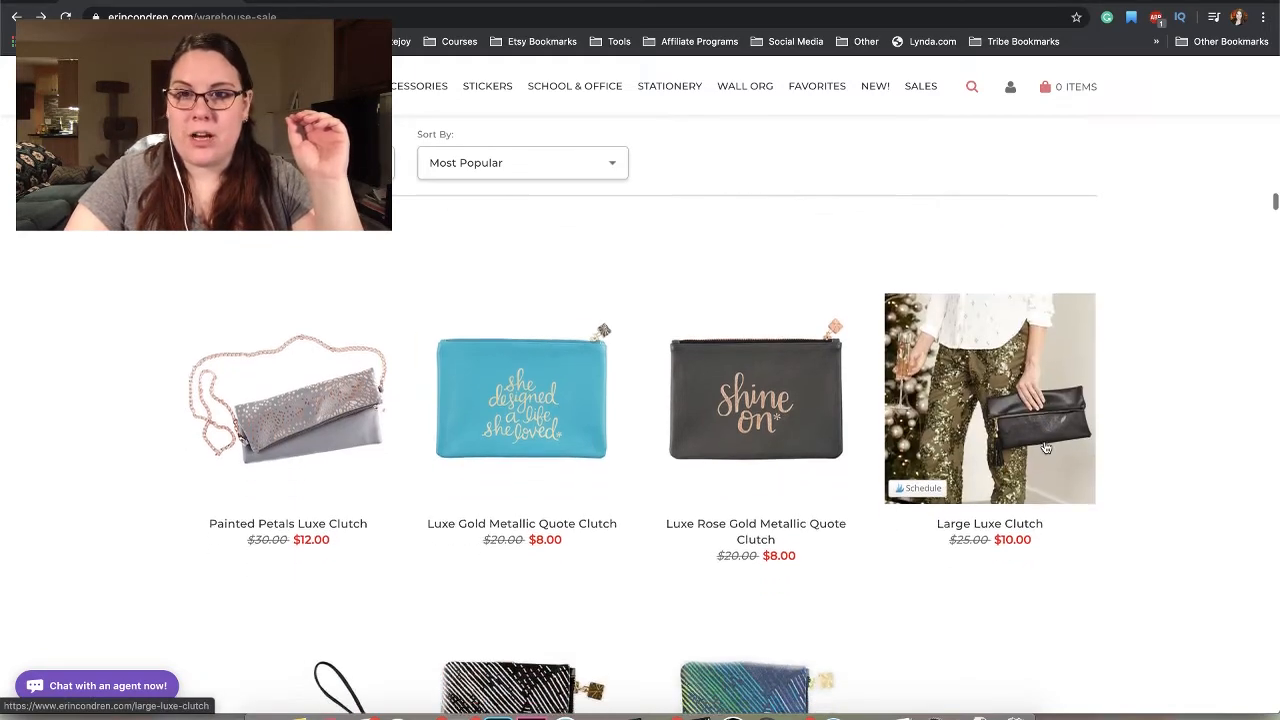
pyautogui.scroll(-3)
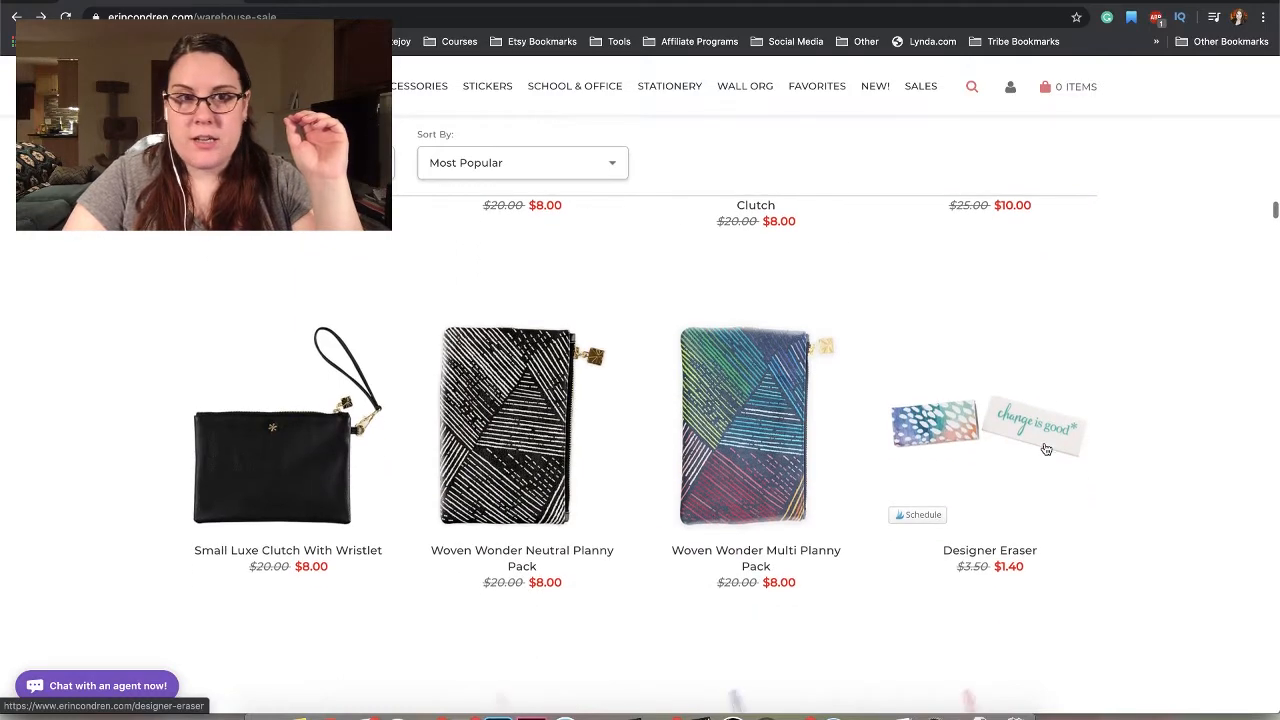
pyautogui.scroll(-3)
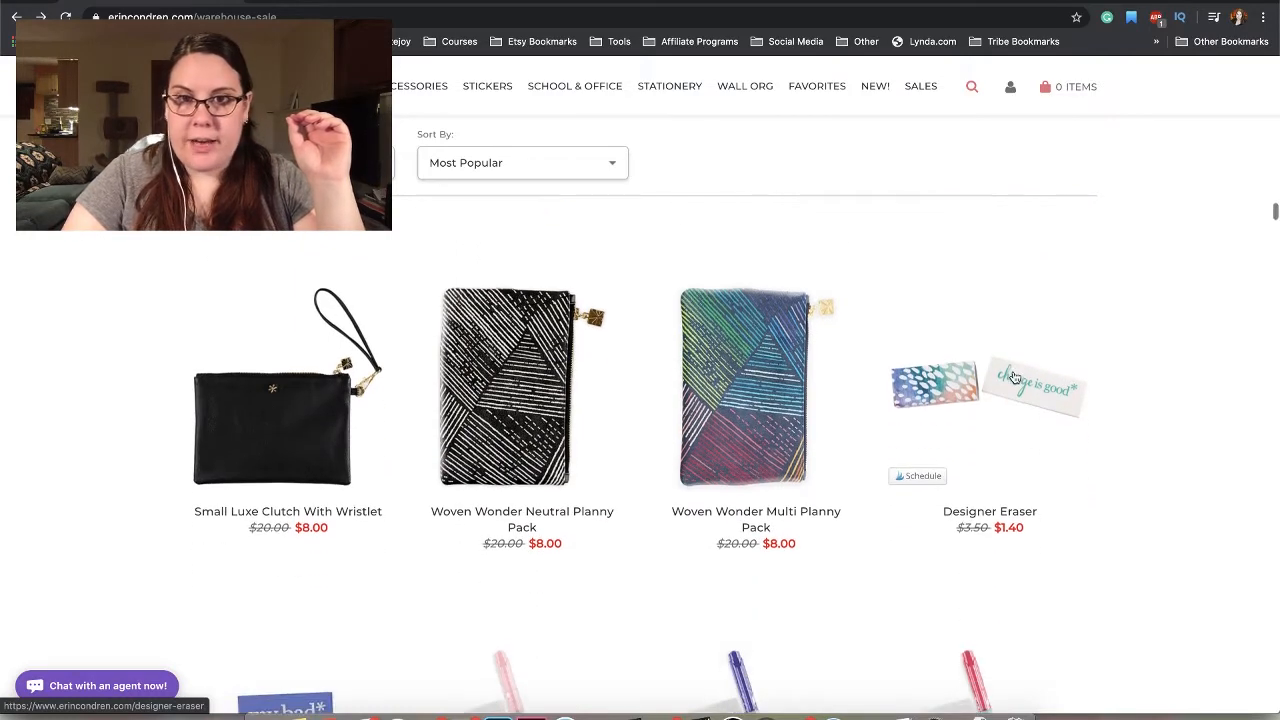
pyautogui.scroll(-3)
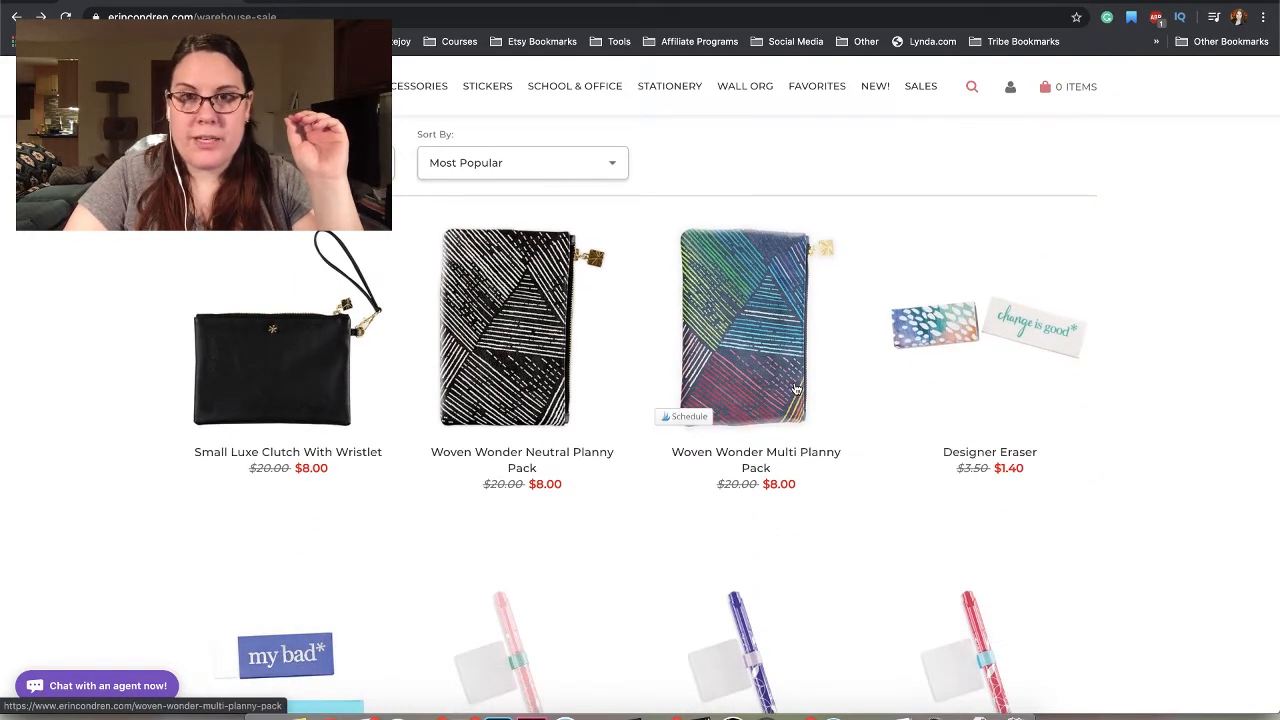
pyautogui.moveTo(796, 388)
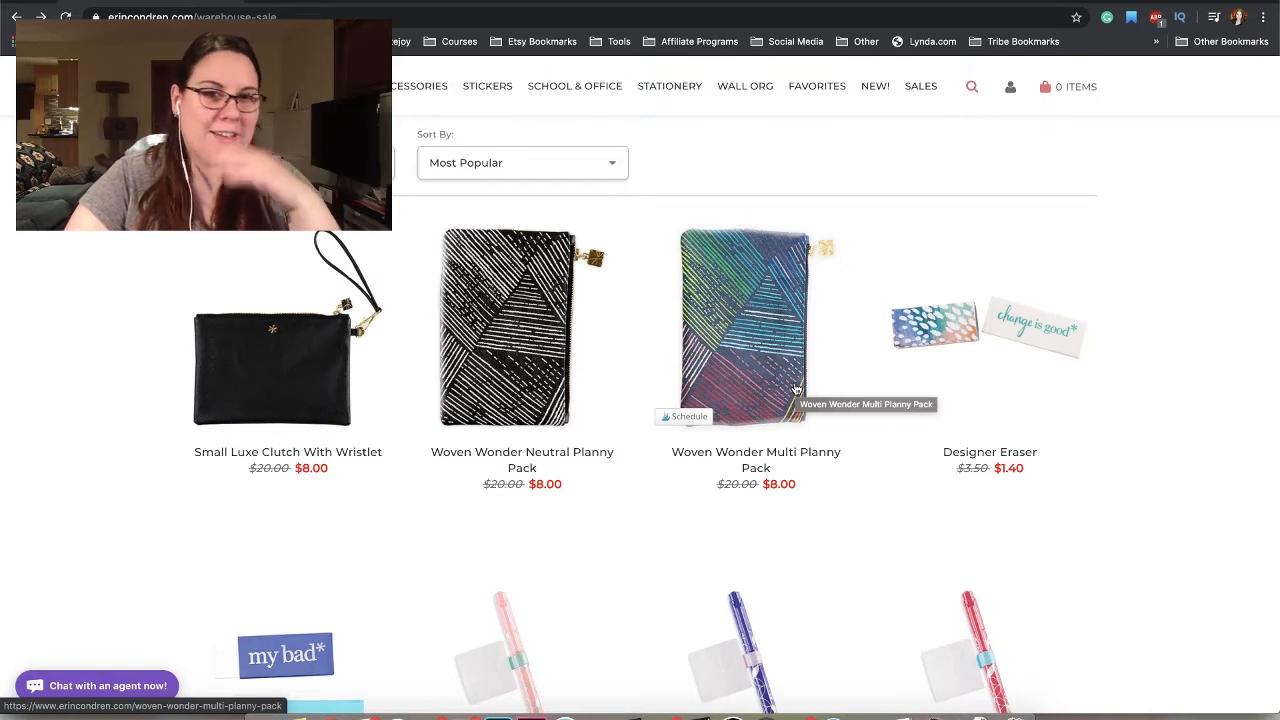
pyautogui.moveTo(808, 548)
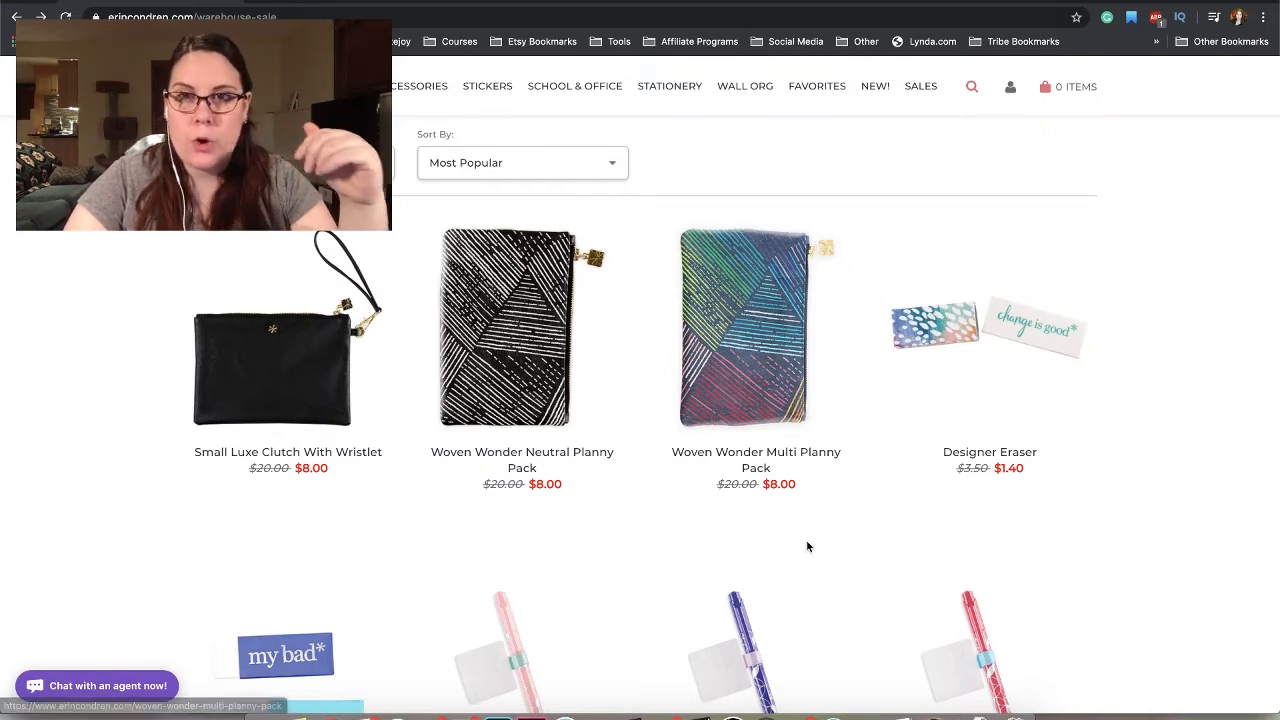
pyautogui.moveTo(1078, 378)
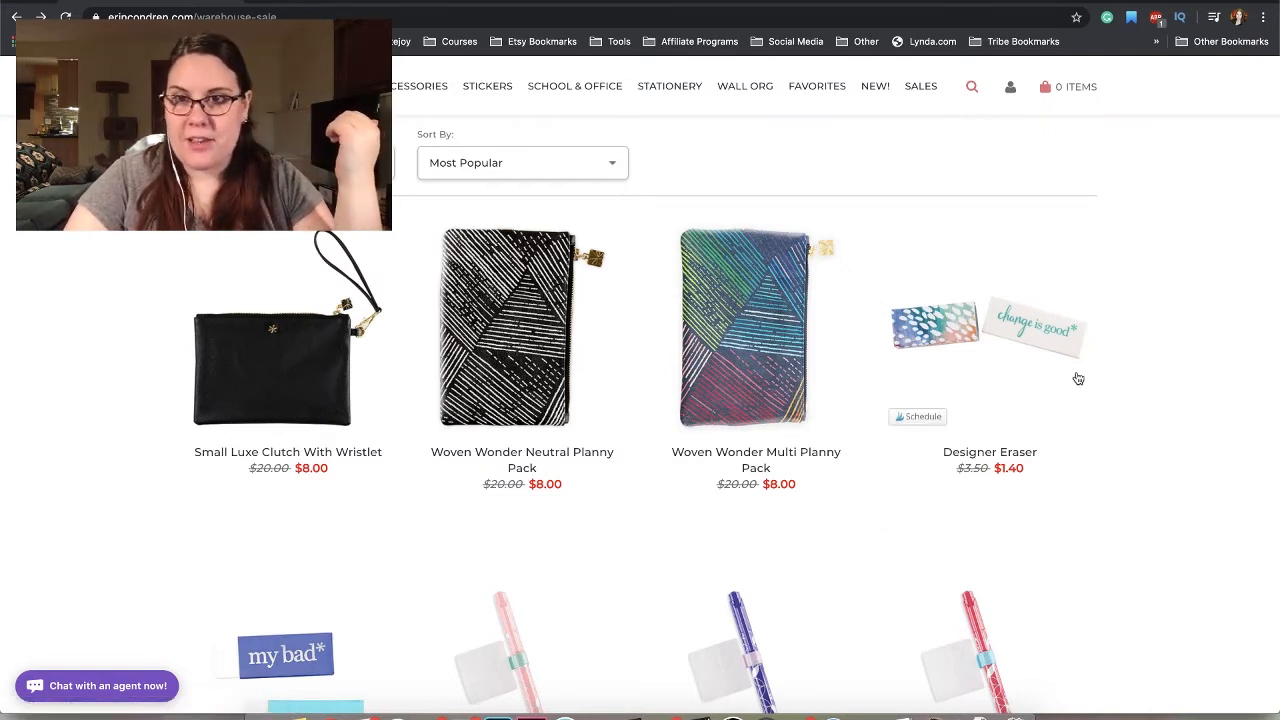
pyautogui.scroll(-3)
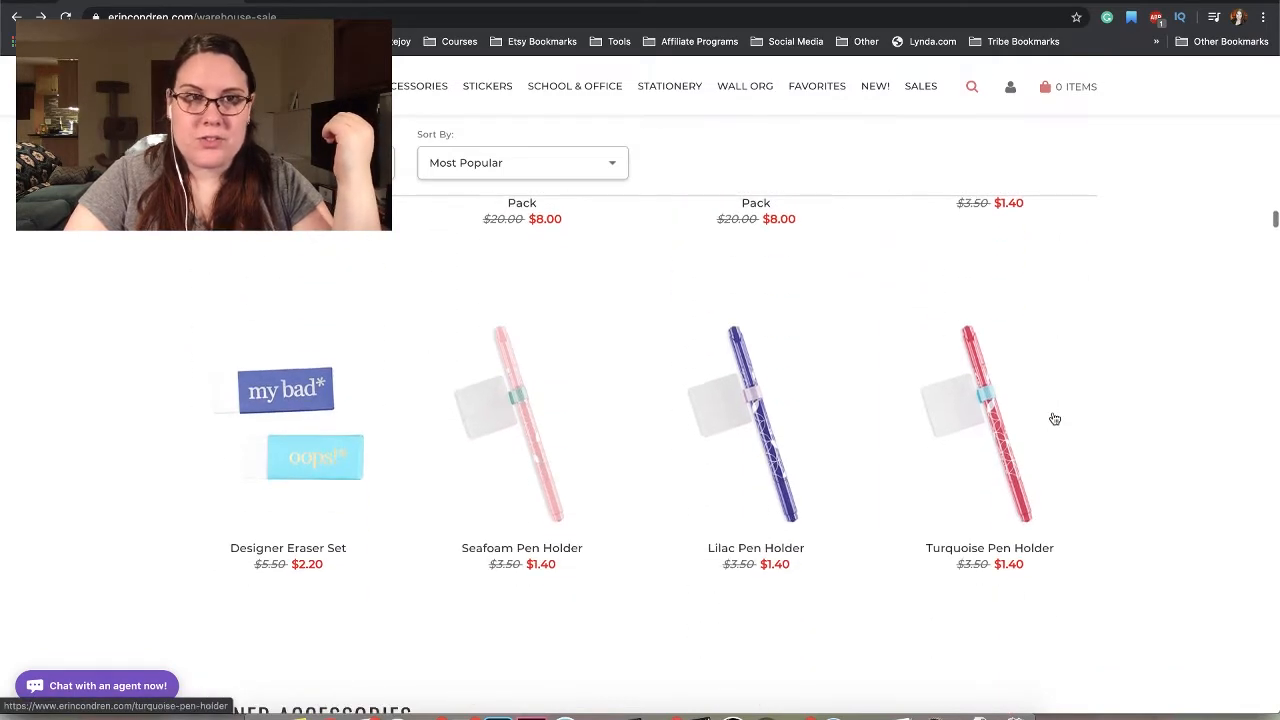
pyautogui.scroll(-3)
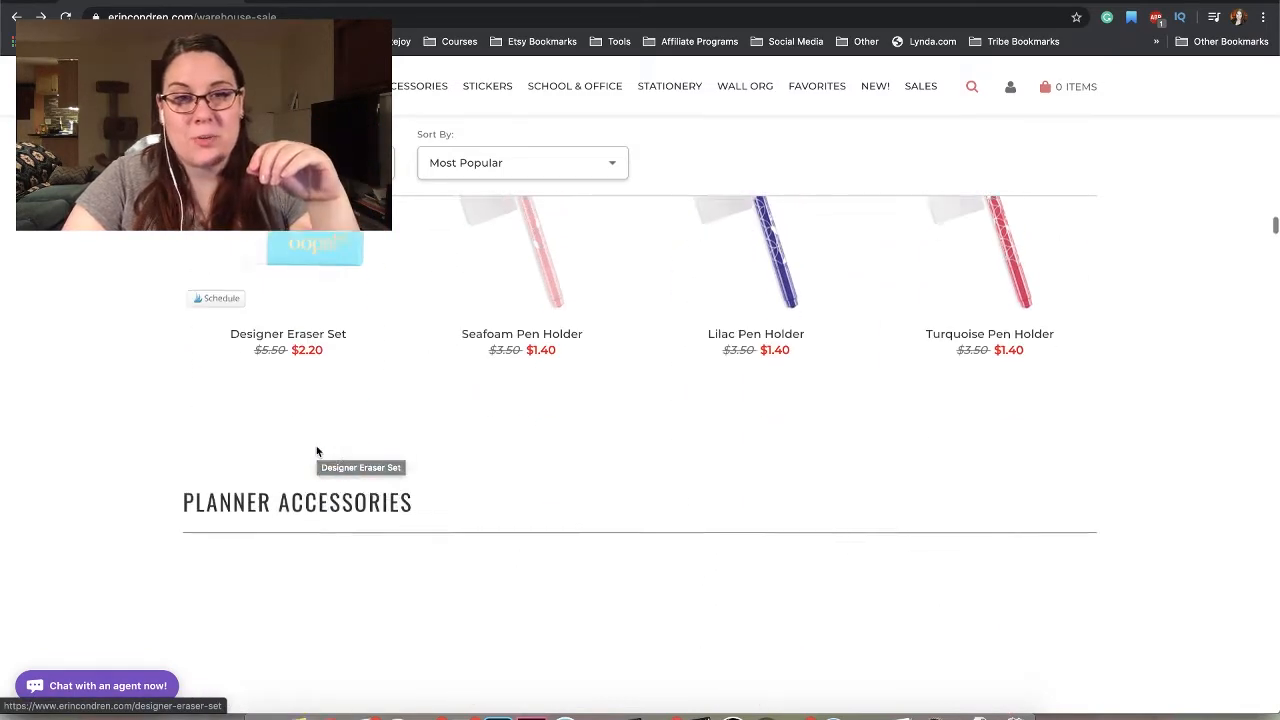
# - Scroll to the first Planner Accessories row, from Snap-In Teacher Dashboard to Painted Petals sticky notes
pyautogui.scroll(-3)
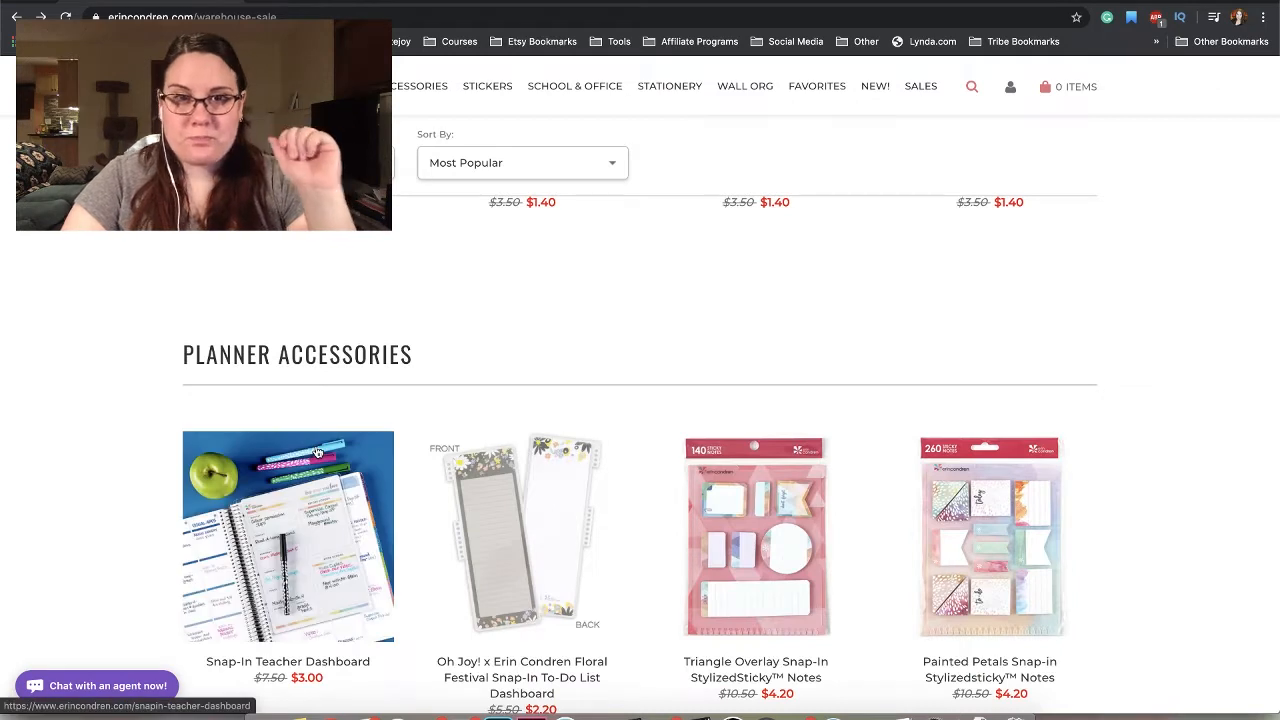
pyautogui.scroll(-3)
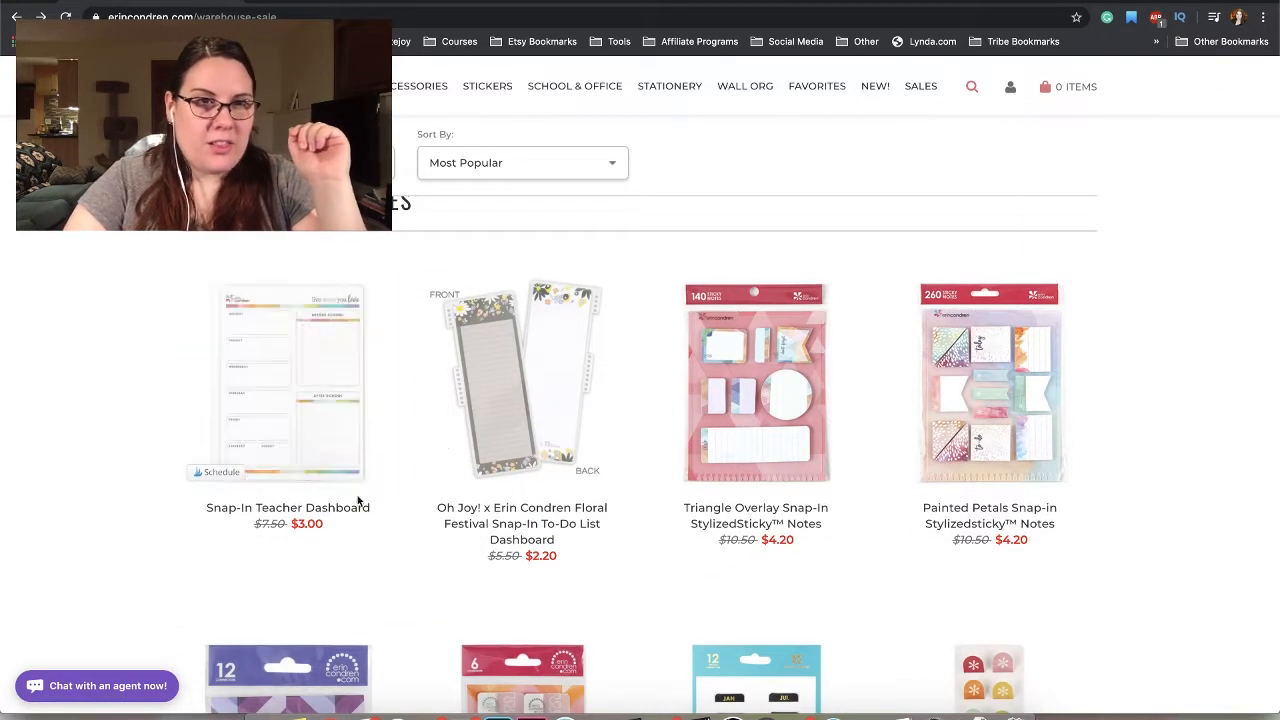
pyautogui.moveTo(336, 472)
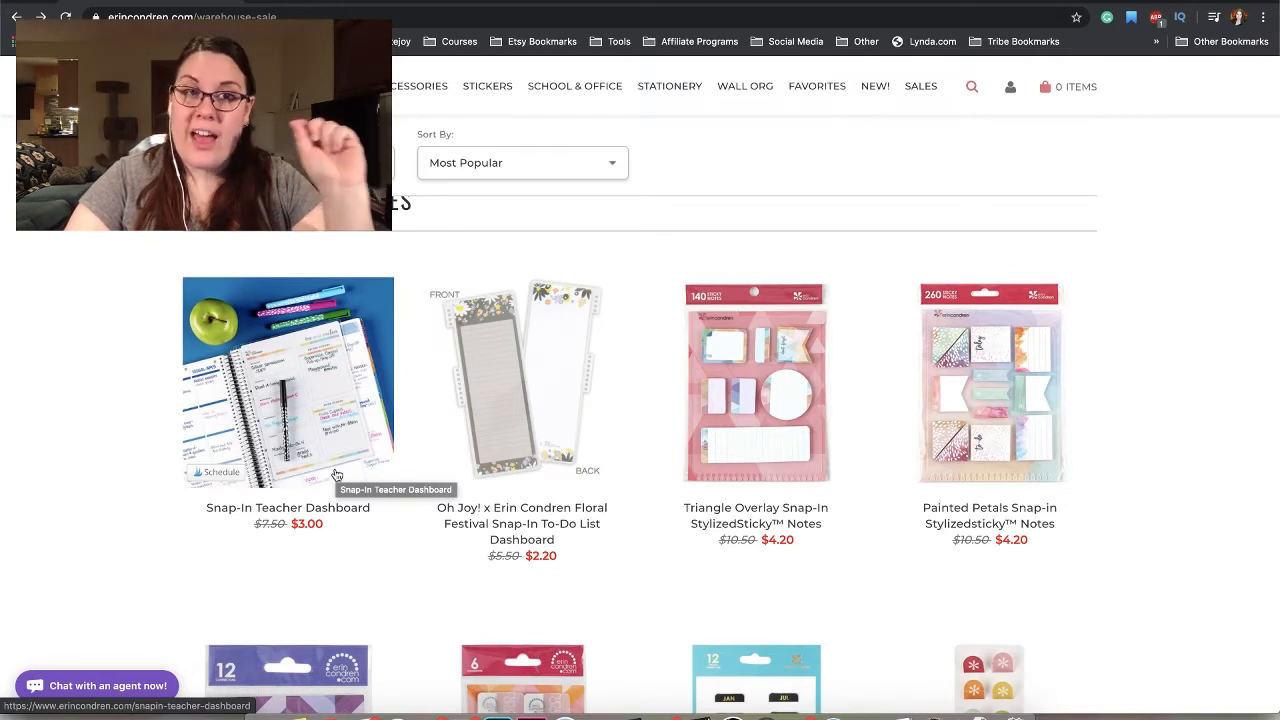
pyautogui.moveTo(352, 414)
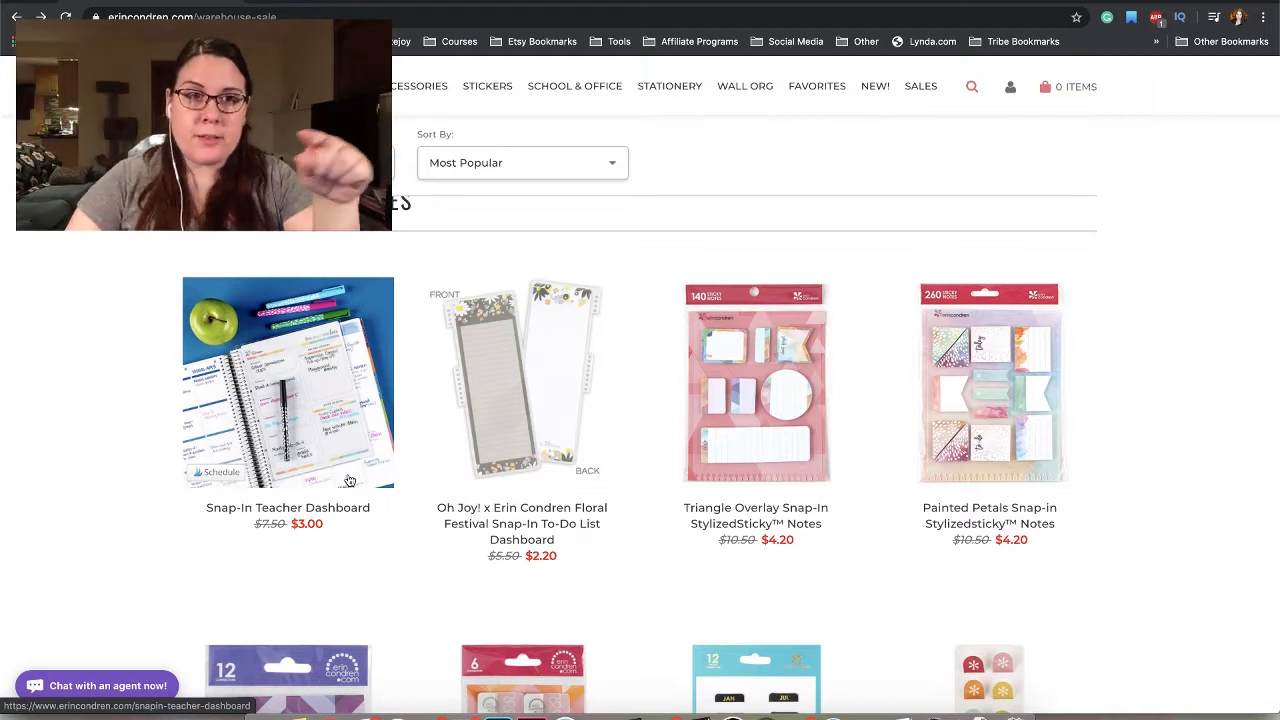
pyautogui.moveTo(368, 414)
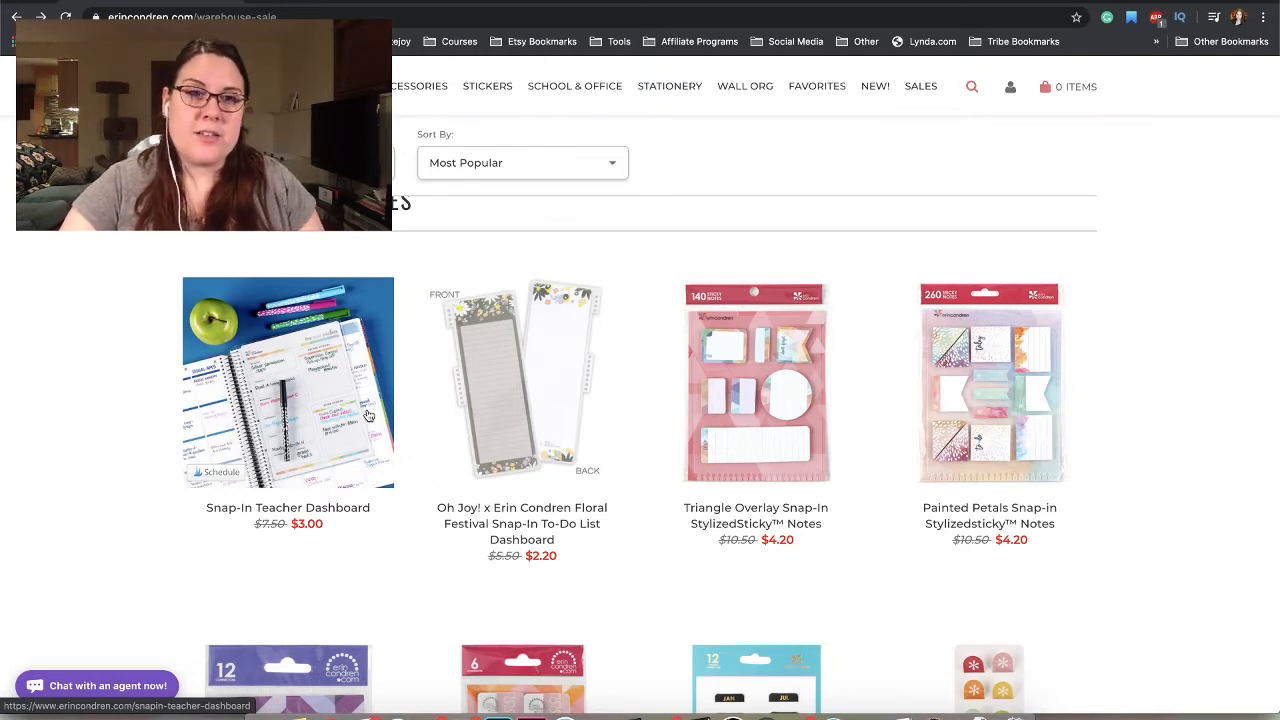
pyautogui.moveTo(324, 340)
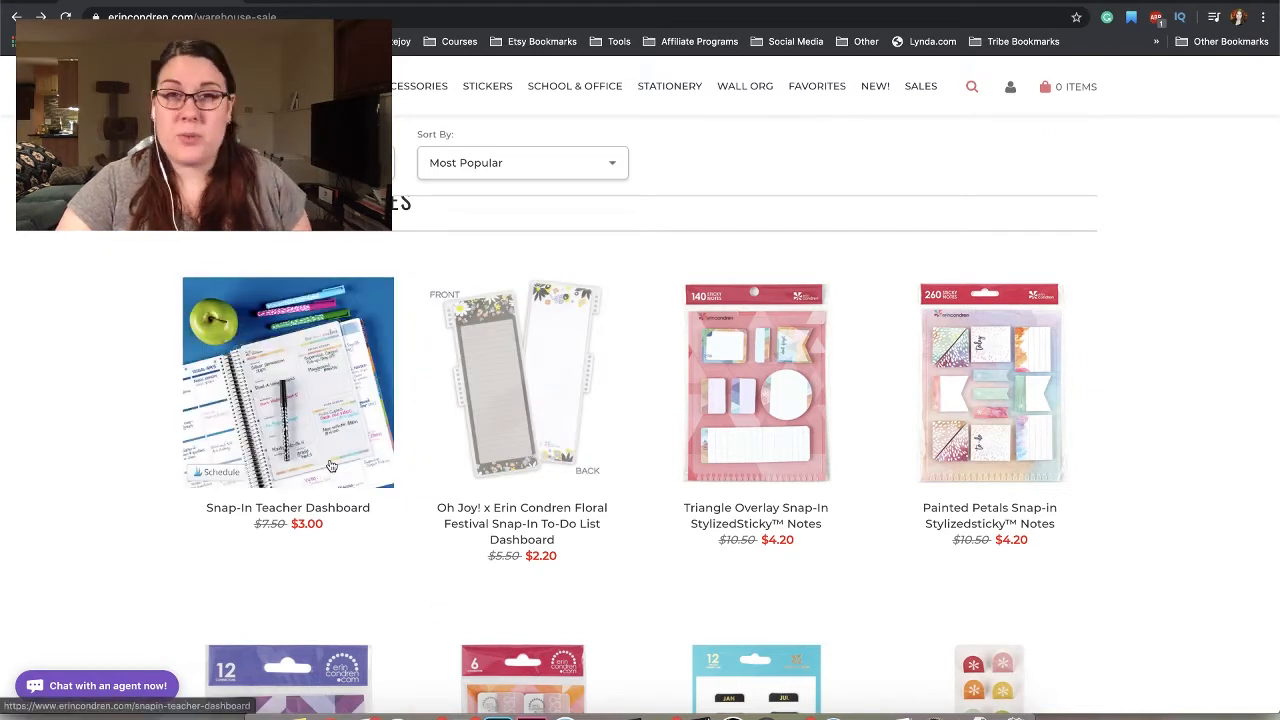
pyautogui.moveTo(332, 464)
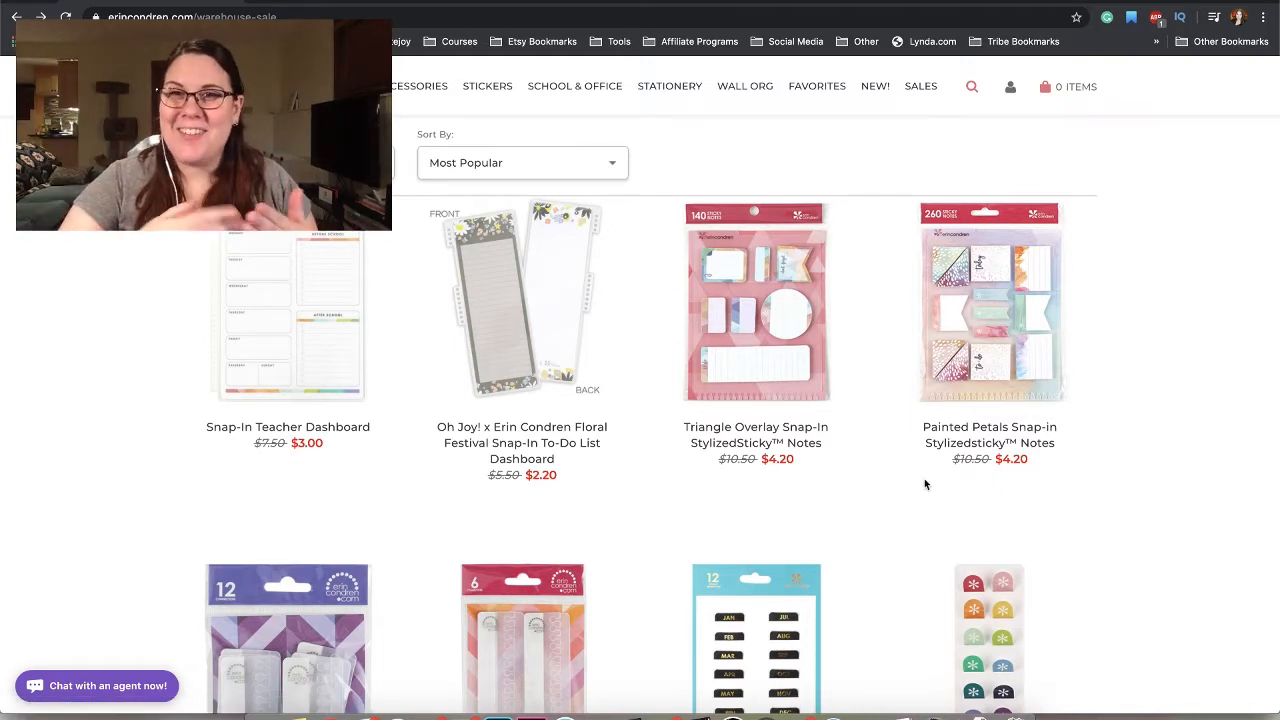
pyautogui.moveTo(928, 476)
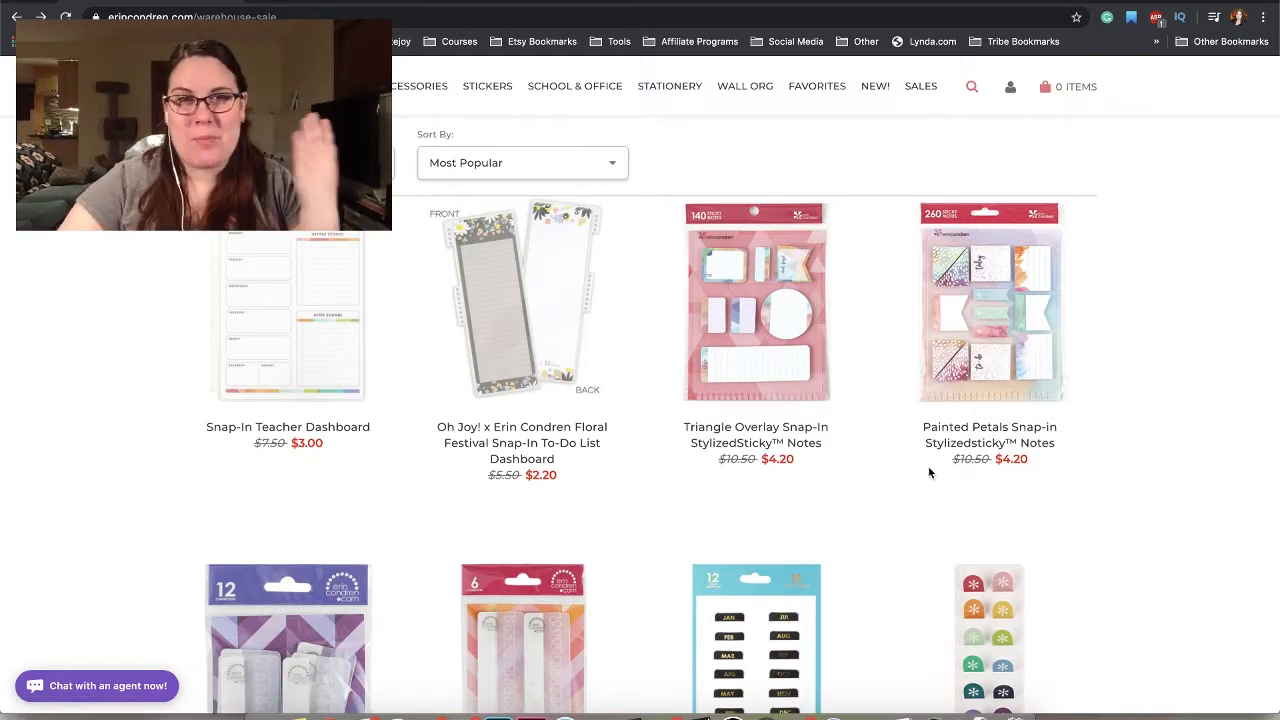
# - Scroll through Planner Accessories to the $1.40 magnetic page markers and Metallic Mini Snap-in Bookmarks
pyautogui.scroll(-3)
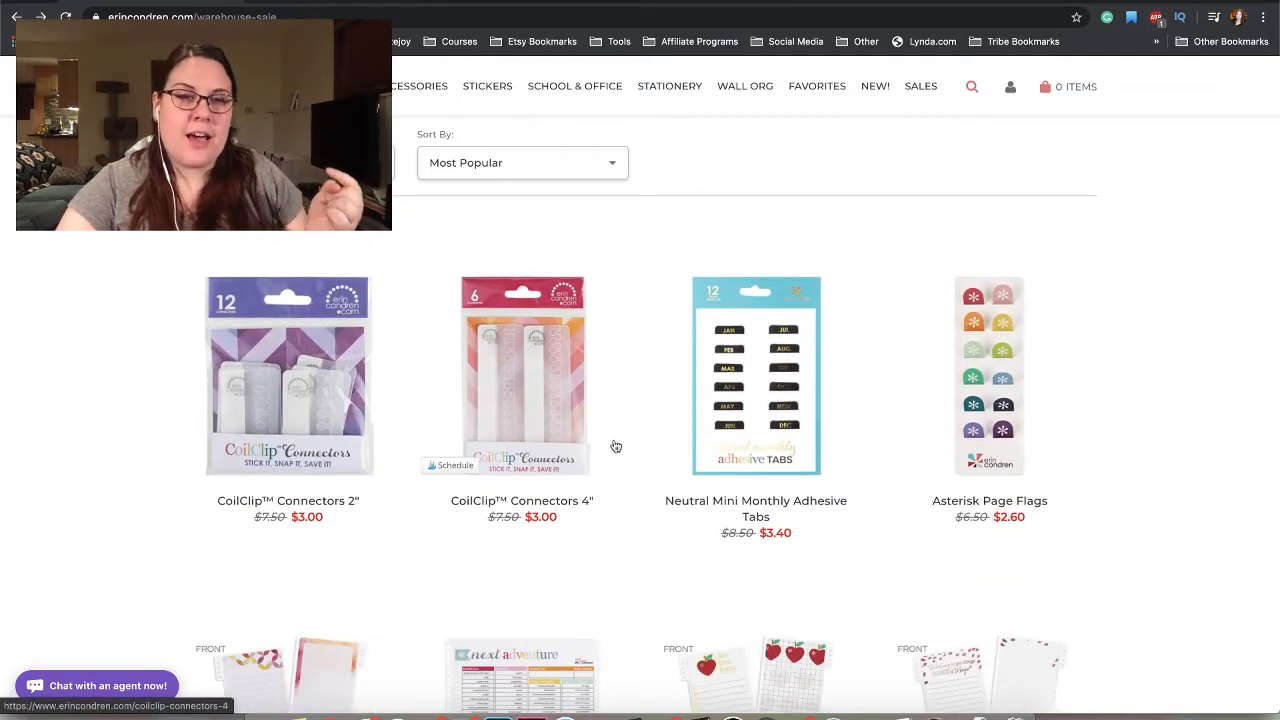
pyautogui.moveTo(612, 442)
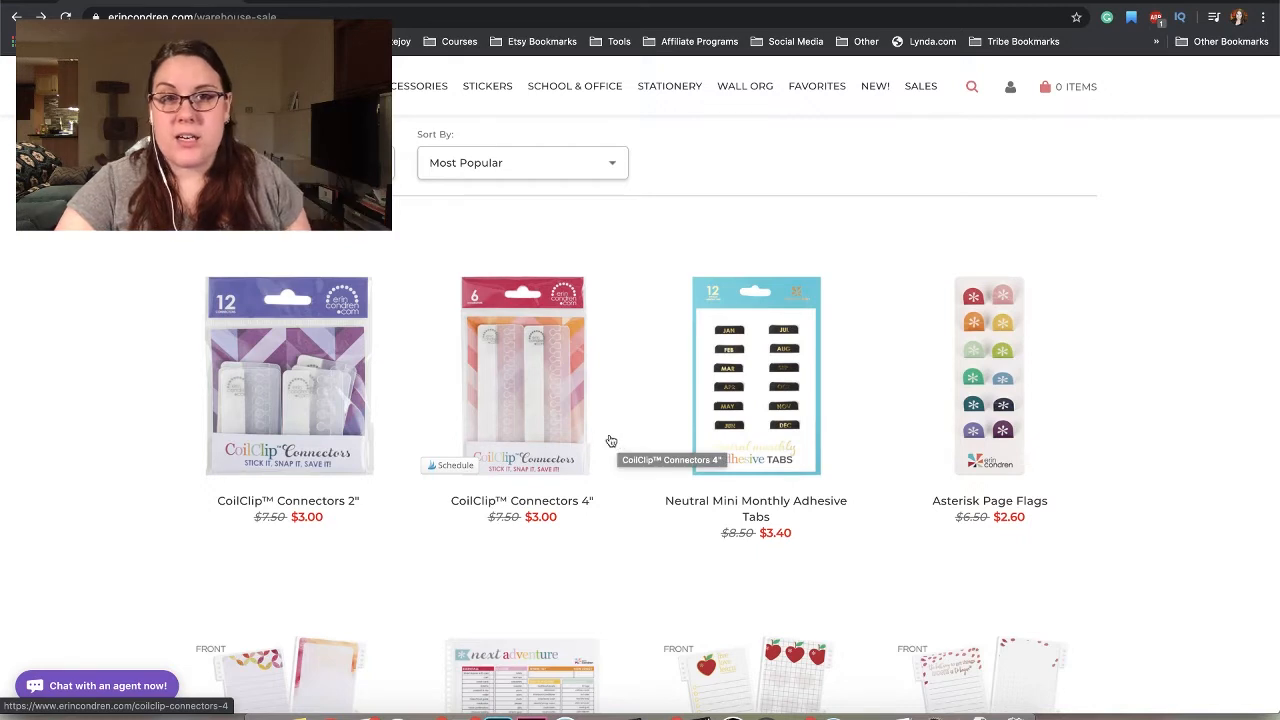
pyautogui.moveTo(544, 400)
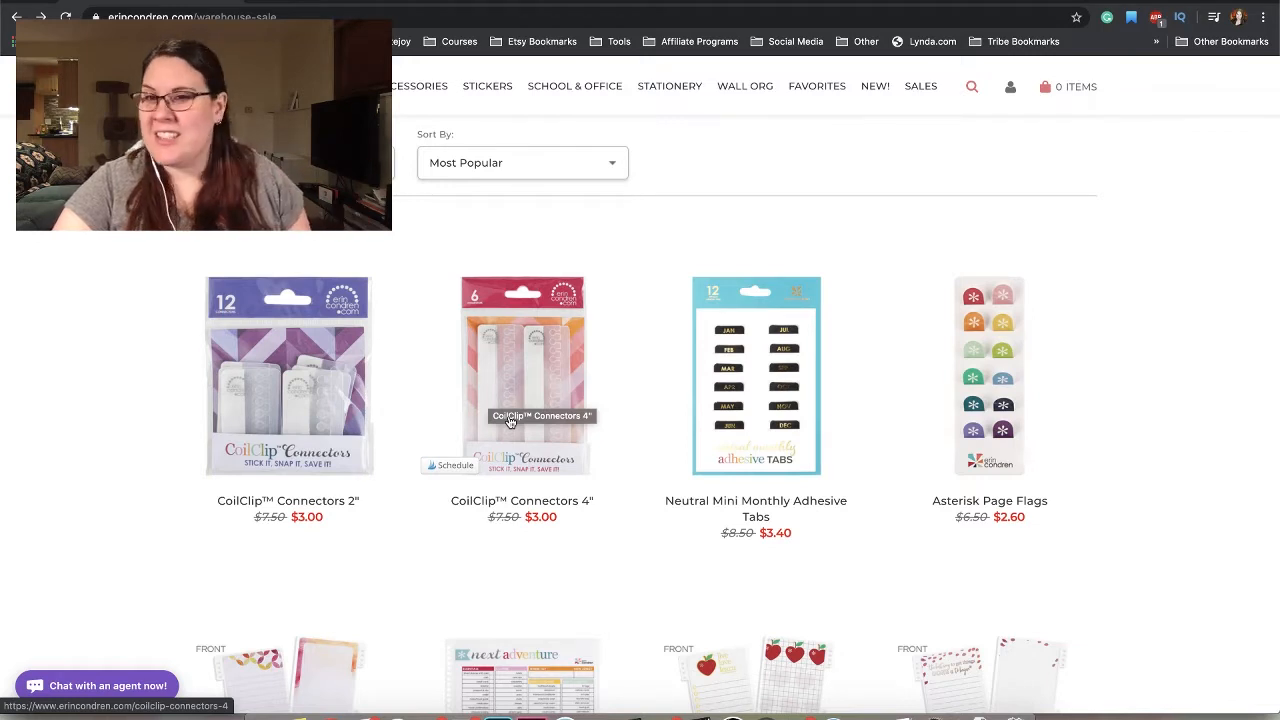
pyautogui.scroll(-3)
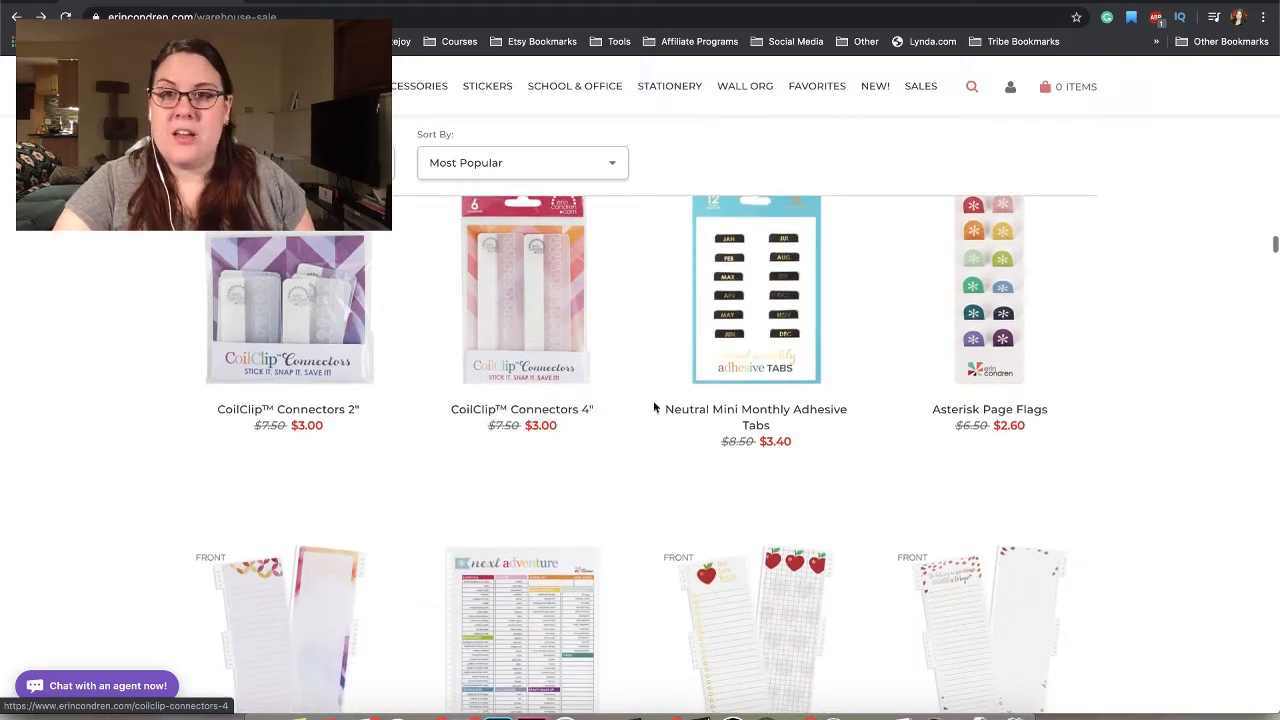
pyautogui.scroll(-3)
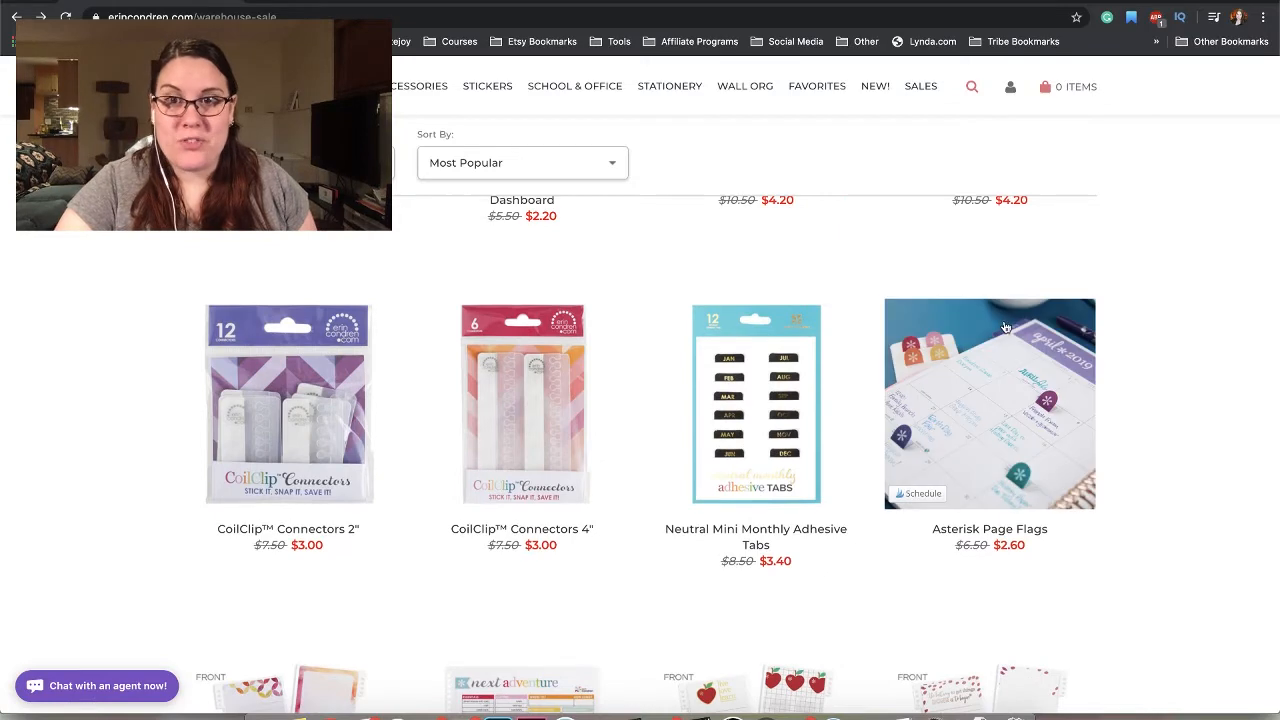
pyautogui.scroll(-3)
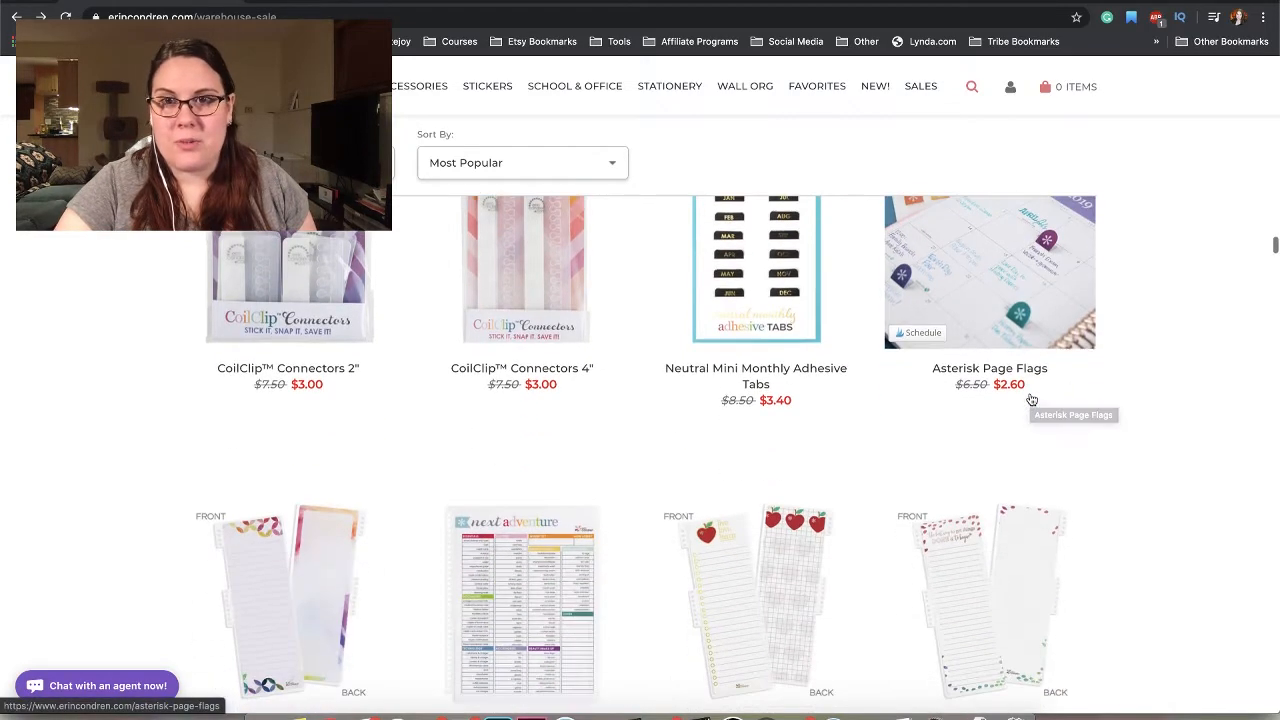
pyautogui.scroll(-3)
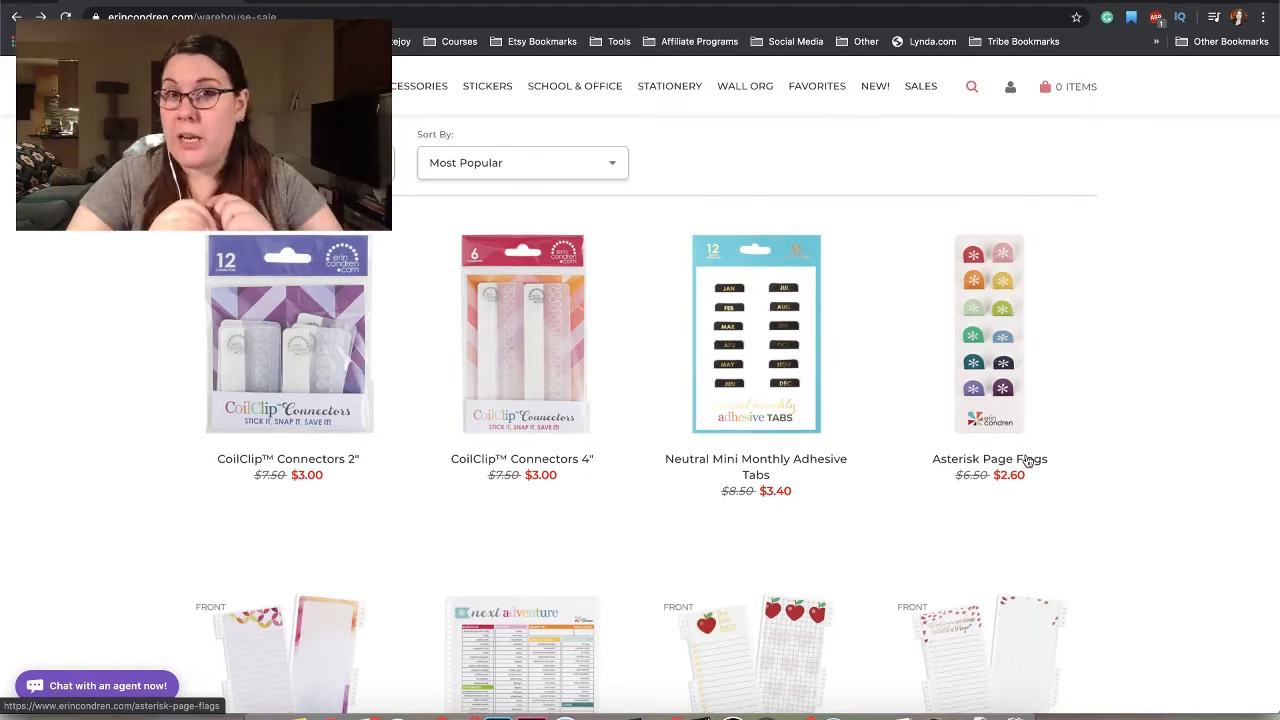
pyautogui.scroll(-3)
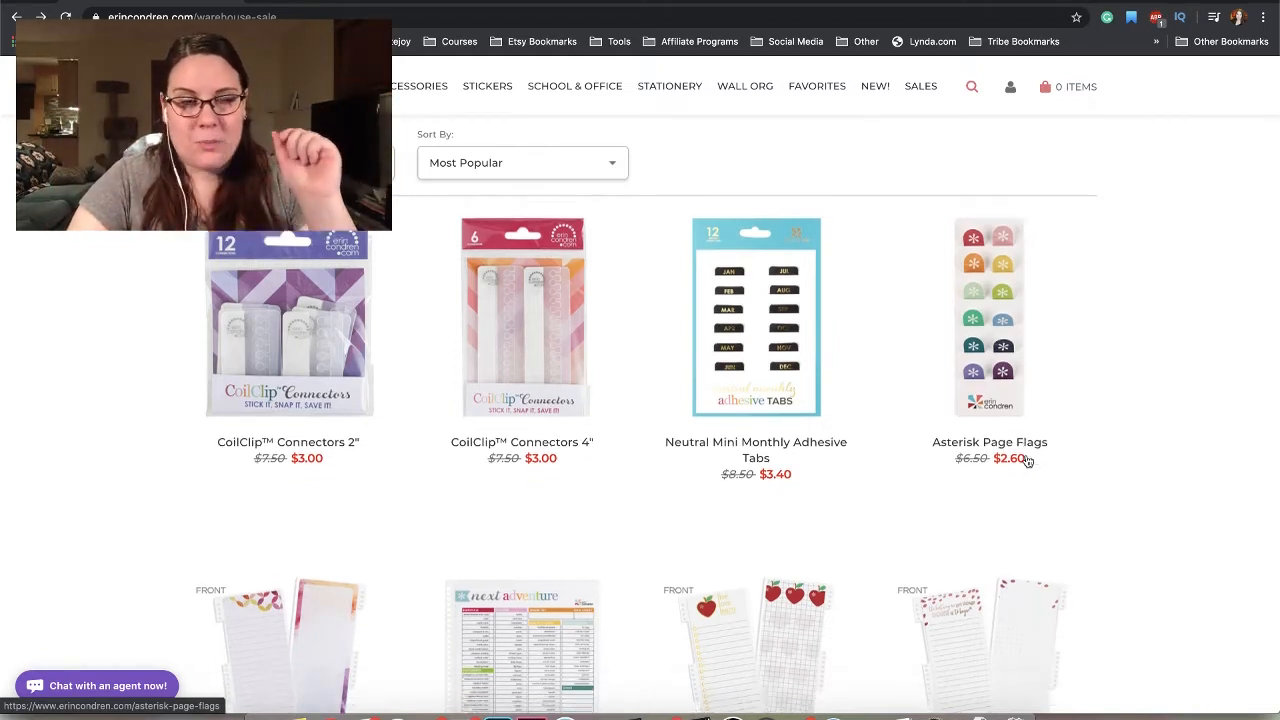
pyautogui.scroll(-3)
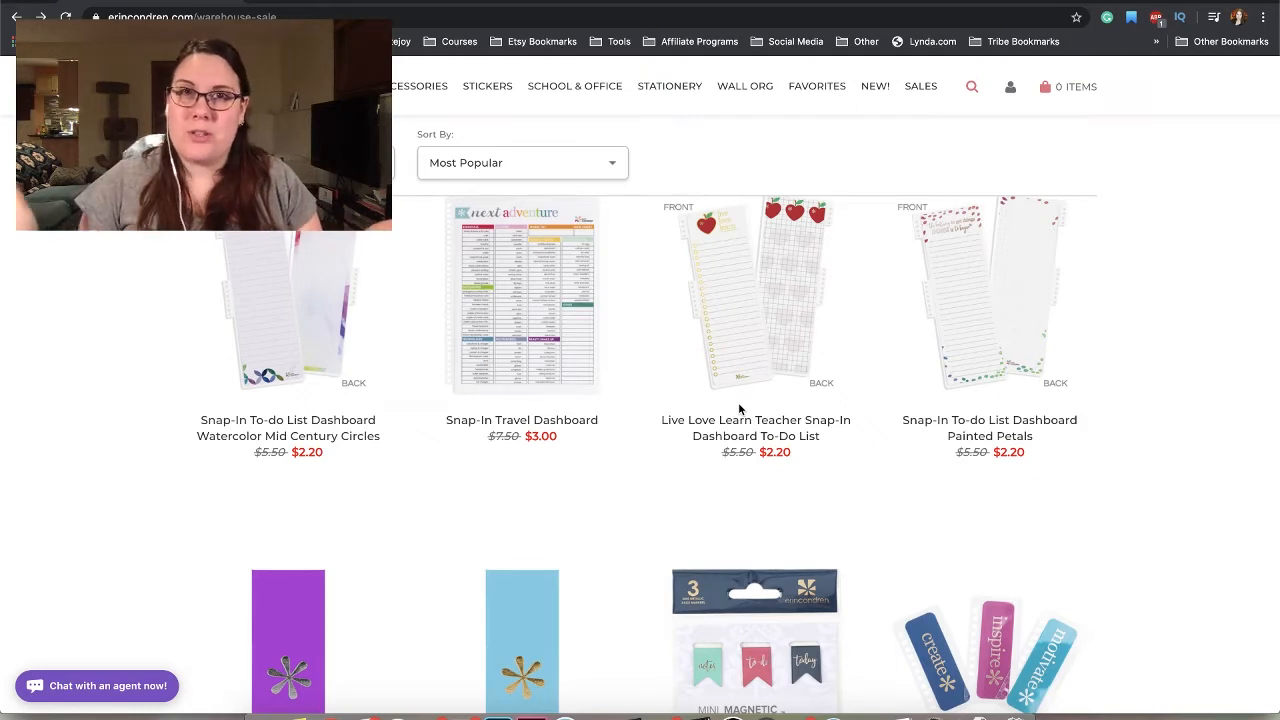
pyautogui.scroll(-3)
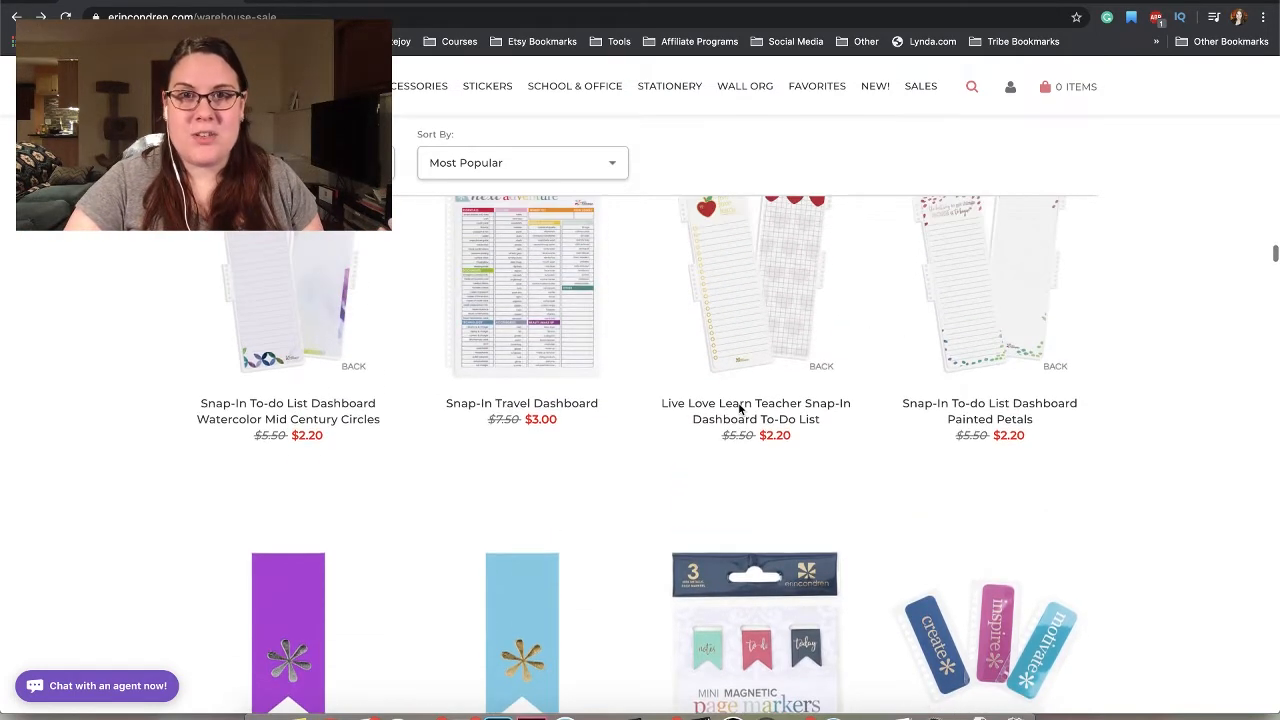
pyautogui.moveTo(740, 412)
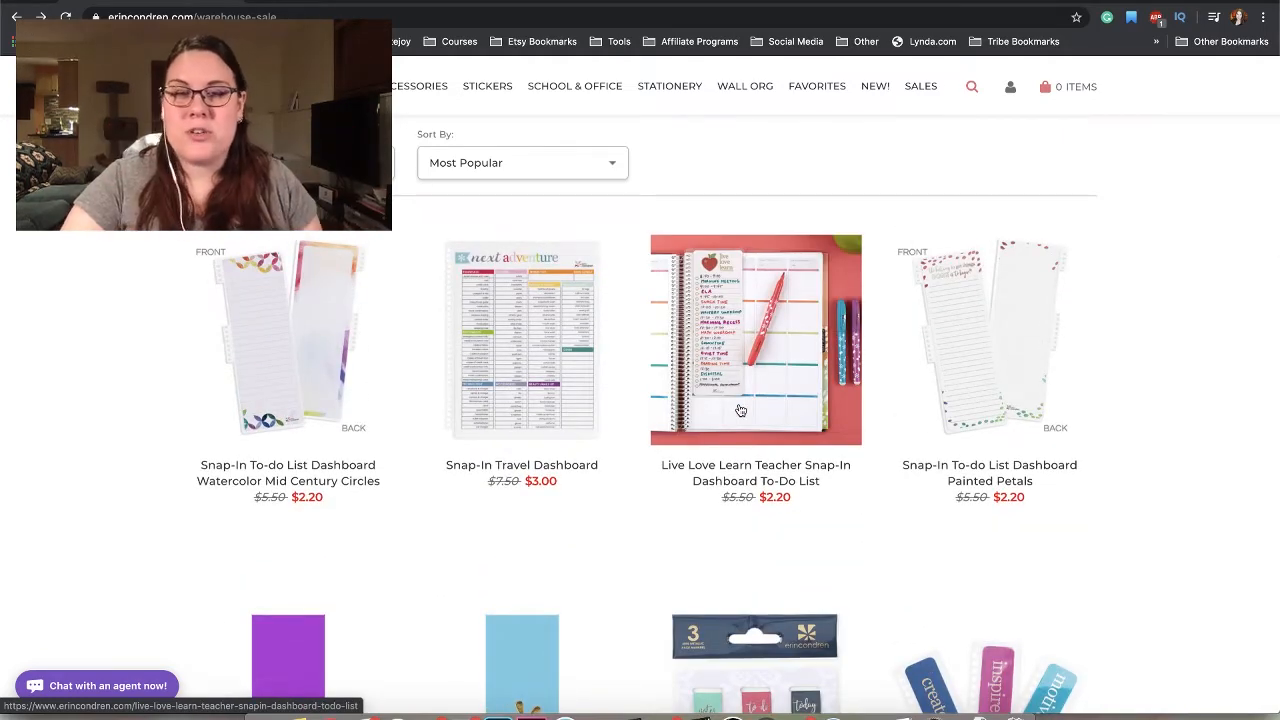
pyautogui.scroll(-3)
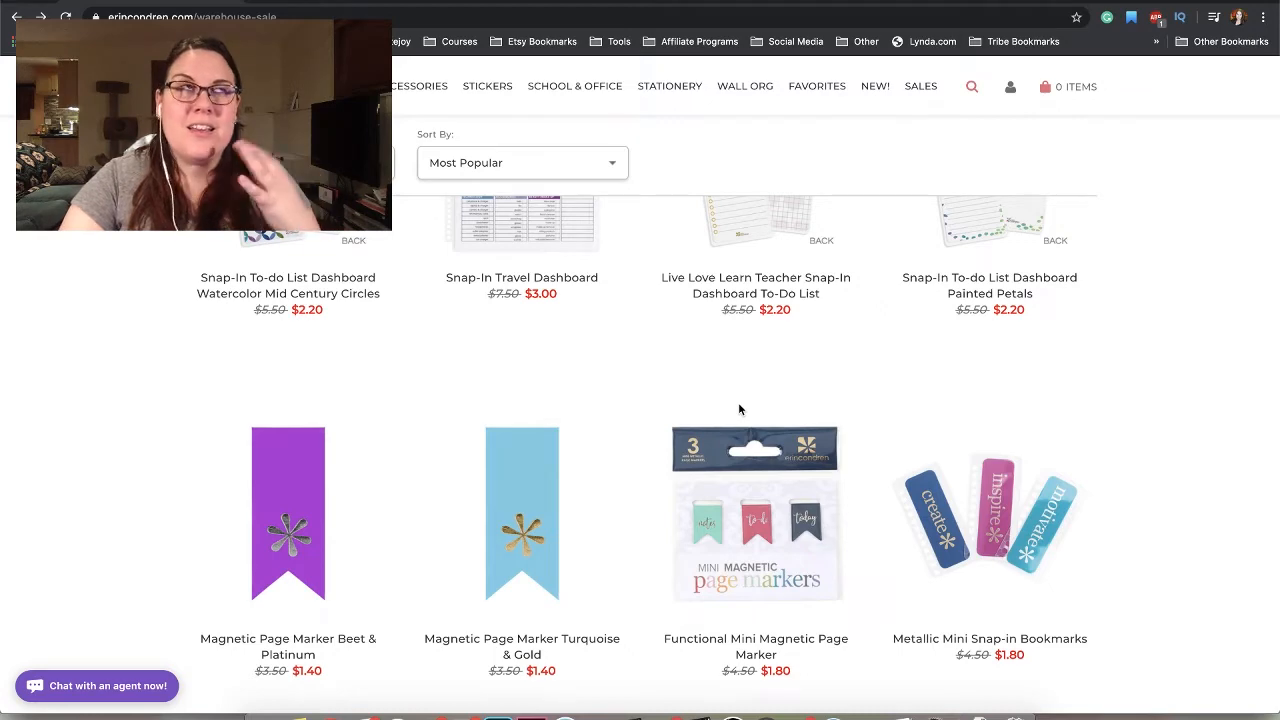
# - Scroll down past the Mini Snap-in Bookmarks to the $2.20 StylizedSticky Corner Pockets row
pyautogui.scroll(-3)
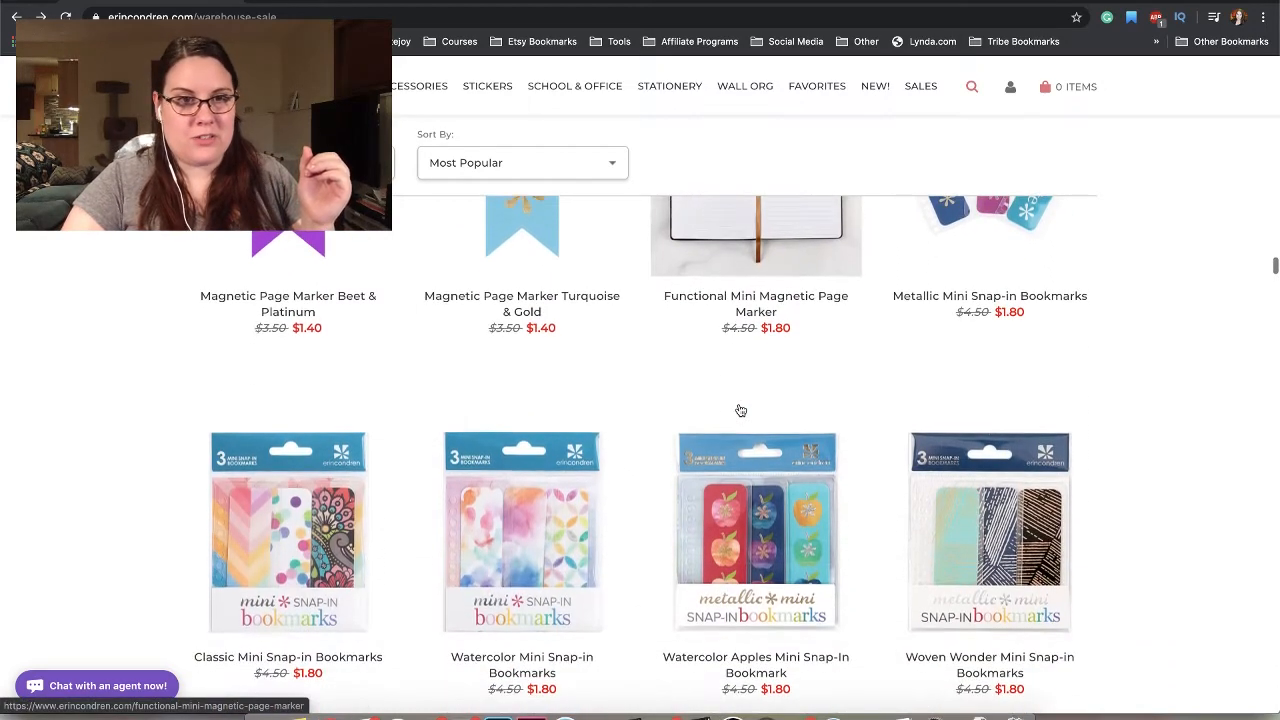
pyautogui.scroll(-3)
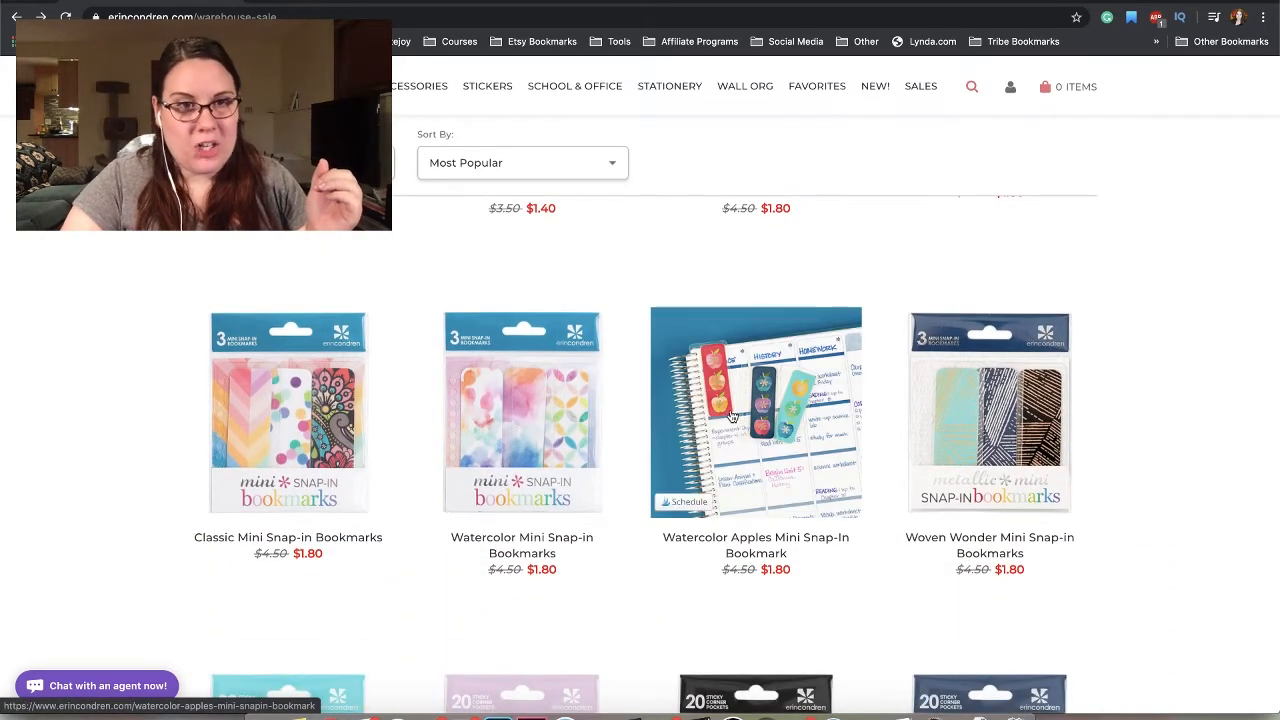
pyautogui.moveTo(730, 428)
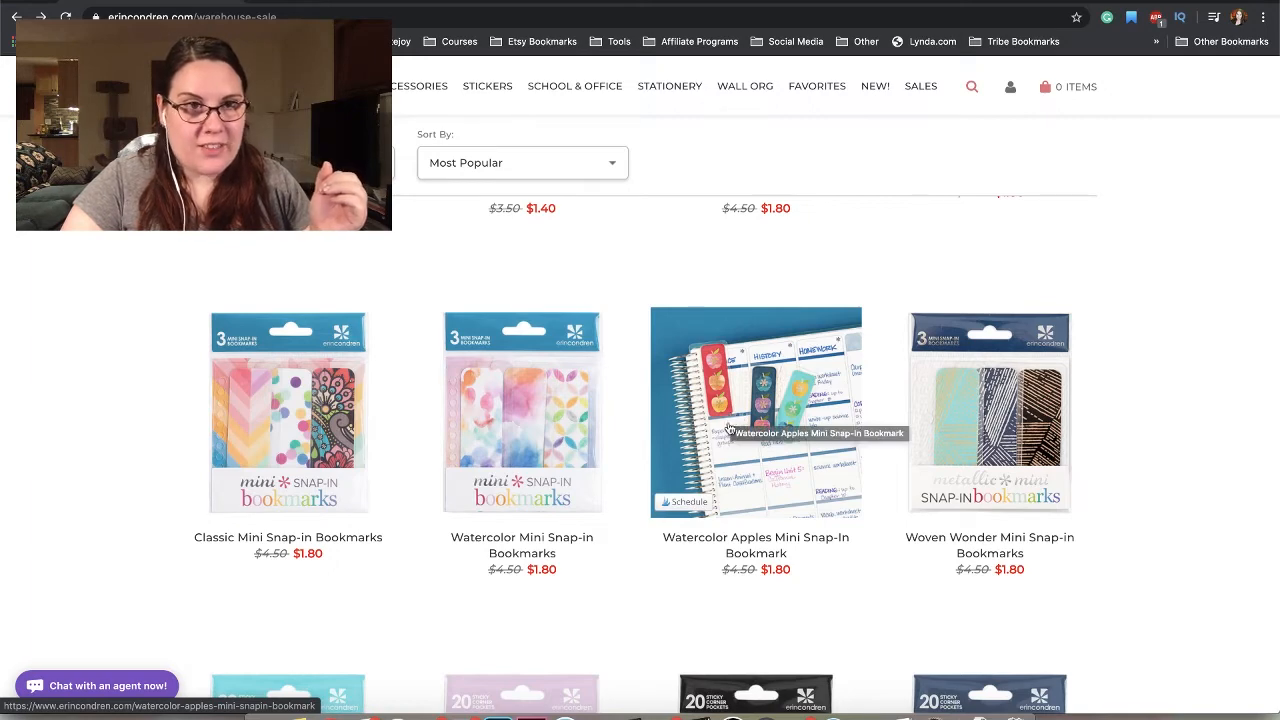
pyautogui.scroll(-3)
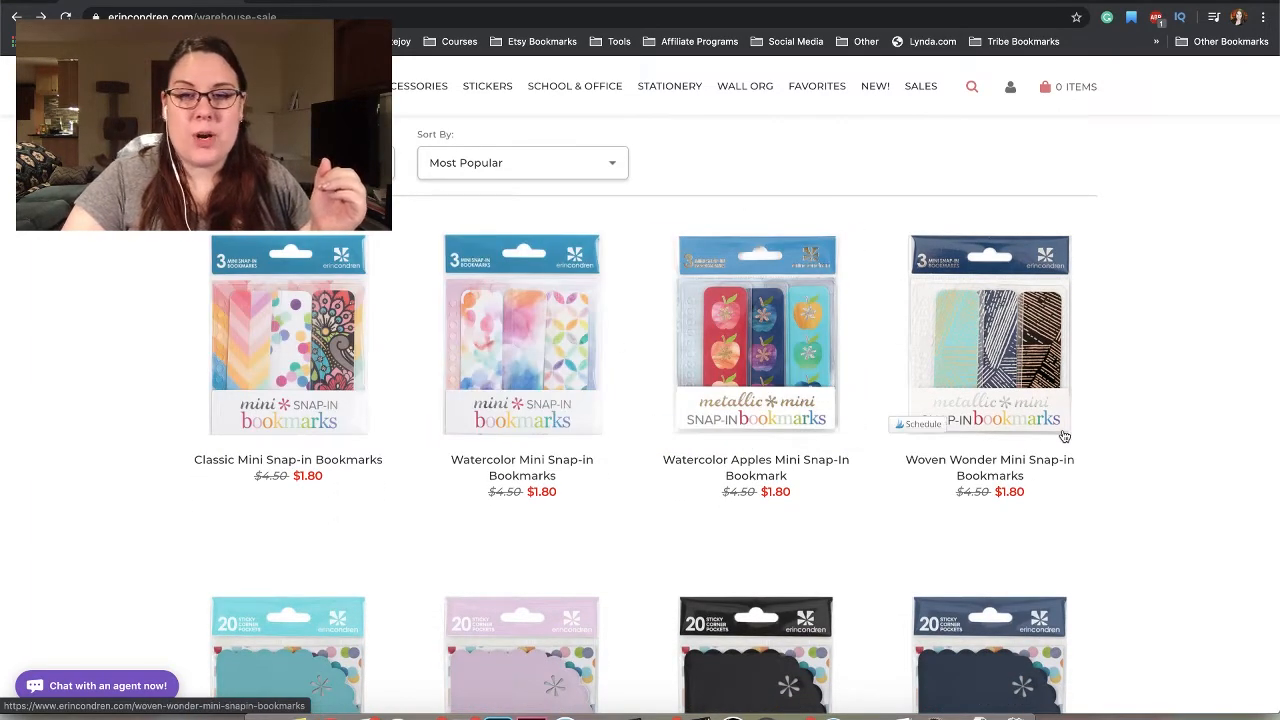
pyautogui.scroll(-3)
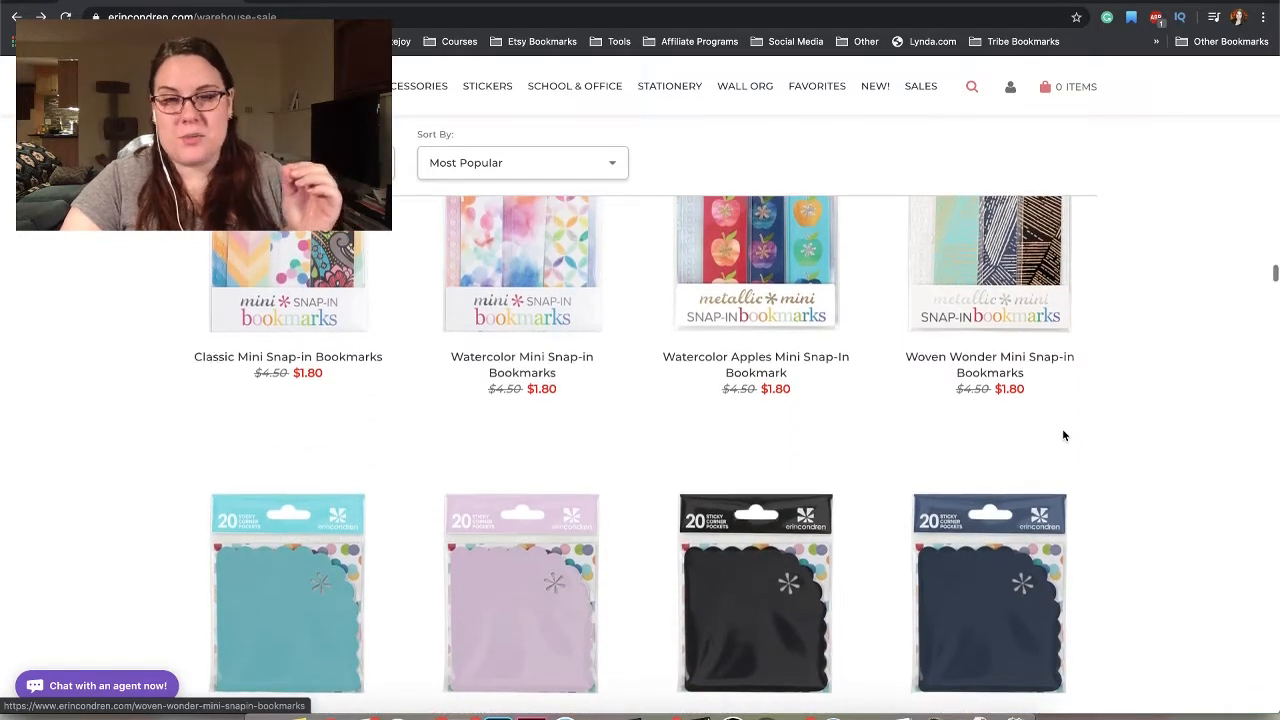
pyautogui.scroll(-3)
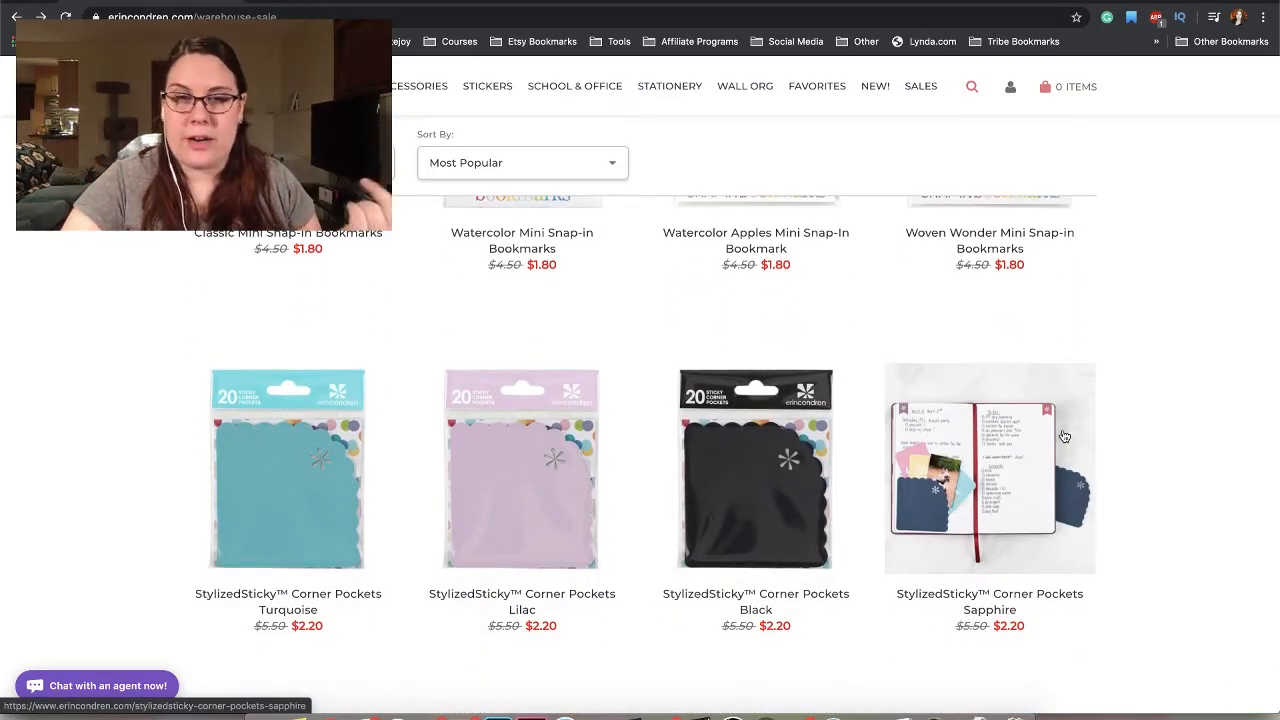
pyautogui.scroll(-3)
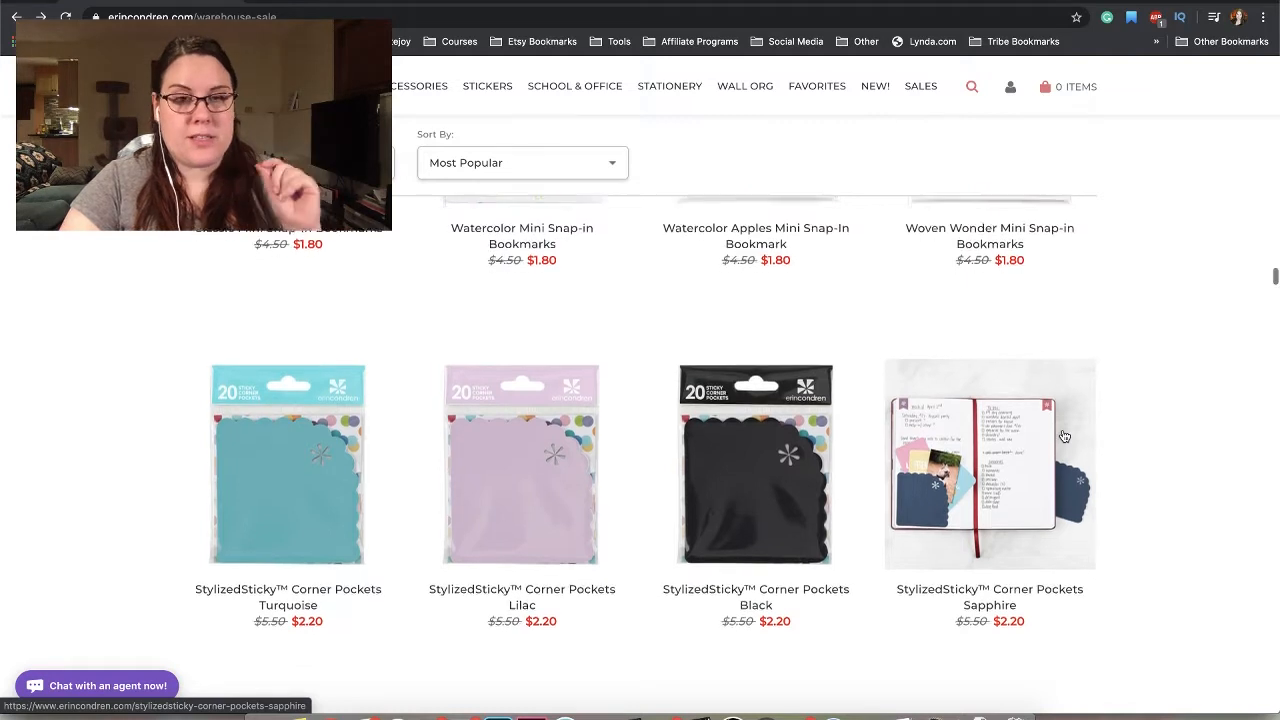
pyautogui.scroll(-3)
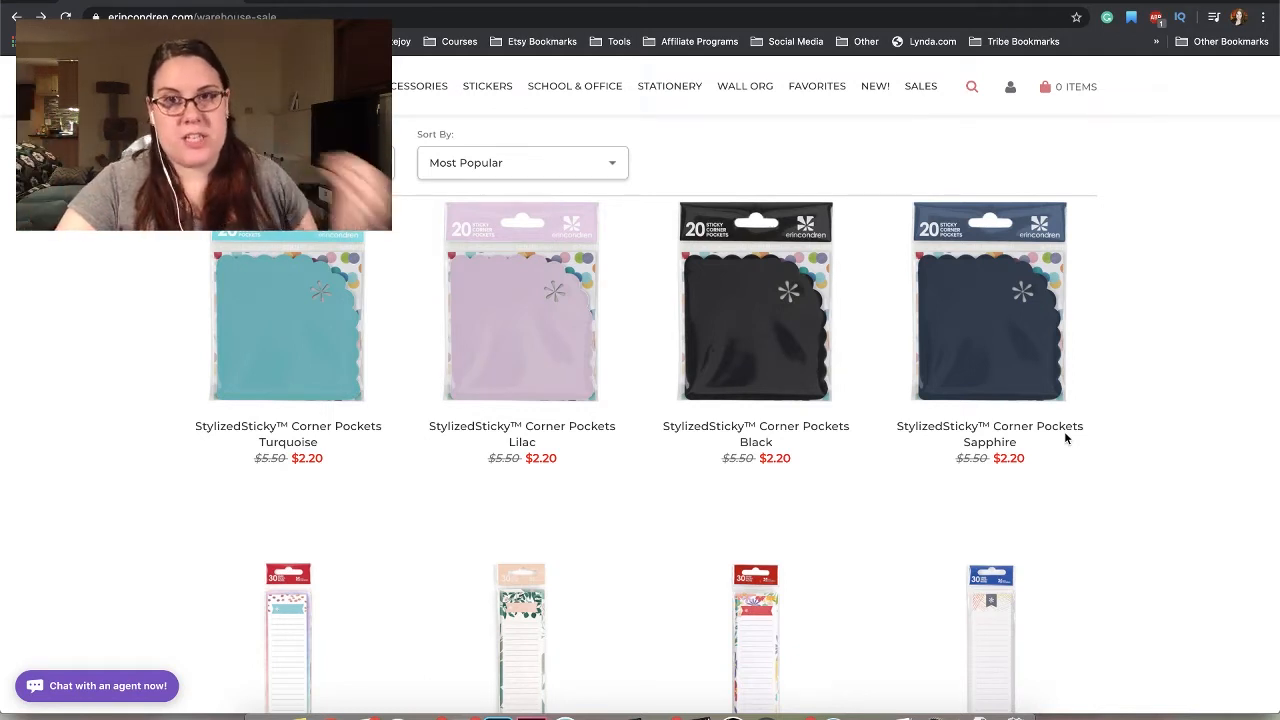
# - Scroll down through the sticky notepads and sticky notes below the corner pockets
pyautogui.scroll(-3)
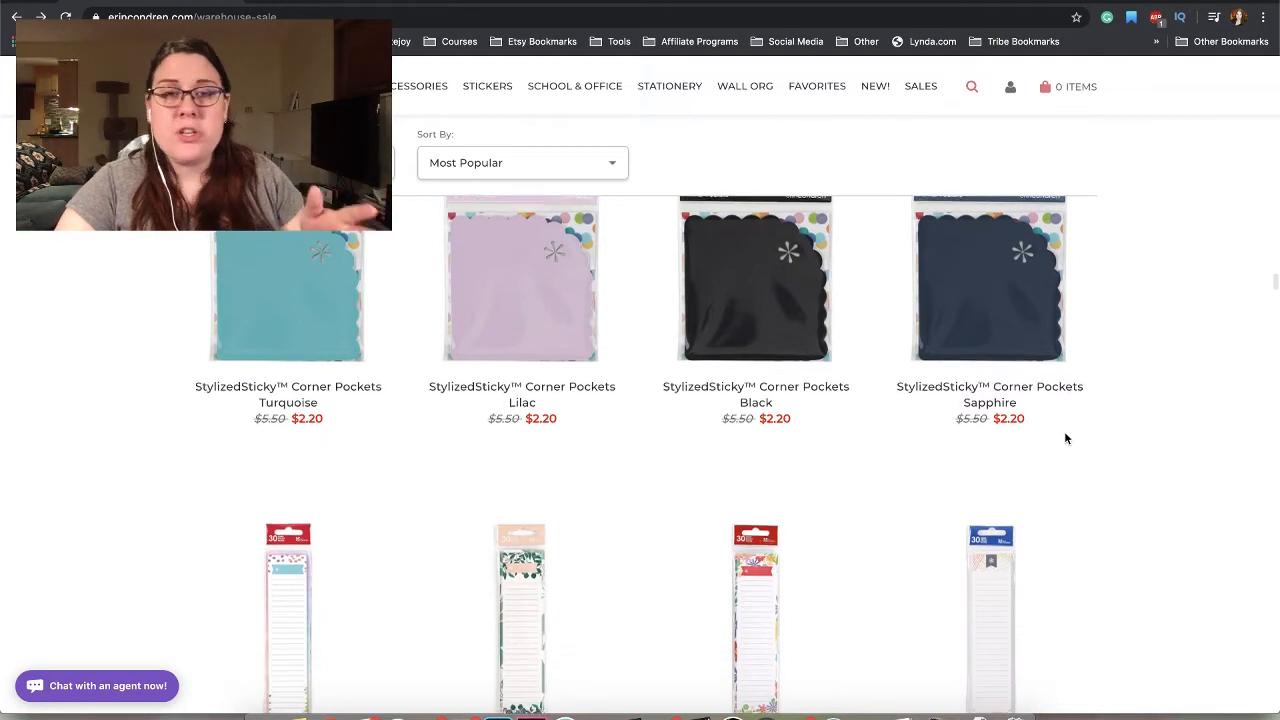
pyautogui.scroll(-3)
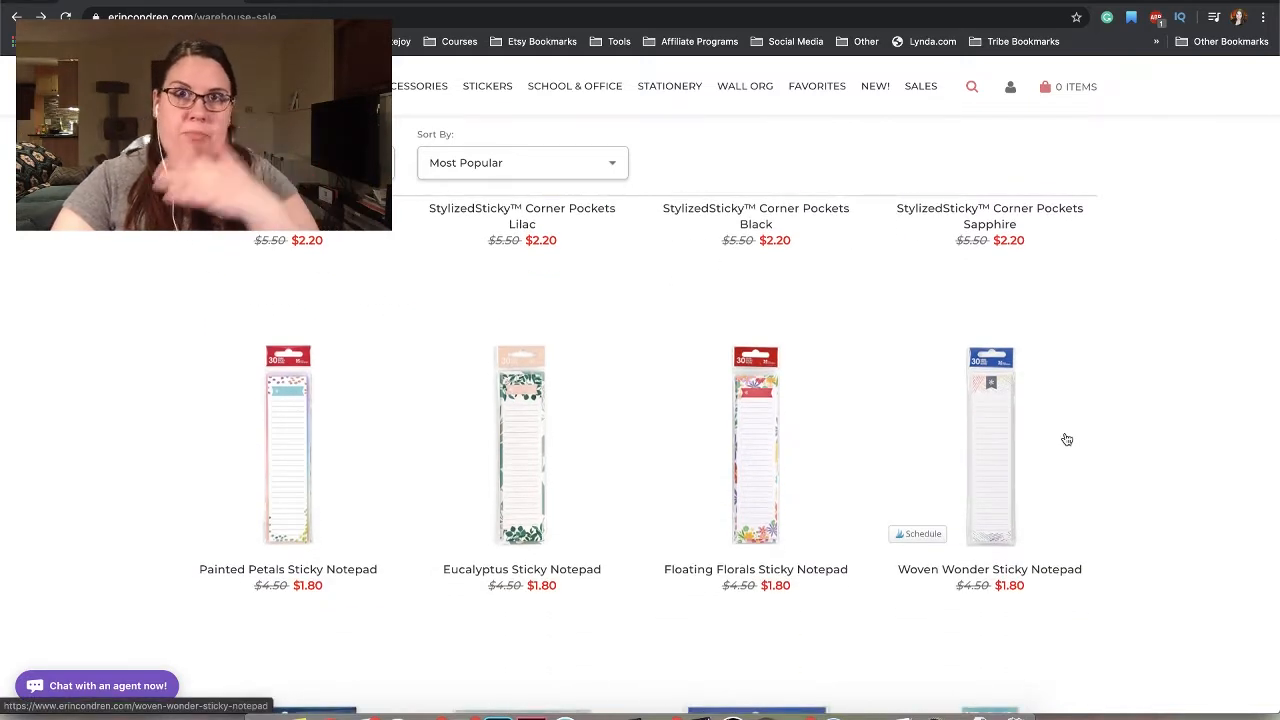
pyautogui.scroll(-3)
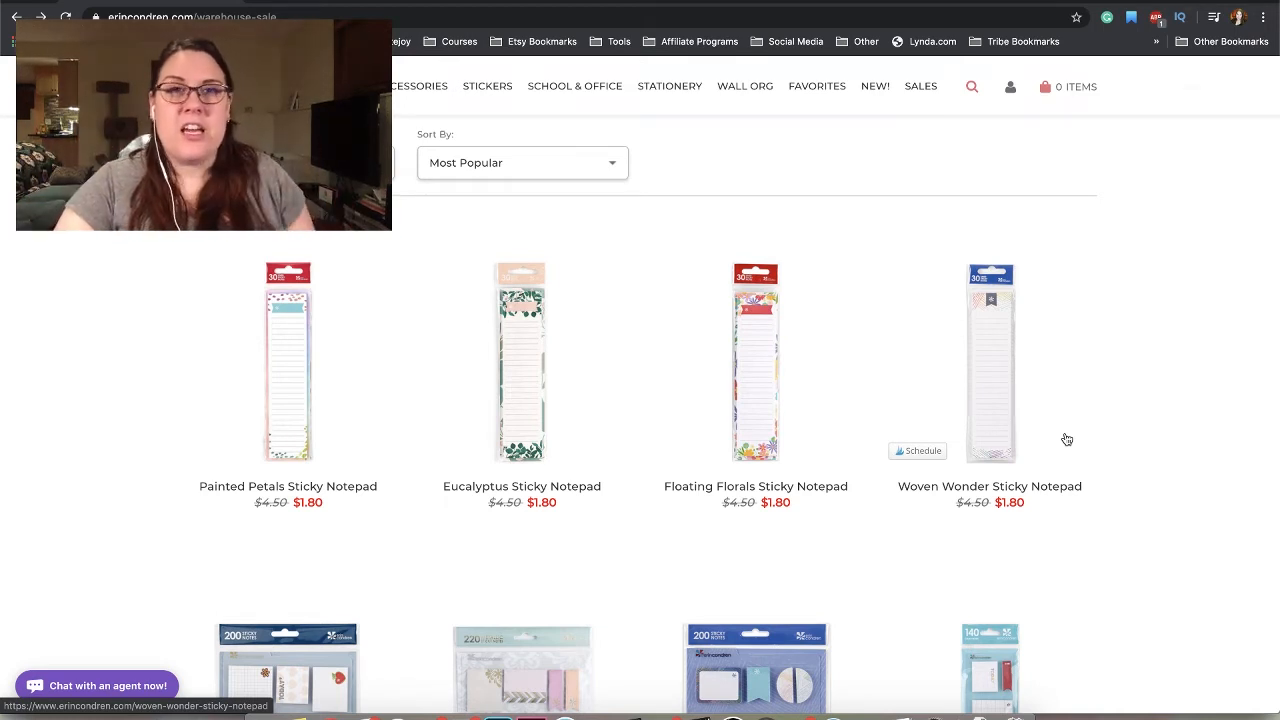
pyautogui.scroll(-3)
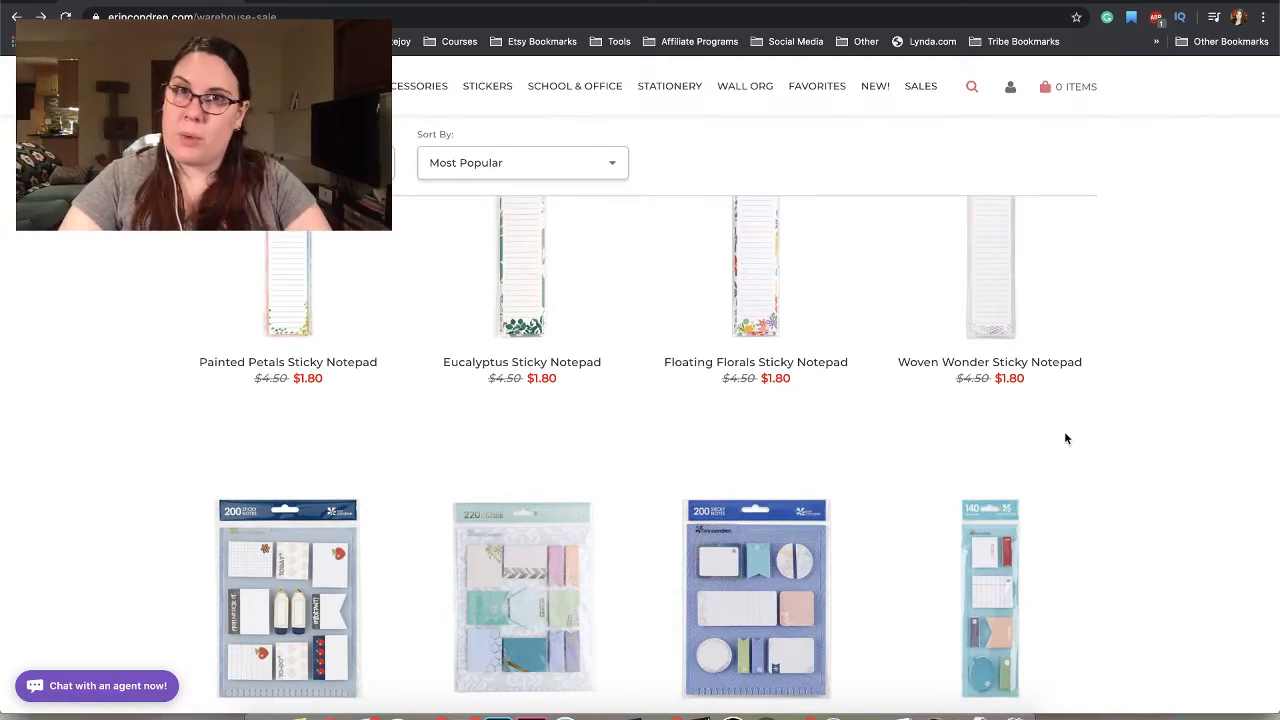
pyautogui.scroll(-3)
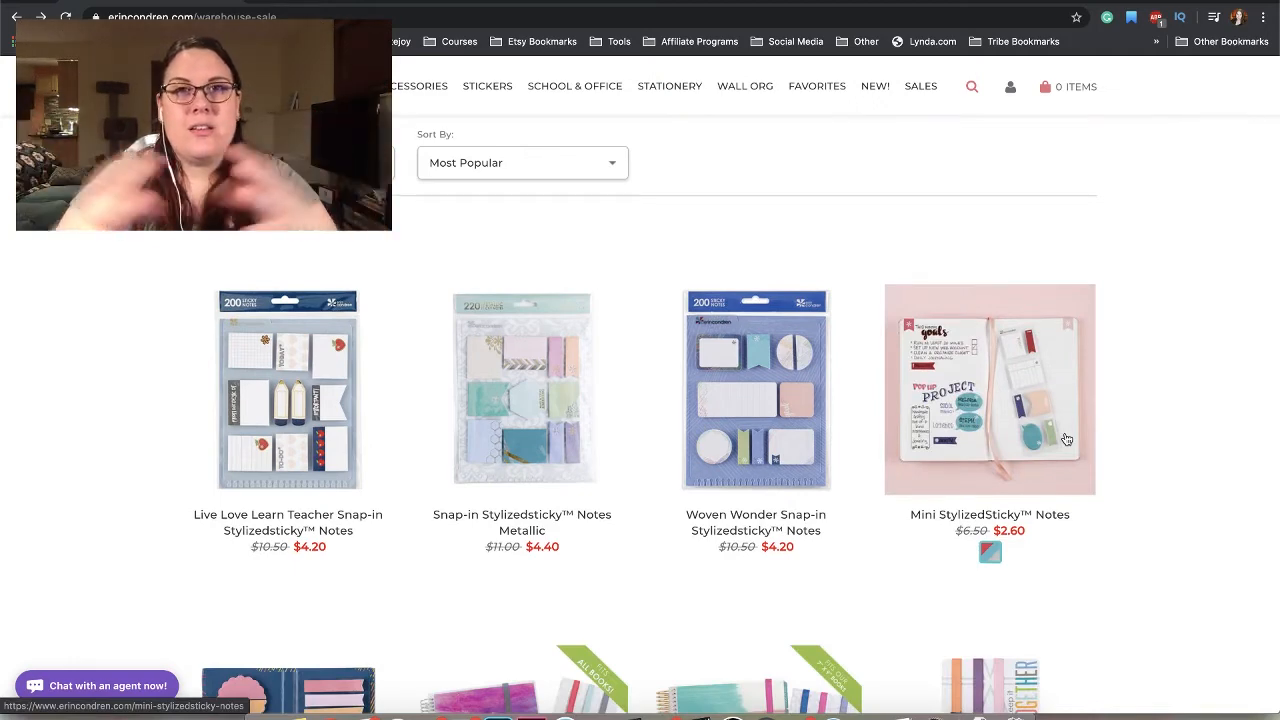
pyautogui.scroll(-3)
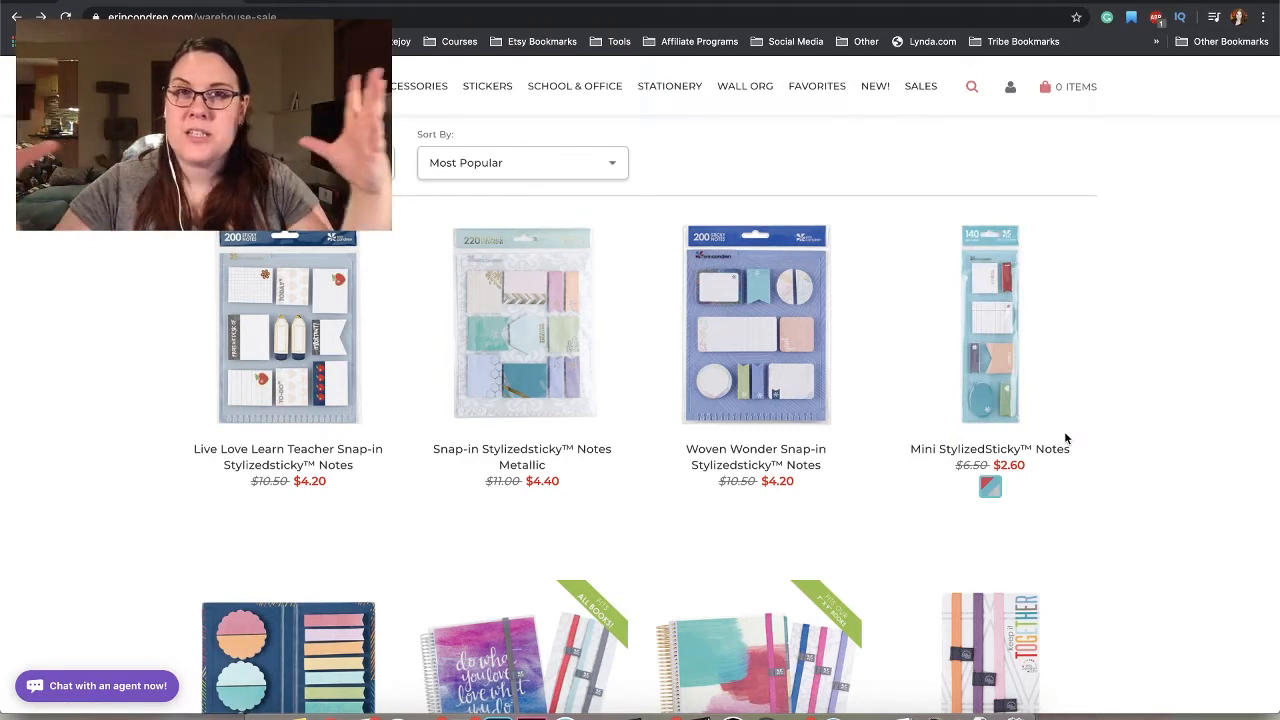
pyautogui.scroll(-3)
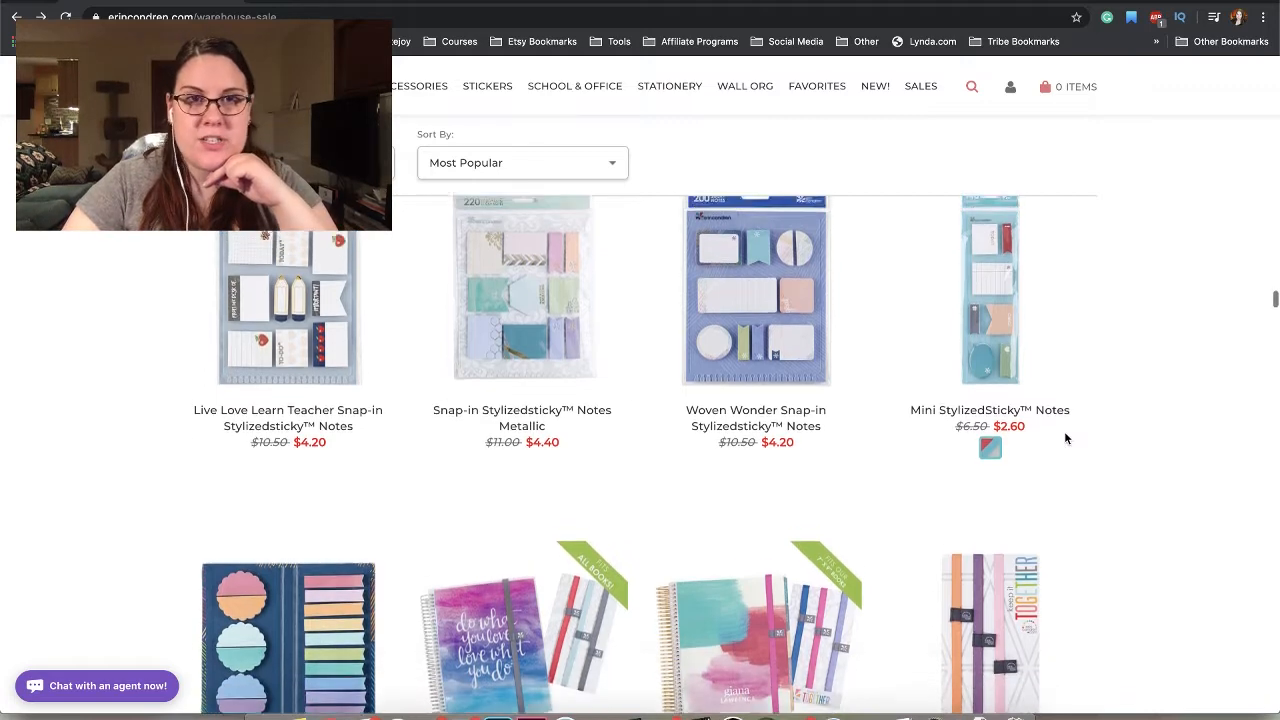
# - Continue down past the elastic bands to the Dusk and Orange pockets and $3.00 Snap-In Grocery List Dashboard
pyautogui.scroll(-3)
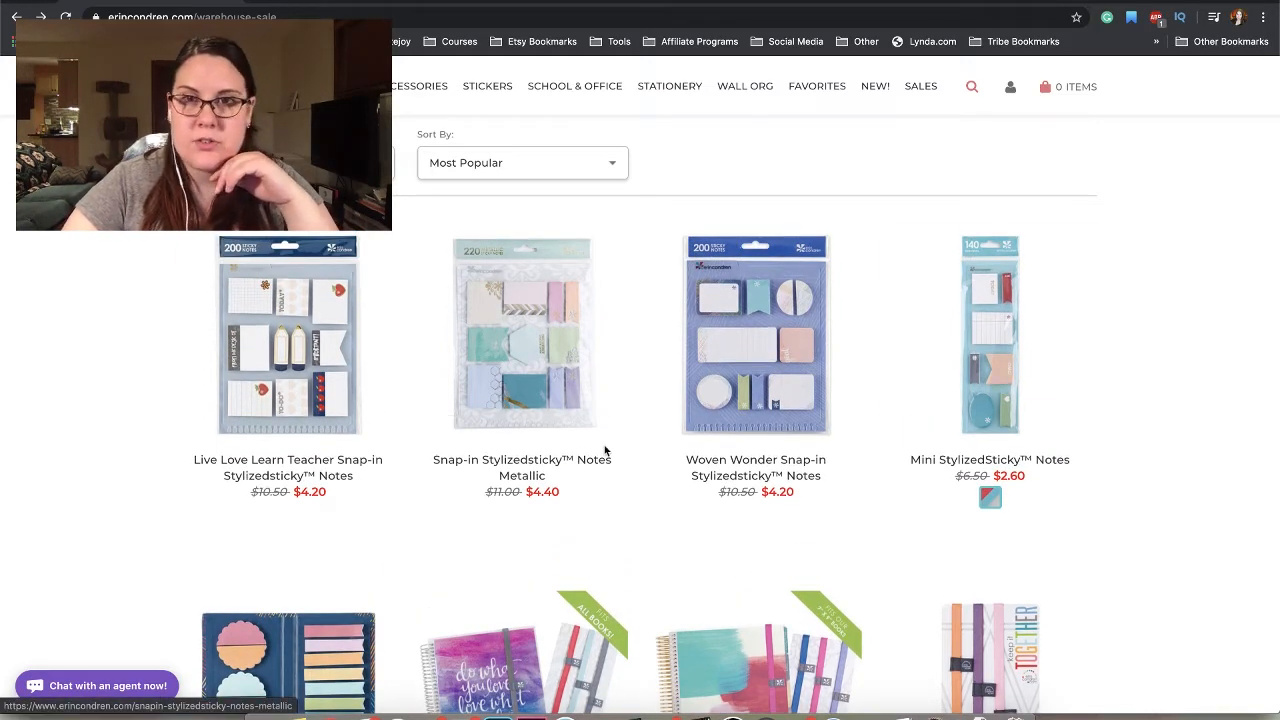
pyautogui.scroll(-3)
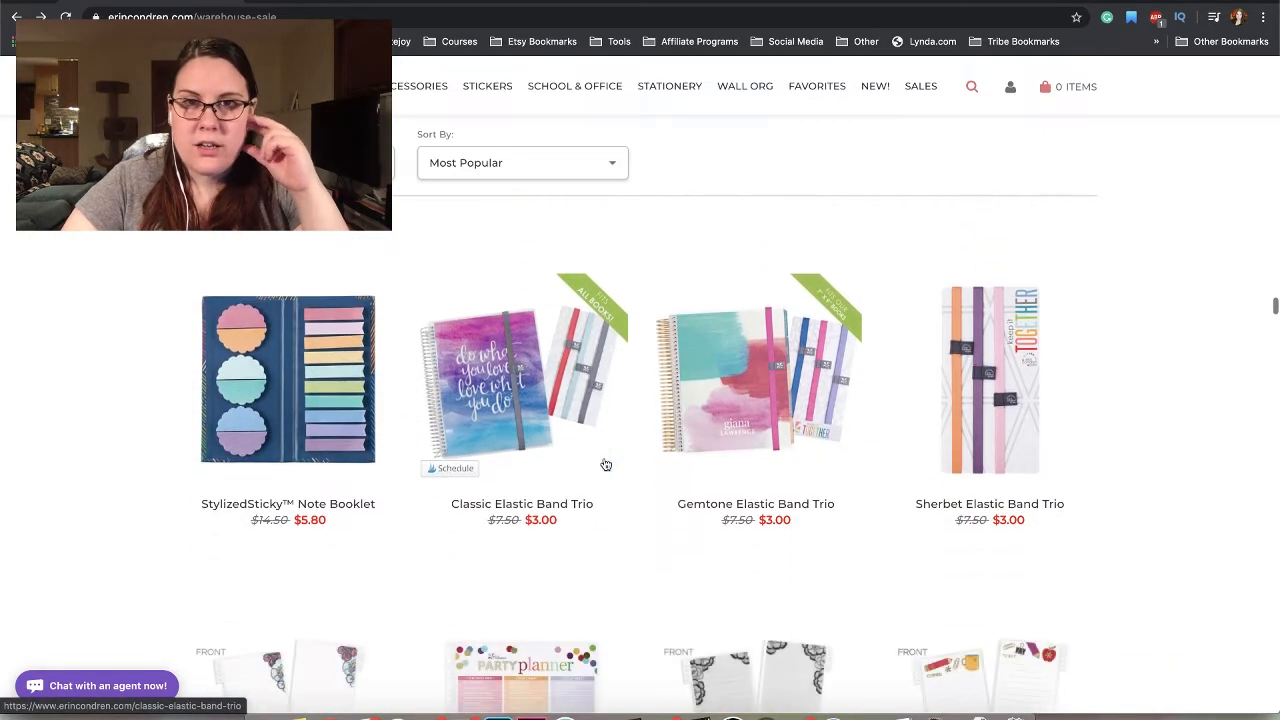
pyautogui.scroll(-3)
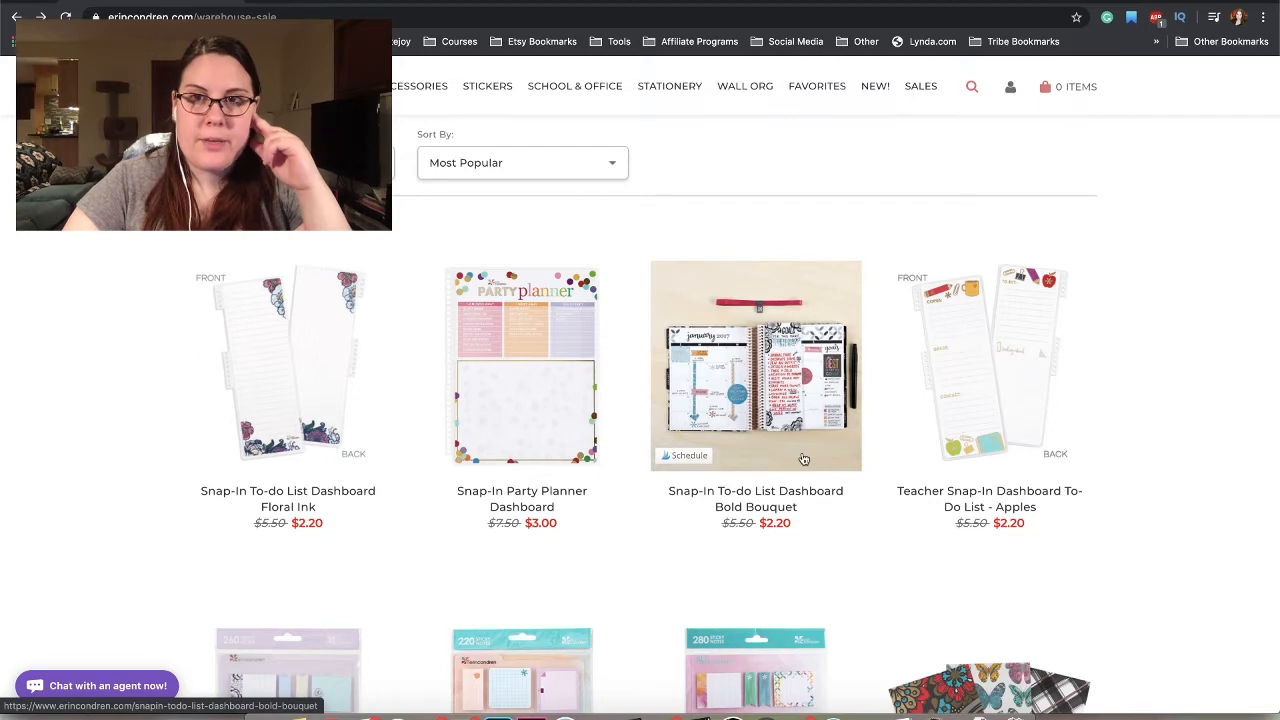
pyautogui.scroll(-3)
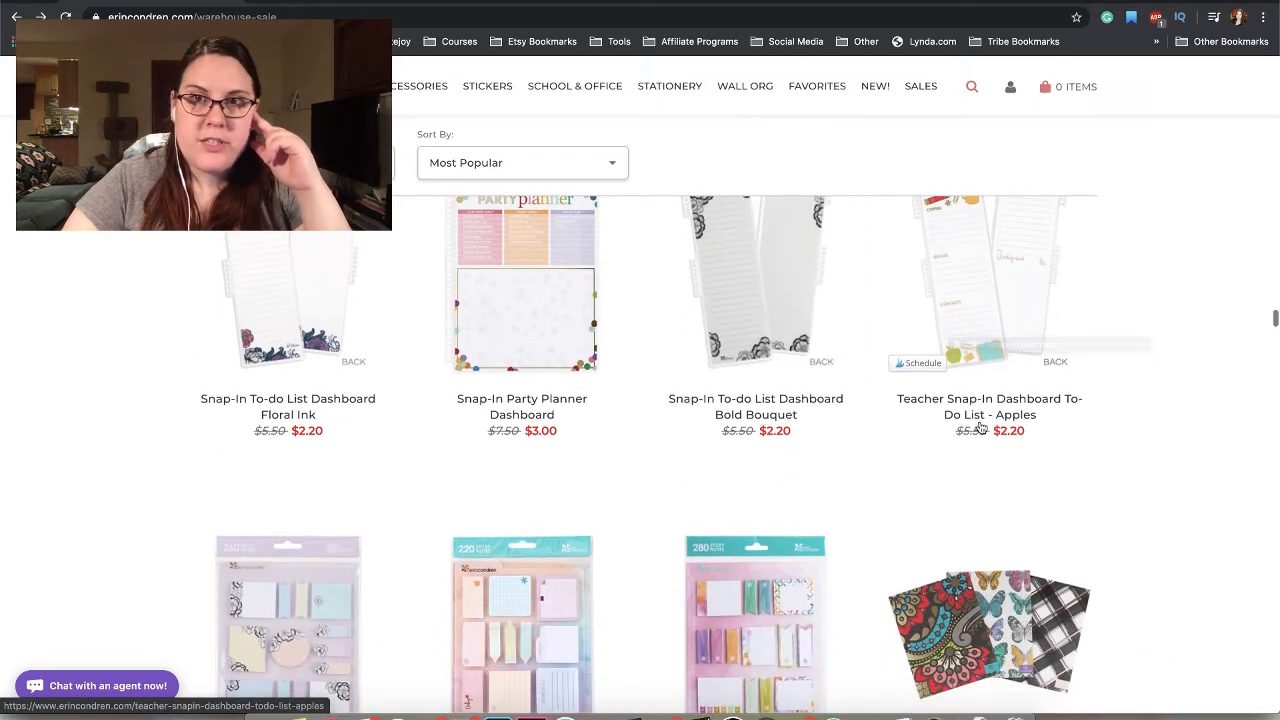
pyautogui.scroll(-3)
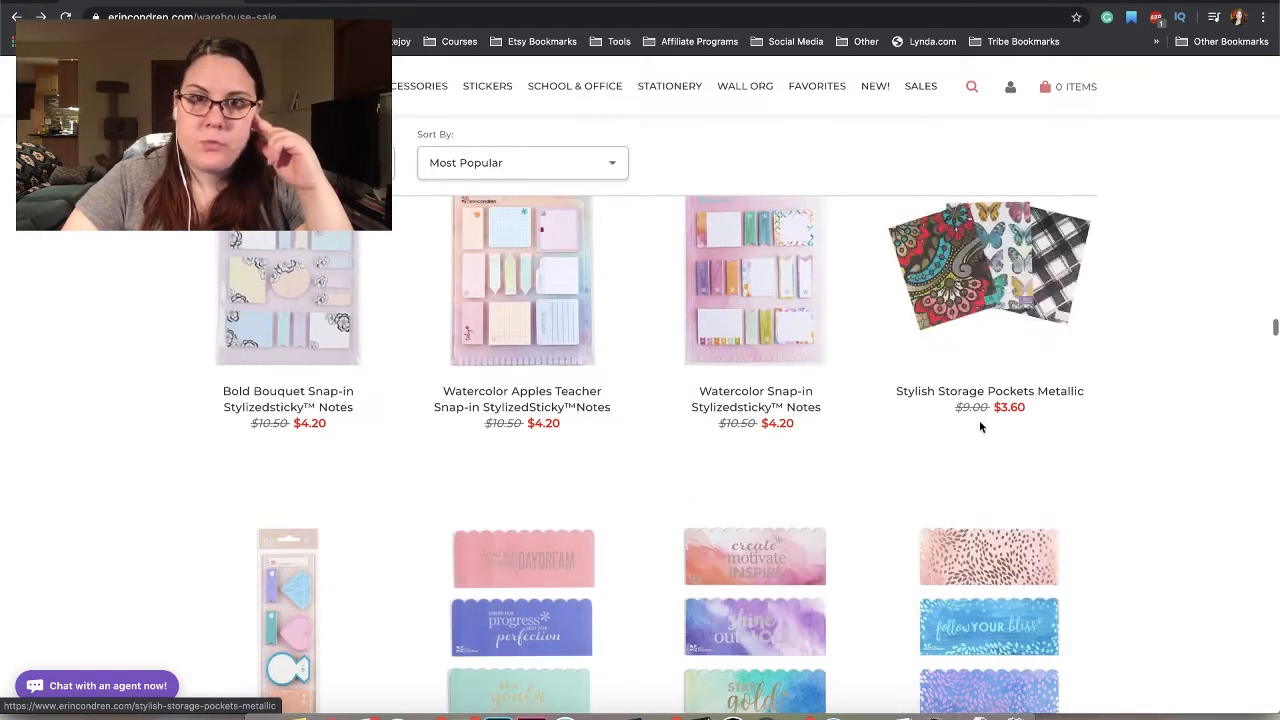
pyautogui.scroll(-3)
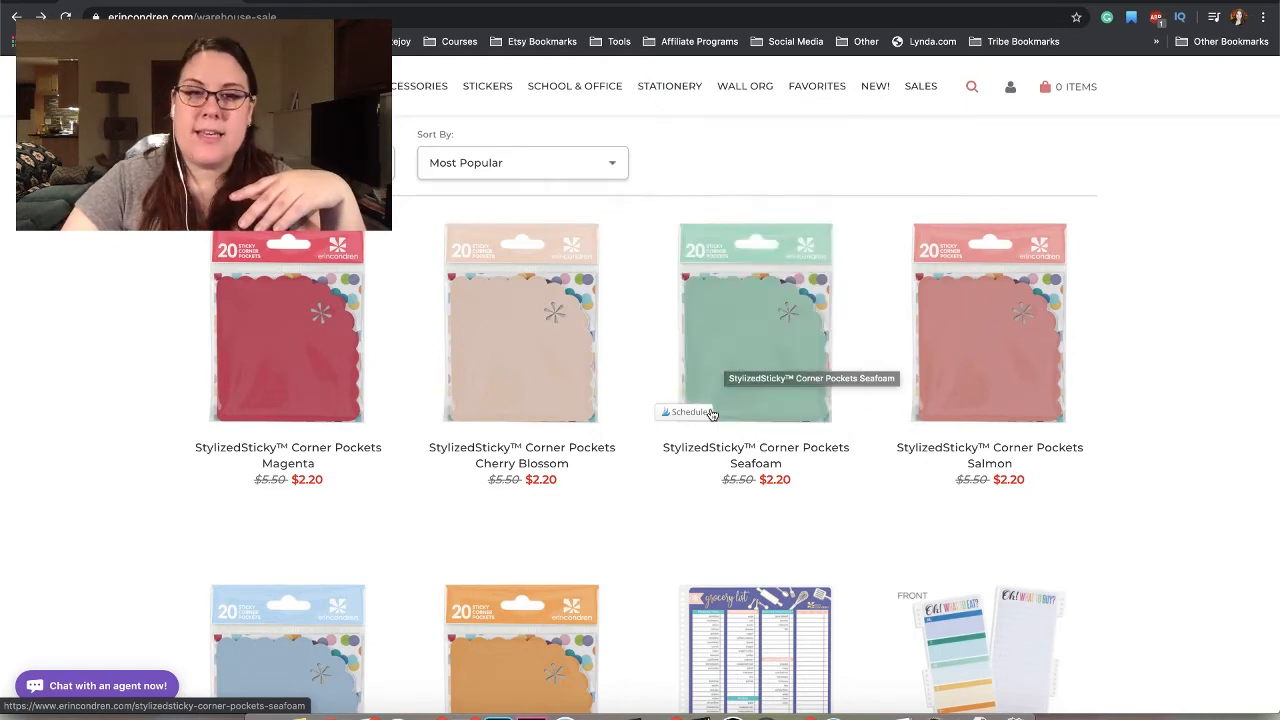
pyautogui.scroll(-3)
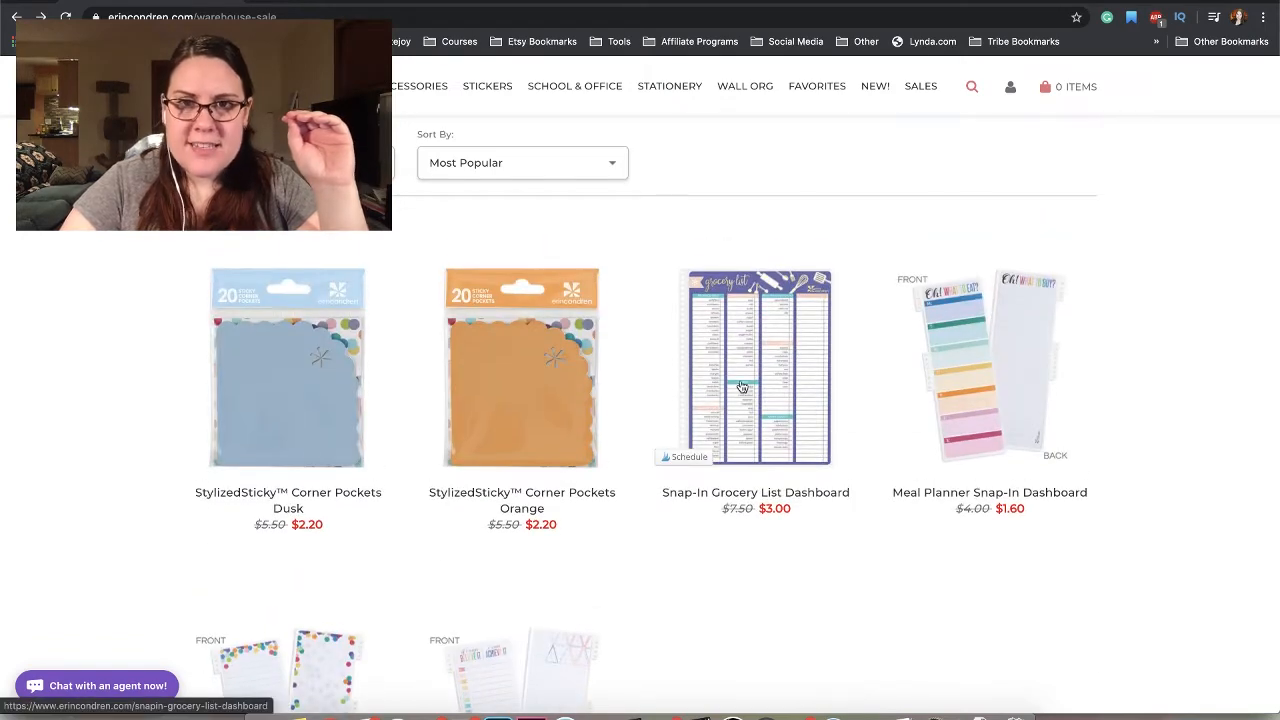
pyautogui.moveTo(742, 388)
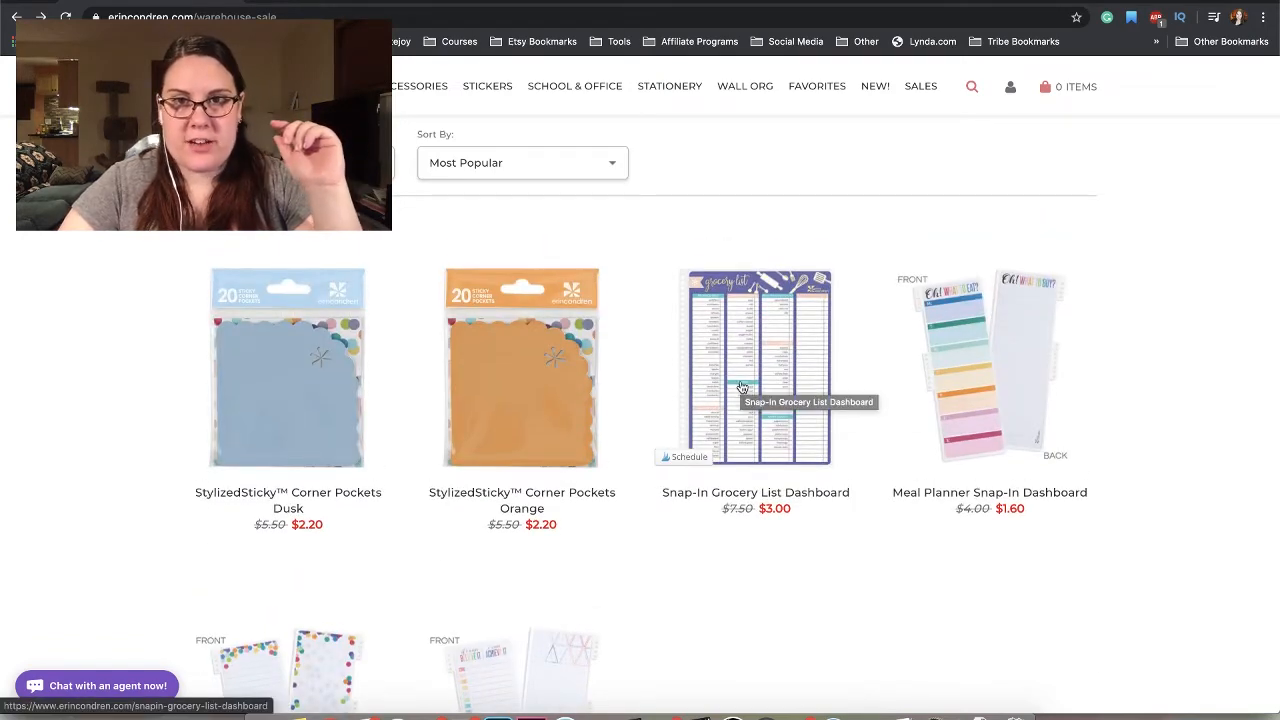
pyautogui.click(756, 368)
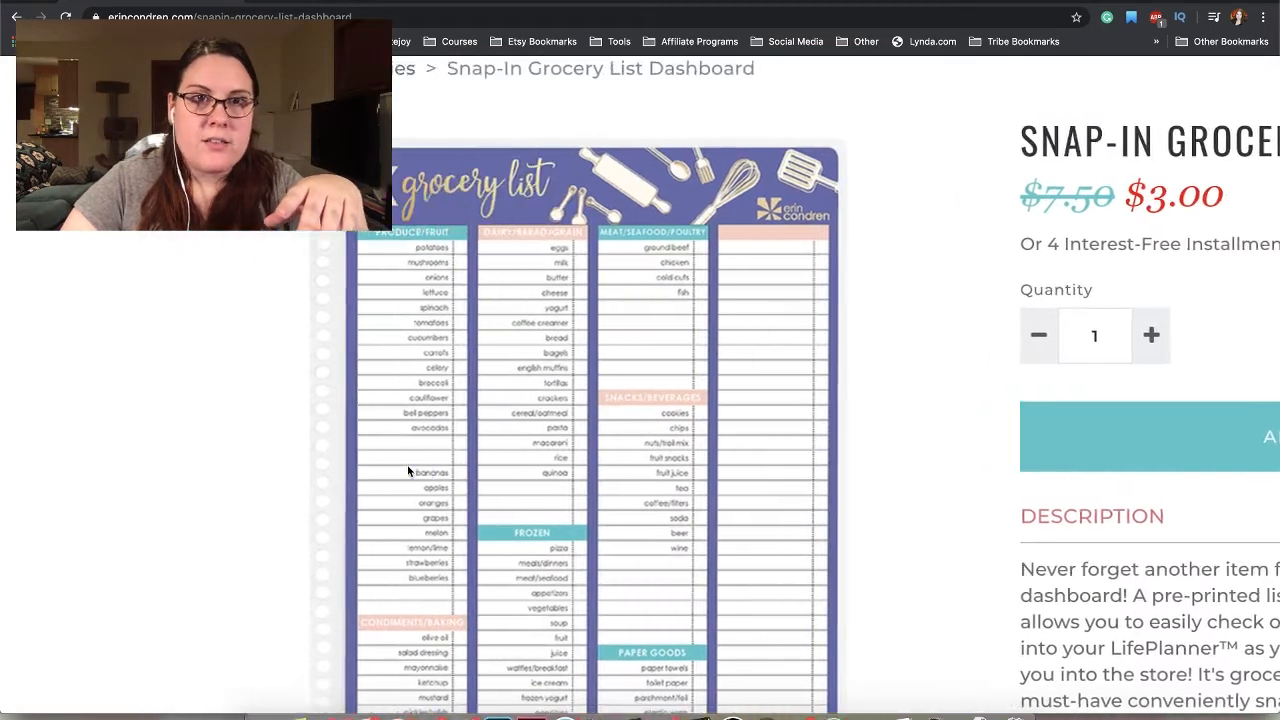
pyautogui.scroll(-3)
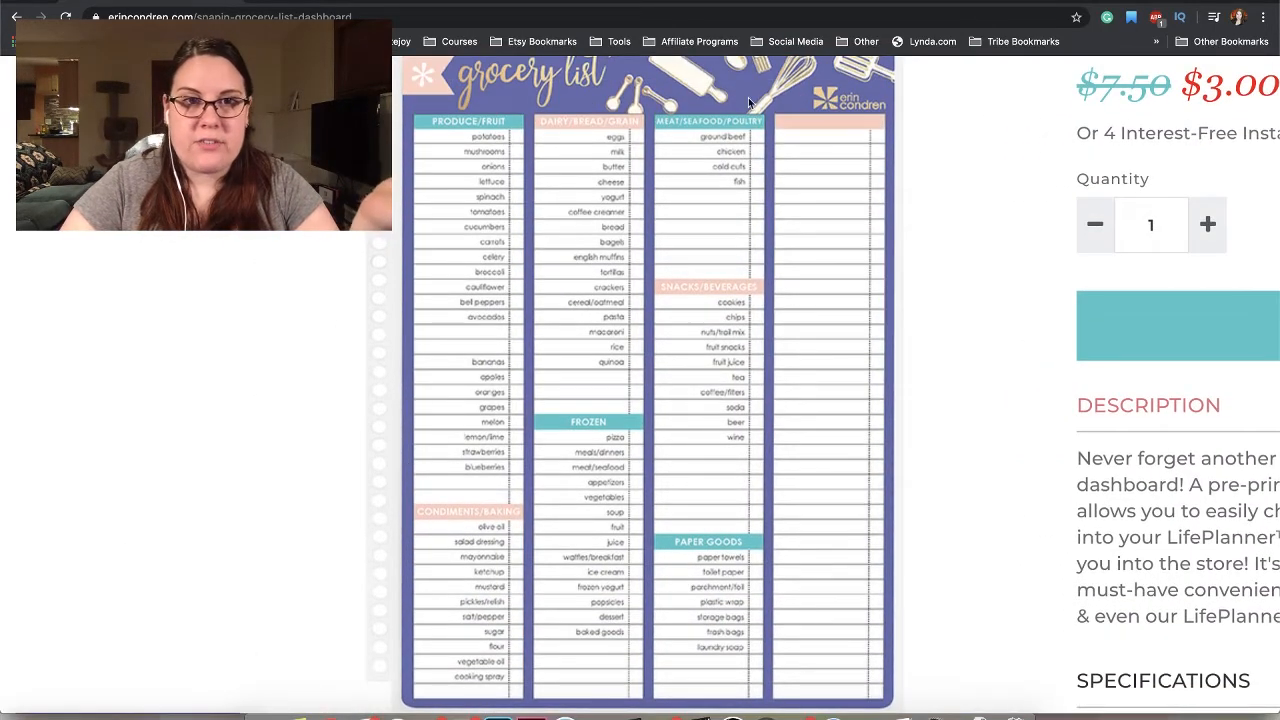
pyautogui.moveTo(728, 464)
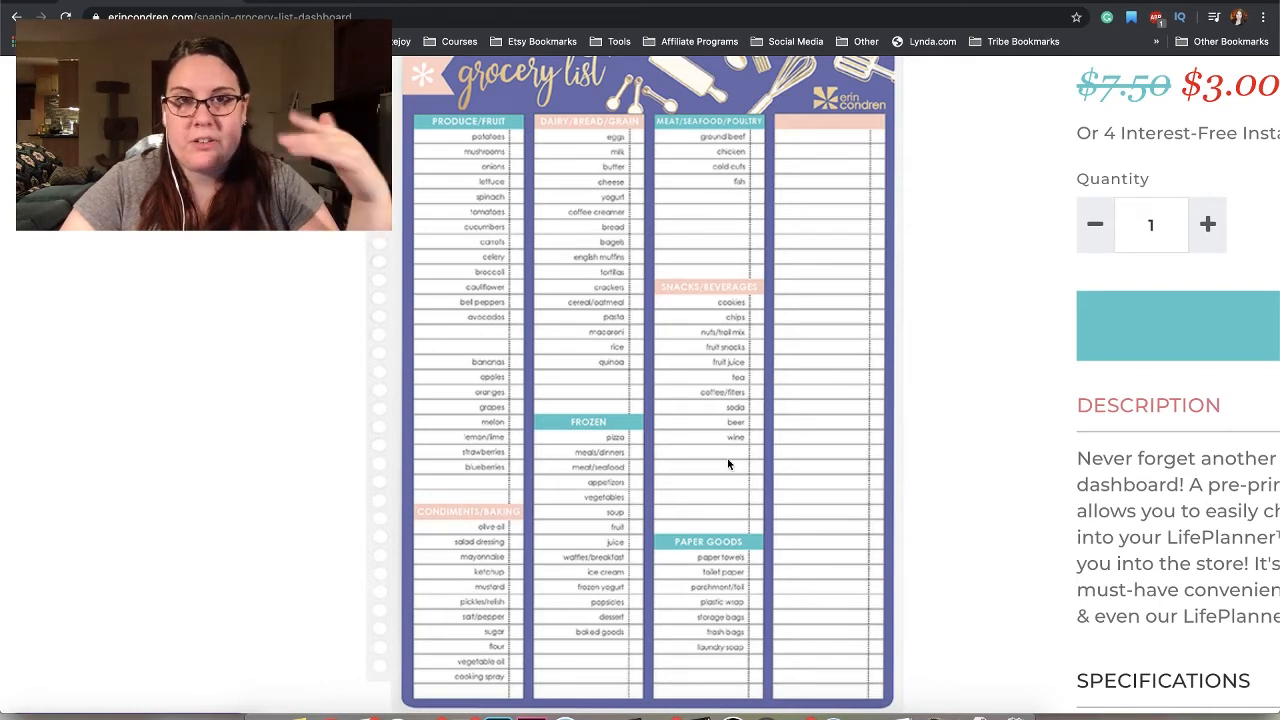
pyautogui.moveTo(480, 350)
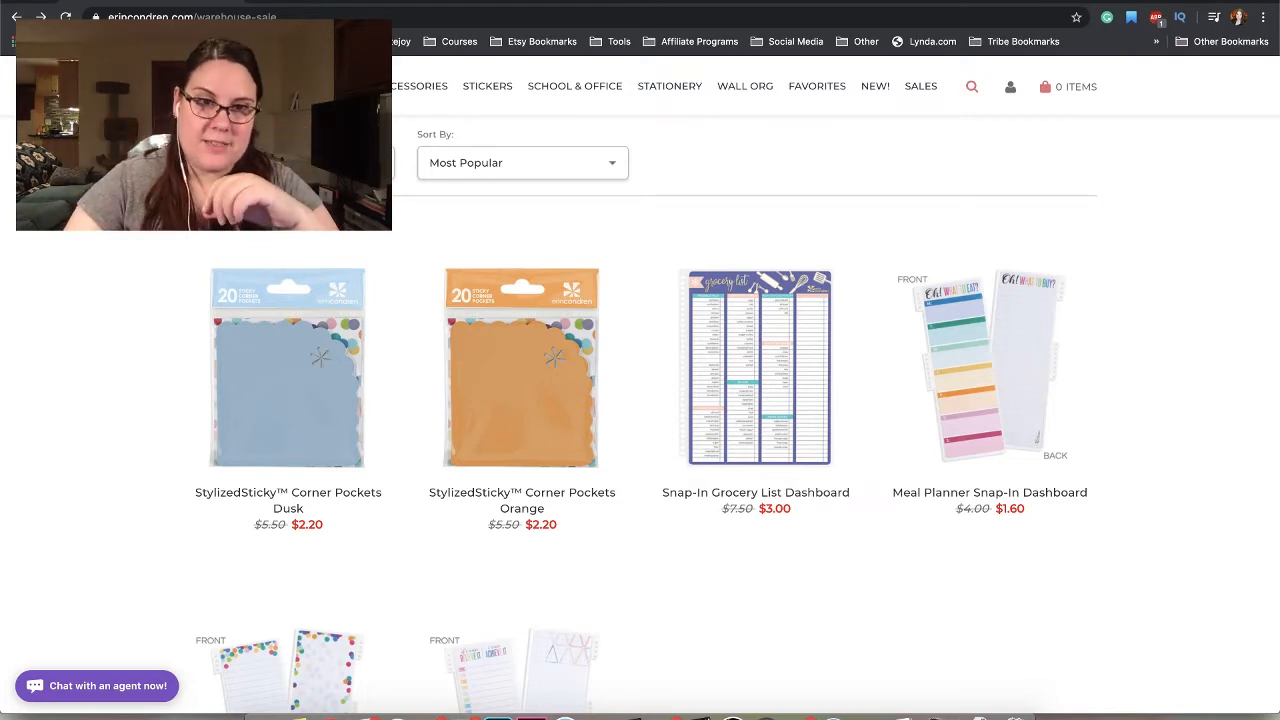
# - Scroll down through the first rows of sticker listings on the sale page
pyautogui.scroll(-3)
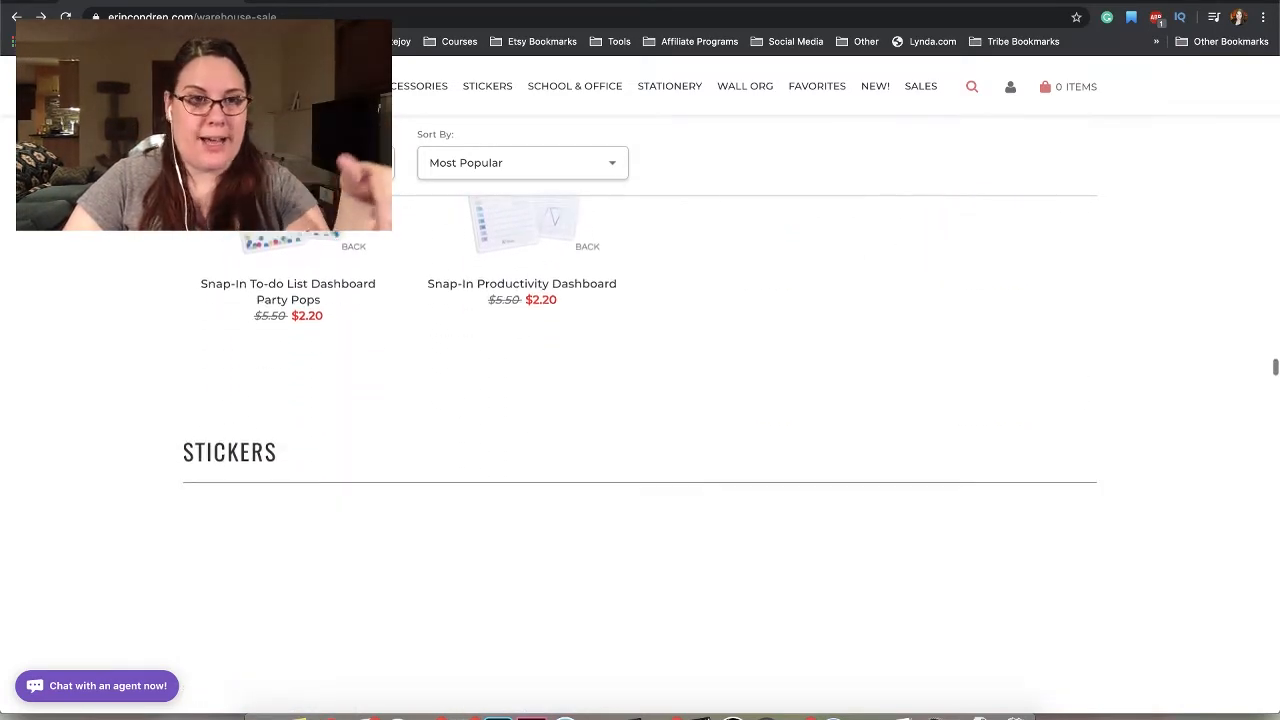
pyautogui.scroll(-3)
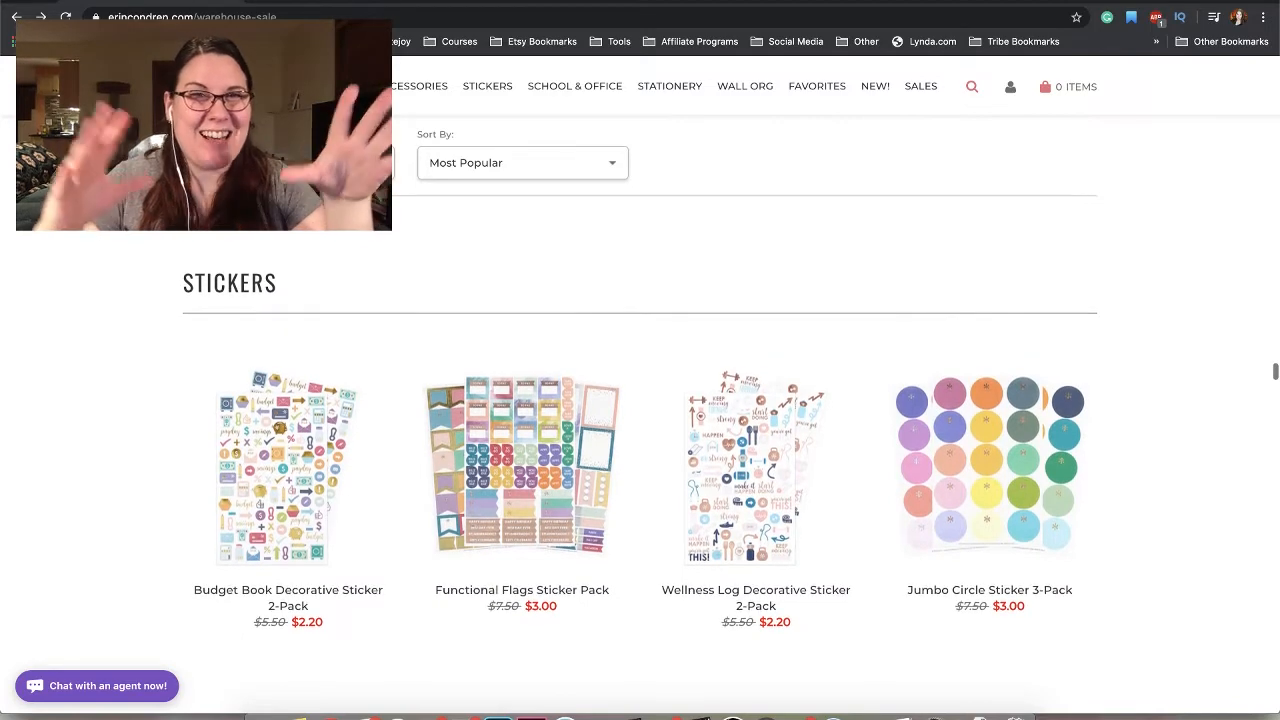
pyautogui.scroll(-3)
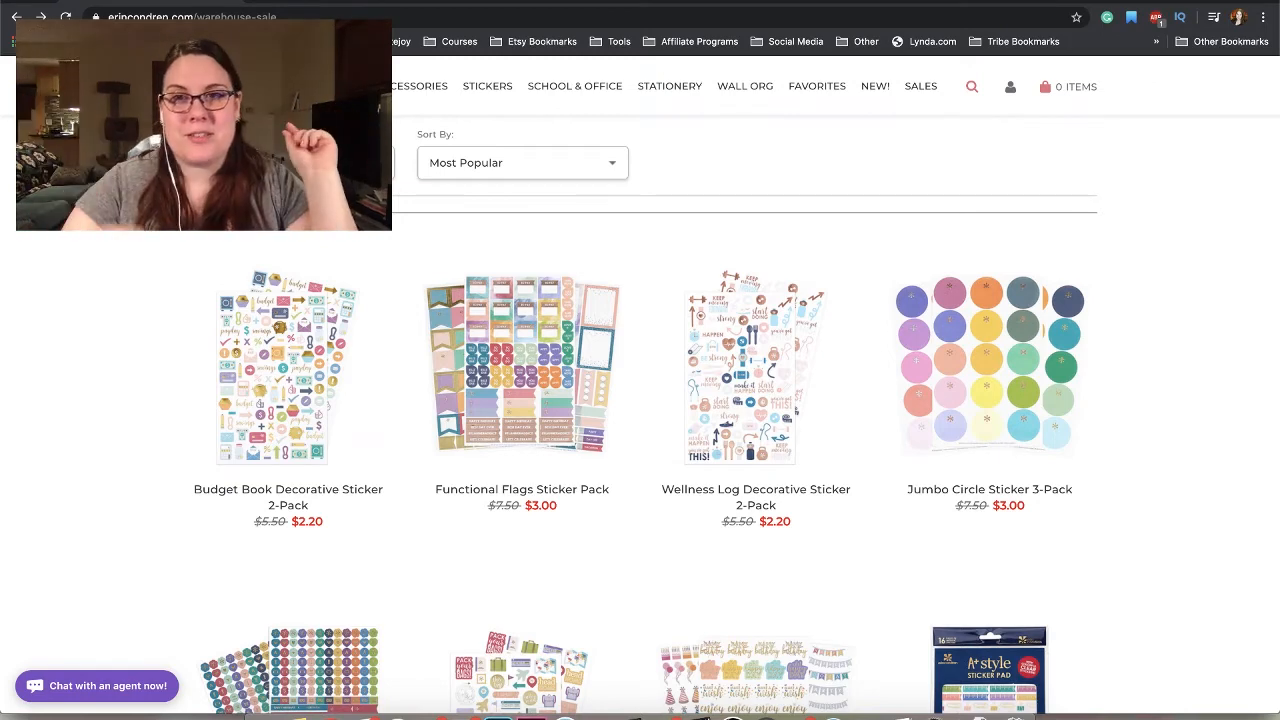
pyautogui.scroll(-3)
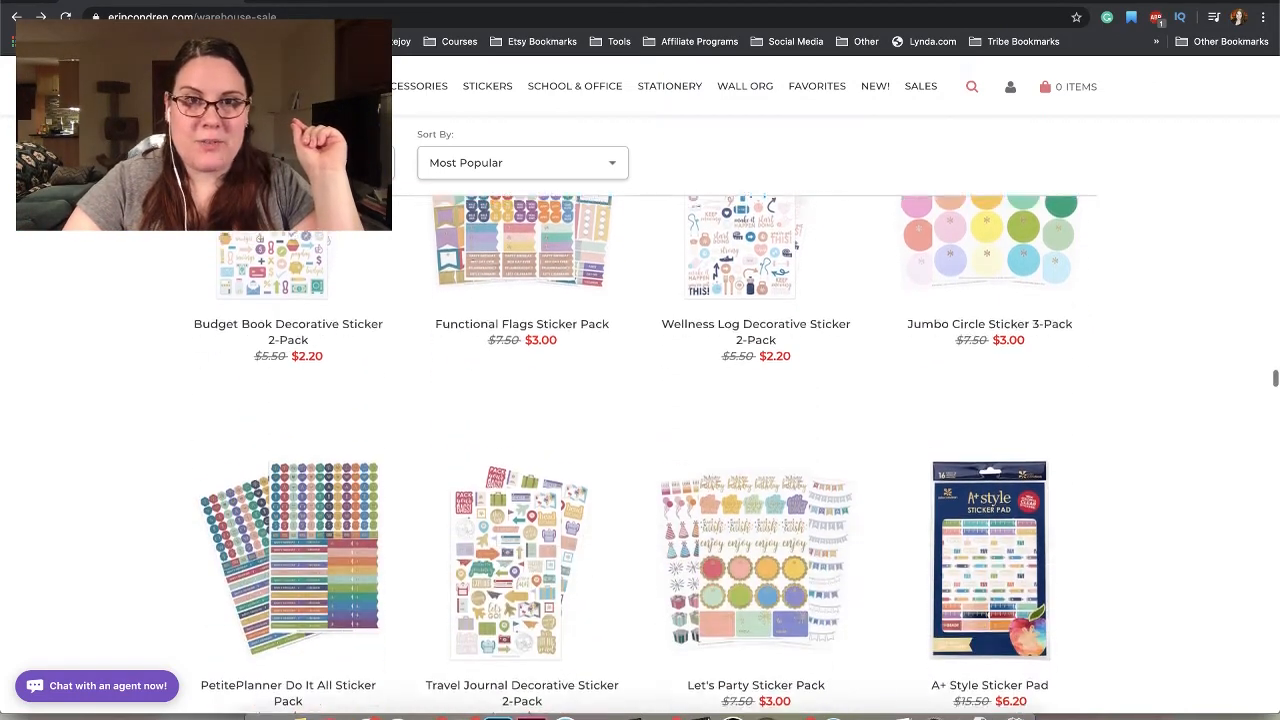
pyautogui.scroll(-3)
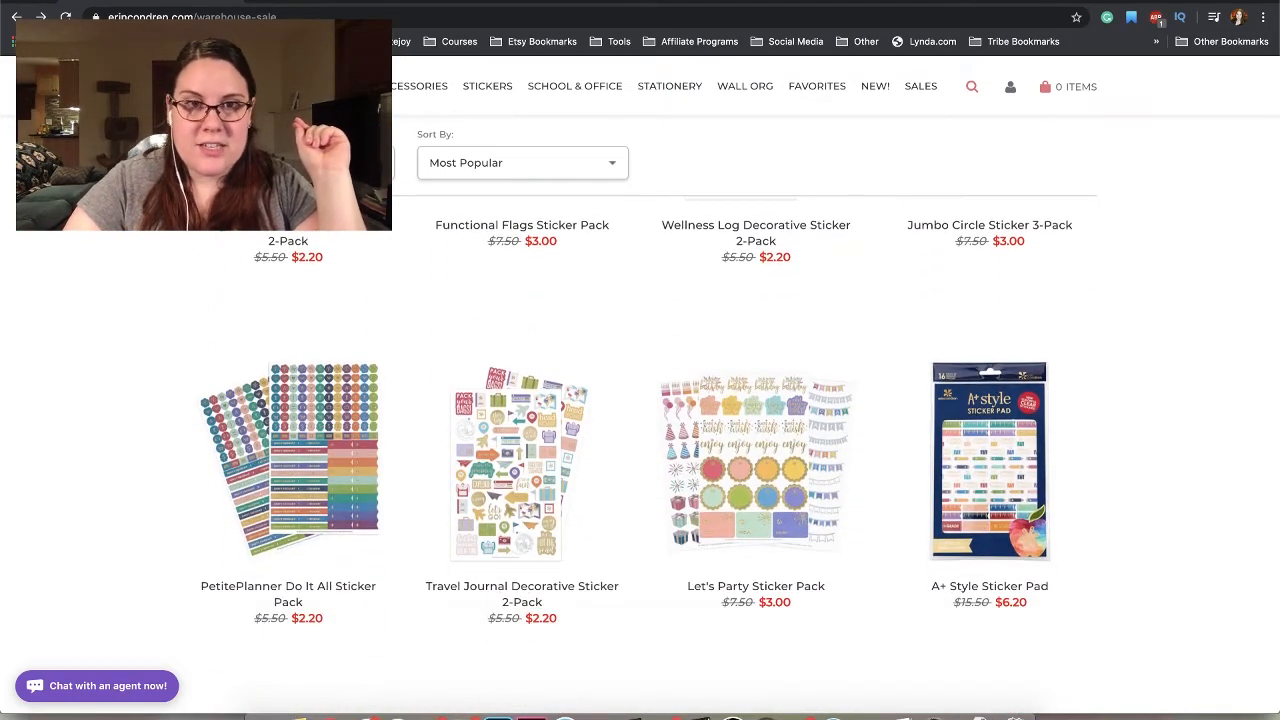
pyautogui.scroll(-3)
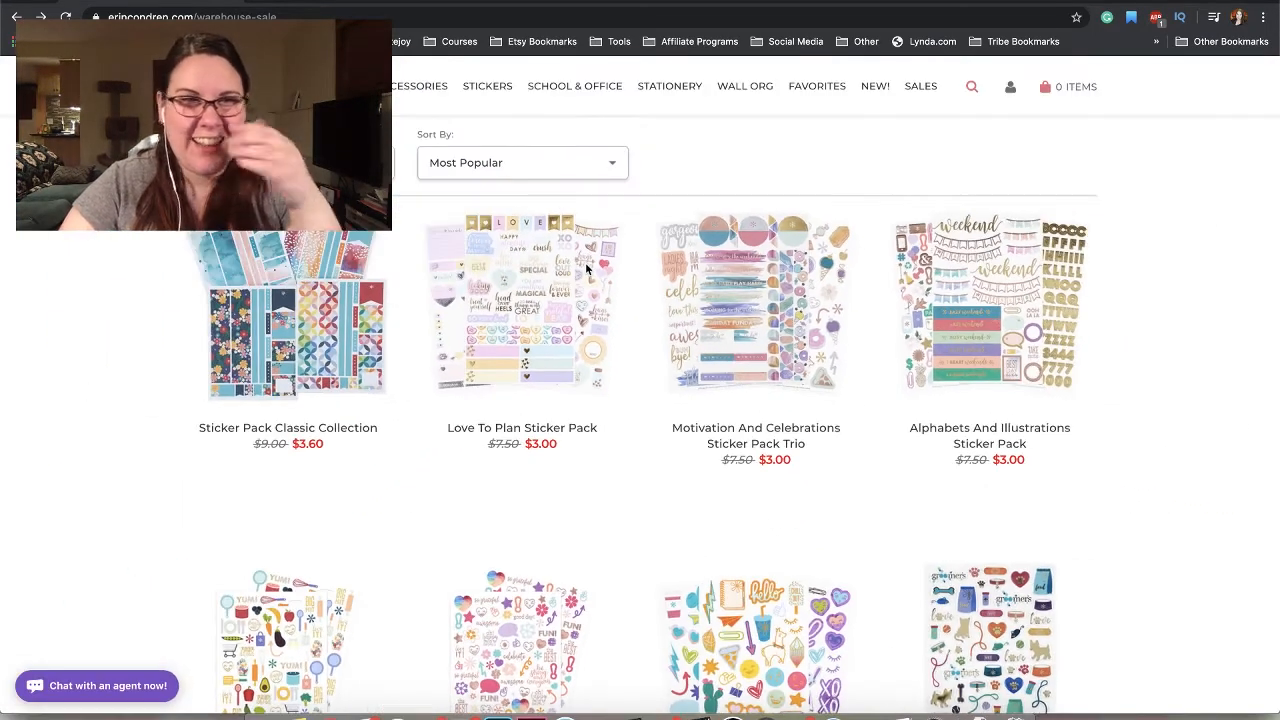
pyautogui.scroll(-3)
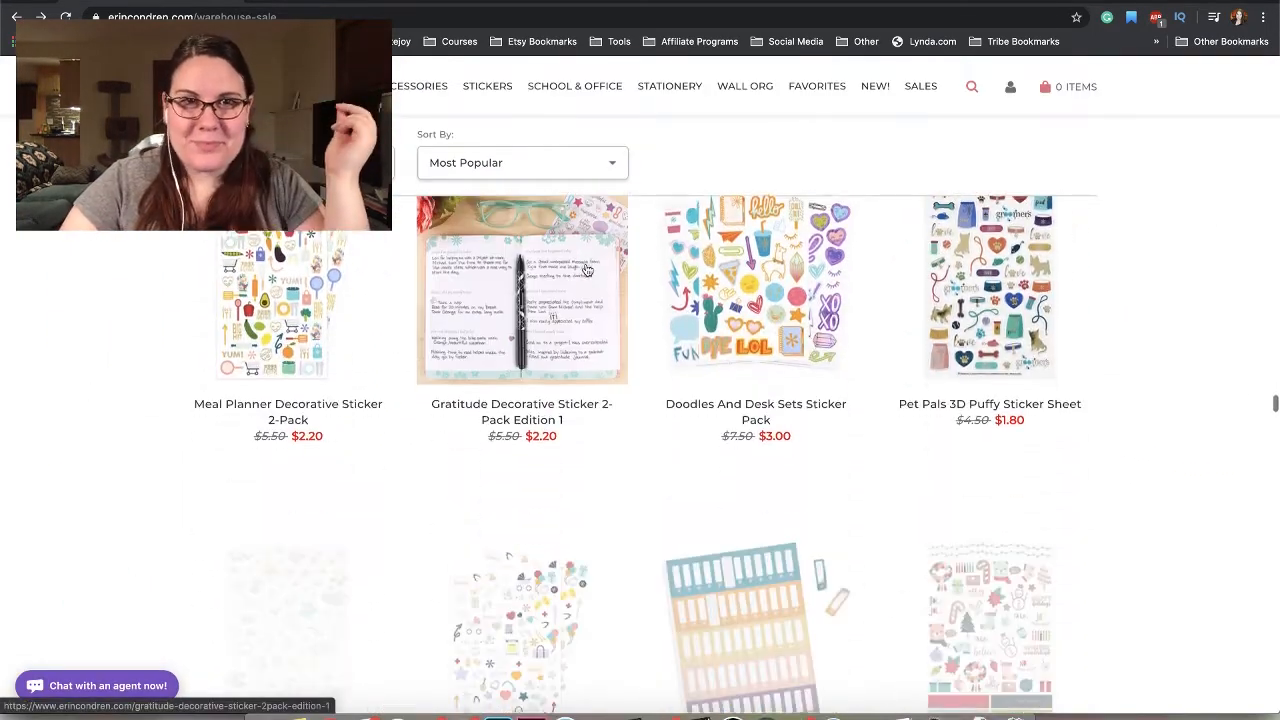
pyautogui.scroll(-3)
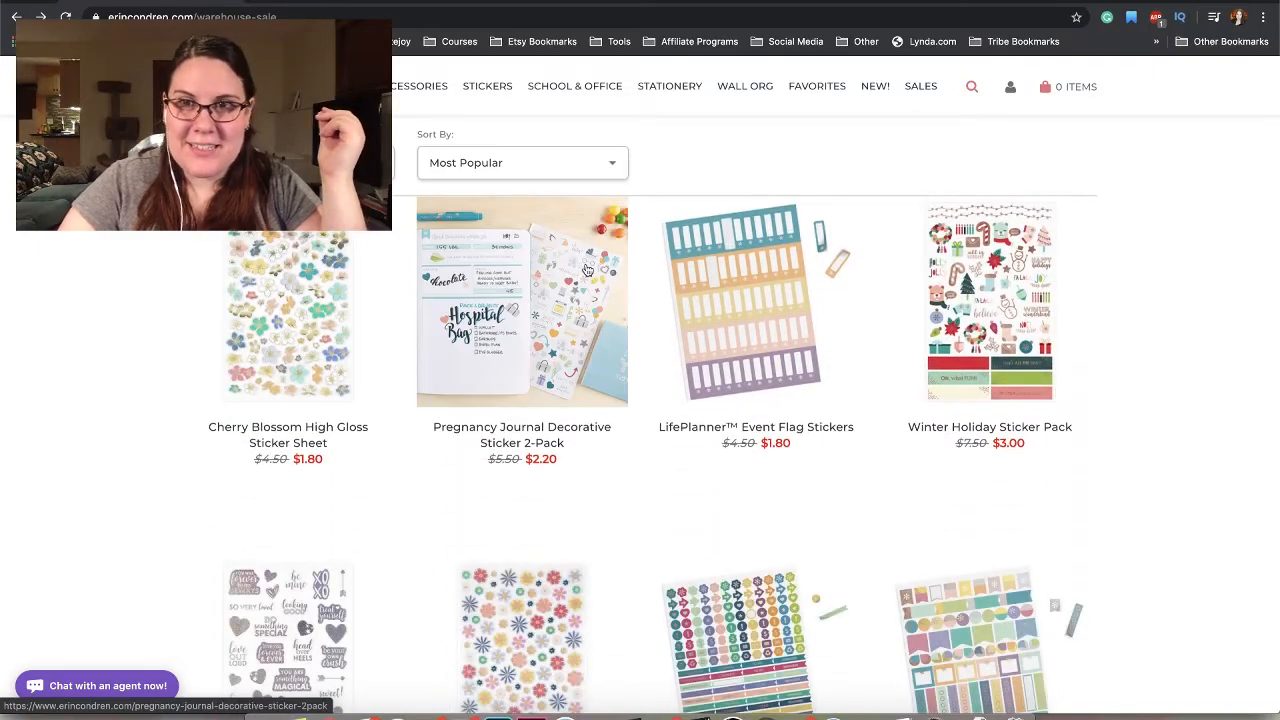
pyautogui.scroll(-3)
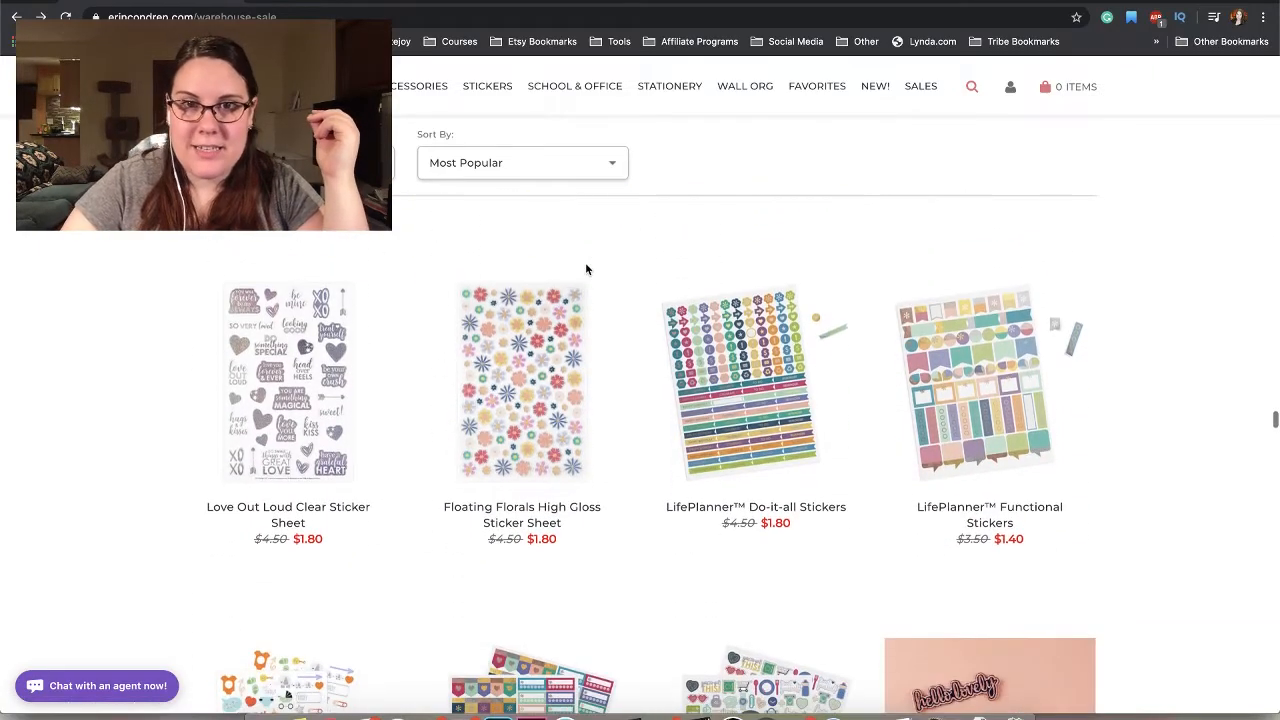
# - Continue down to the $1.80 Designer Do-It-All Dots and the Paper Tape heading
pyautogui.scroll(-3)
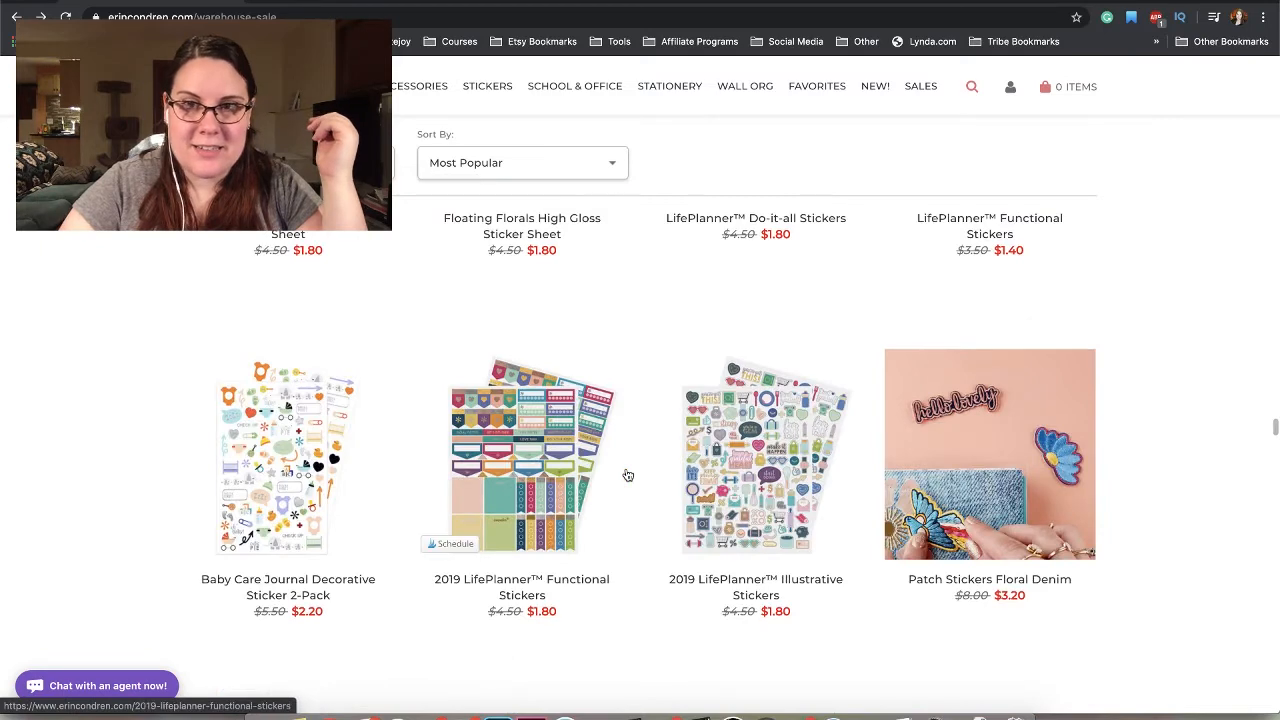
pyautogui.scroll(-3)
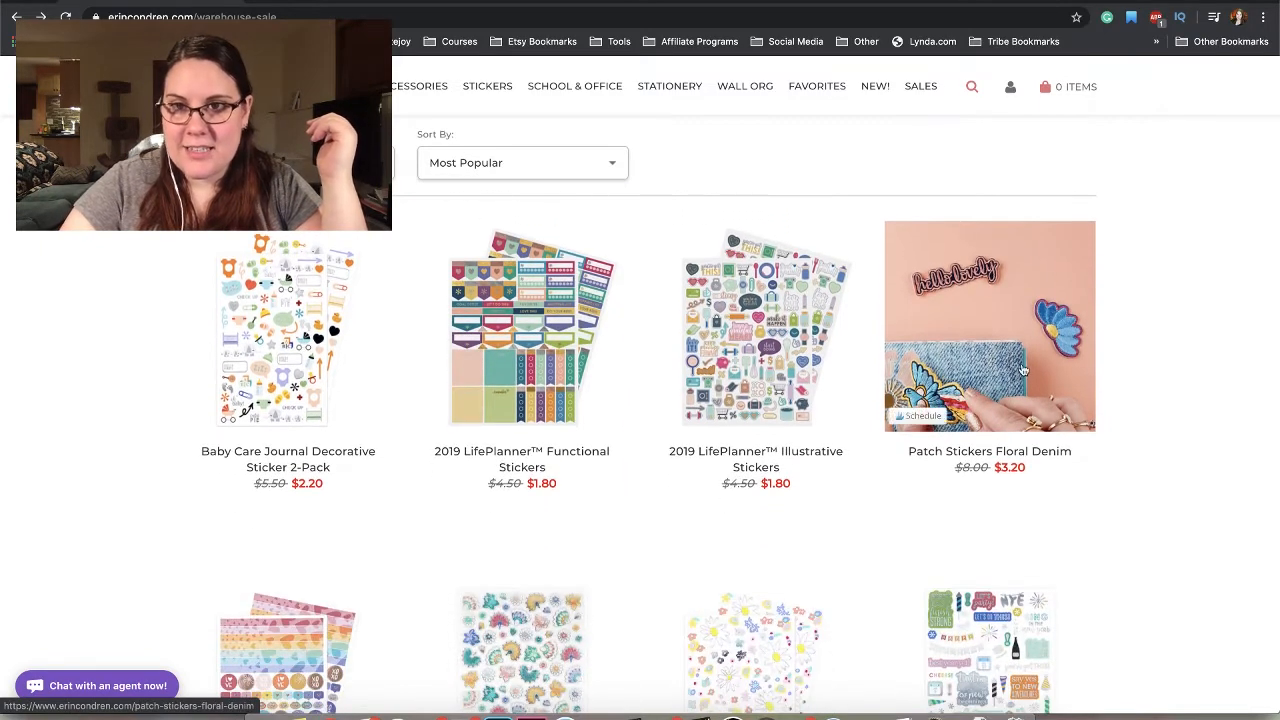
pyautogui.scroll(-3)
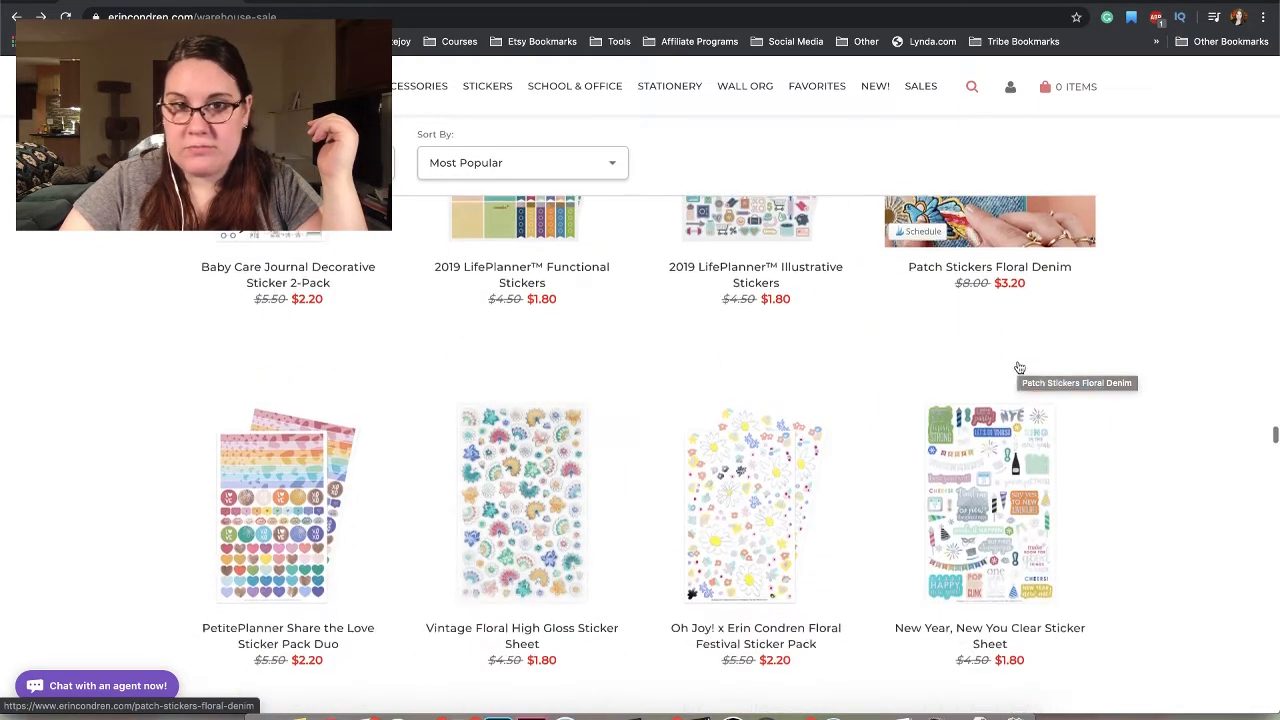
pyautogui.scroll(-3)
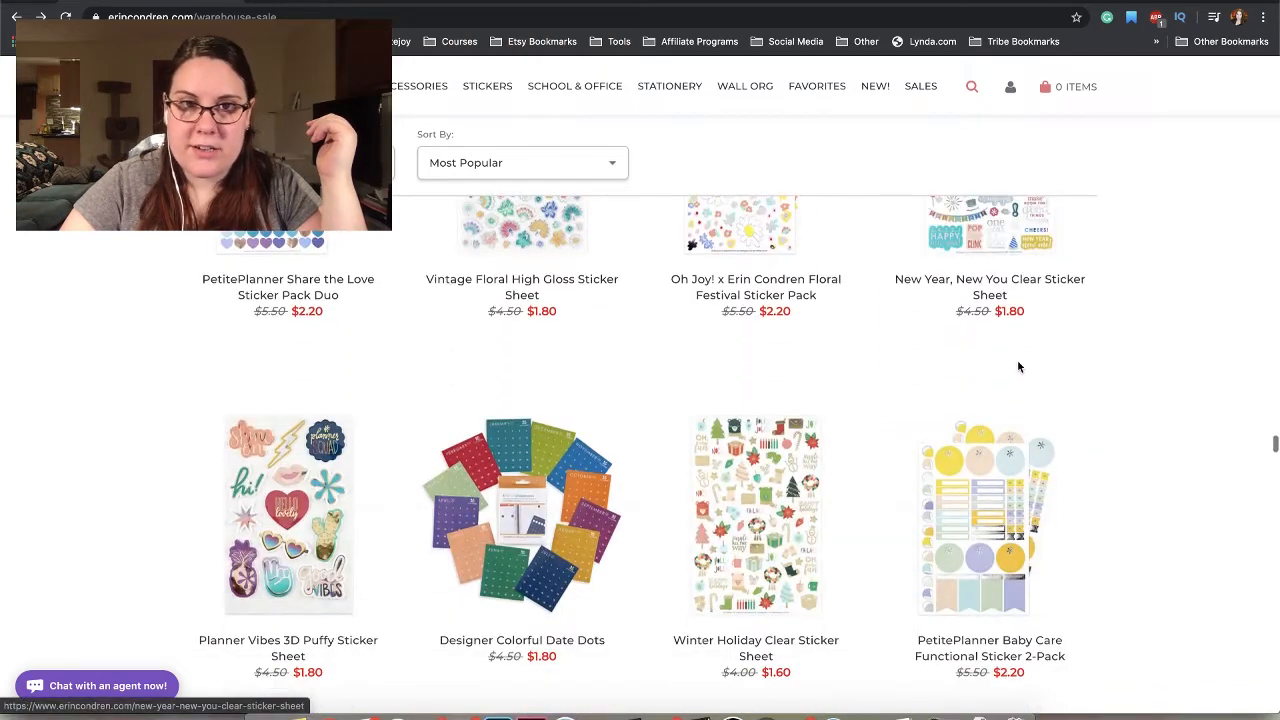
pyautogui.scroll(-3)
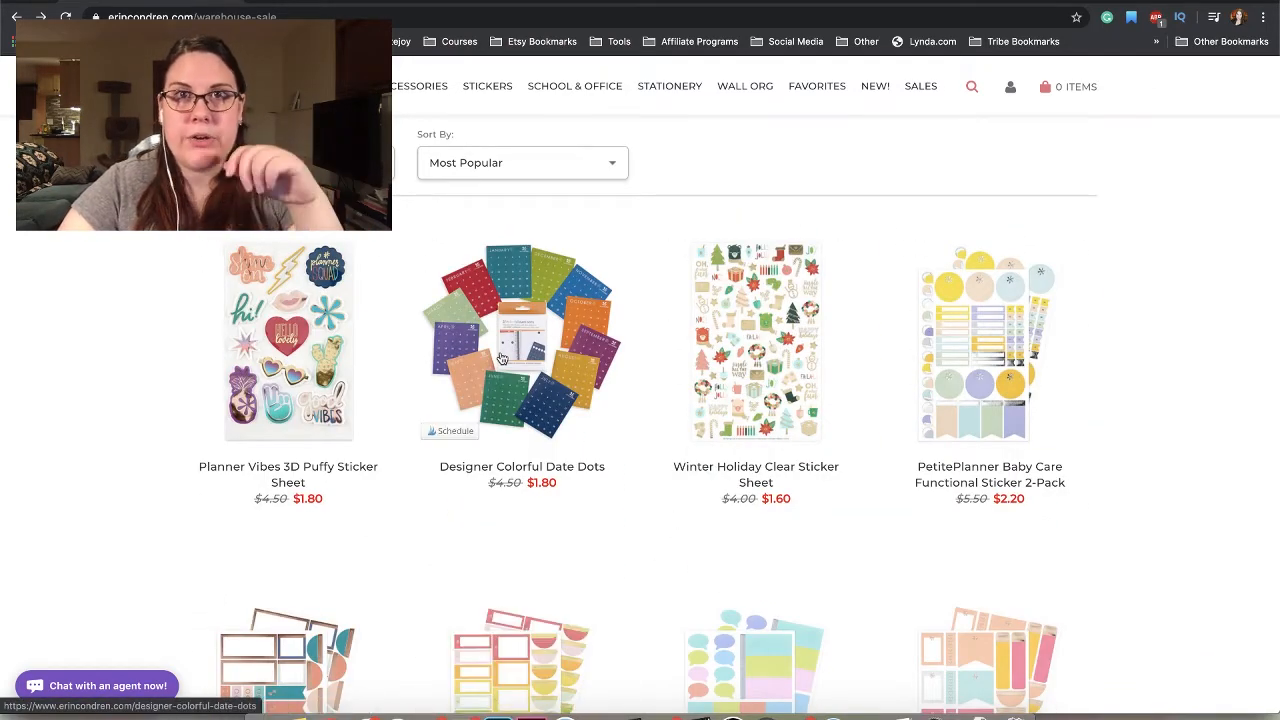
pyautogui.moveTo(500, 356)
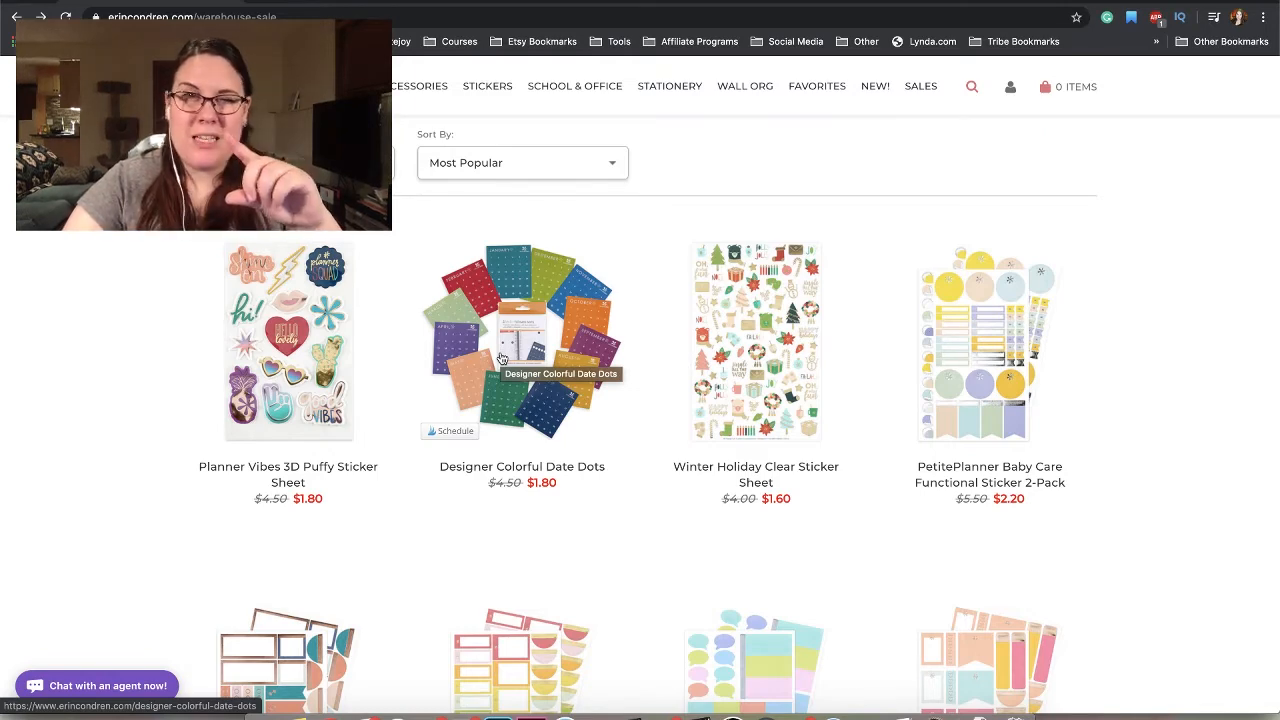
pyautogui.scroll(-3)
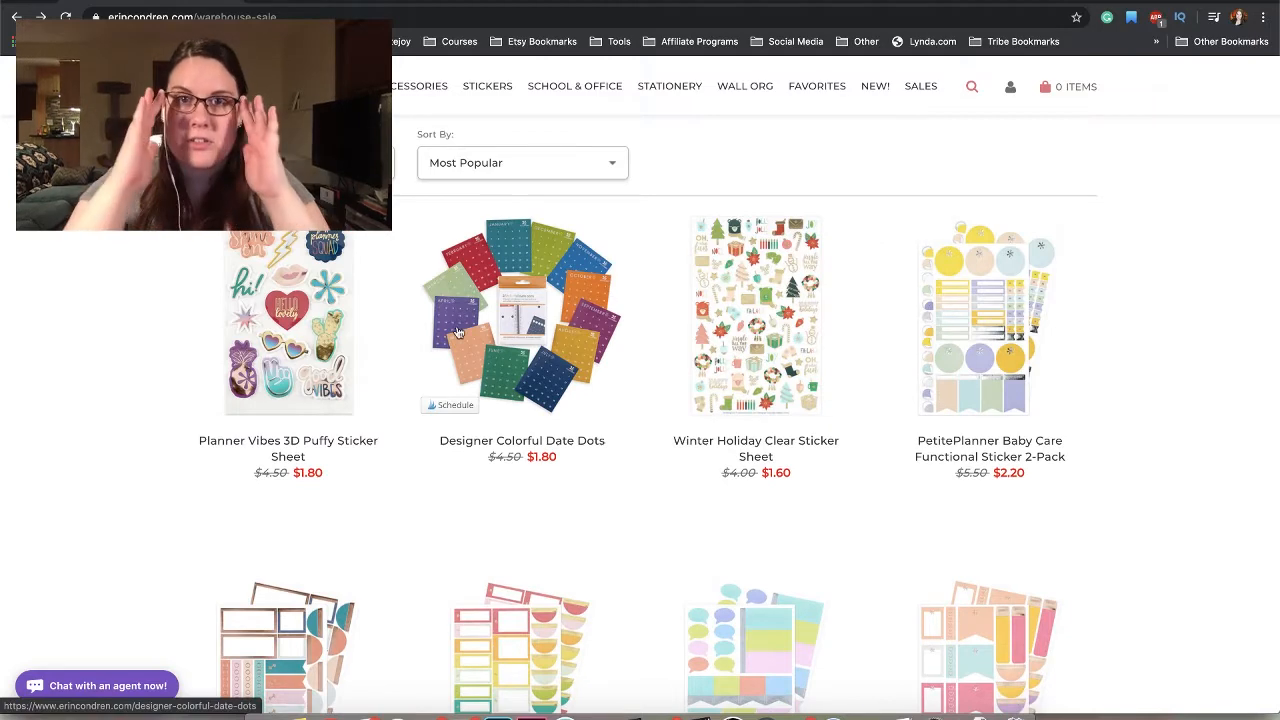
pyautogui.scroll(-3)
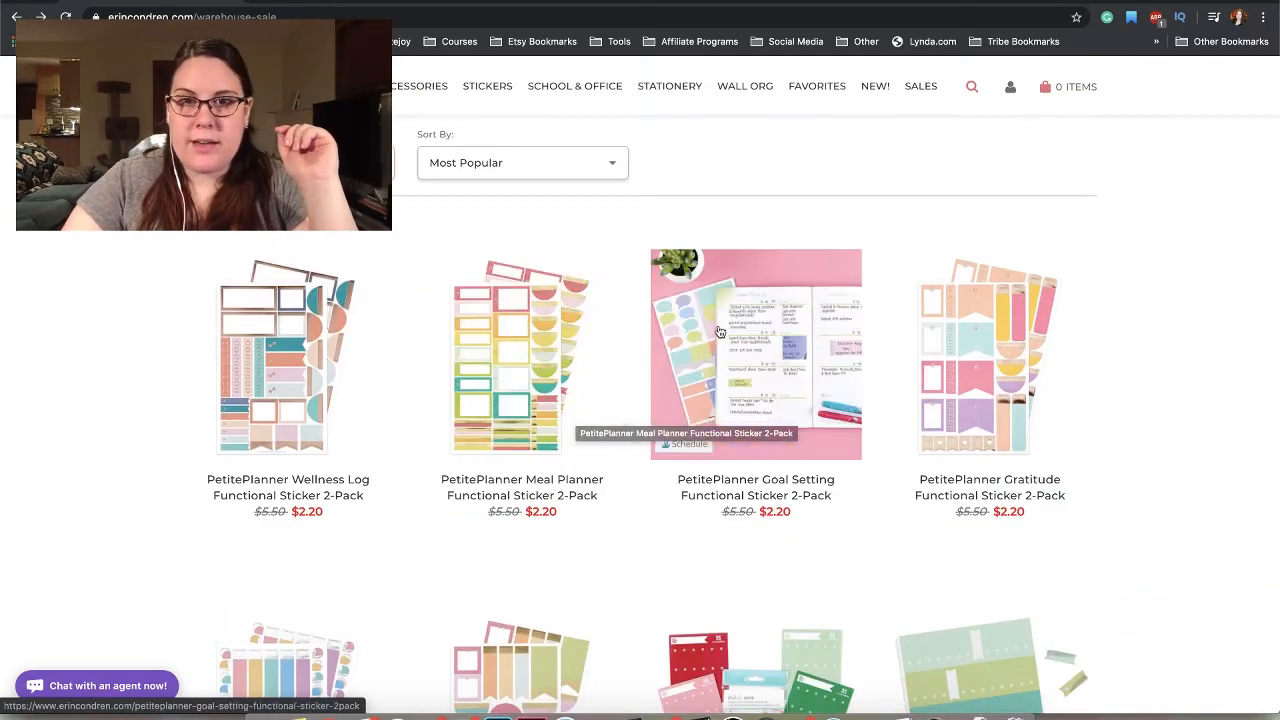
pyautogui.scroll(-3)
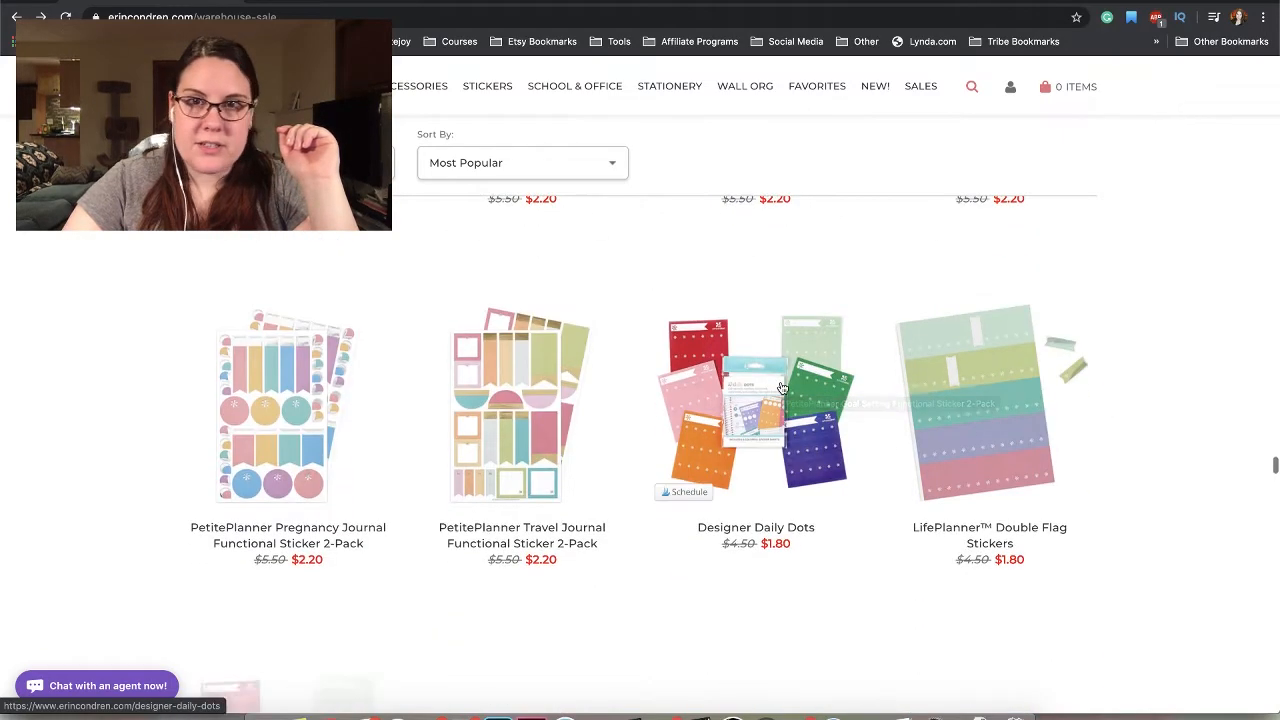
pyautogui.scroll(-3)
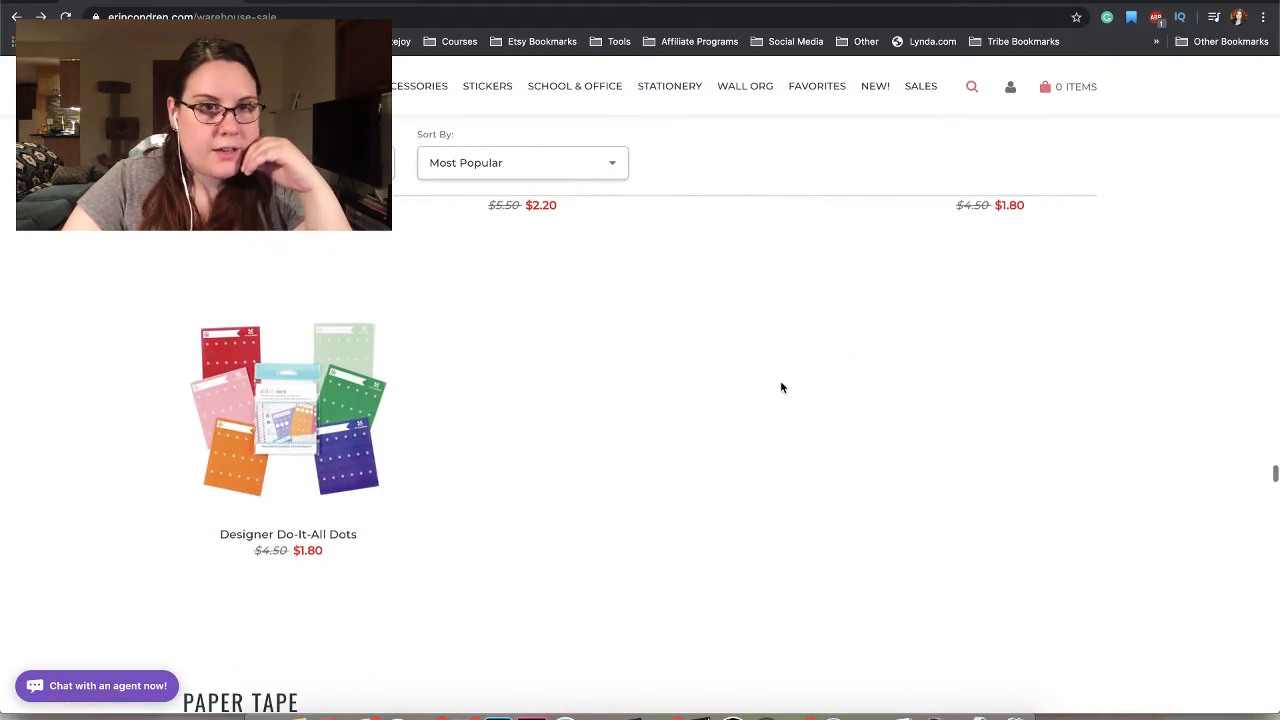
pyautogui.moveTo(364, 424)
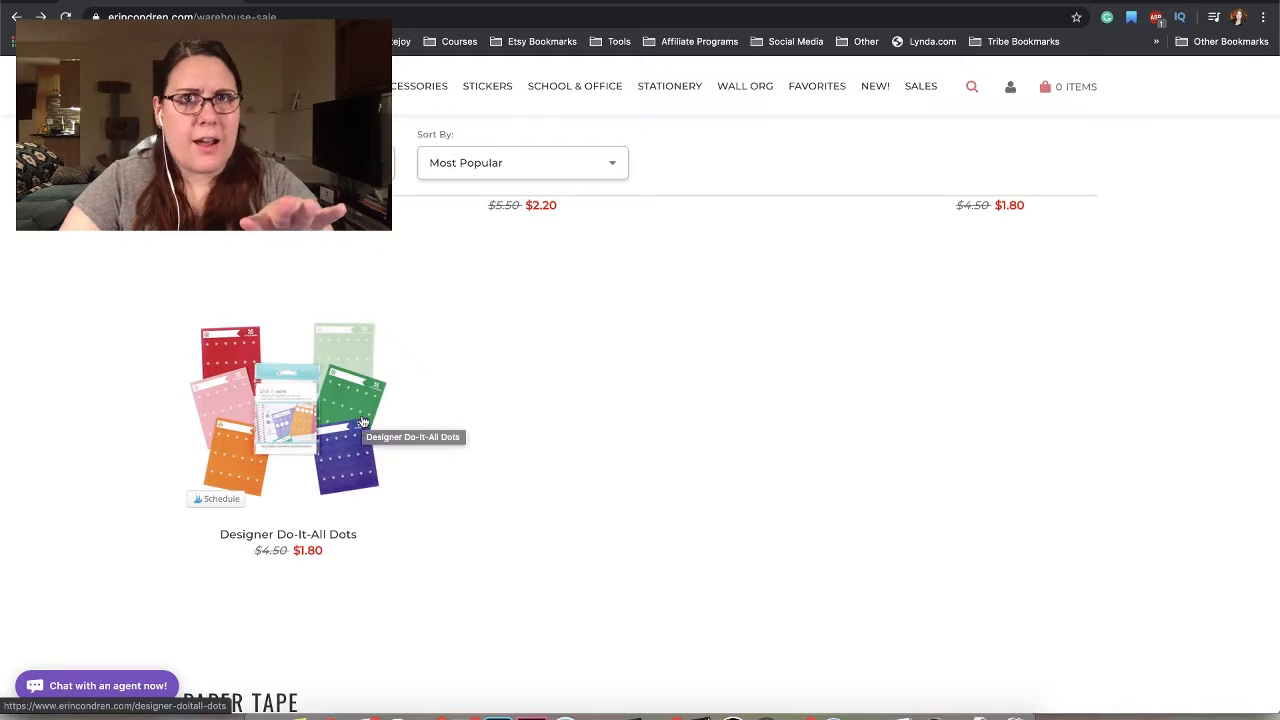
# - Scroll through the $1.40-$2.20 Paper Tape rolls to the Desk Supplies heading with the $13.60 hourglass trio
pyautogui.scroll(-3)
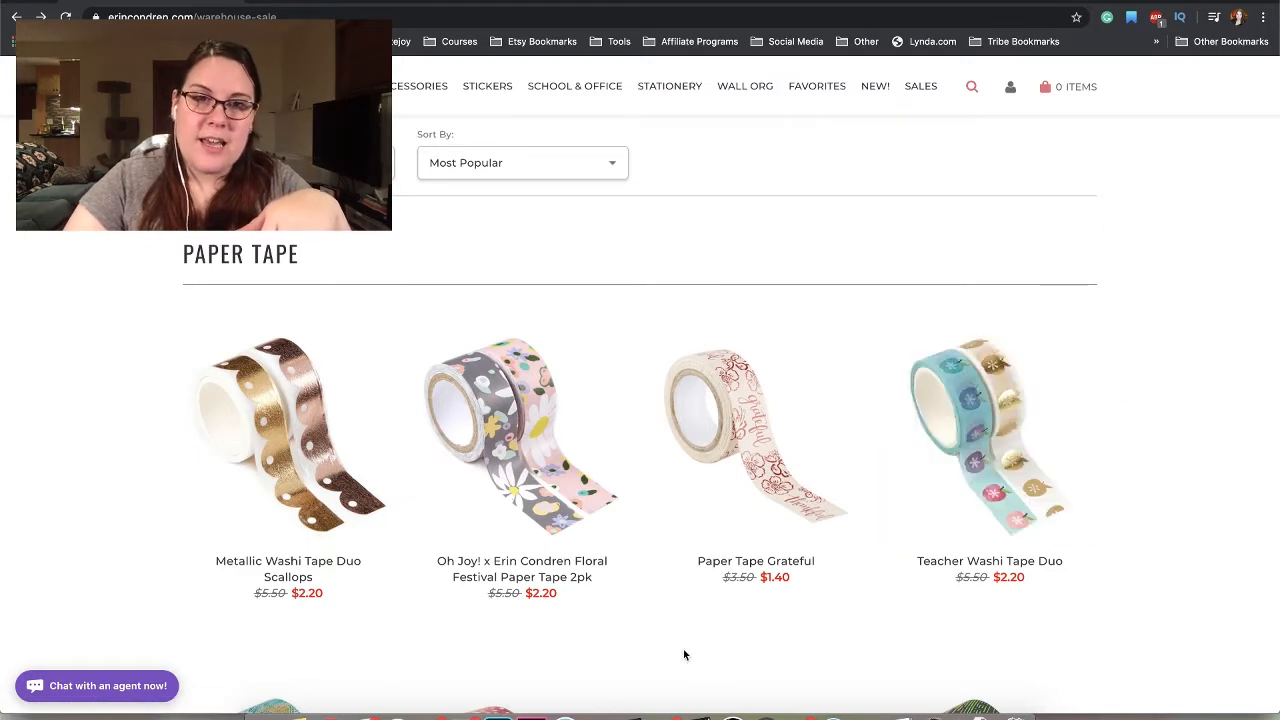
pyautogui.scroll(-3)
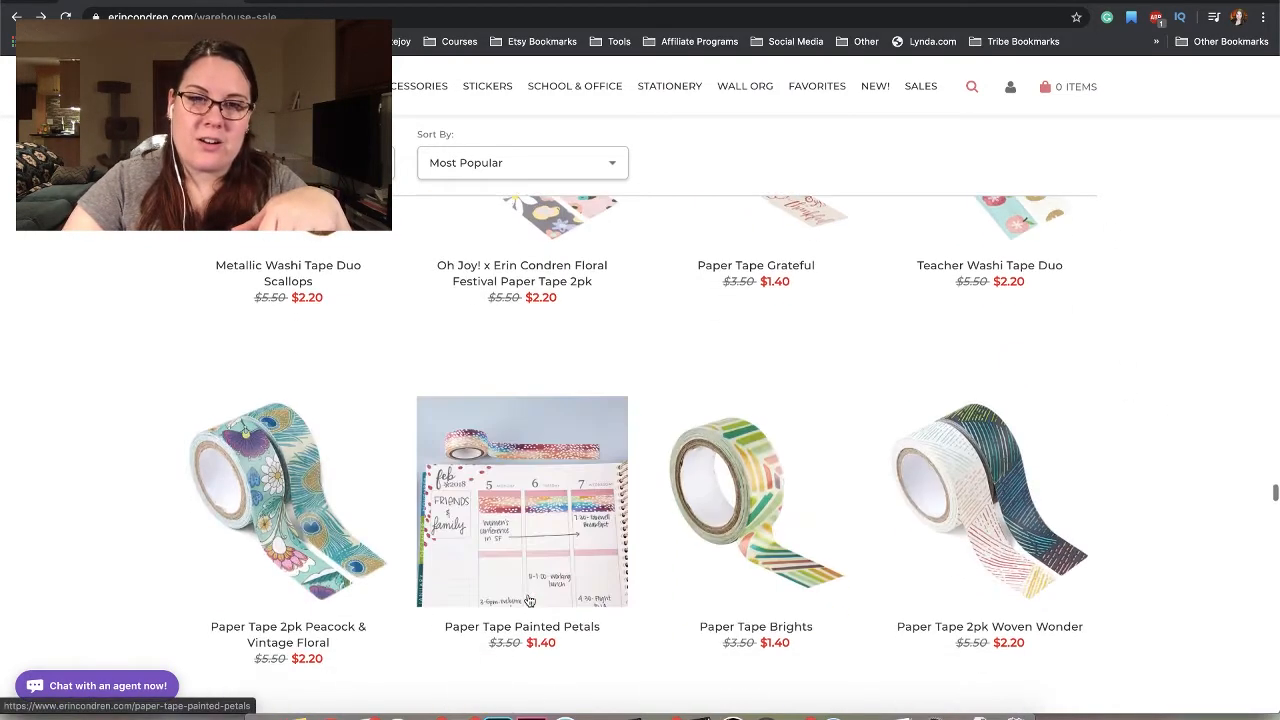
pyautogui.scroll(-3)
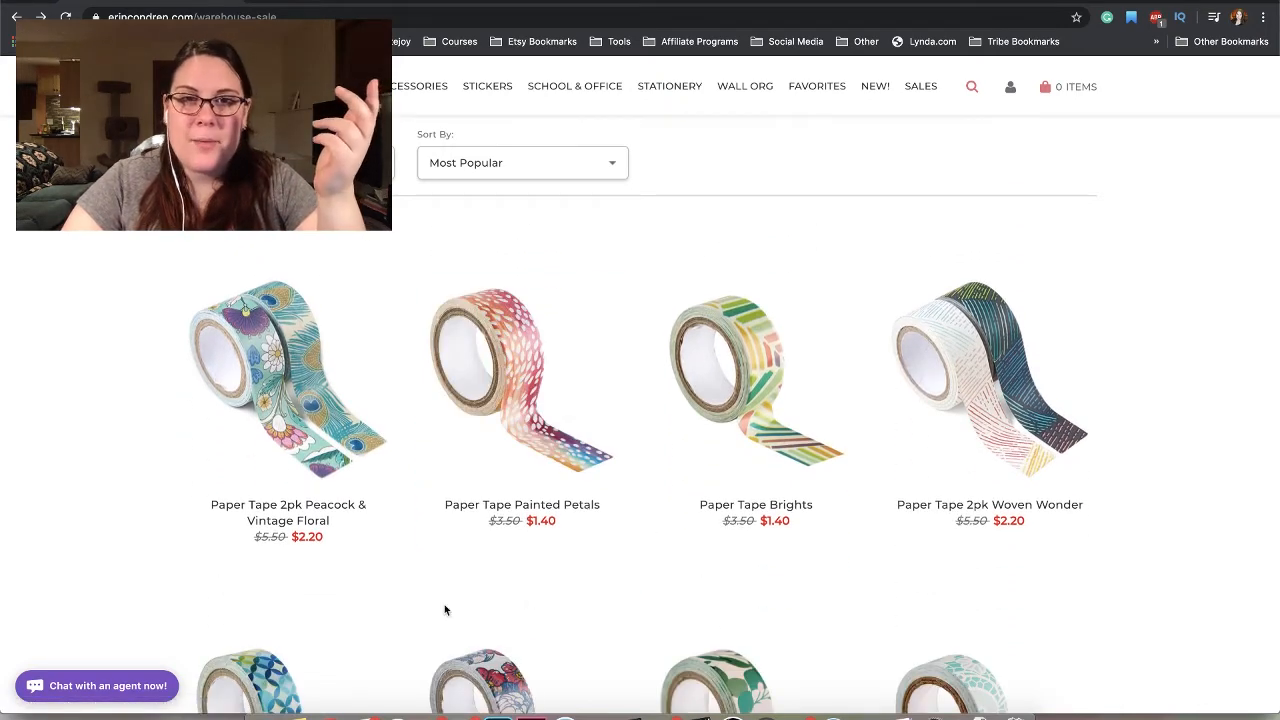
pyautogui.moveTo(490, 604)
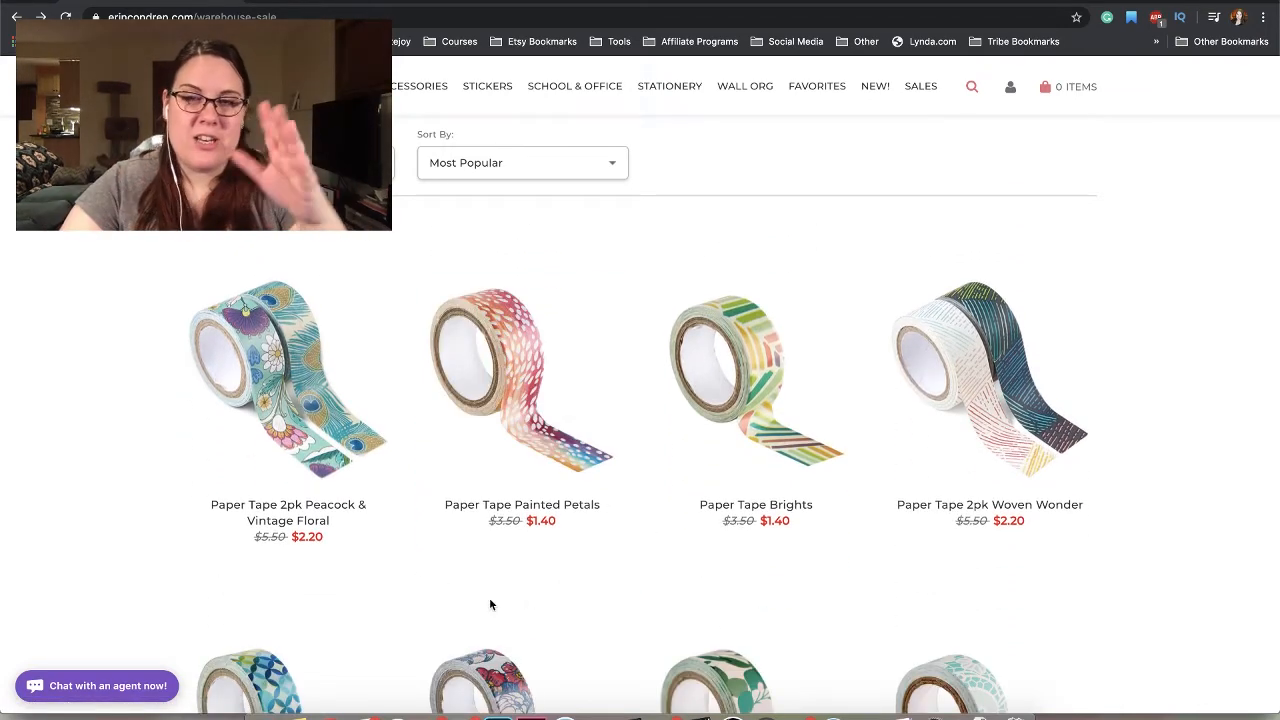
pyautogui.scroll(-3)
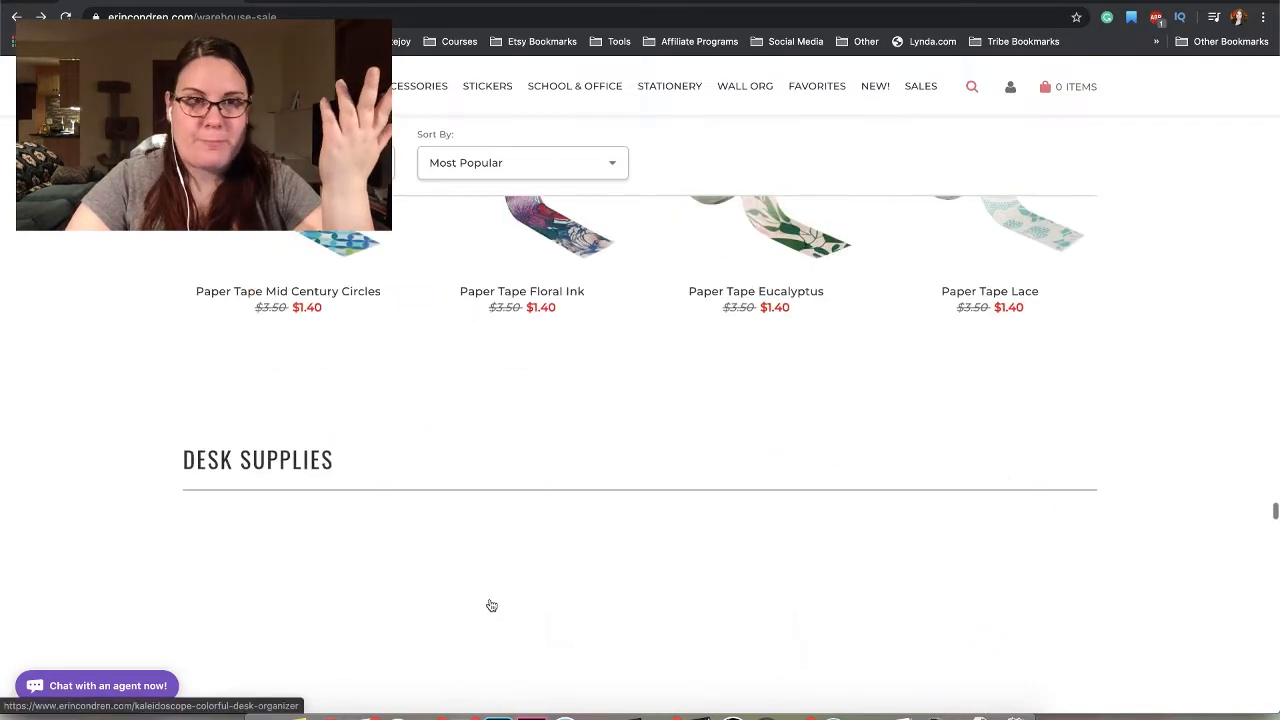
pyautogui.scroll(-3)
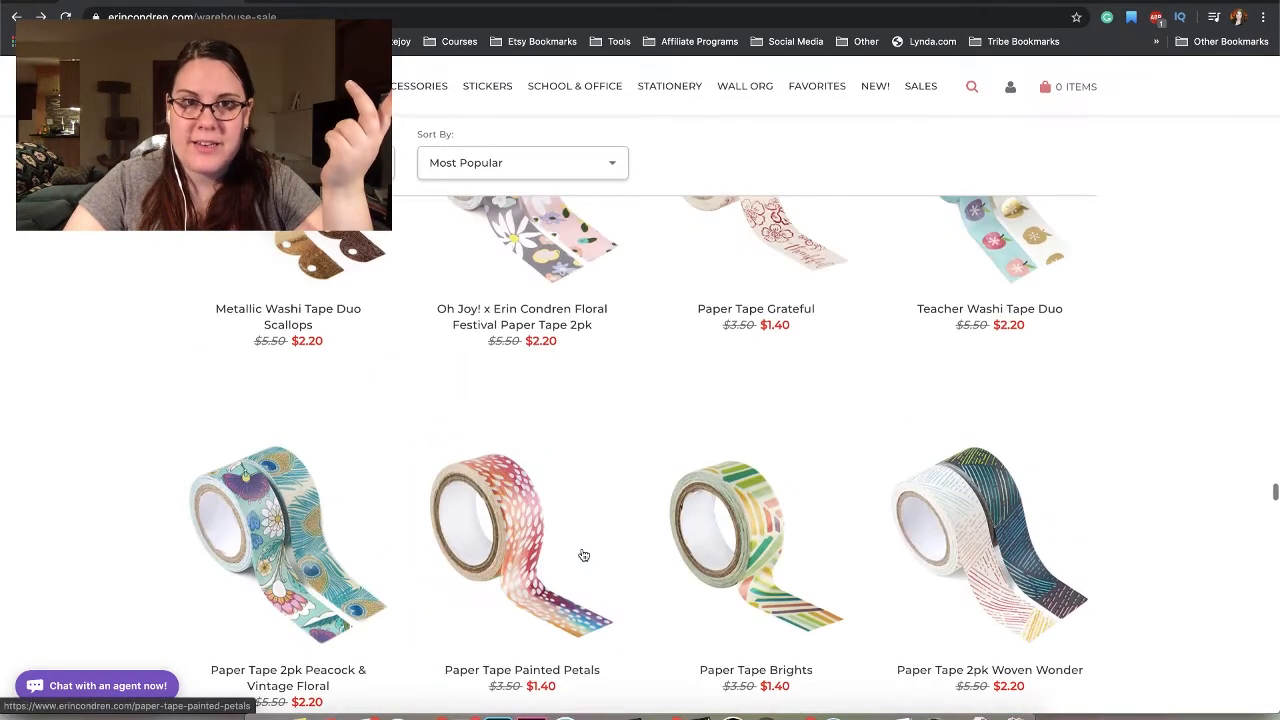
pyautogui.scroll(-3)
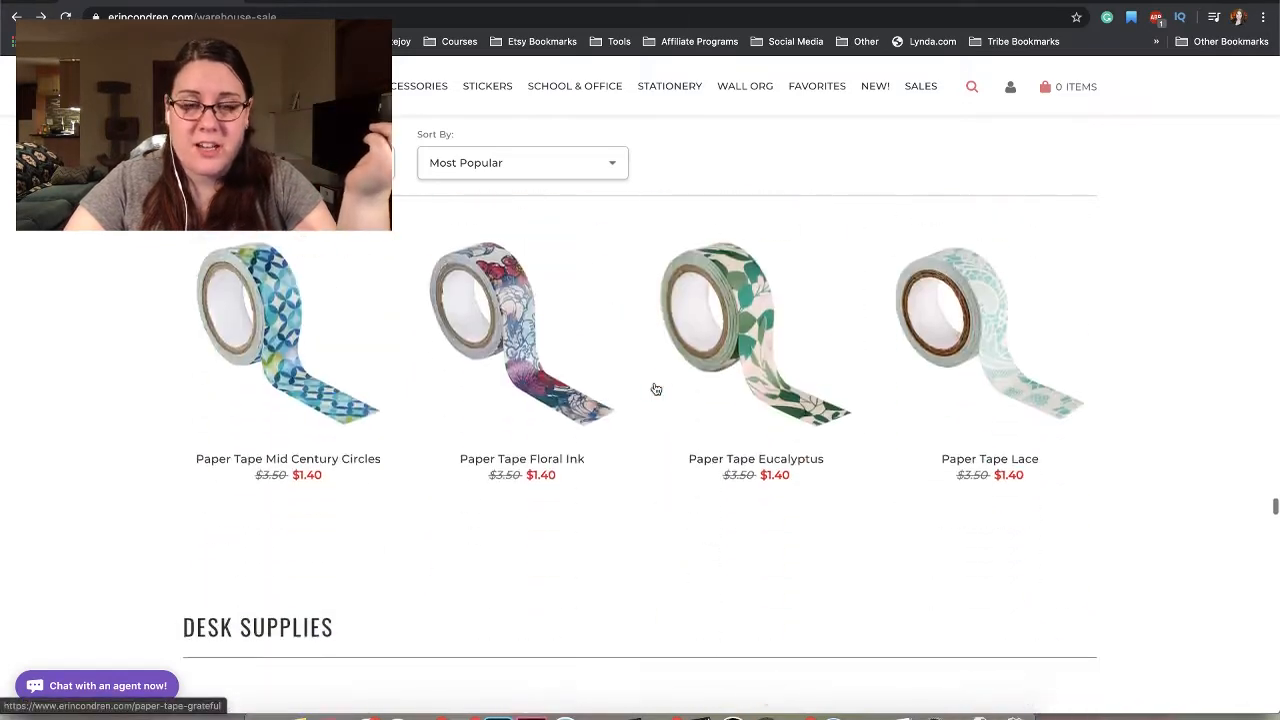
pyautogui.scroll(-3)
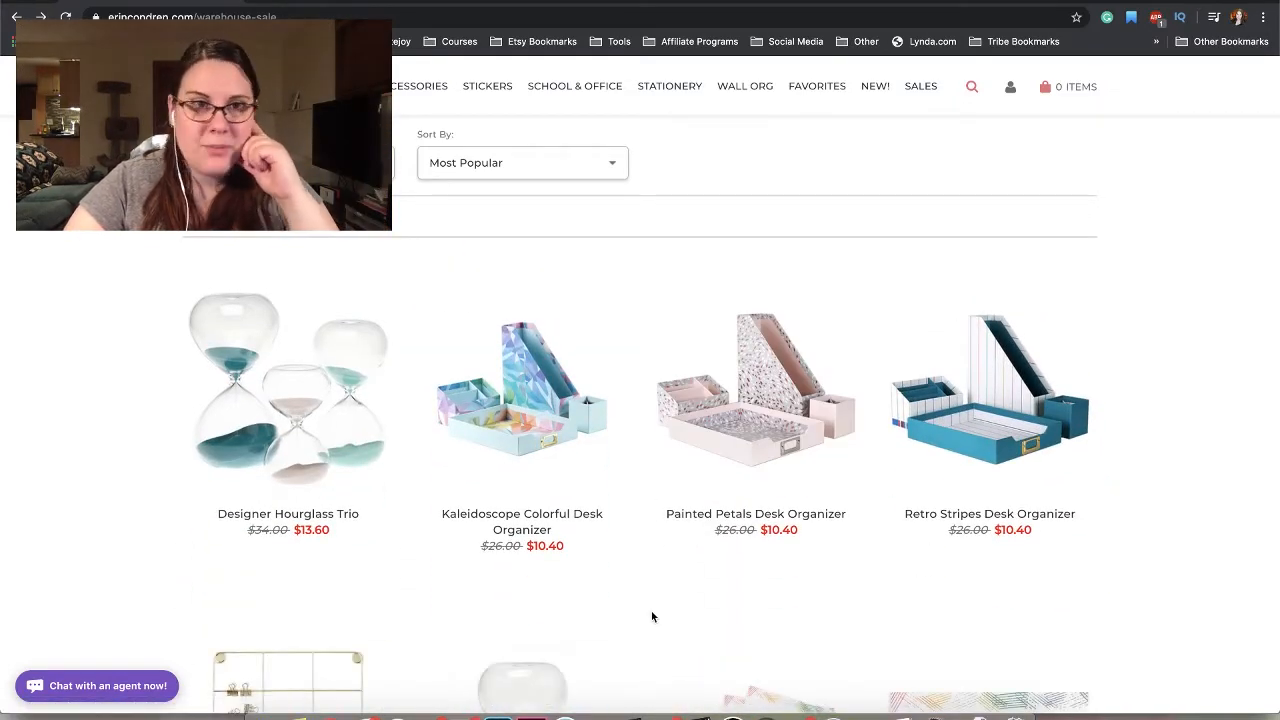
# - Scroll into Desk Supplies past the Designer Hourglass Trio to the $4.80 Gold Memo Board row
pyautogui.scroll(-3)
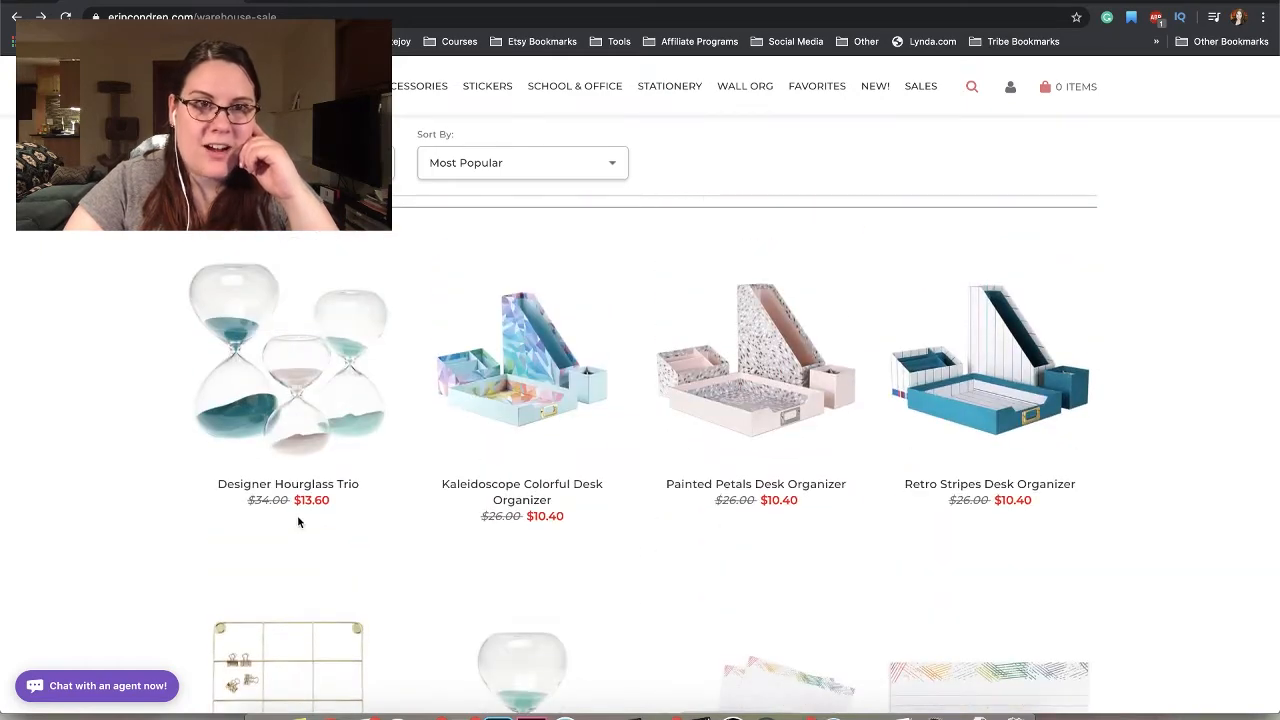
pyautogui.moveTo(488, 464)
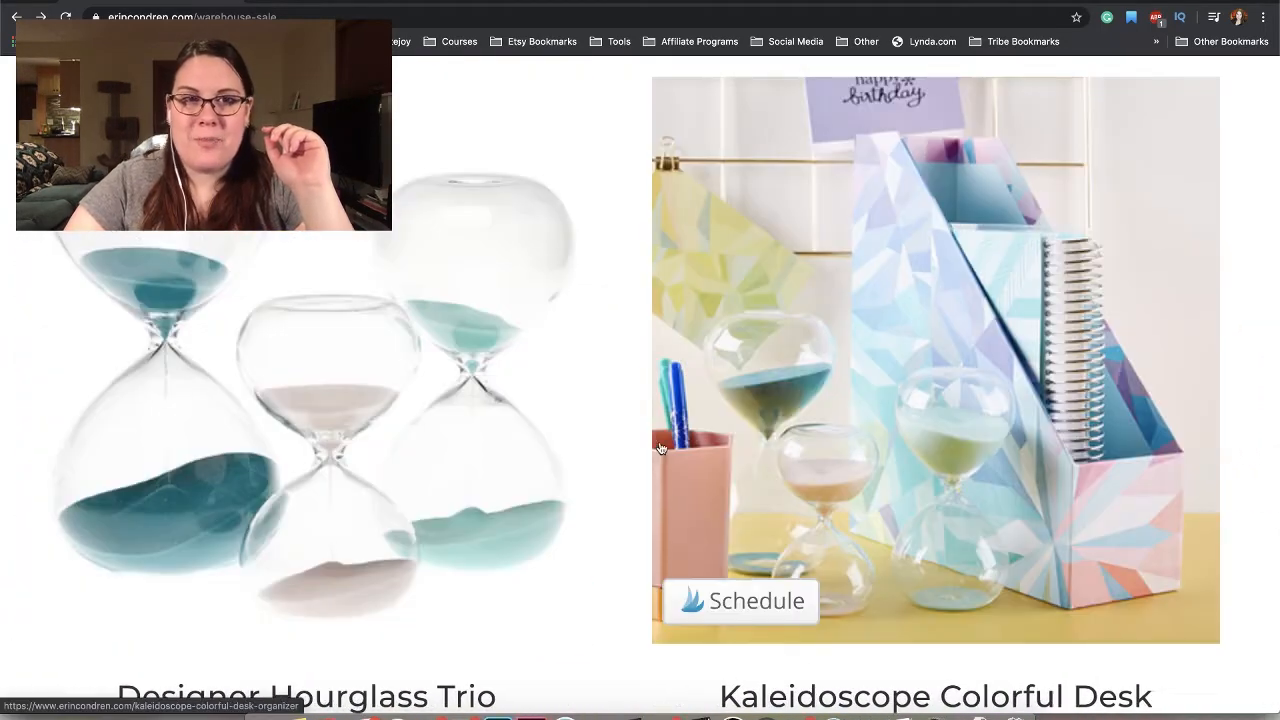
pyautogui.moveTo(788, 436)
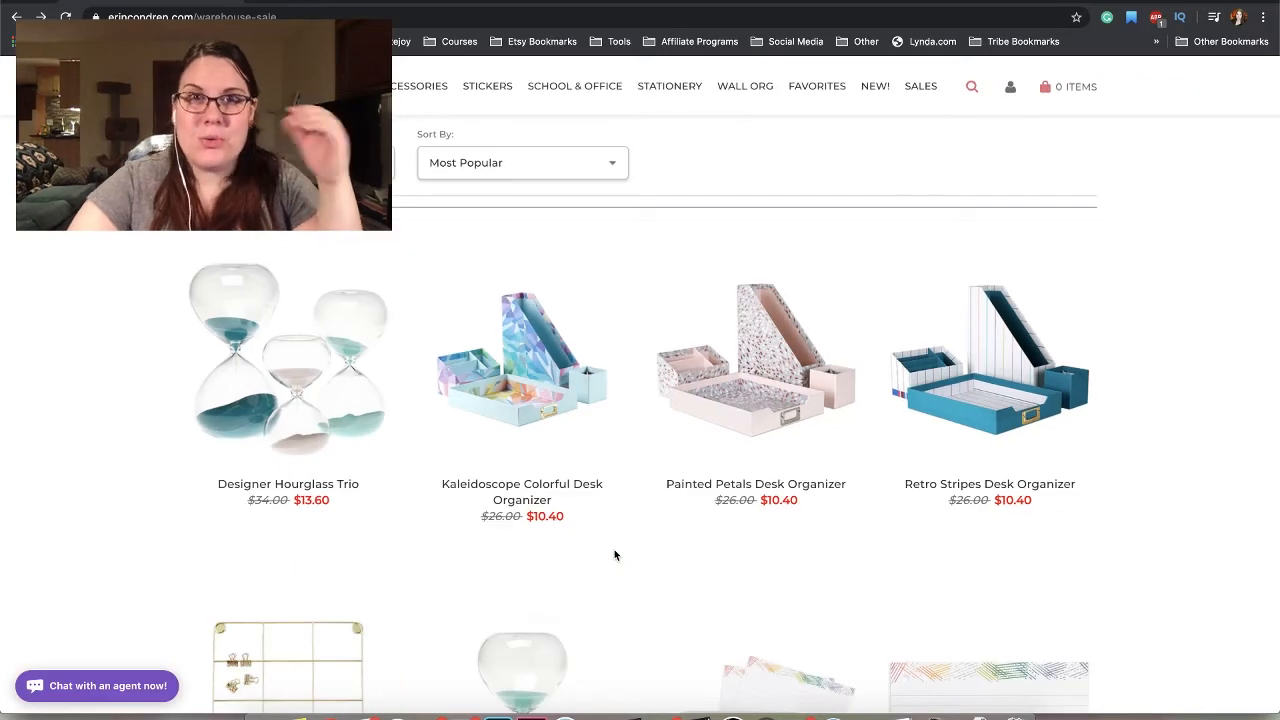
pyautogui.scroll(-3)
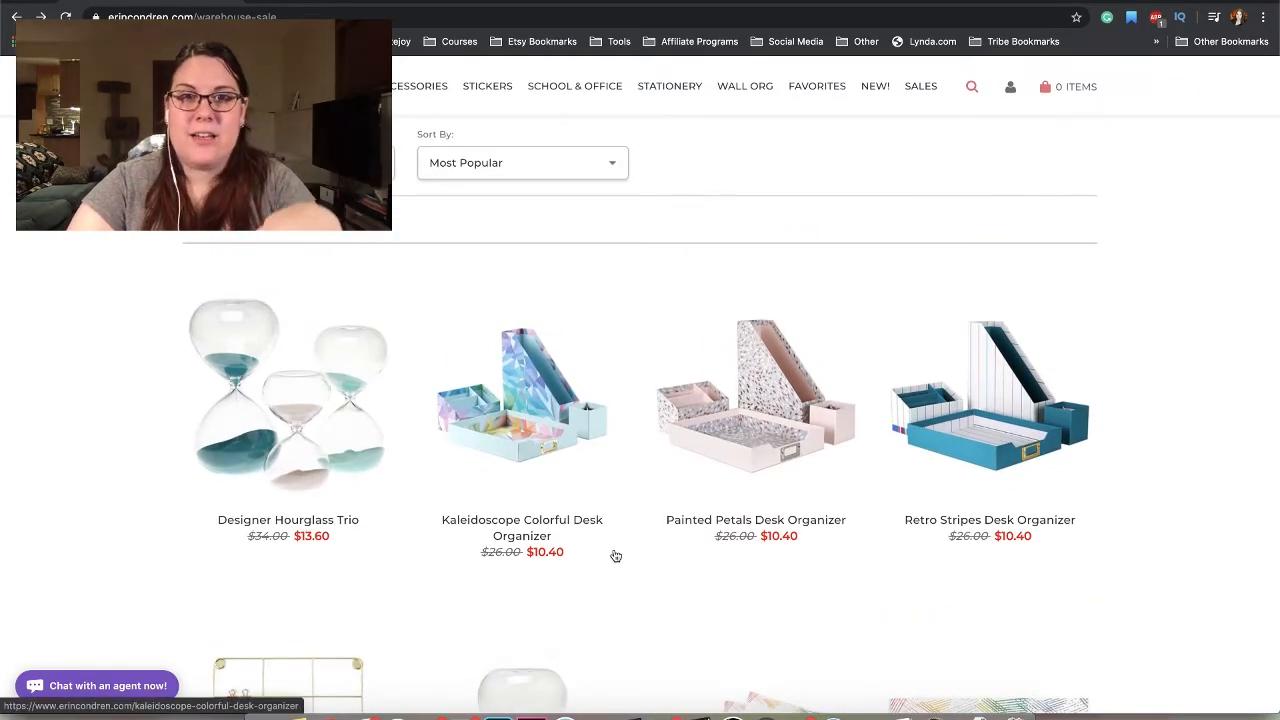
pyautogui.moveTo(680, 618)
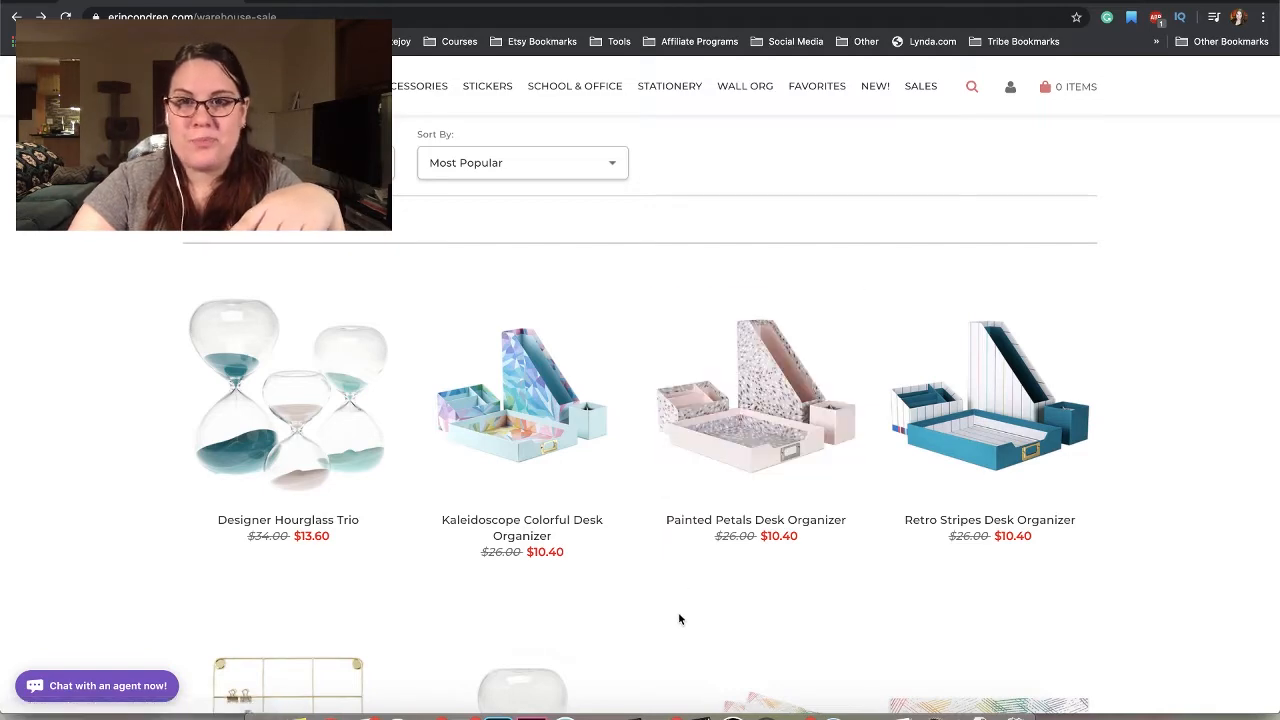
pyautogui.scroll(-3)
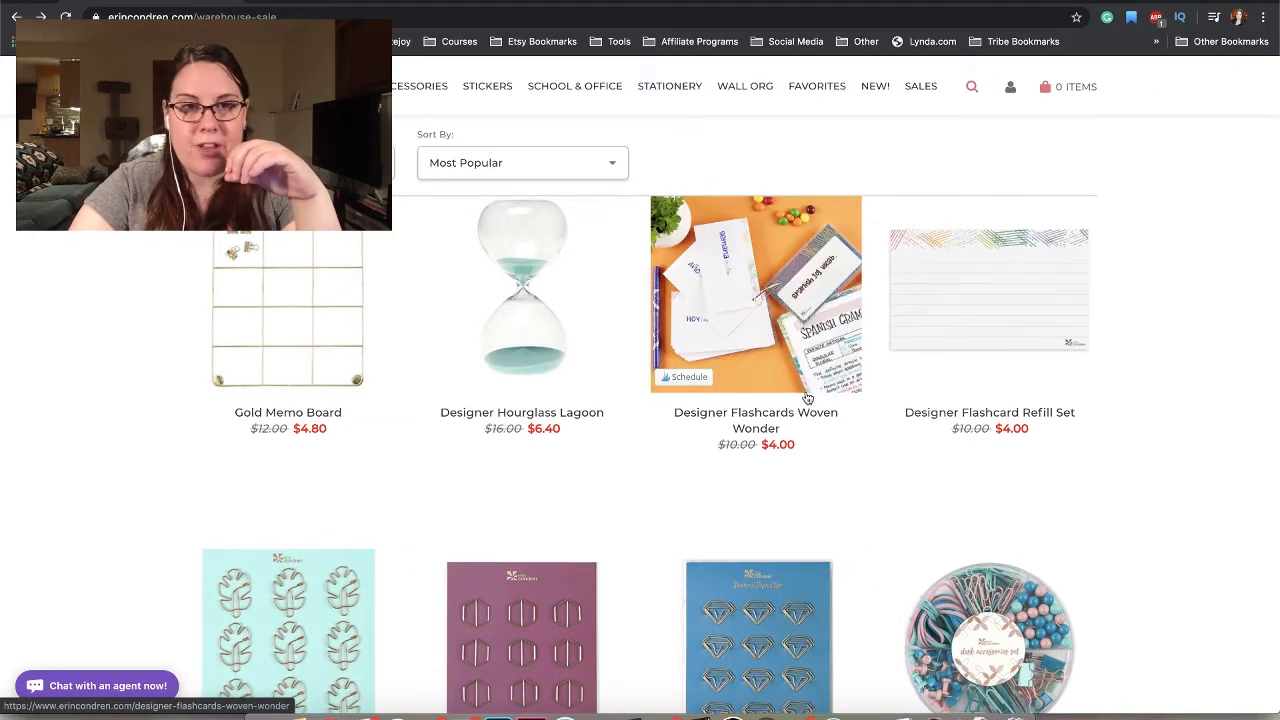
# - Scroll past the $3.40 paper clips and palm push pins to the Rose Gold and Gold Cactus Push Pin Sets
pyautogui.scroll(-3)
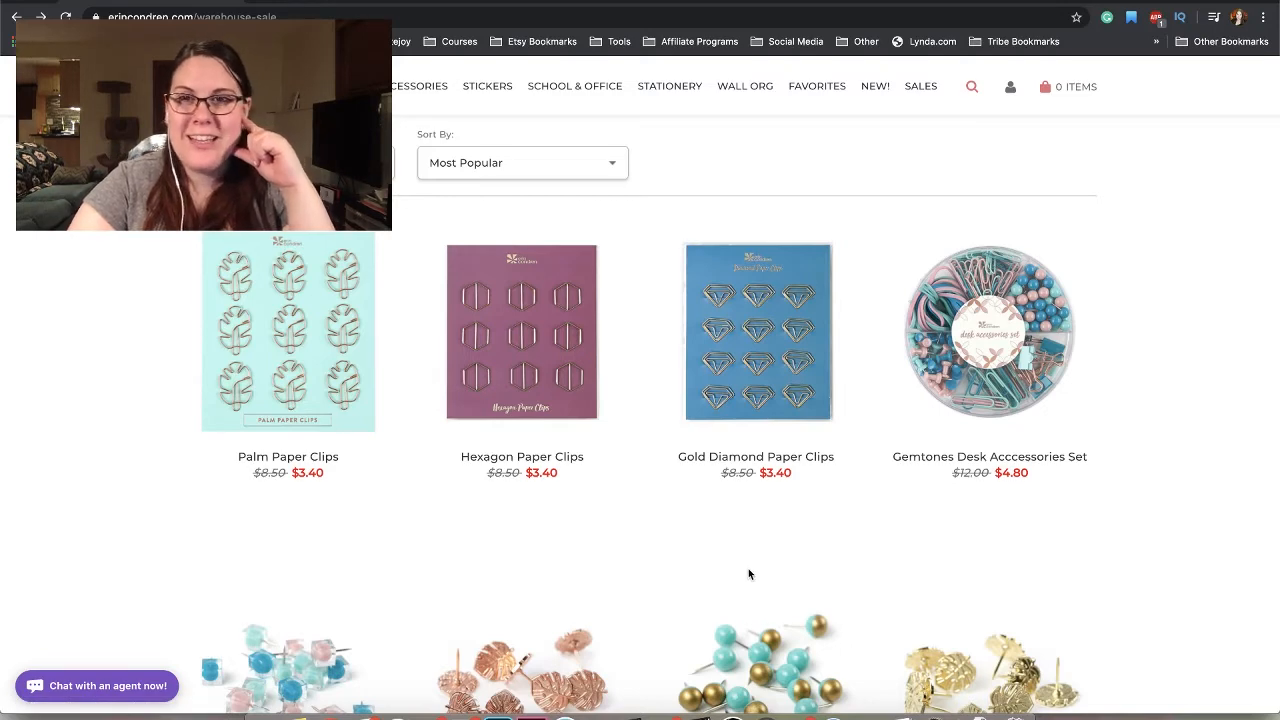
pyautogui.scroll(-3)
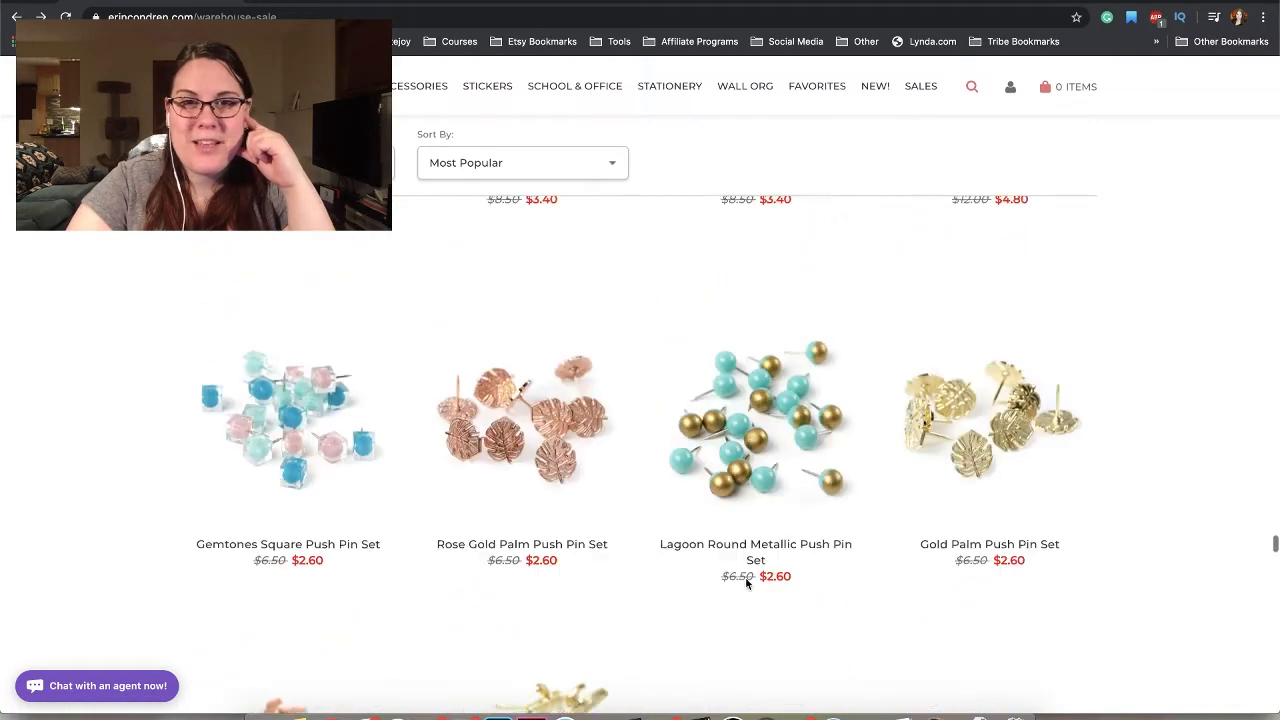
pyautogui.scroll(-3)
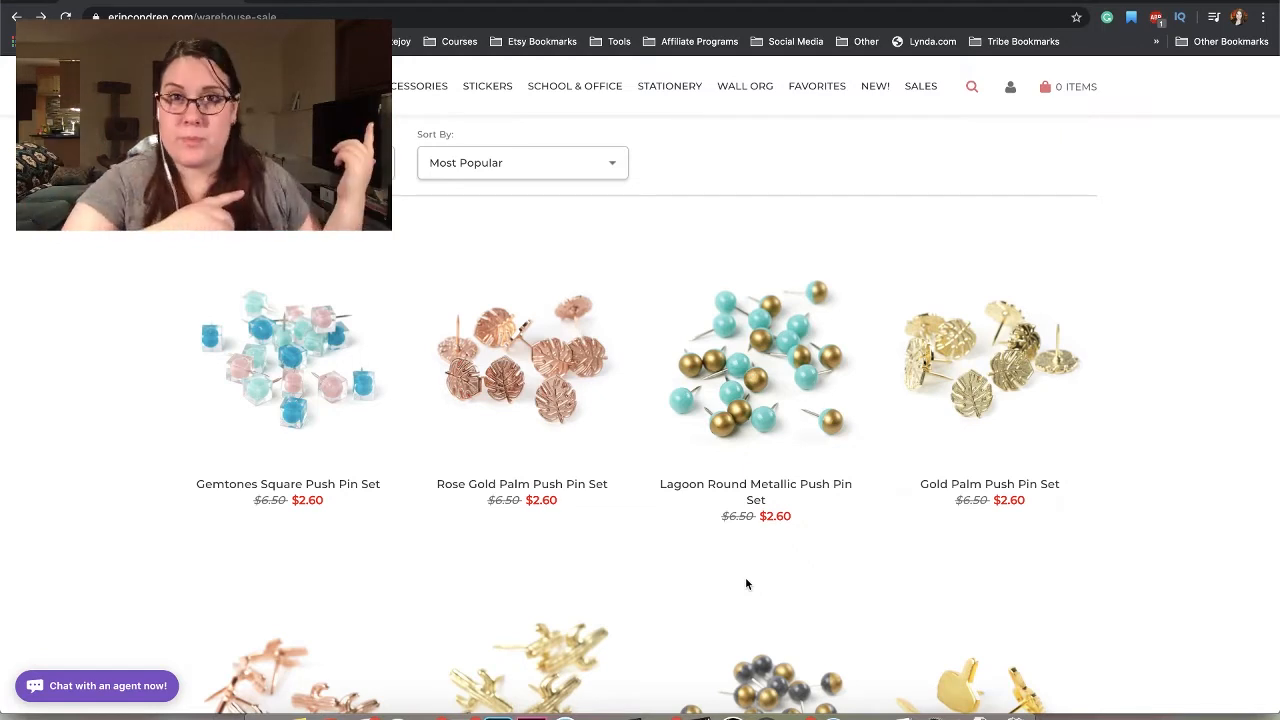
pyautogui.scroll(-3)
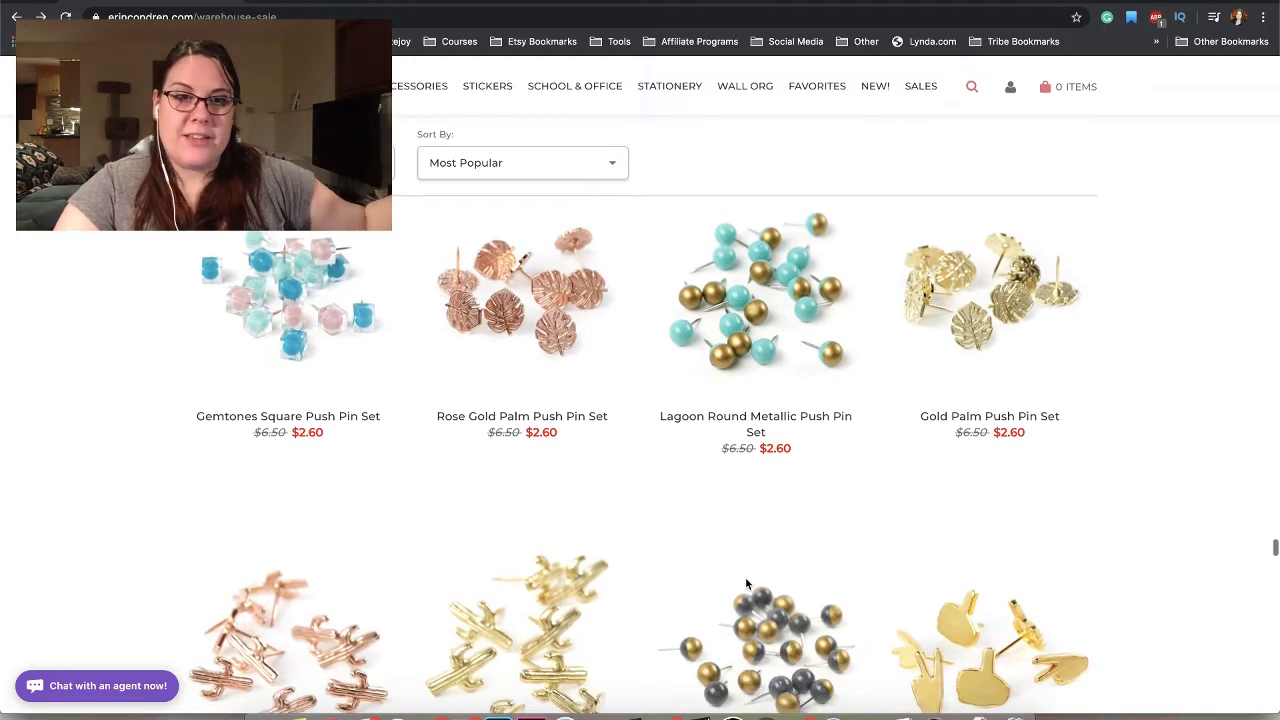
pyautogui.scroll(-3)
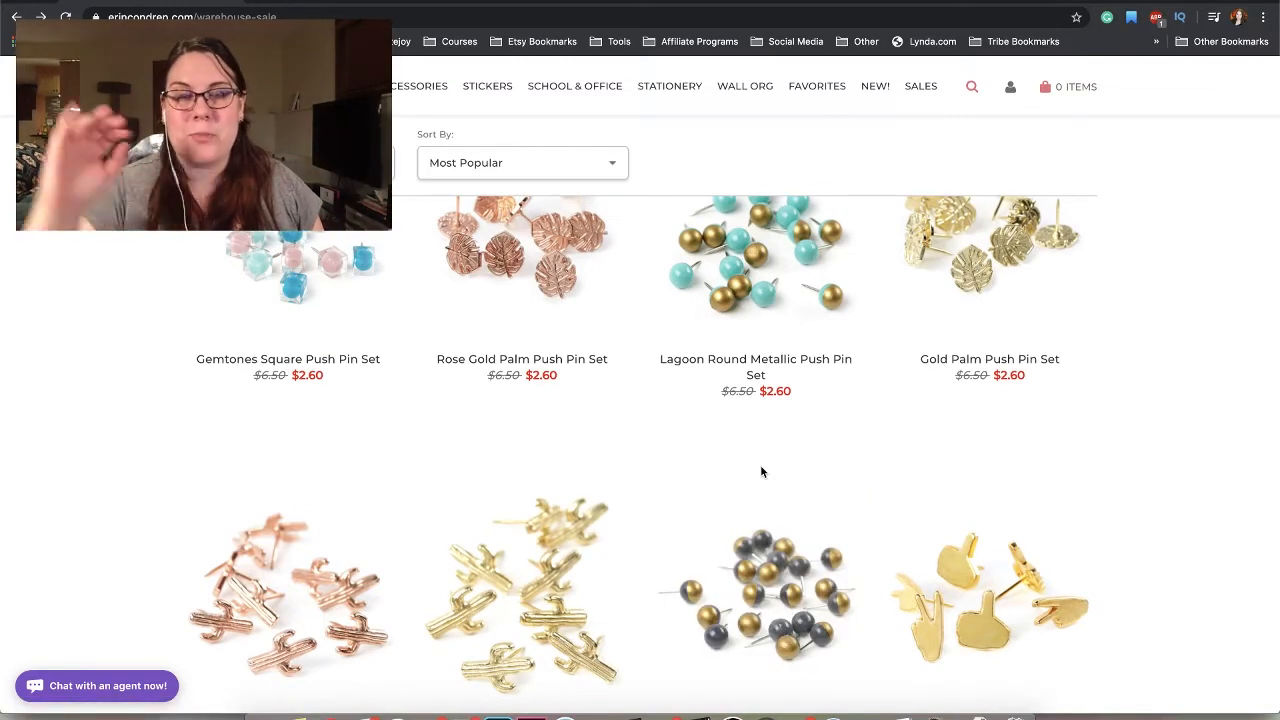
pyautogui.scroll(-3)
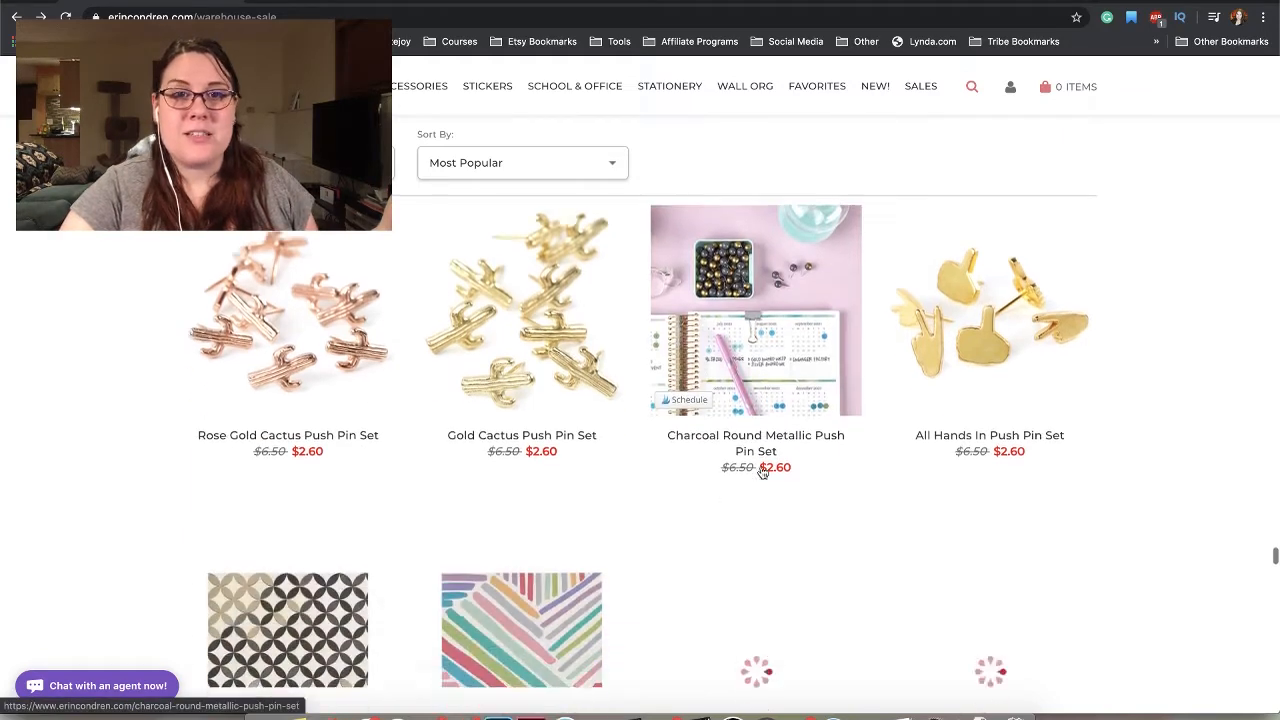
pyautogui.scroll(-3)
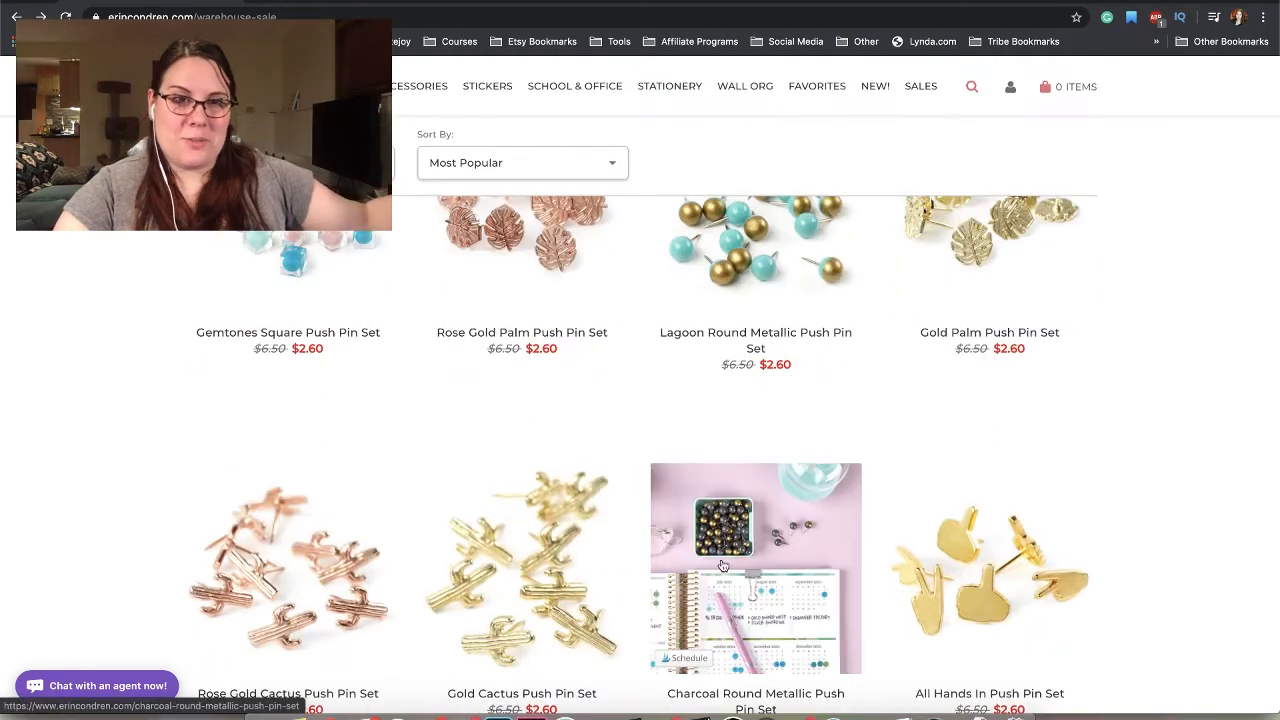
pyautogui.scroll(-3)
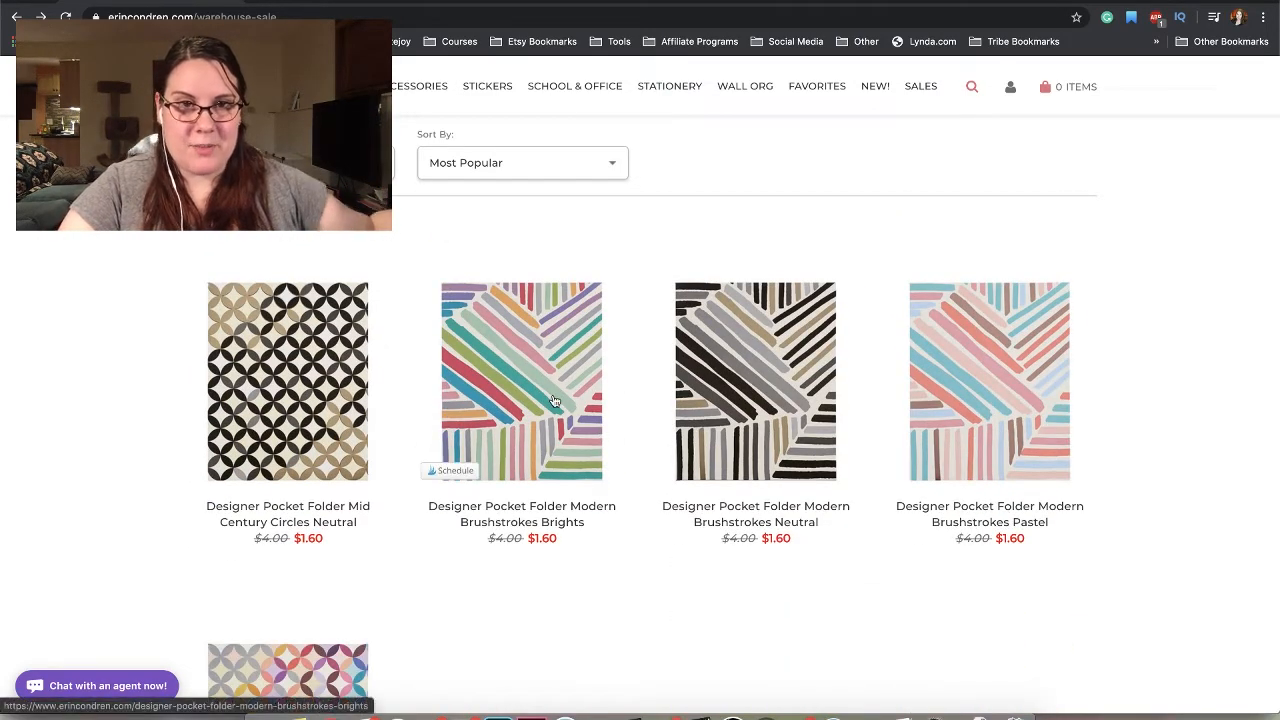
pyautogui.moveTo(756, 420)
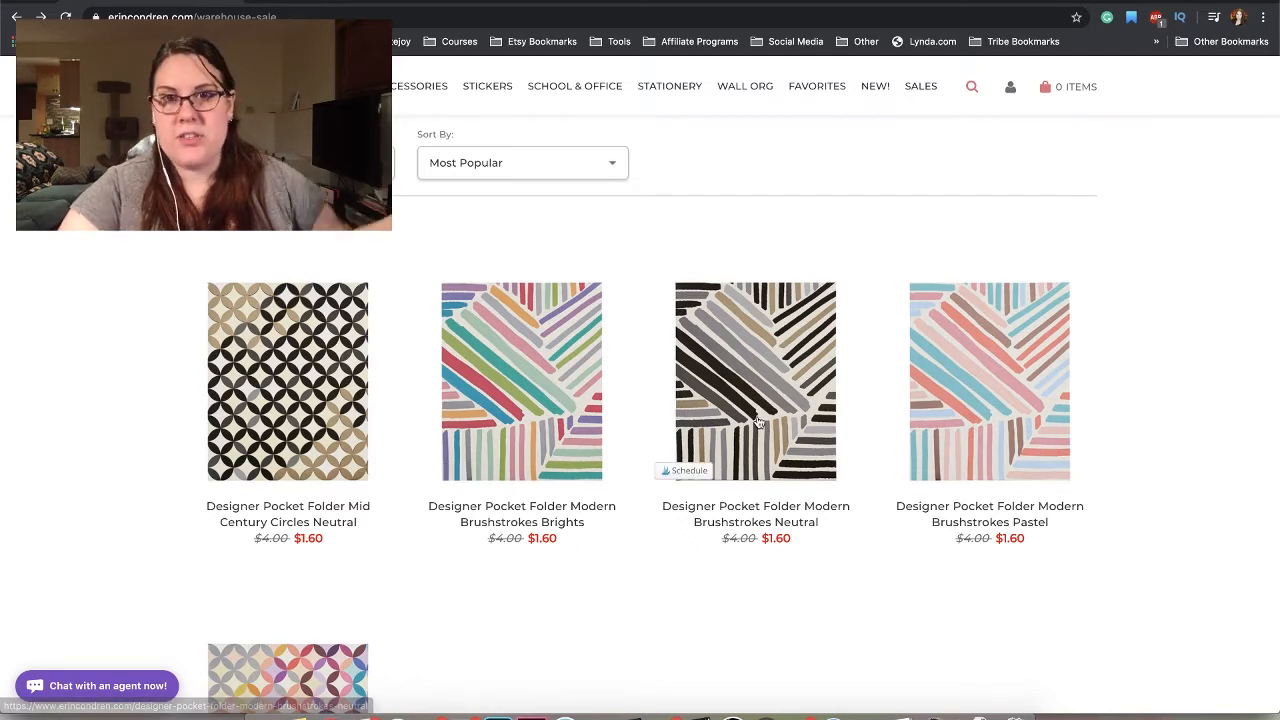
# - Scroll past the $1.60 Modern Brushstrokes Designer Pocket Folders toward the Calendars section
pyautogui.scroll(-3)
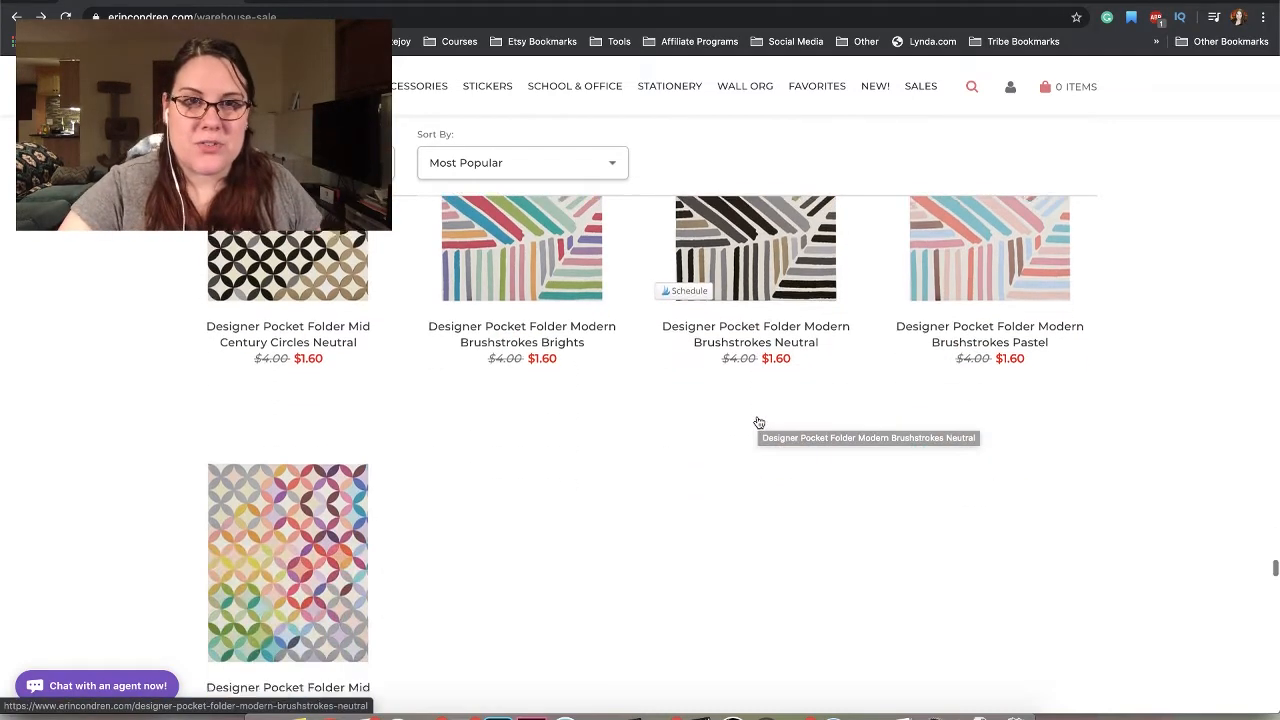
pyautogui.scroll(-3)
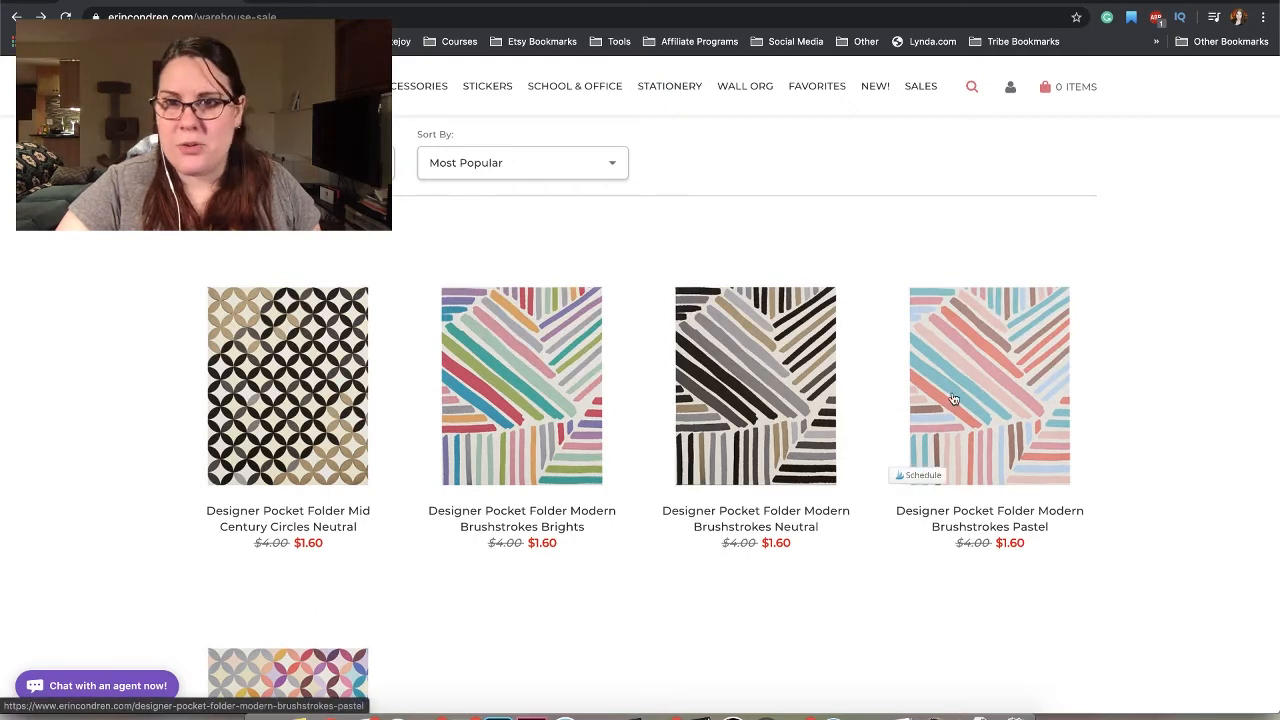
pyautogui.scroll(-3)
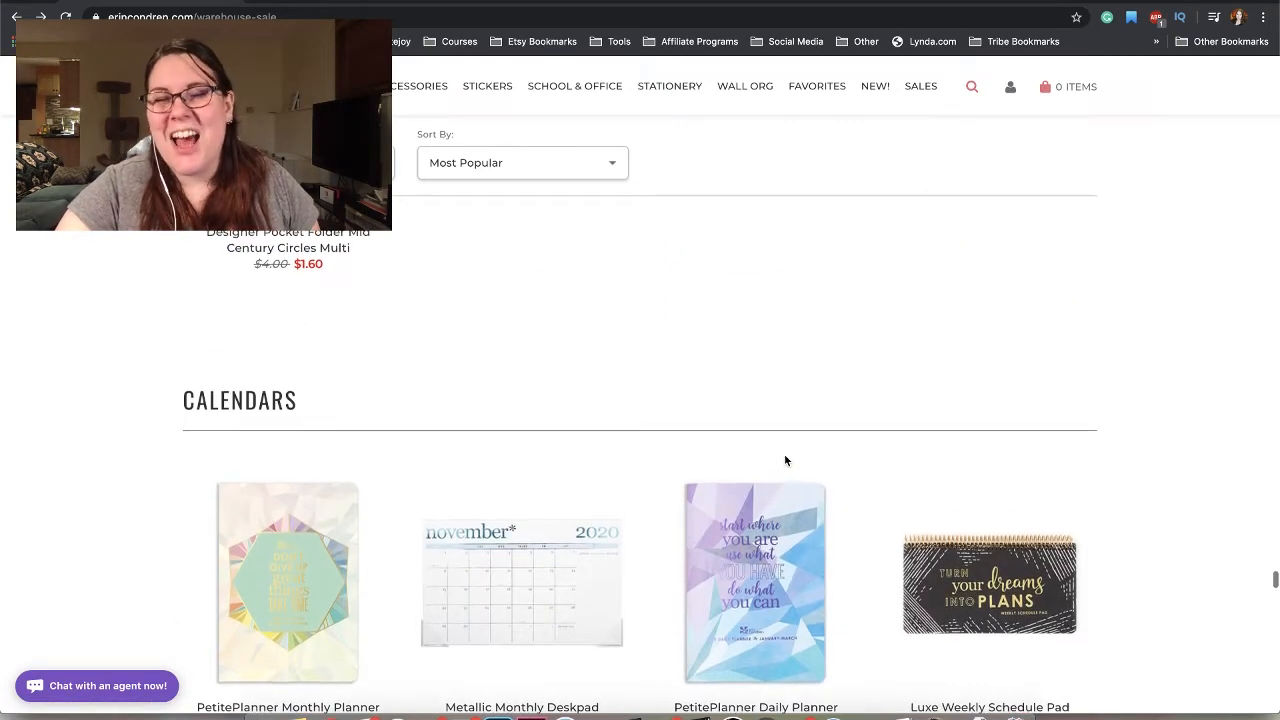
pyautogui.moveTo(1136, 396)
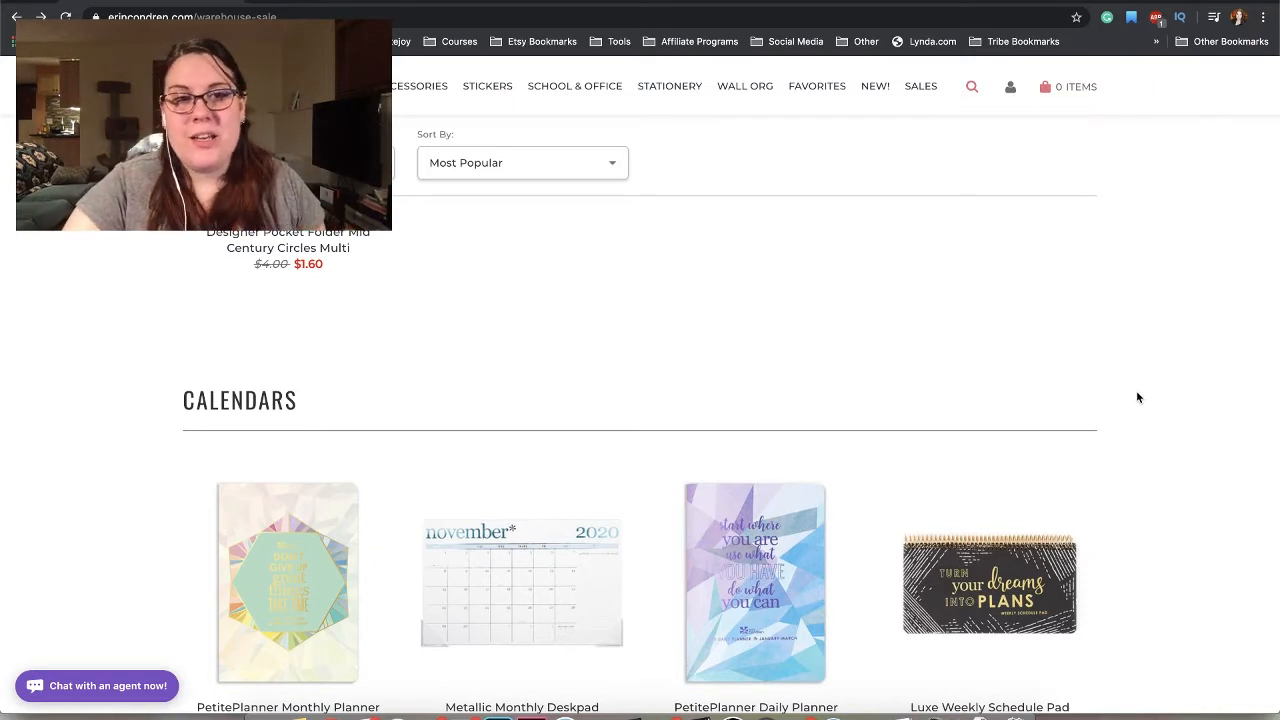
# - Scroll down through the Calendars section with its petite planners
pyautogui.scroll(-3)
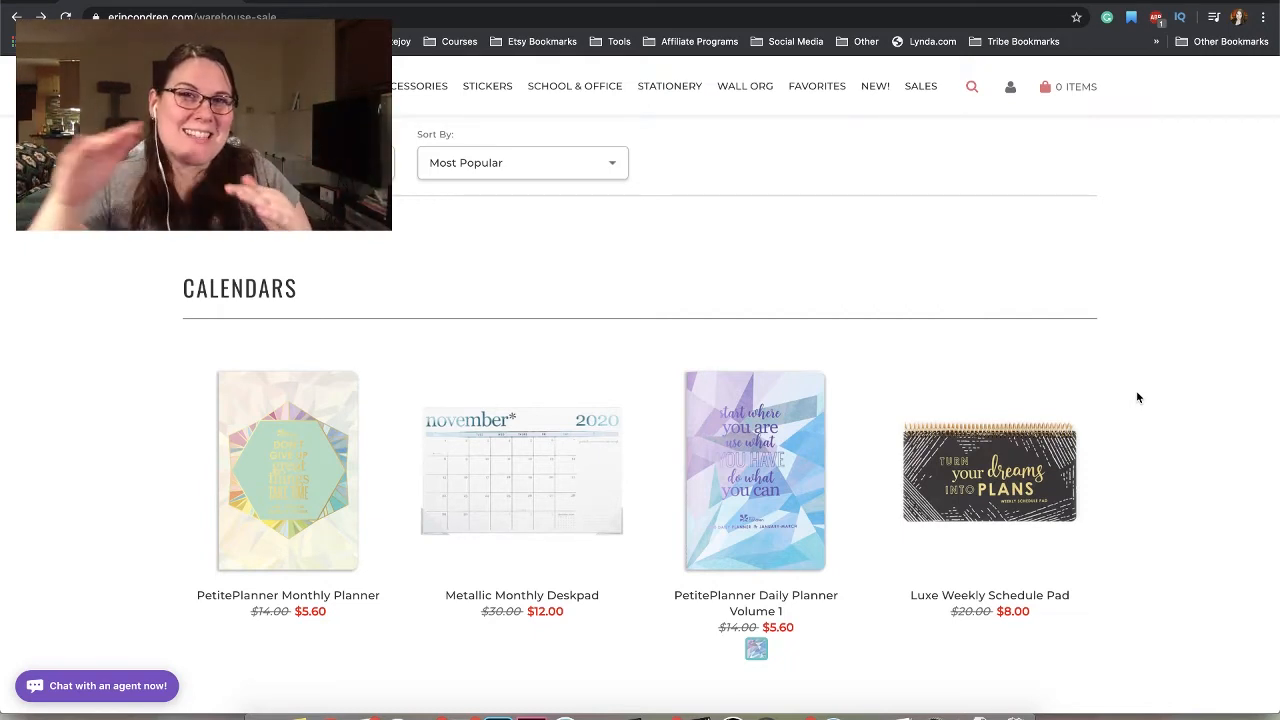
pyautogui.scroll(-3)
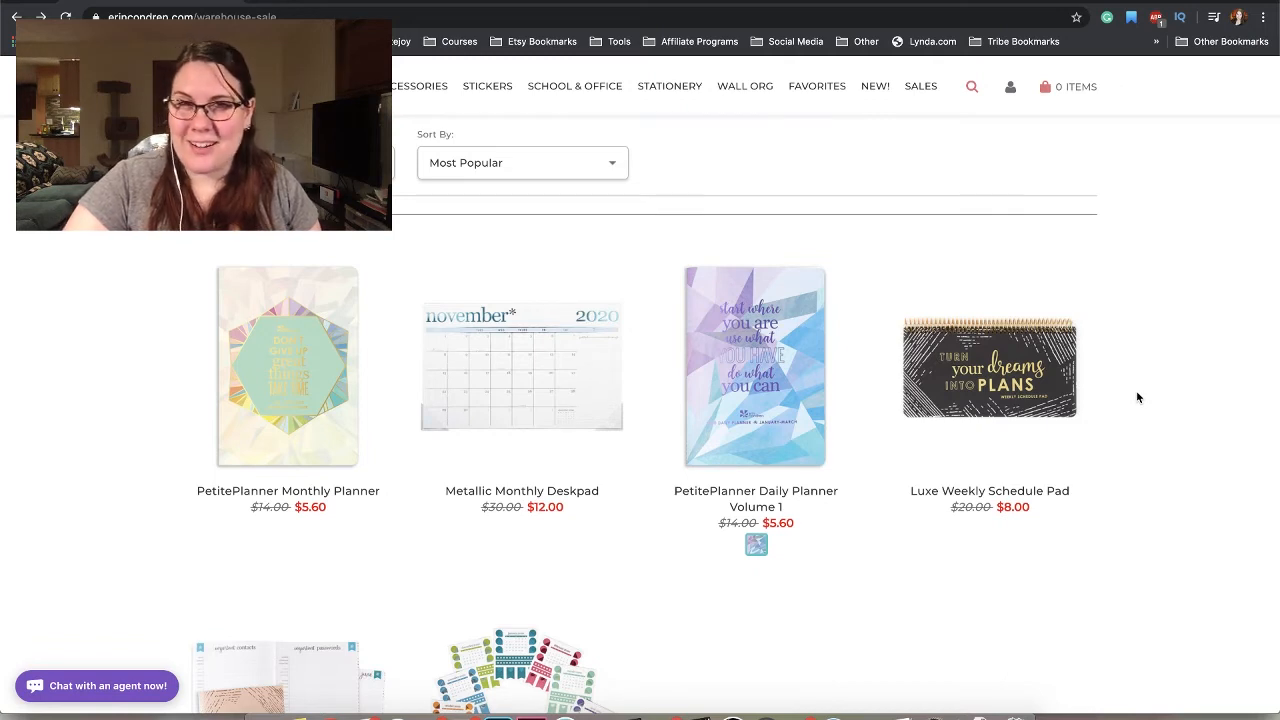
pyautogui.scroll(-3)
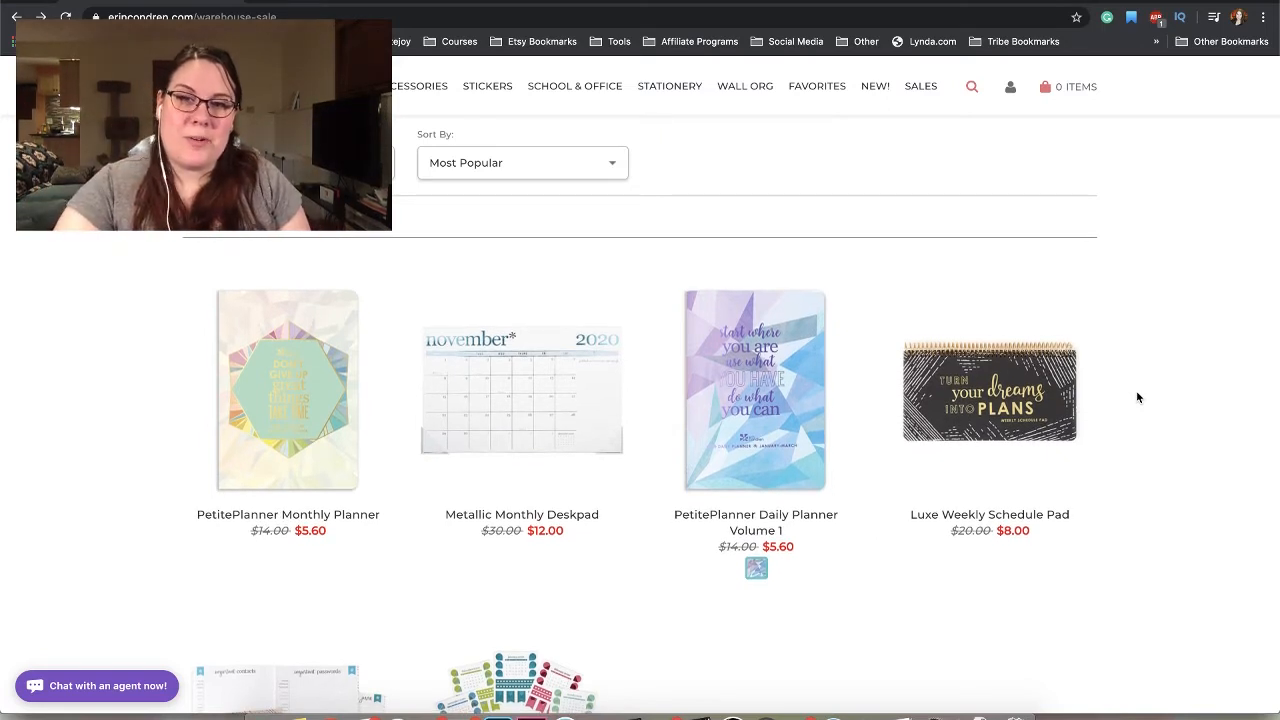
pyautogui.scroll(-3)
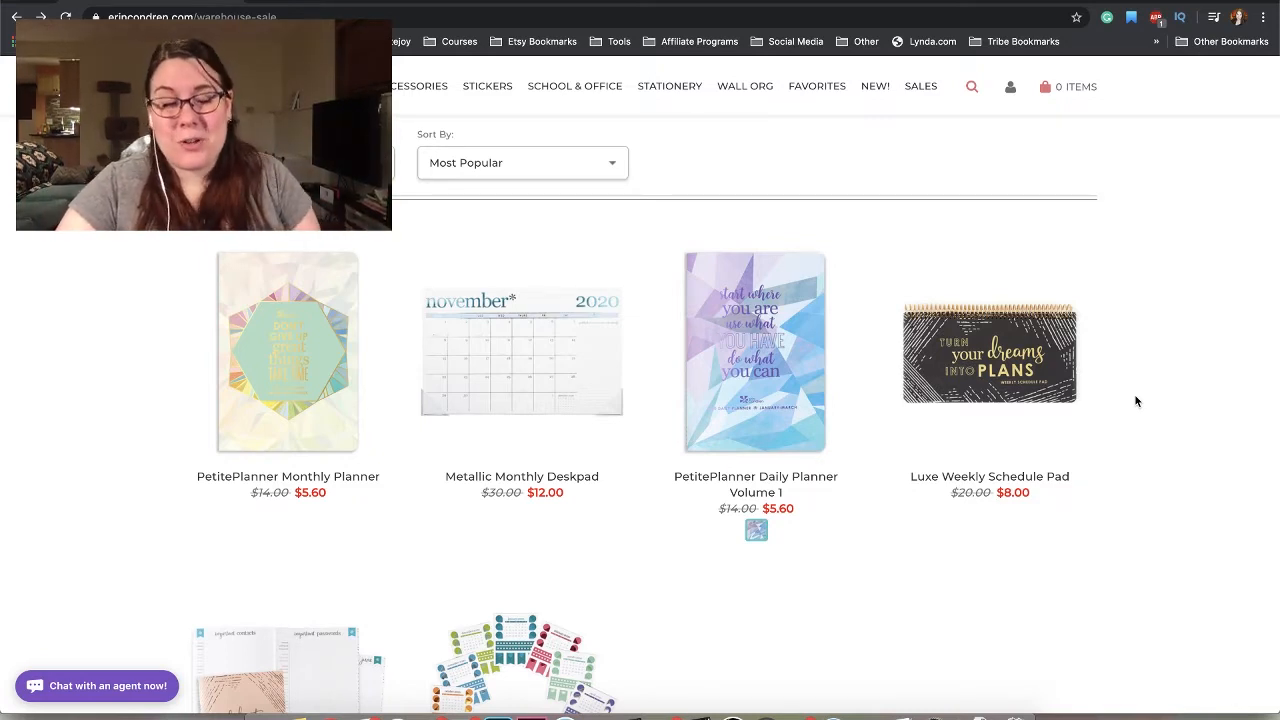
pyautogui.scroll(-3)
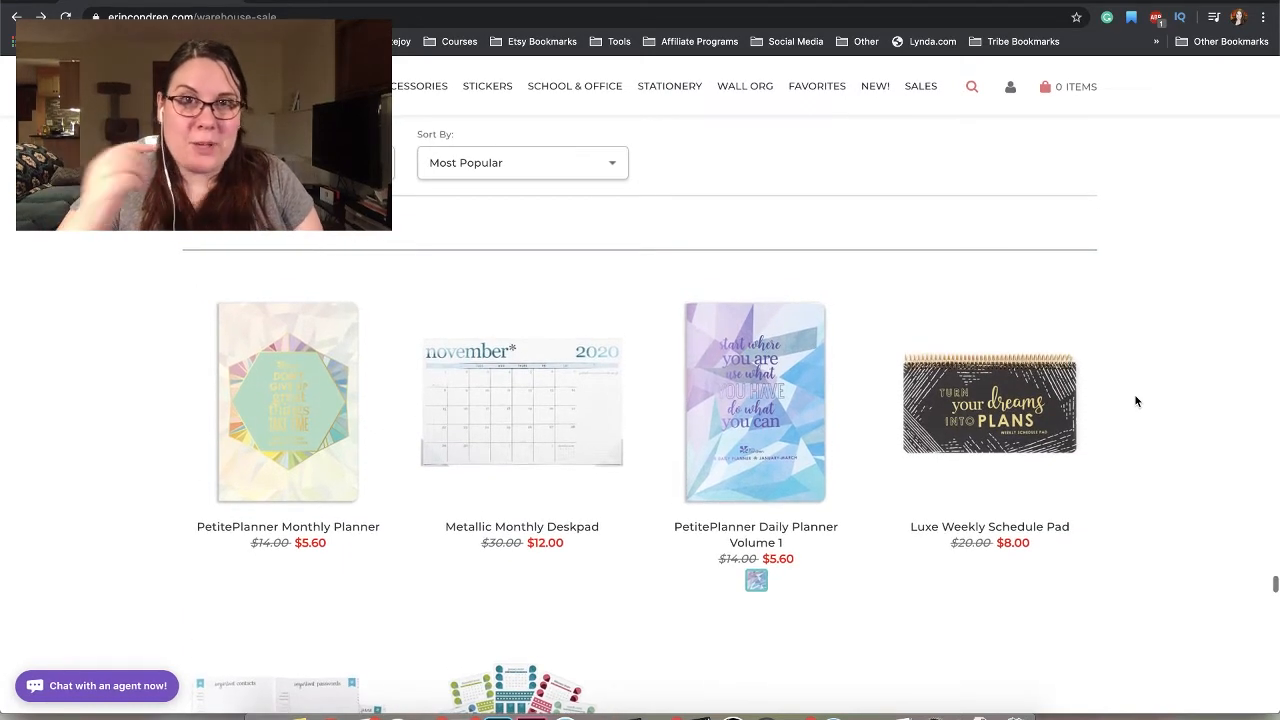
pyautogui.scroll(-3)
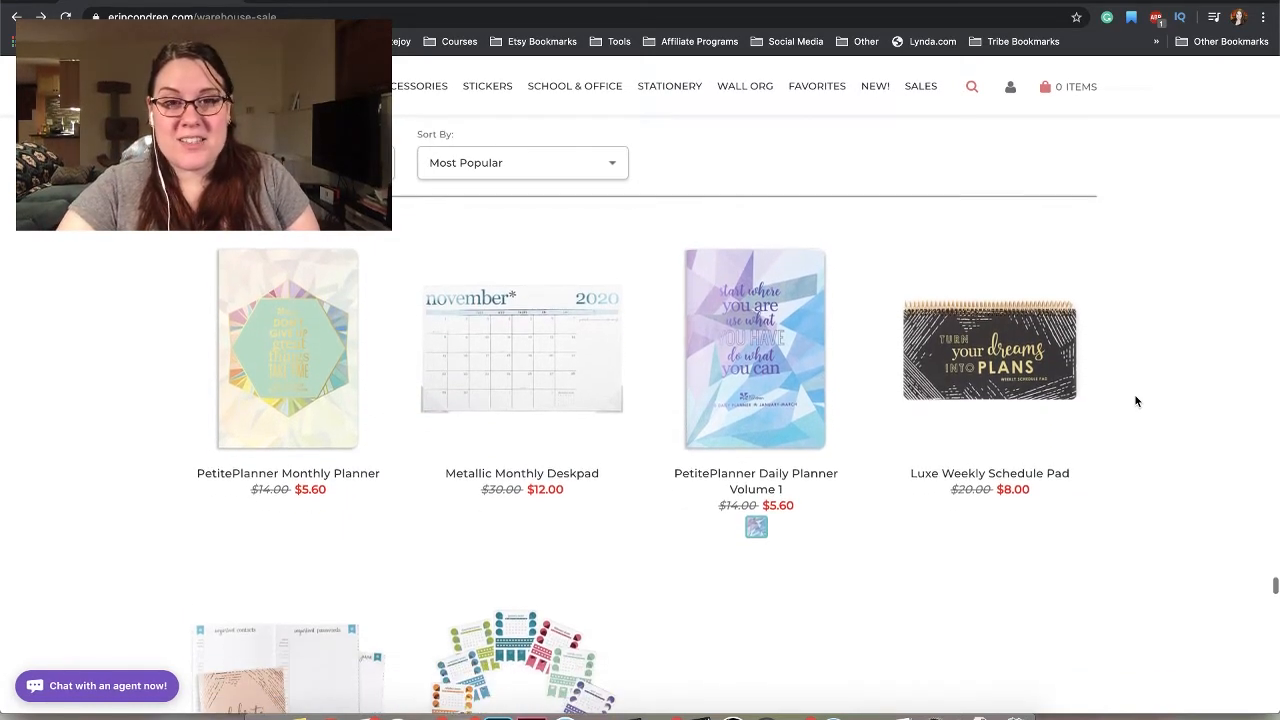
pyautogui.scroll(-3)
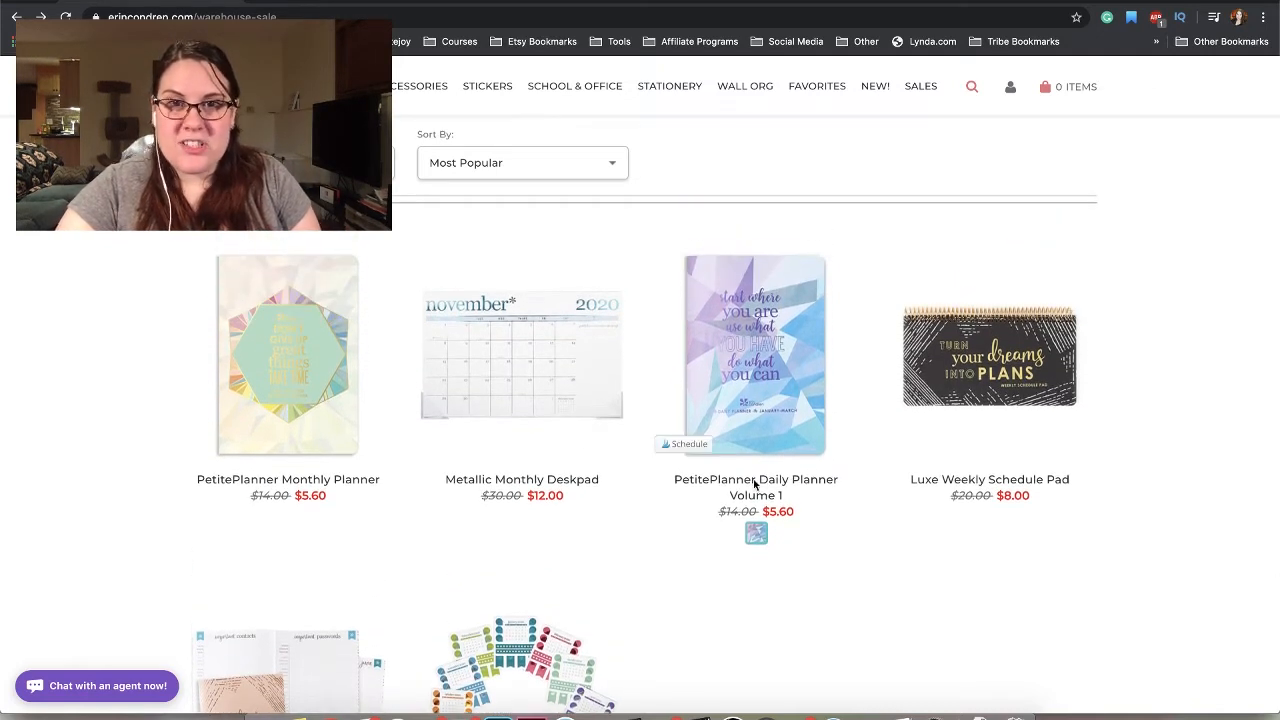
# - Continue past the $3.00 sticker pack to the Notepads heading and schedule pads
pyautogui.scroll(-3)
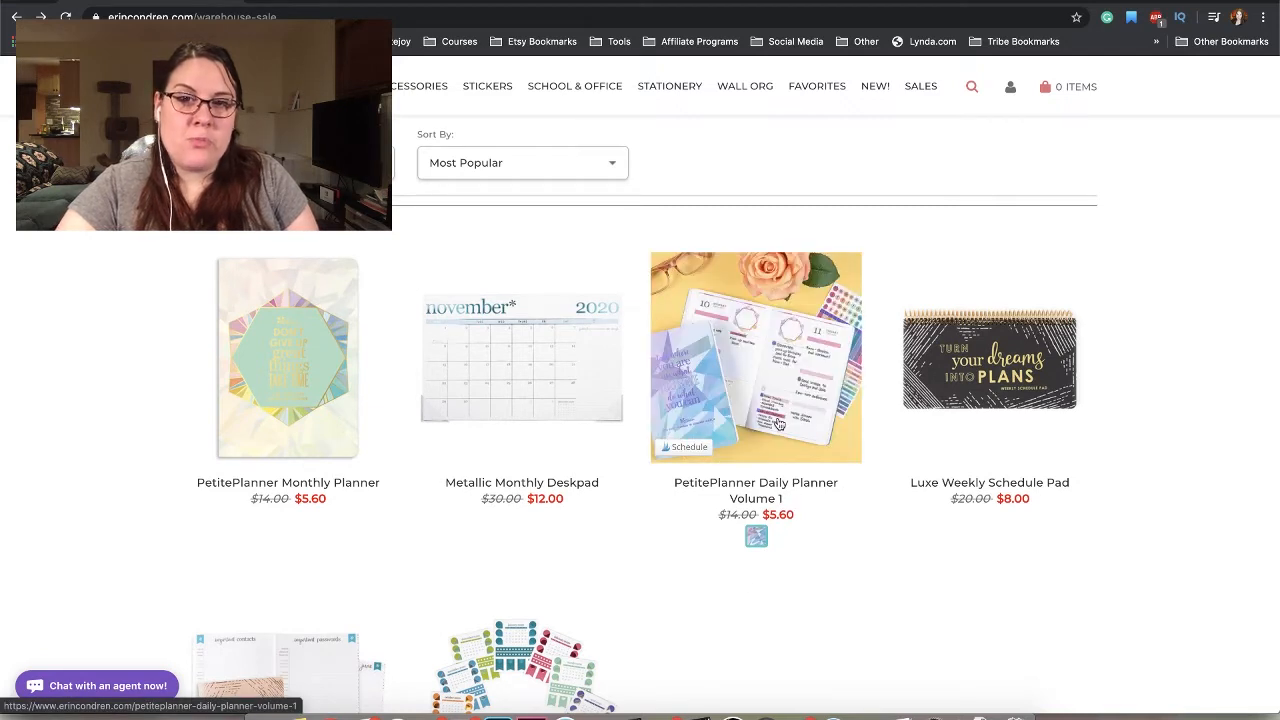
pyautogui.moveTo(864, 448)
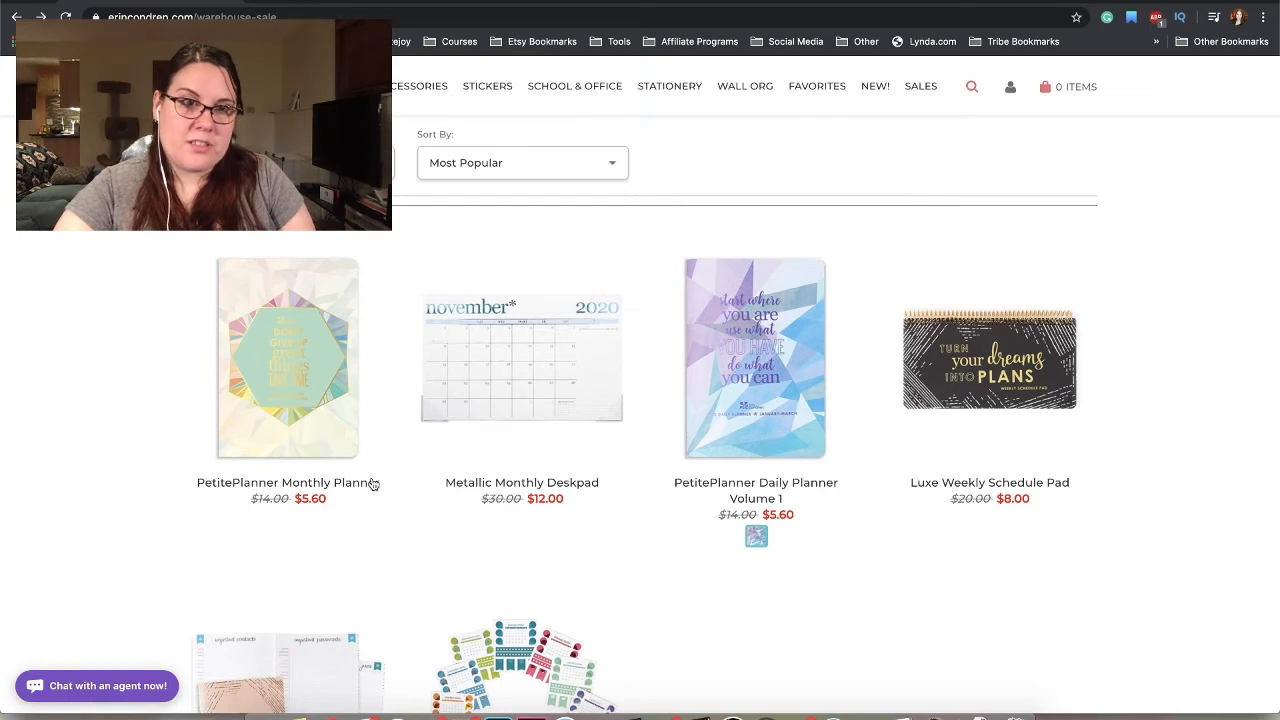
pyautogui.scroll(-3)
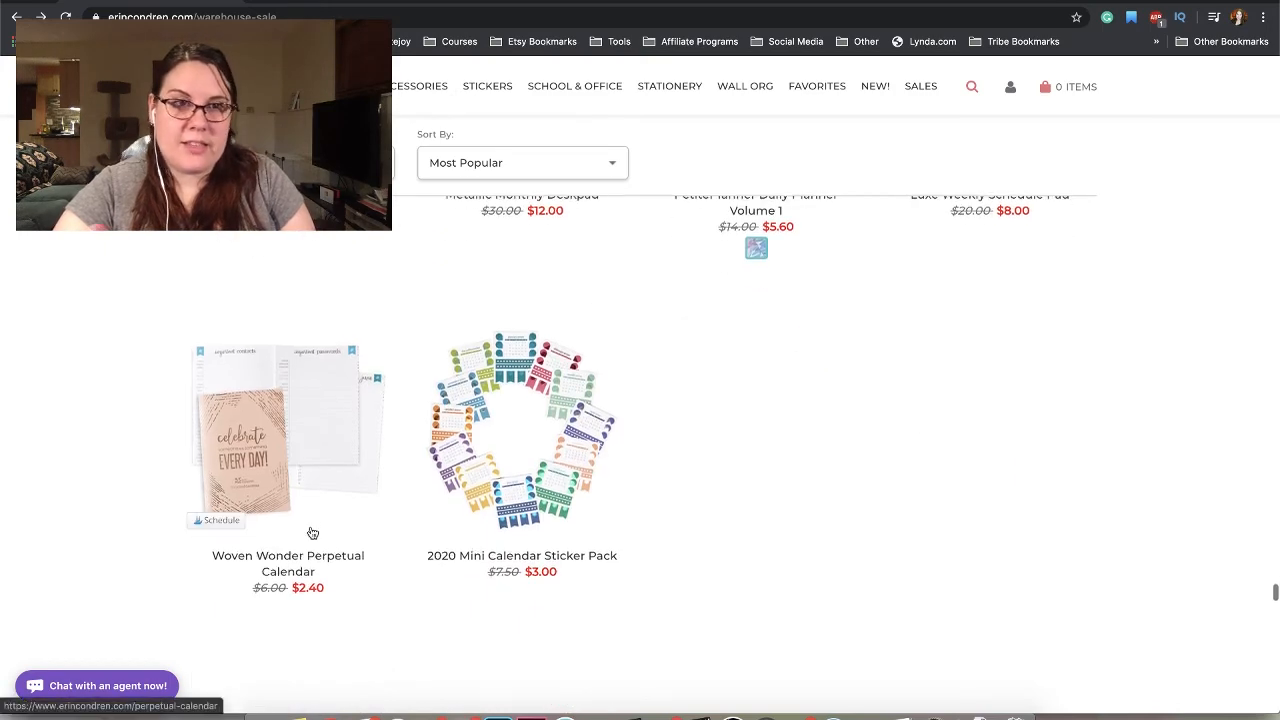
pyautogui.scroll(-3)
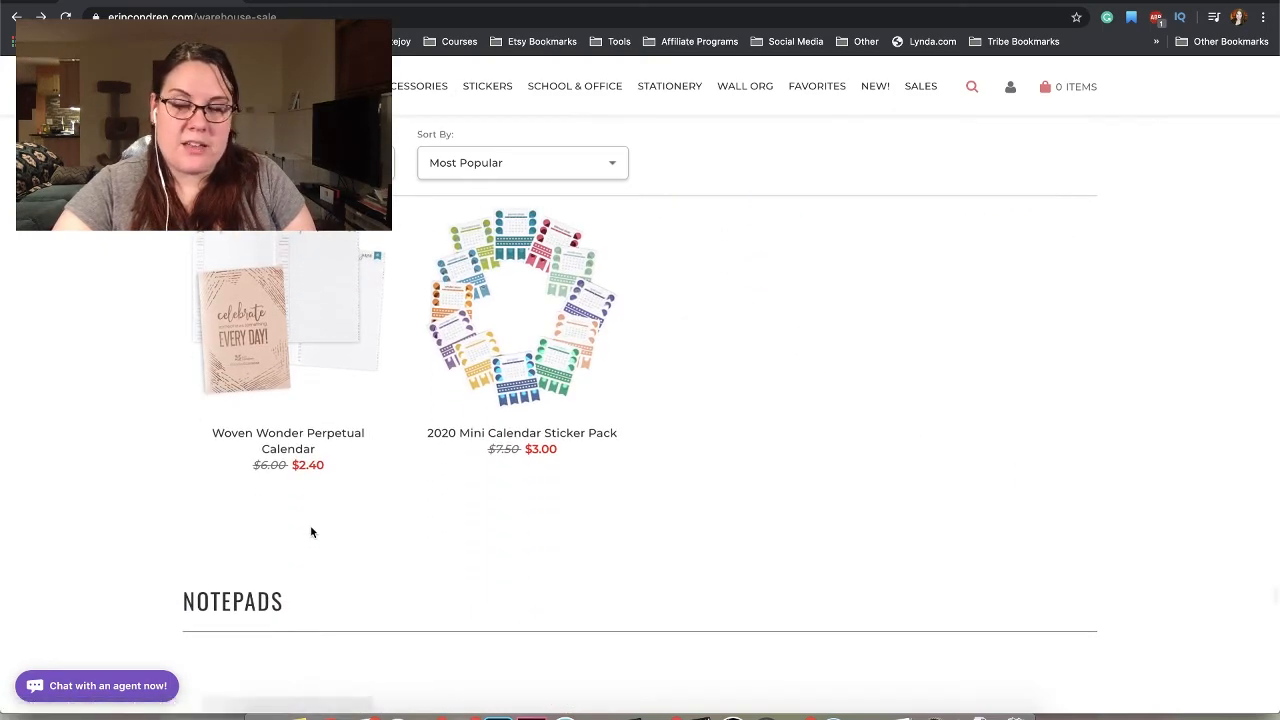
pyautogui.scroll(-3)
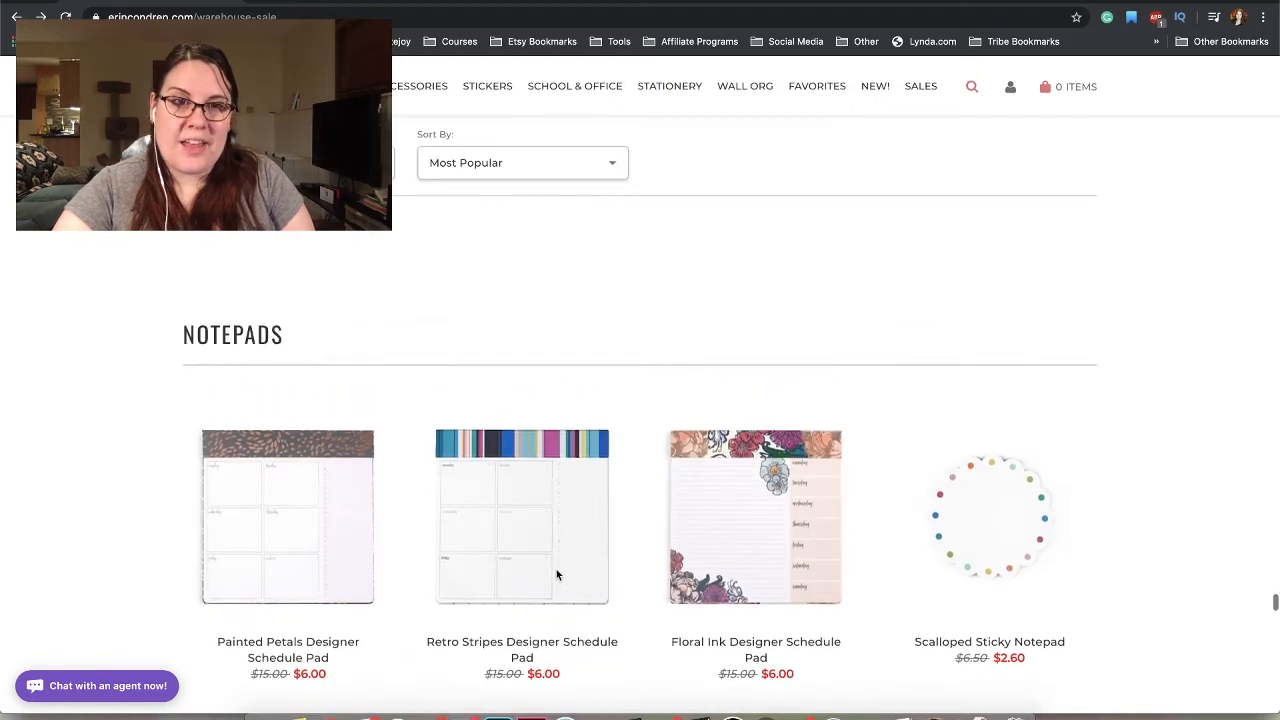
pyautogui.scroll(-3)
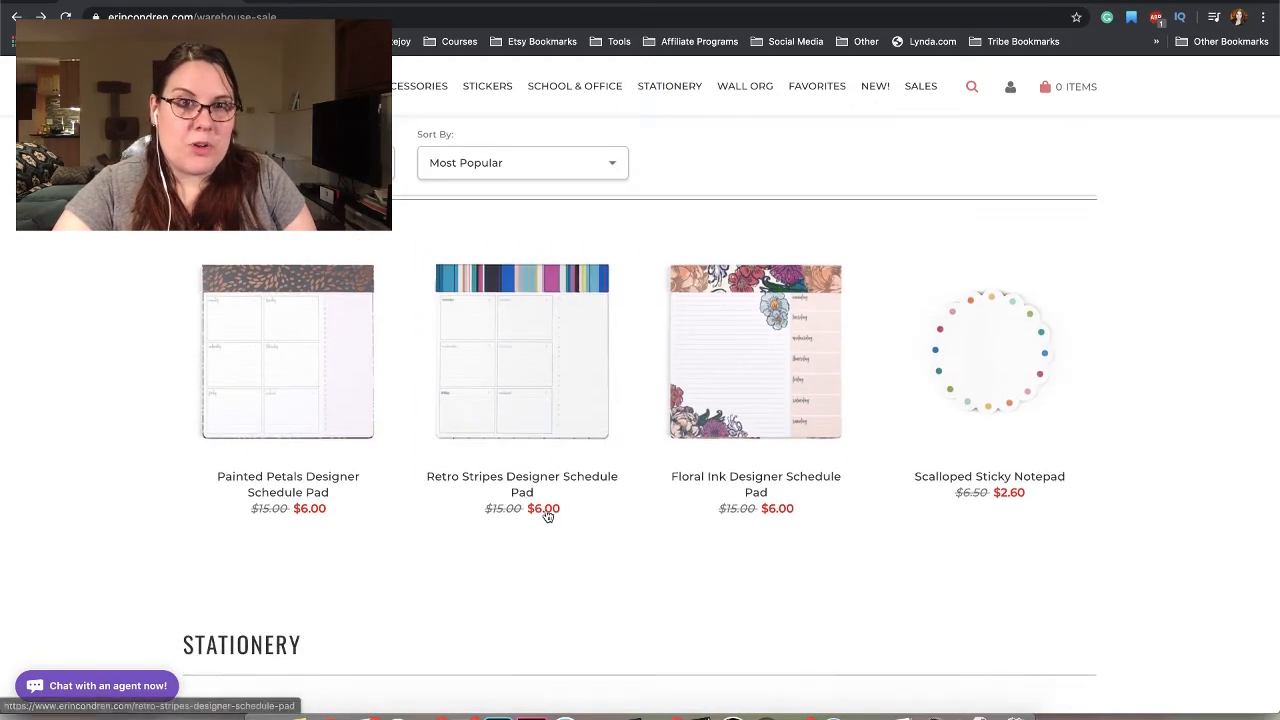
pyautogui.scroll(-3)
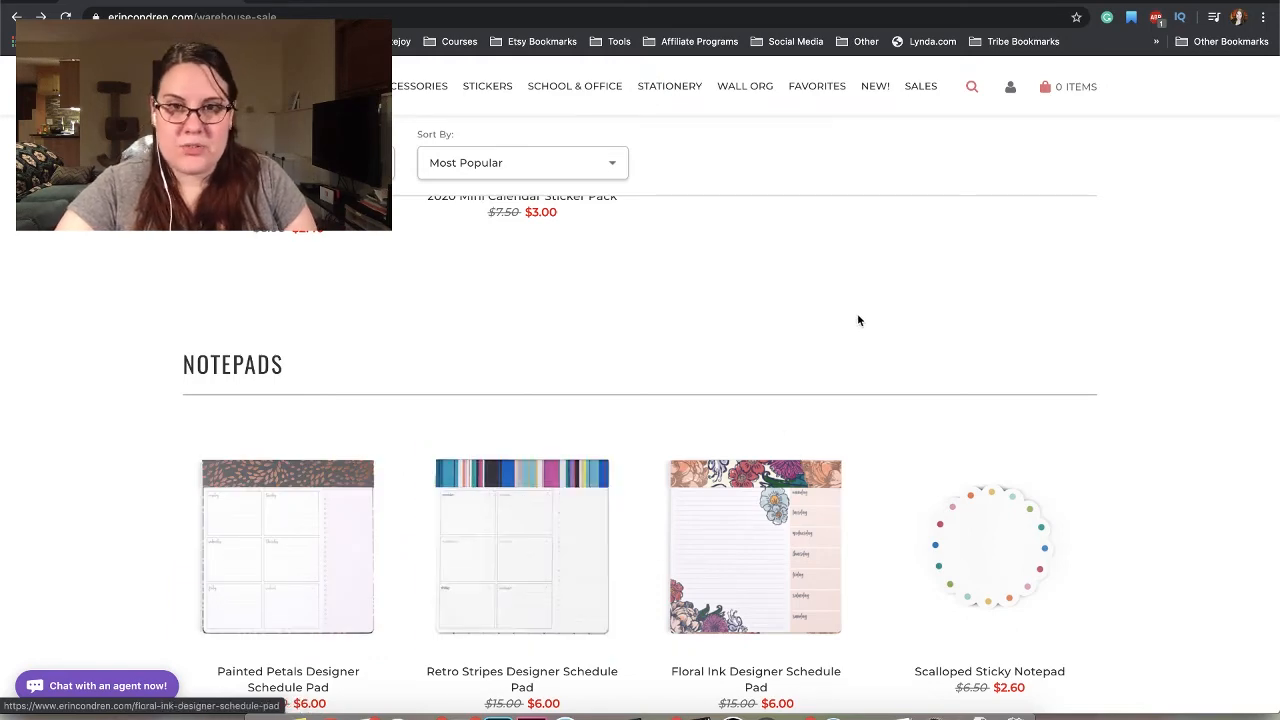
# - Scroll past the Notepads into Stationery's Happy Hearts Compliment Cards and Address Booklet, reaching Gift Supplies
pyautogui.scroll(-3)
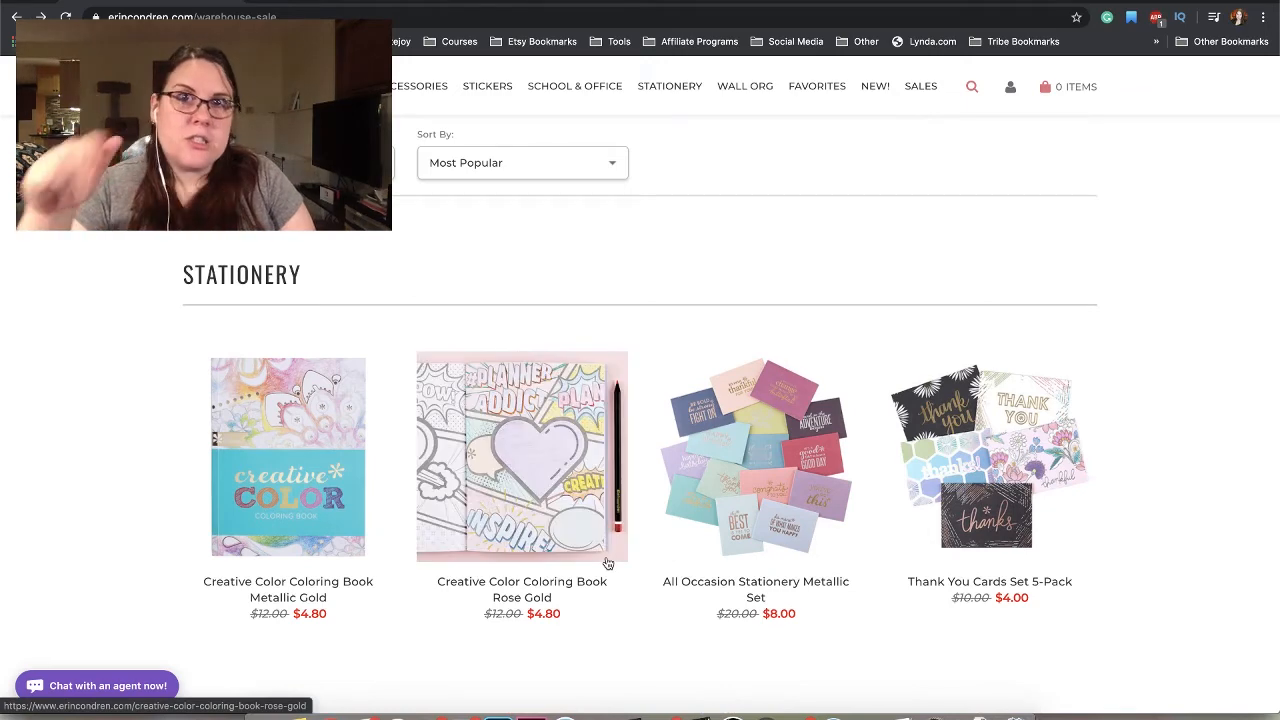
pyautogui.moveTo(608, 564)
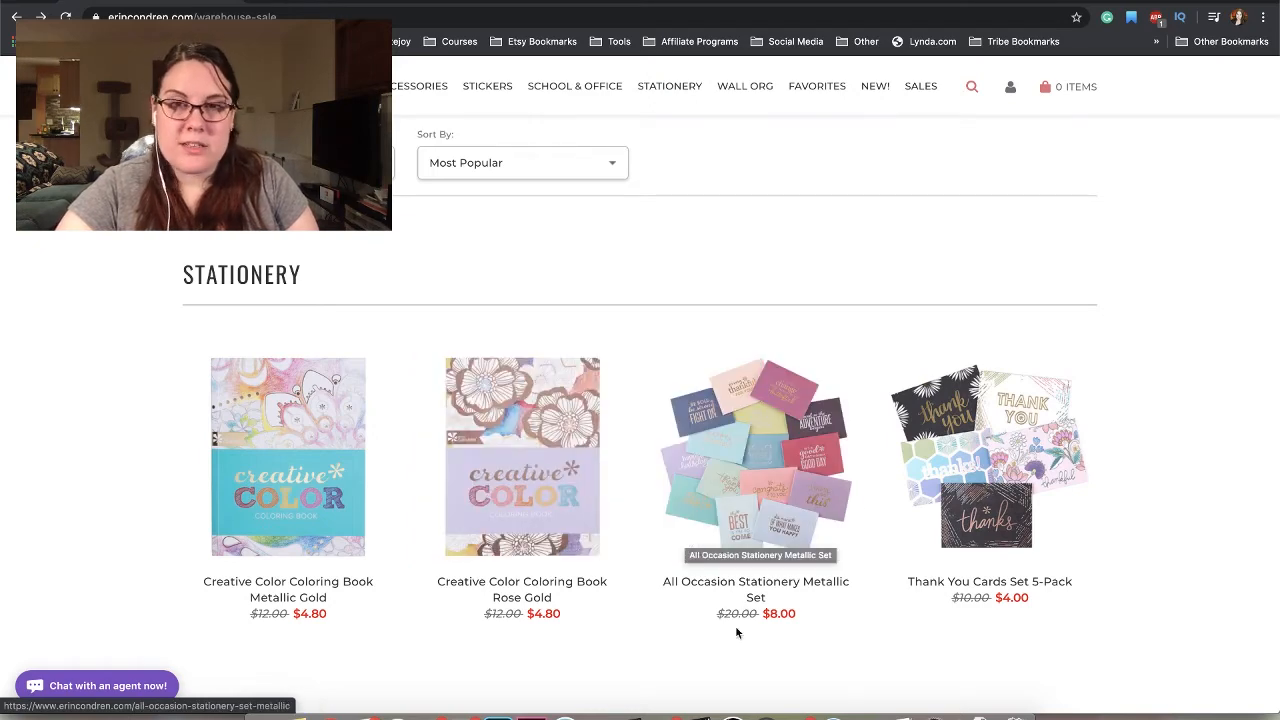
pyautogui.scroll(-3)
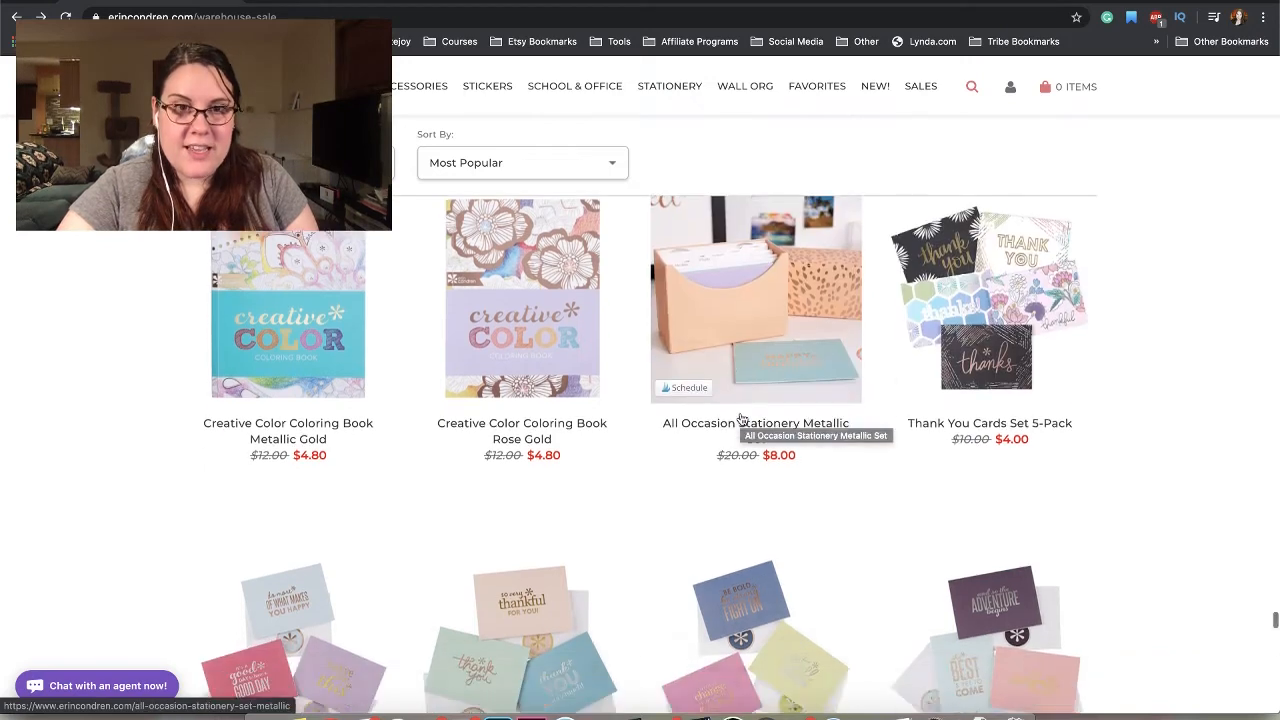
pyautogui.scroll(-3)
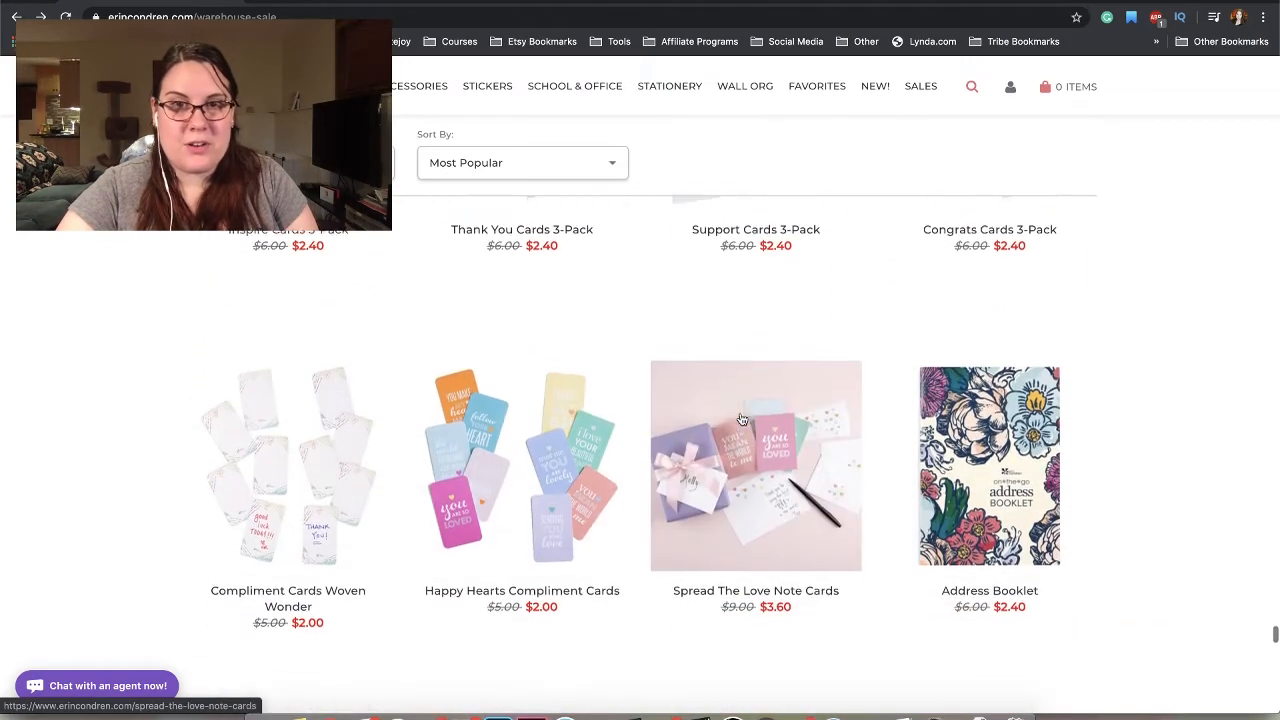
pyautogui.scroll(-3)
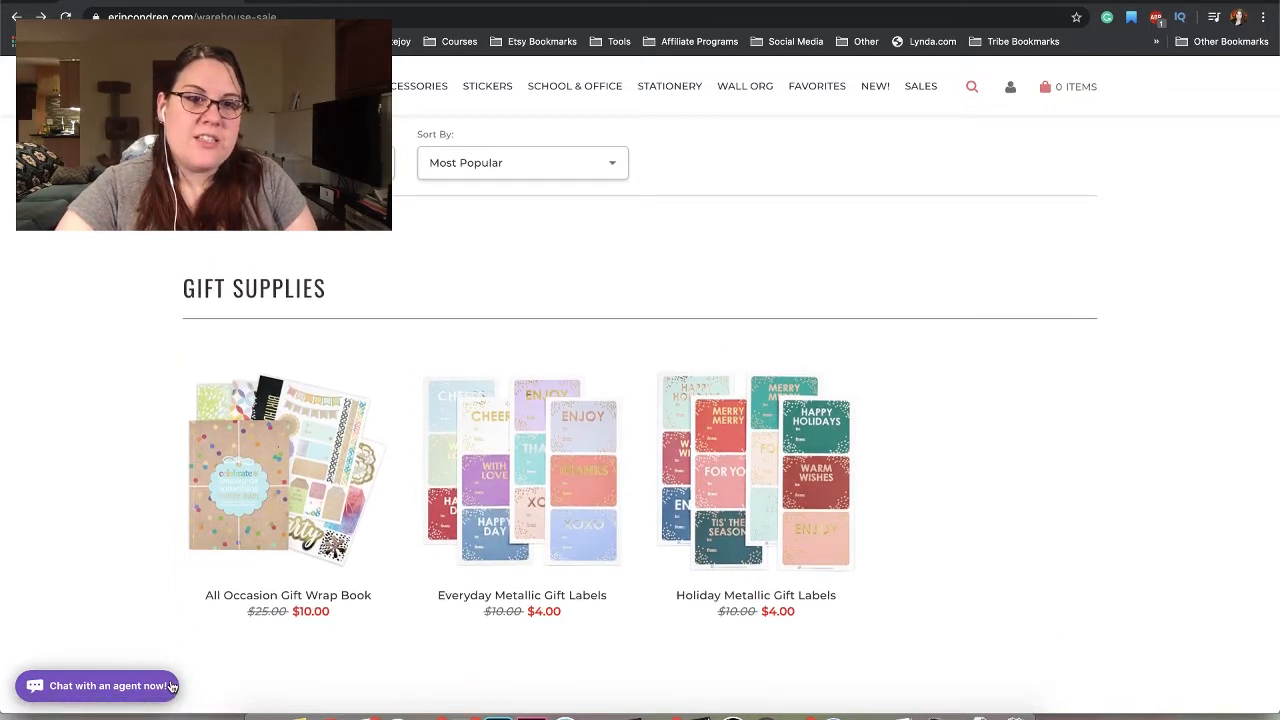
pyautogui.moveTo(282, 438)
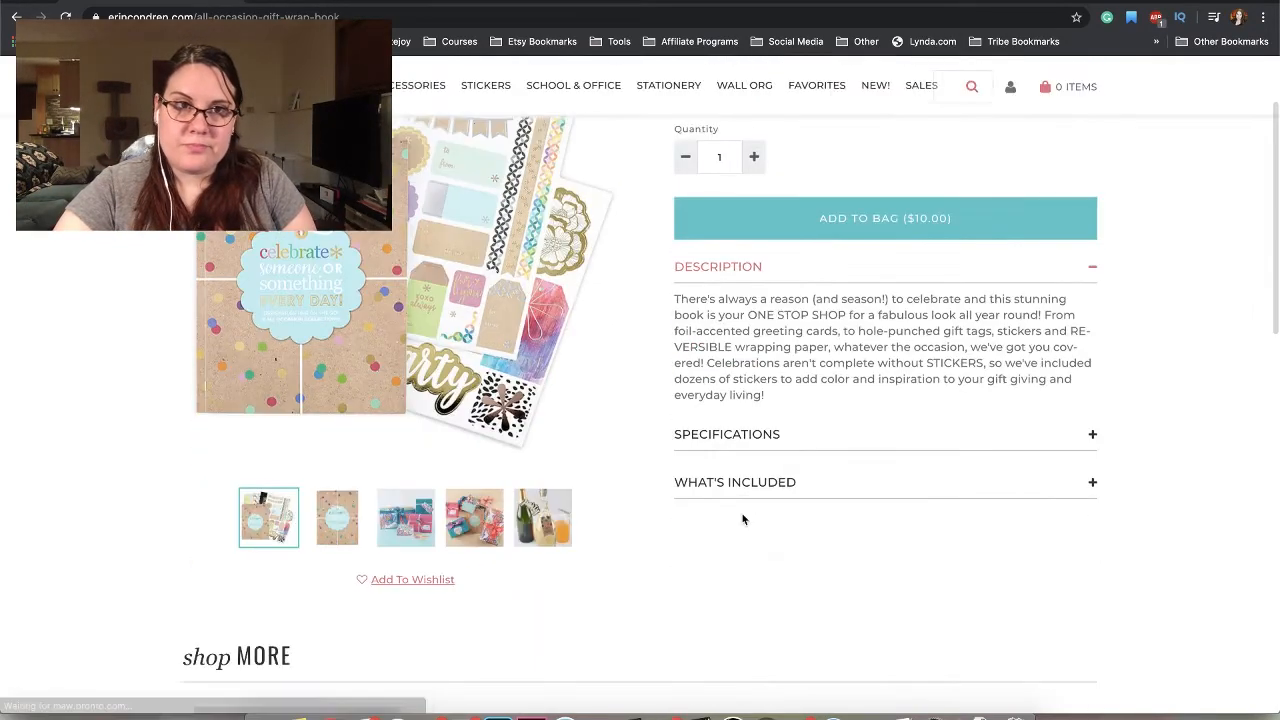
# - View another photo of the All Occasion Gift Wrap Book, then return to the sale listing at Gift Supplies
pyautogui.click(404, 518)
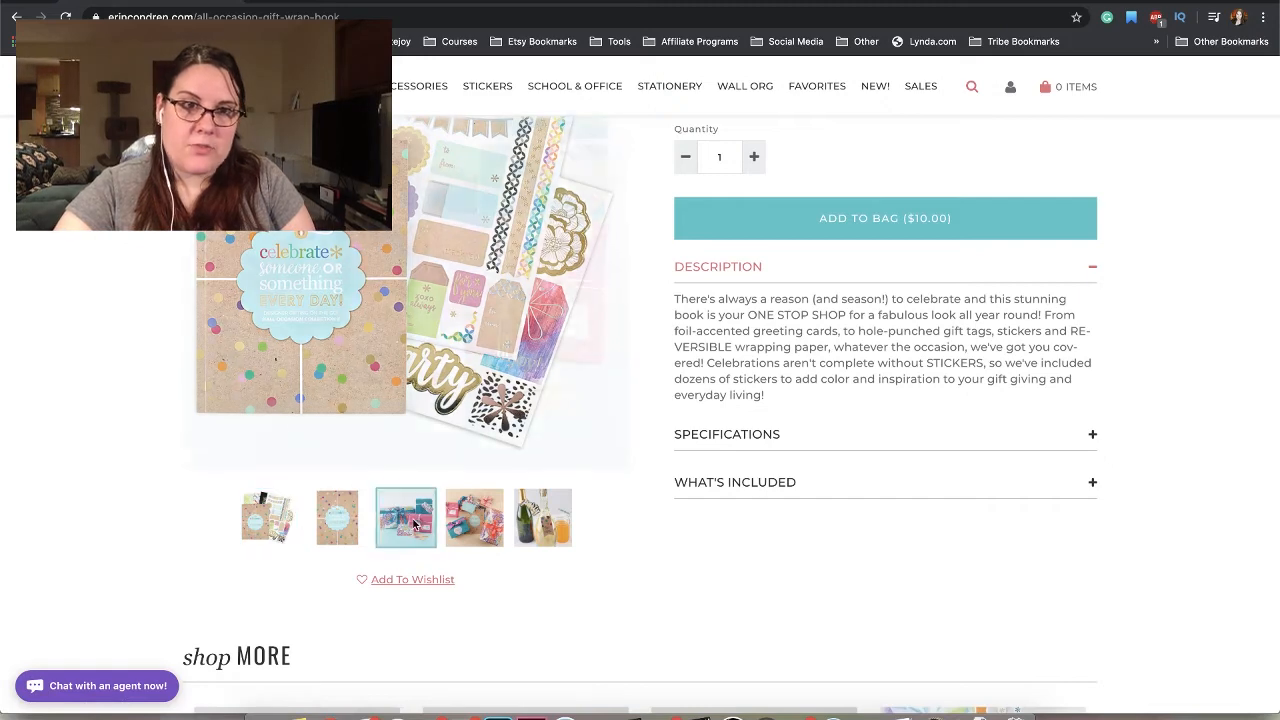
pyautogui.click(544, 518)
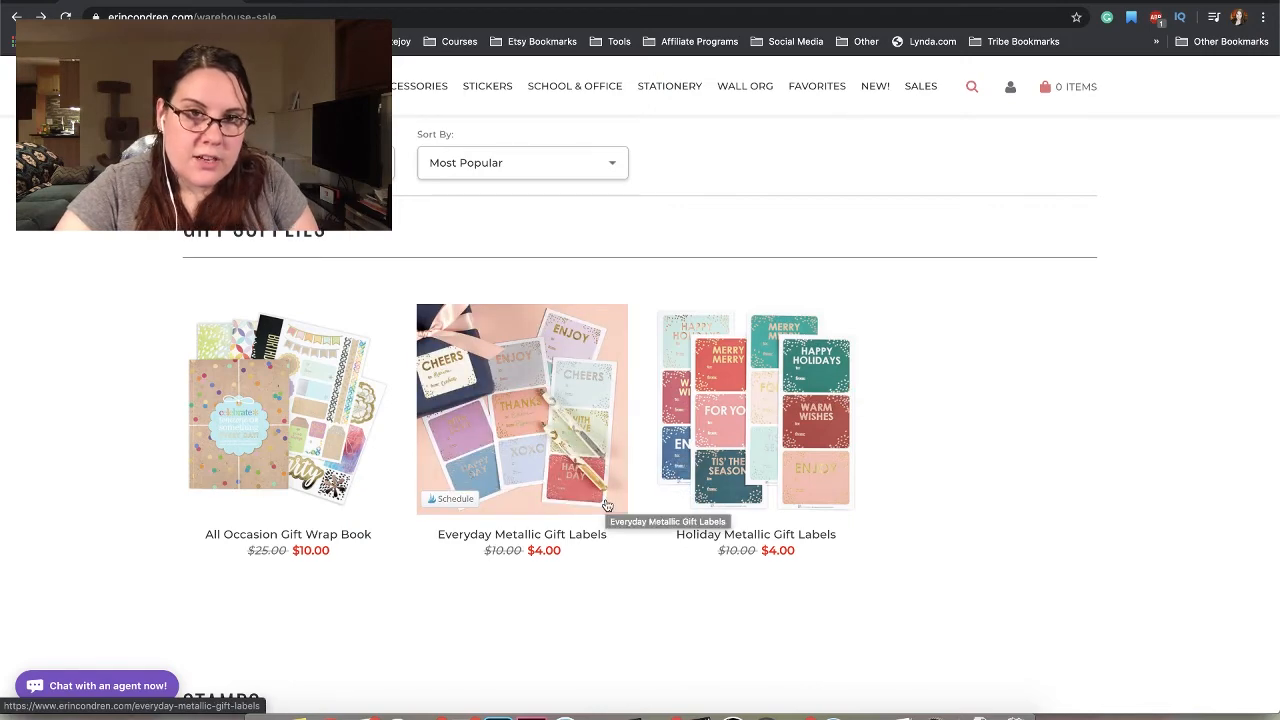
# - Scroll down past Gift Supplies to the stamps row with $5.60 clear stamp sheets and the $10.00 heat tool
pyautogui.scroll(-3)
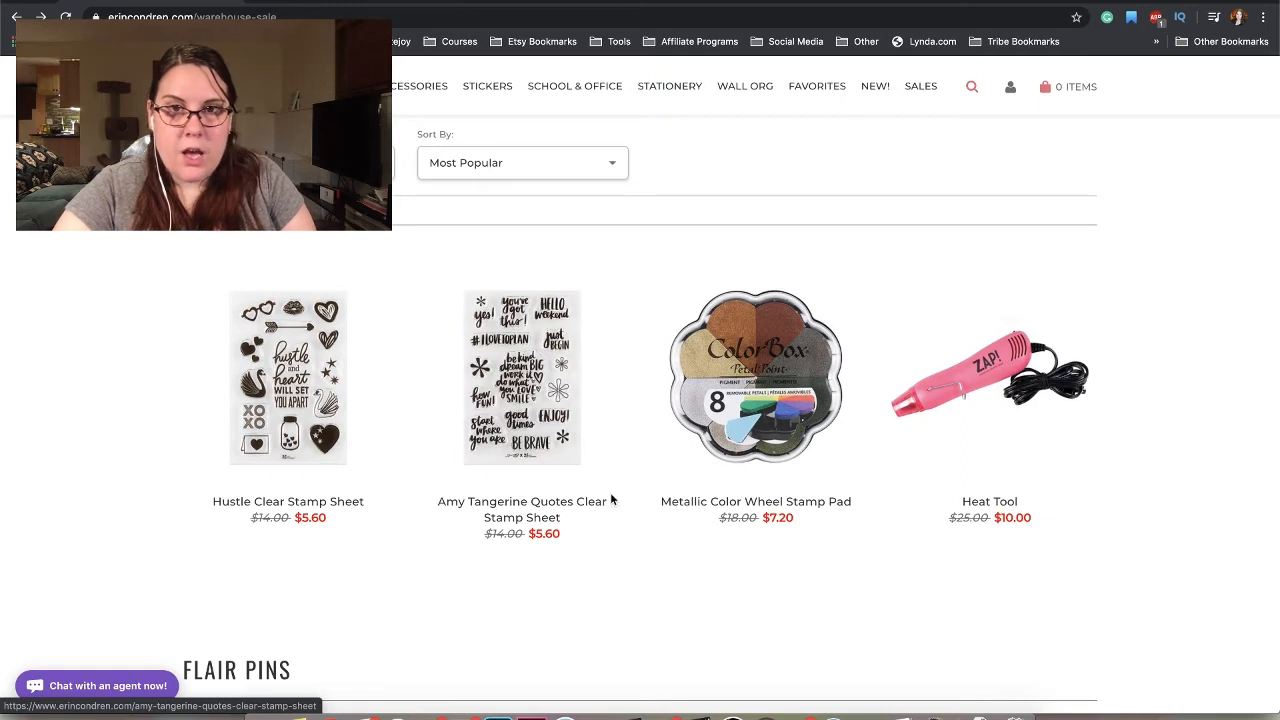
pyautogui.moveTo(744, 430)
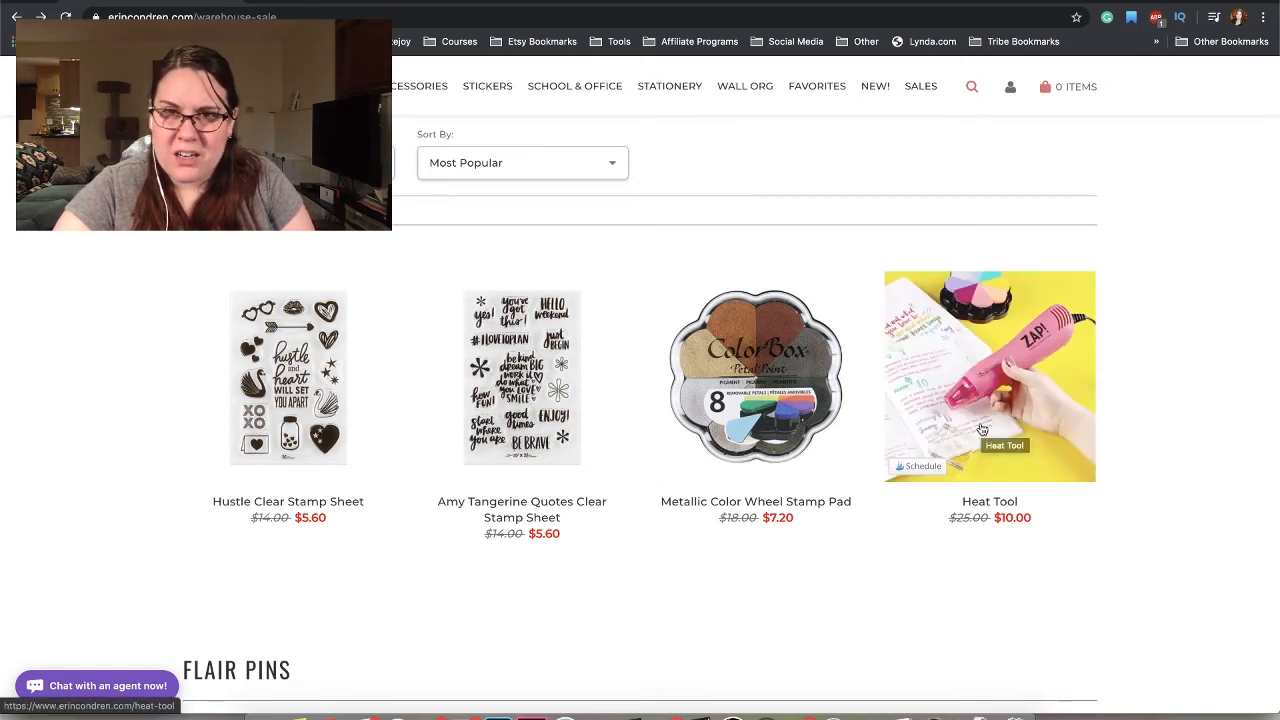
pyautogui.scroll(-3)
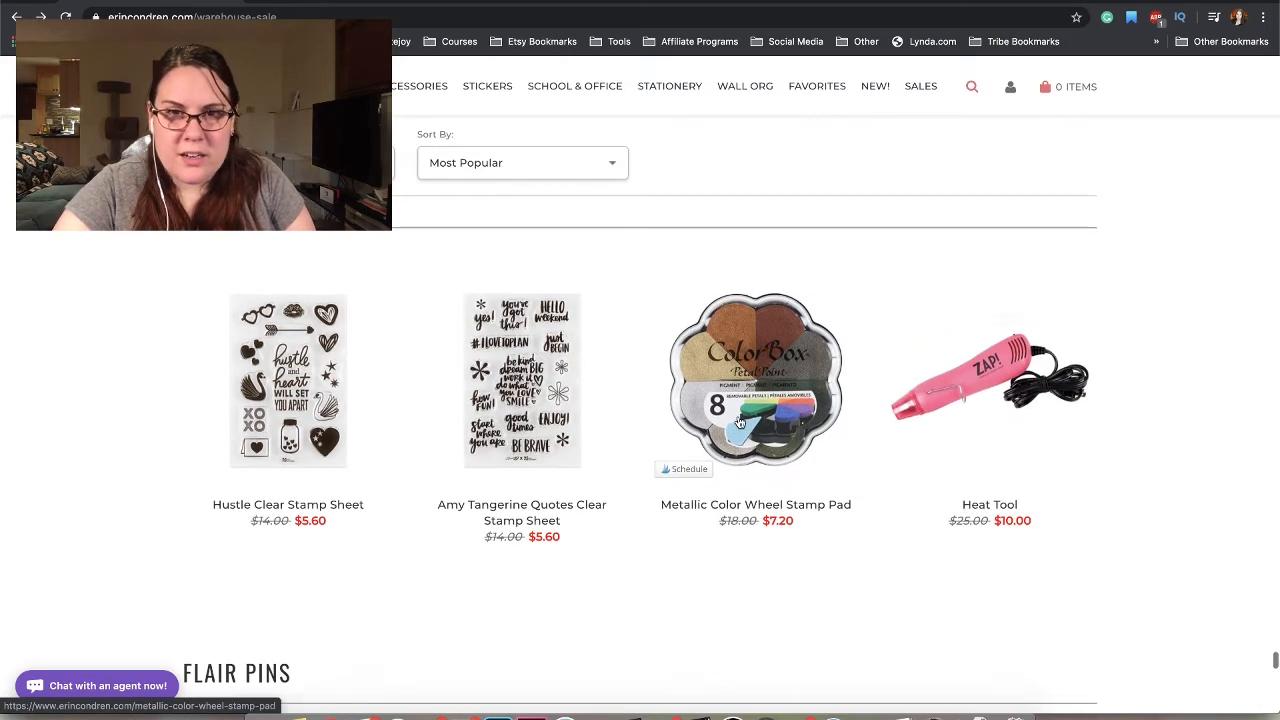
pyautogui.click(756, 380)
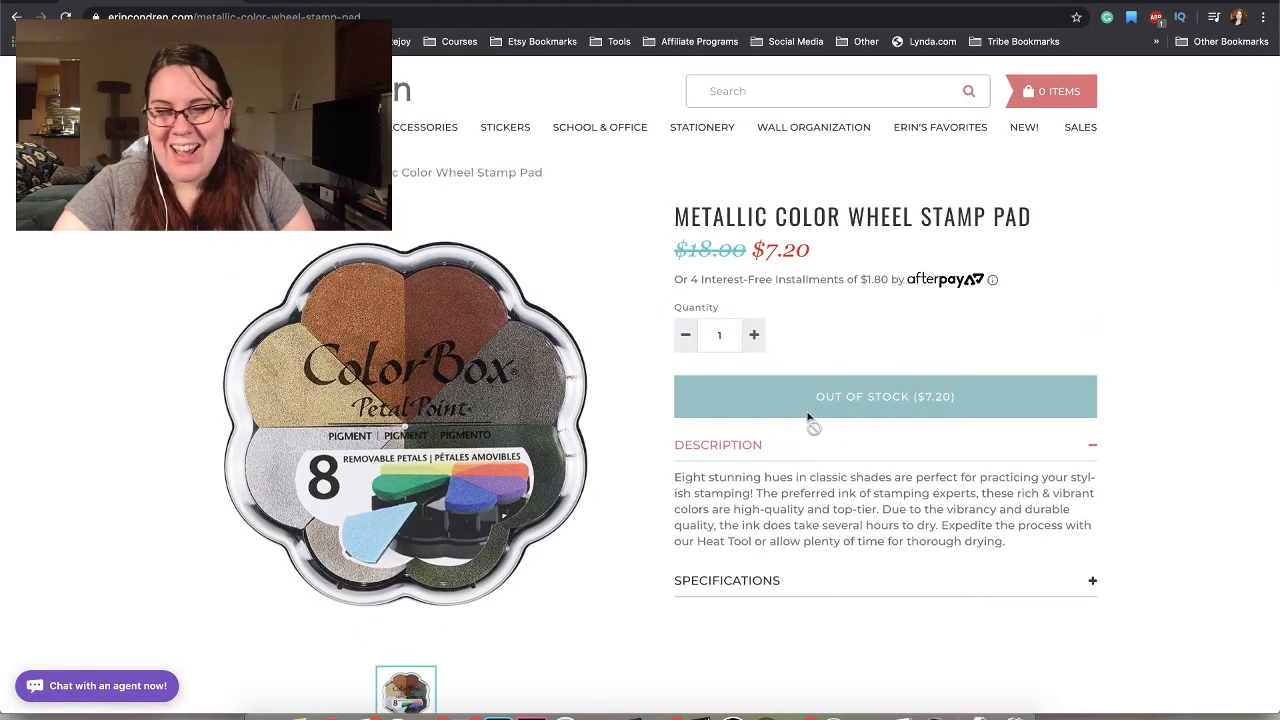
pyautogui.scroll(-3)
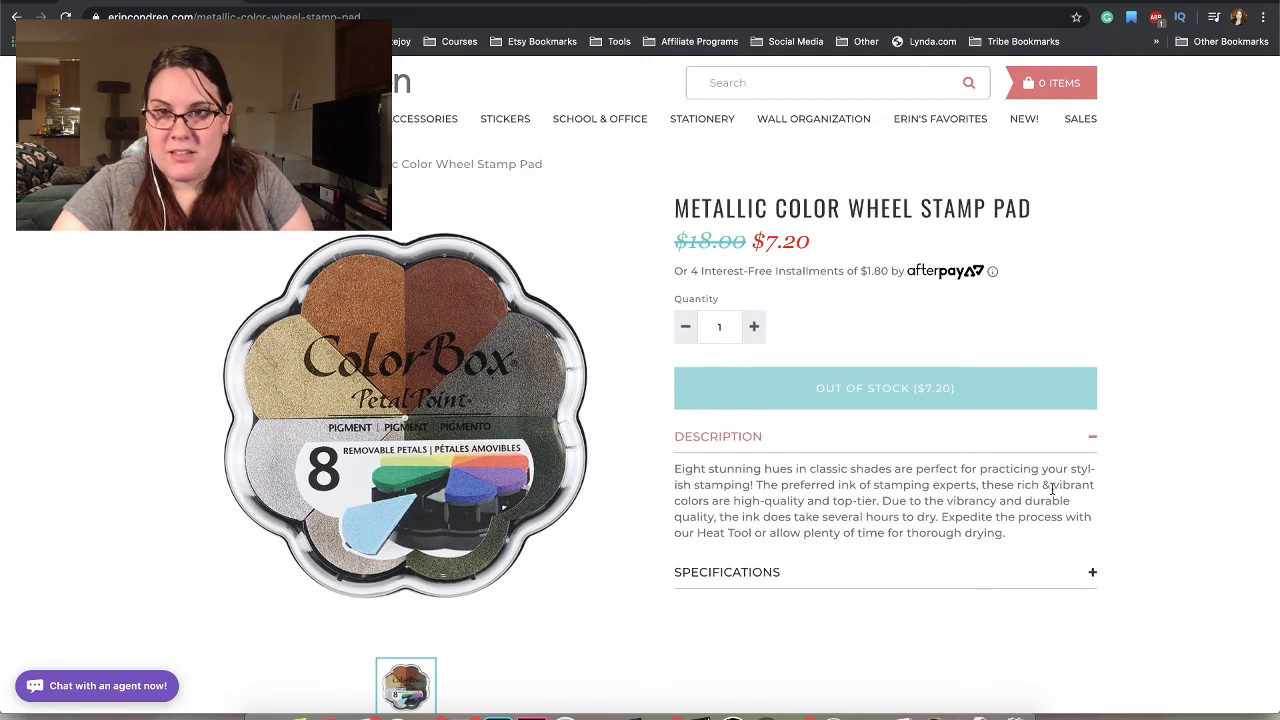
pyautogui.moveTo(798, 552)
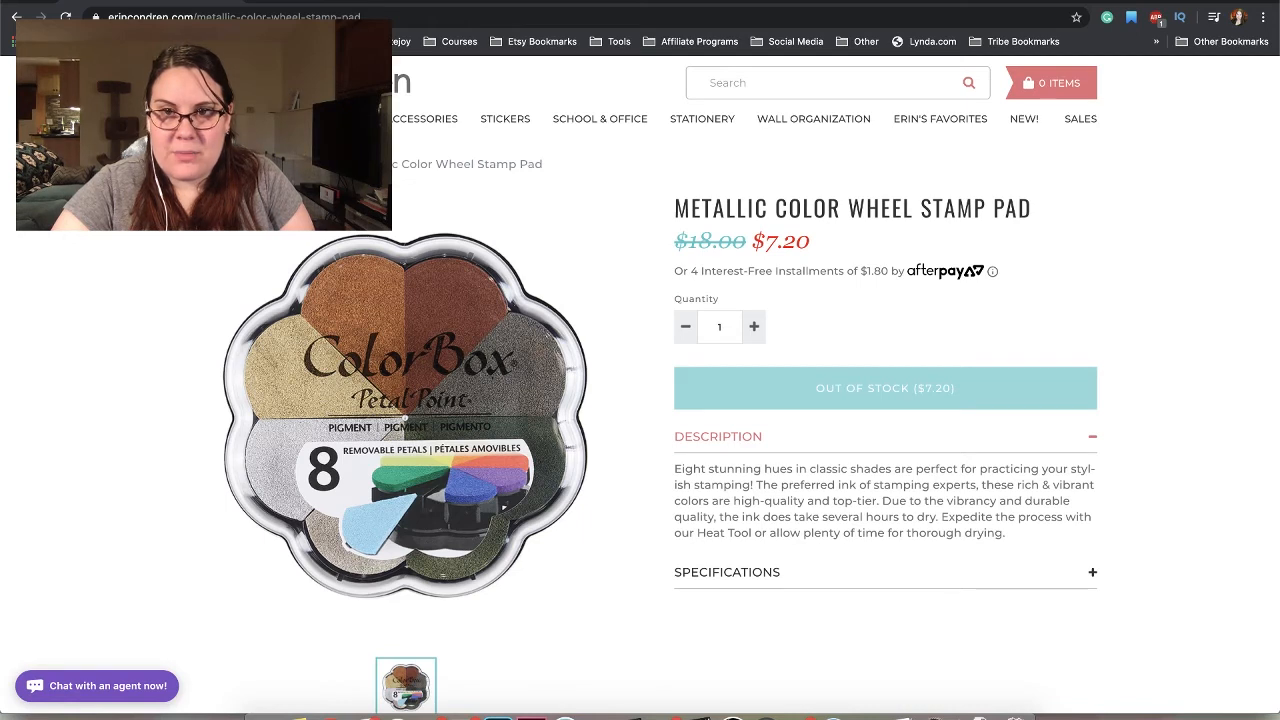
pyautogui.moveTo(784, 532)
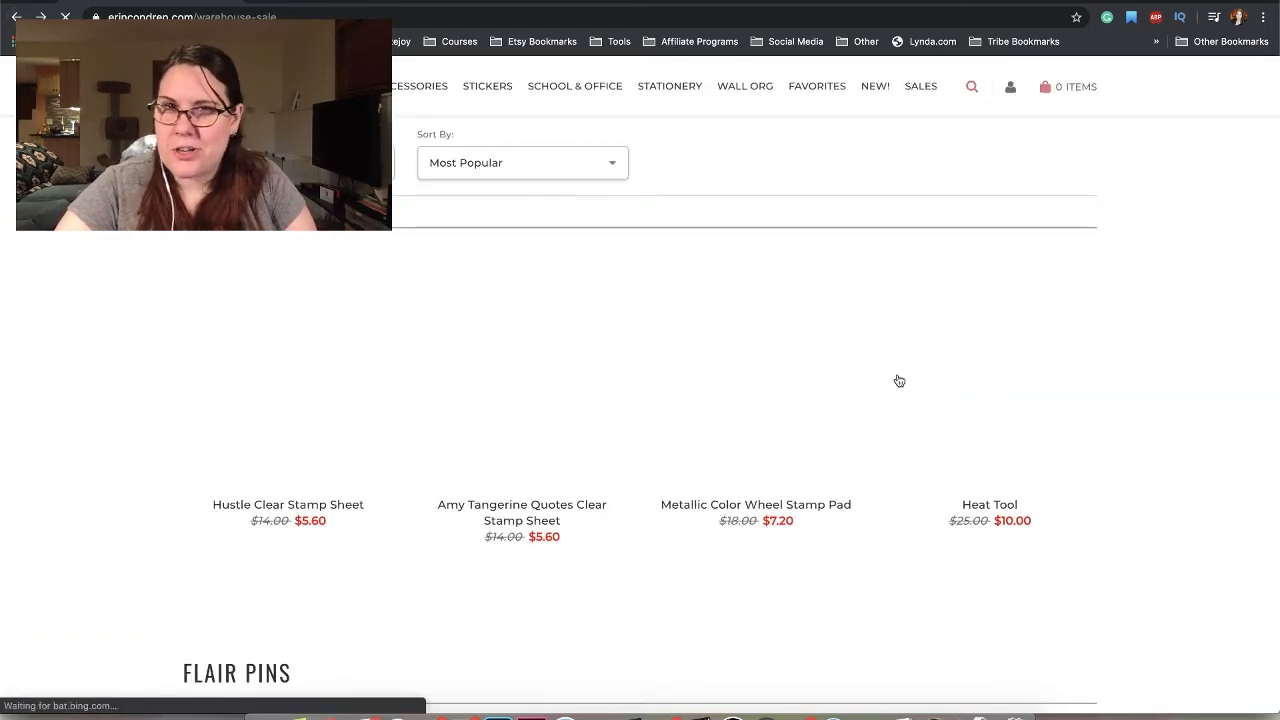
# - Scroll down through Flair Pins to the last $2.40 asterisk pins and the page footer
pyautogui.scroll(-3)
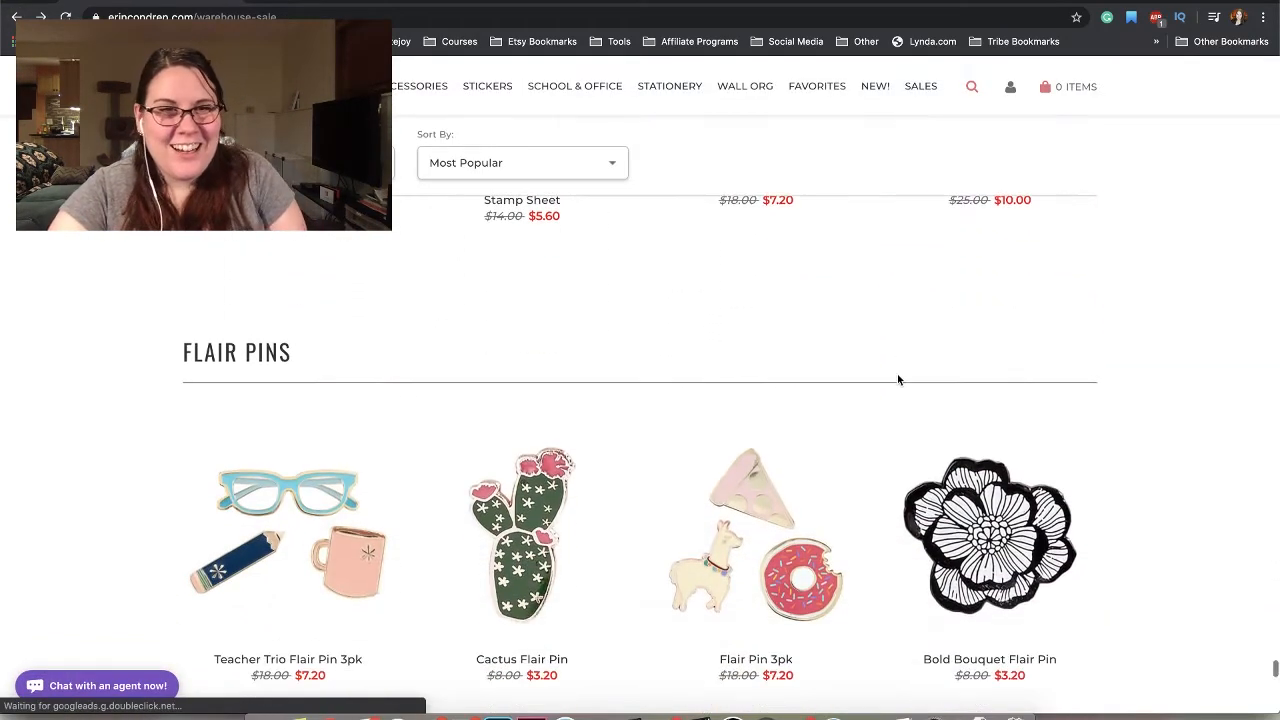
pyautogui.scroll(-3)
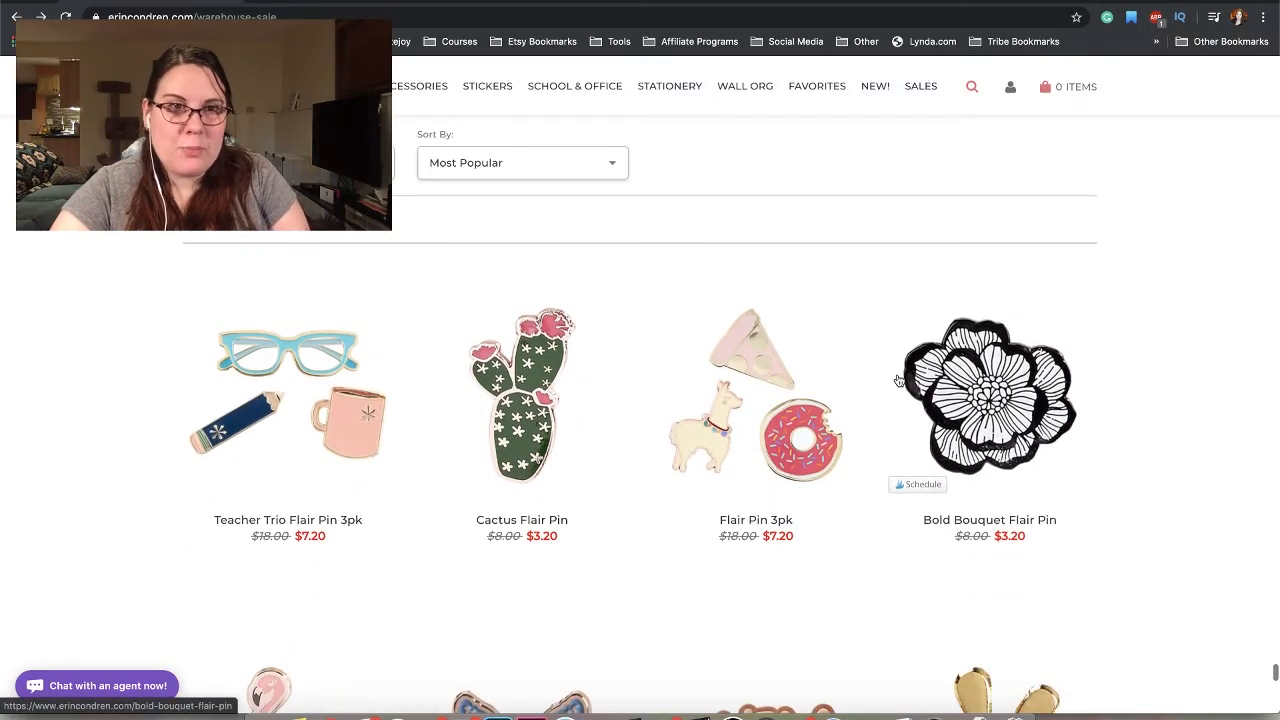
pyautogui.scroll(-3)
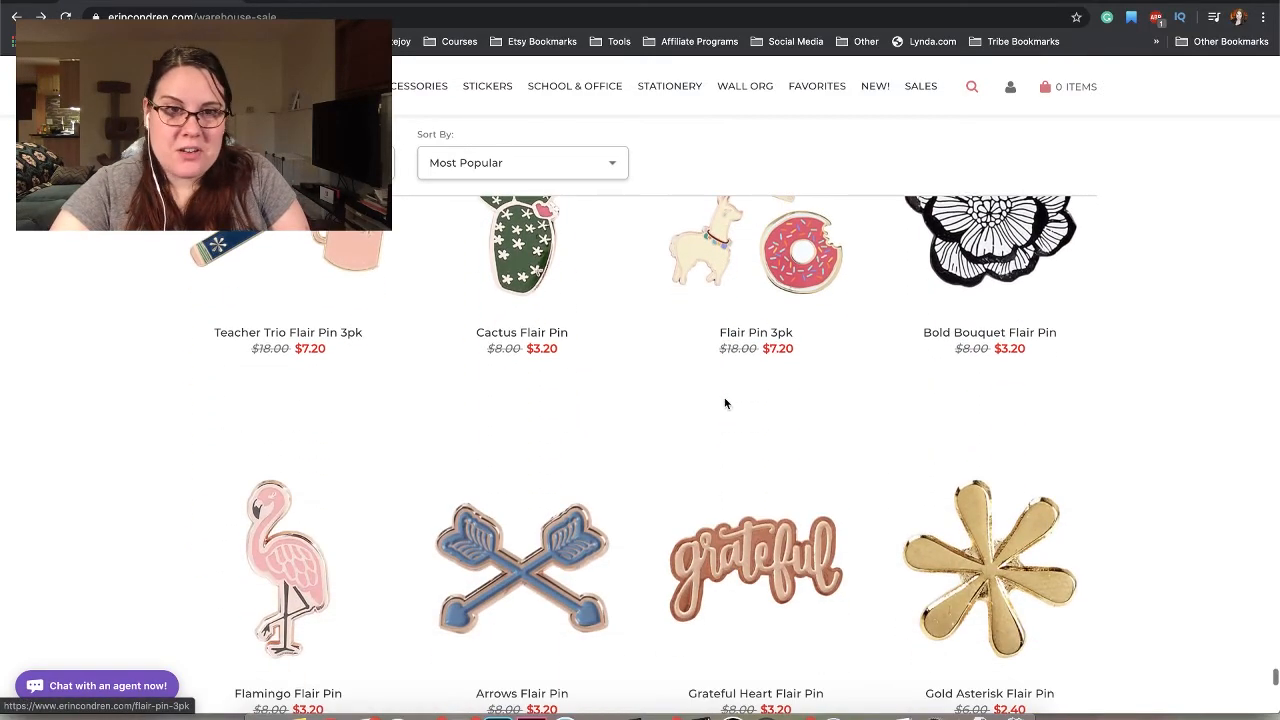
pyautogui.scroll(-3)
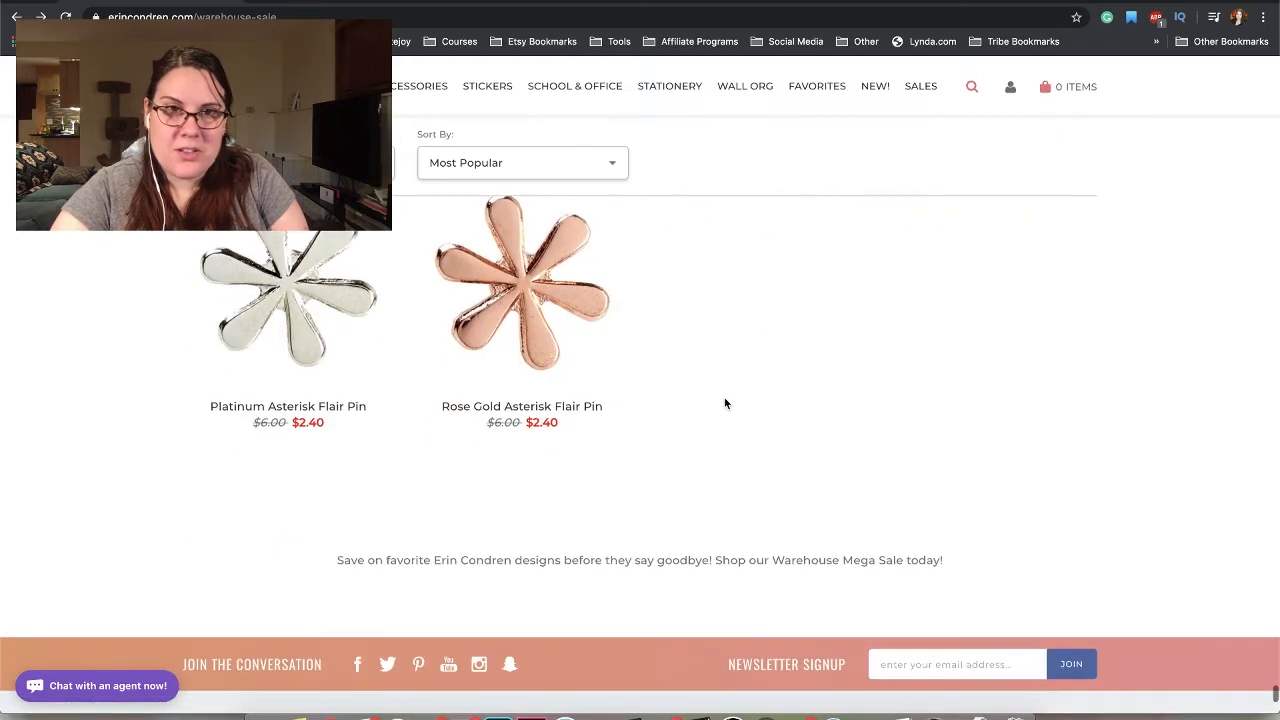
pyautogui.scroll(-3)
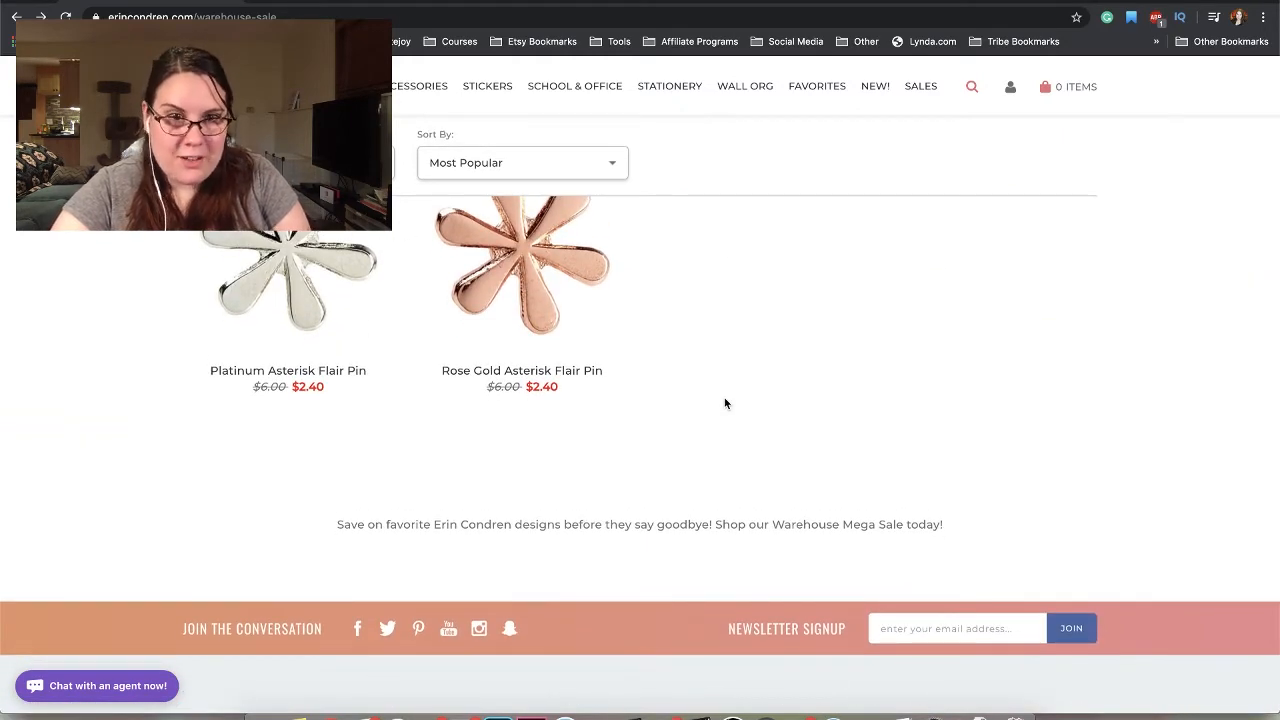
pyautogui.moveTo(572, 542)
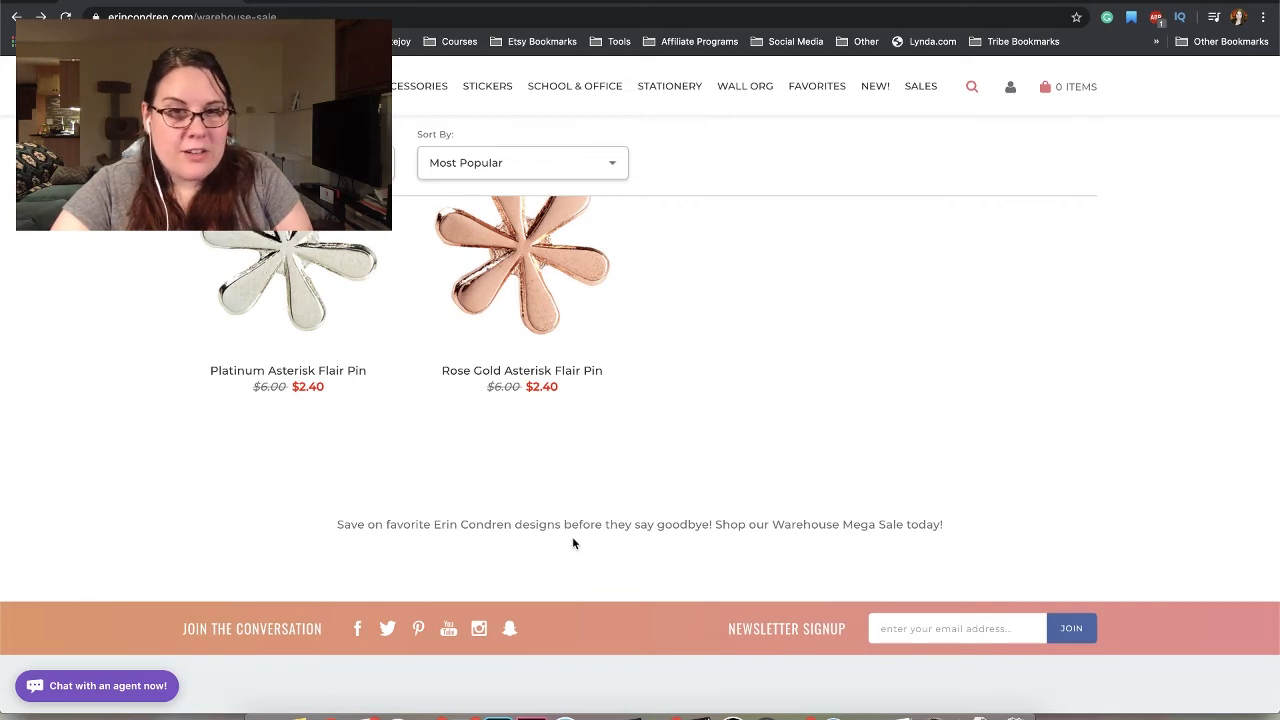
pyautogui.moveTo(764, 524)
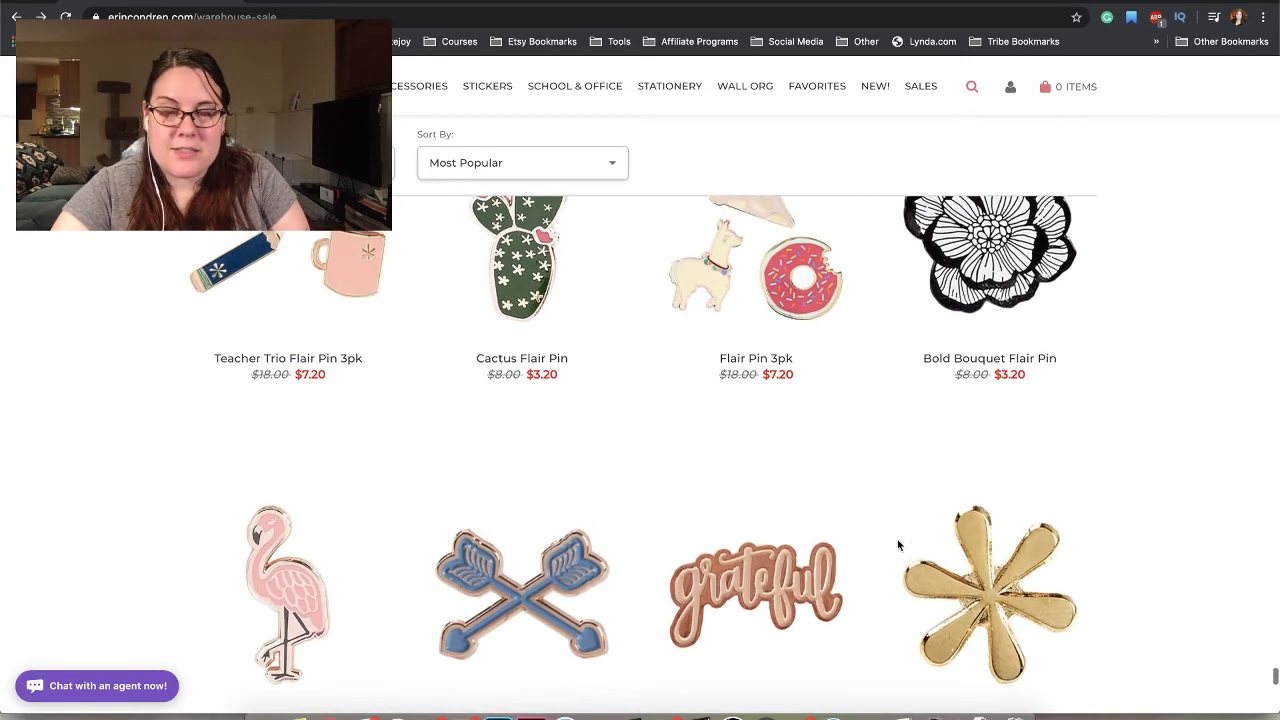
# - Scroll back up through stickers, accessories, writing tools and notebooks to the three discounted bundles
pyautogui.scroll(-3)
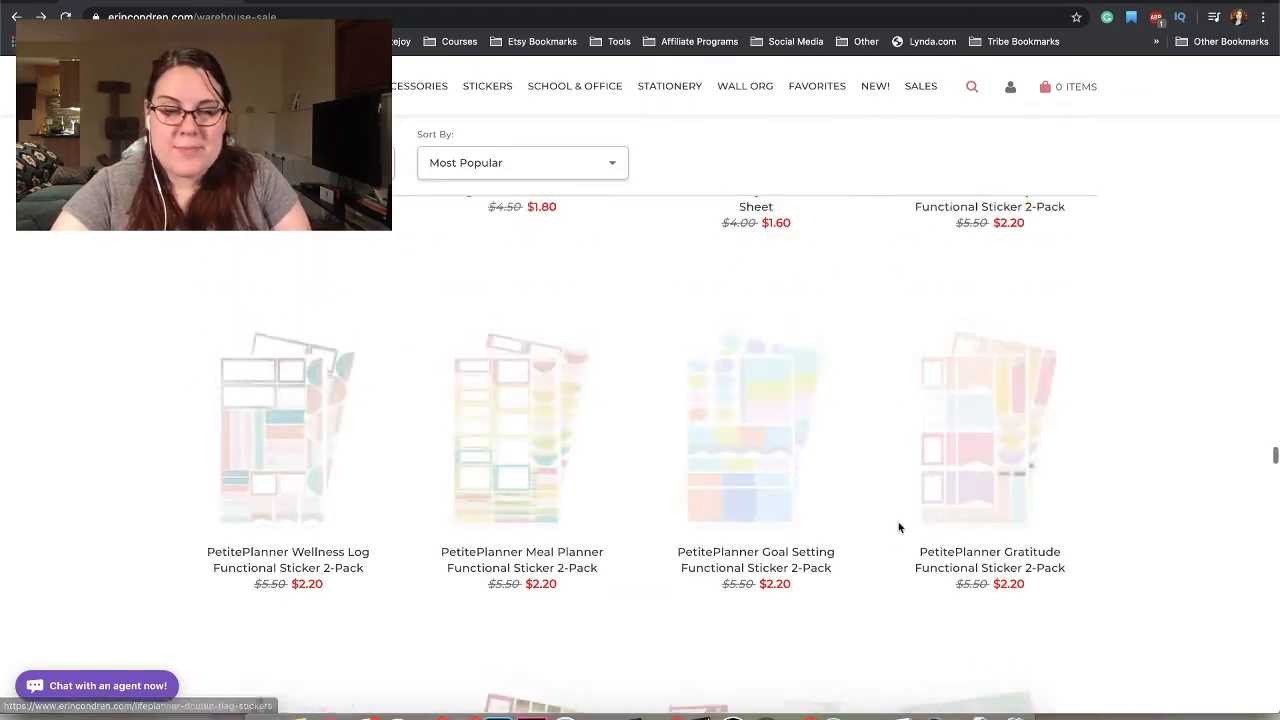
pyautogui.scroll(-3)
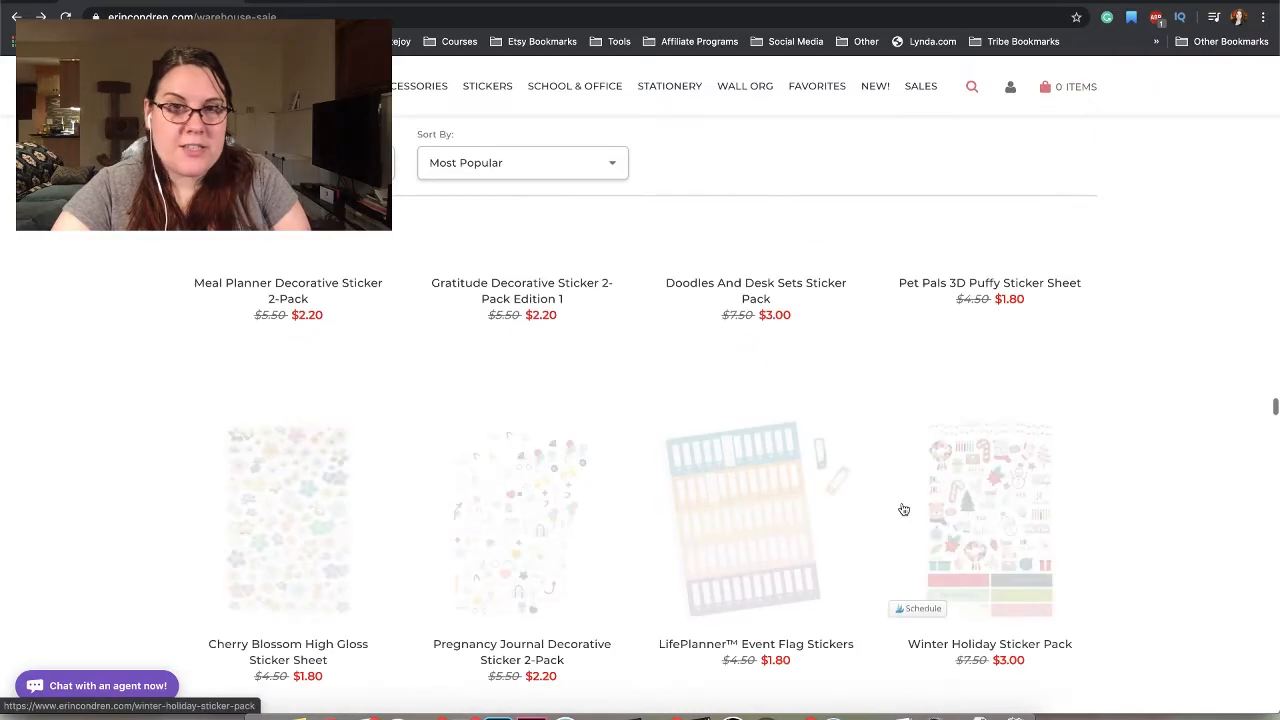
pyautogui.scroll(-3)
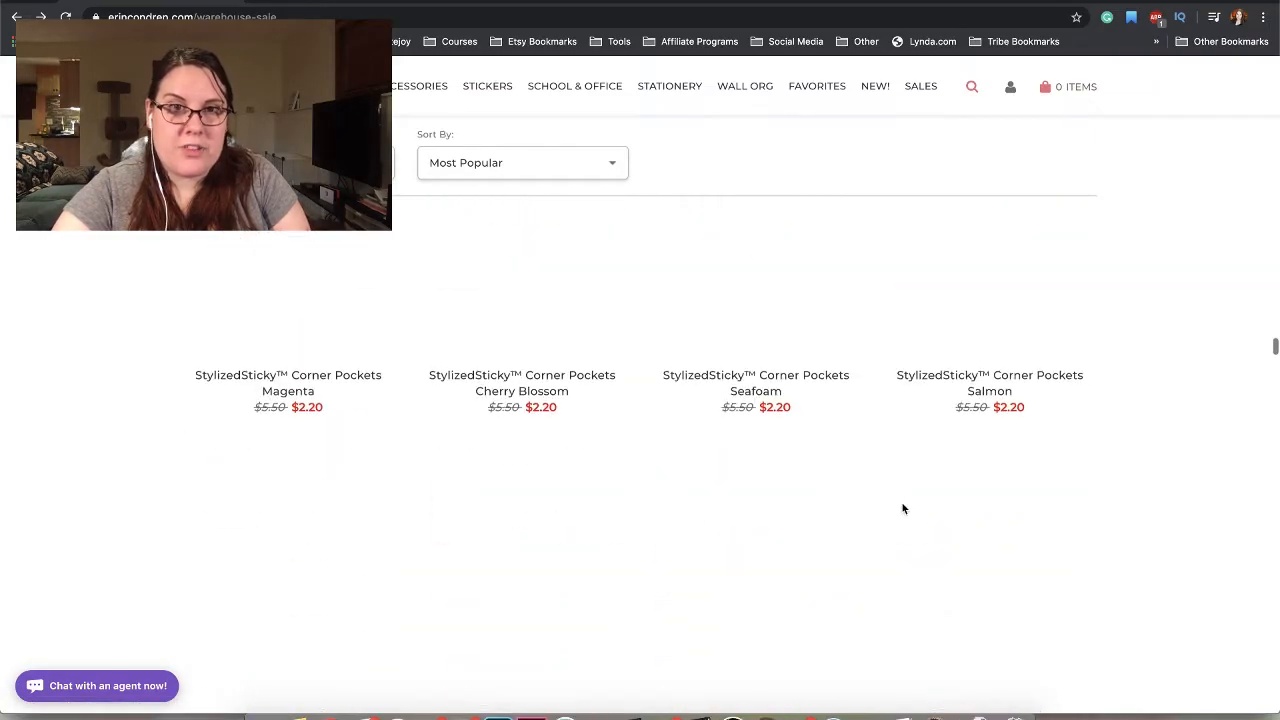
pyautogui.scroll(-3)
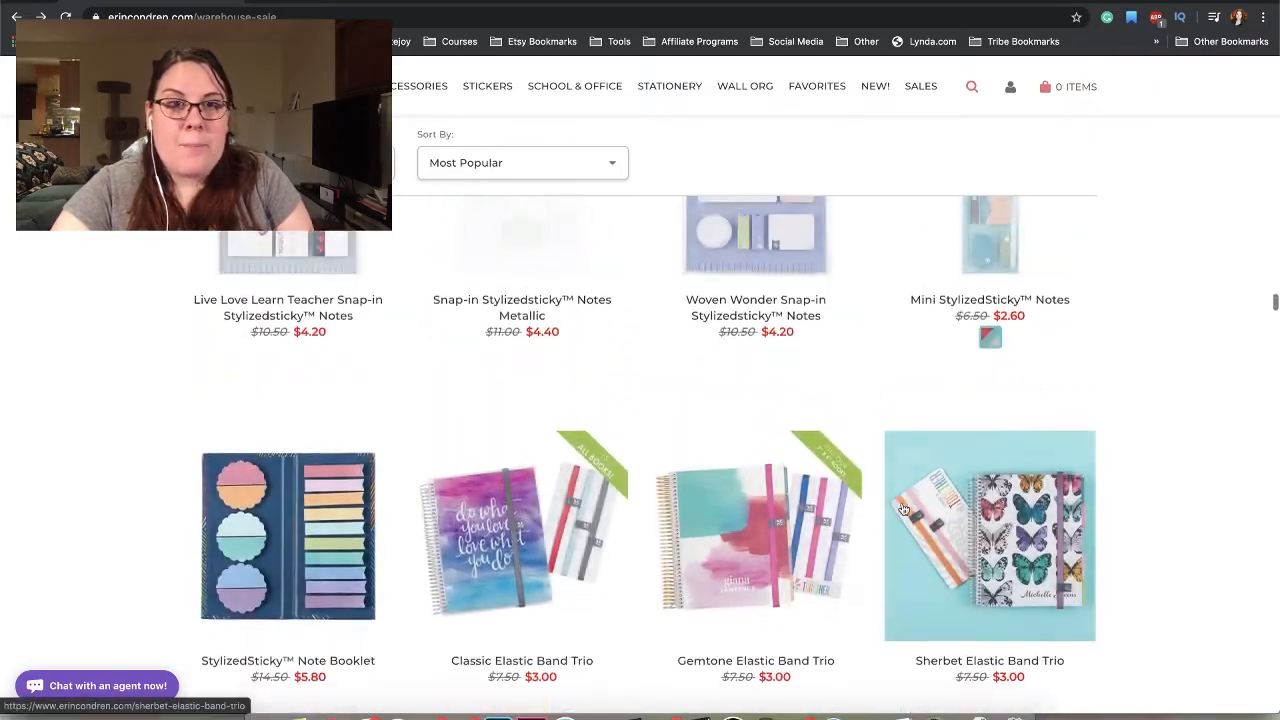
pyautogui.scroll(-3)
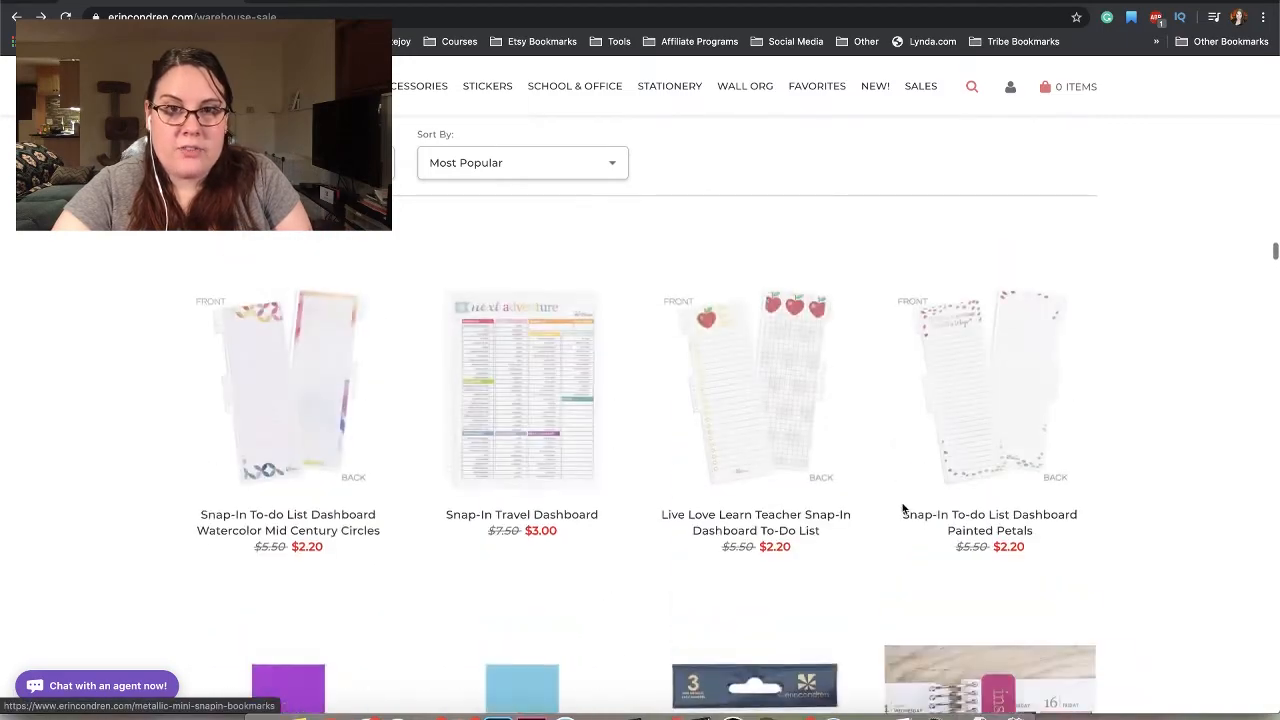
pyautogui.scroll(-3)
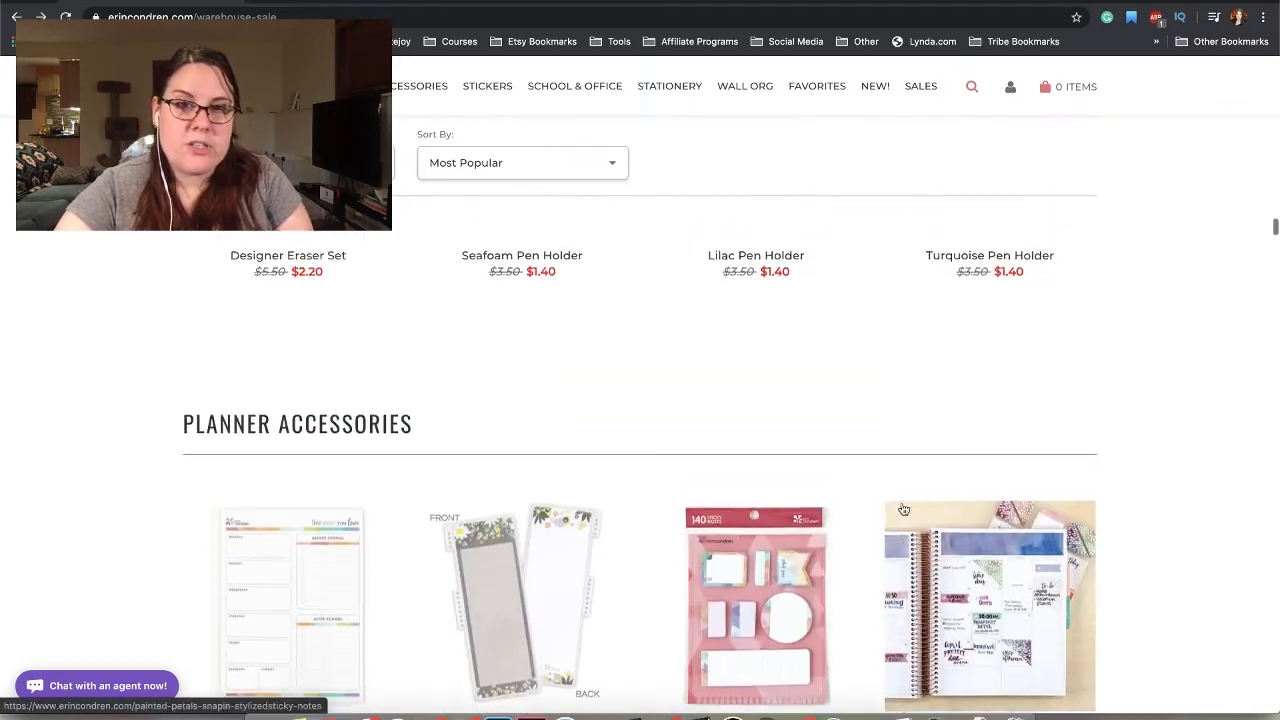
pyautogui.scroll(-3)
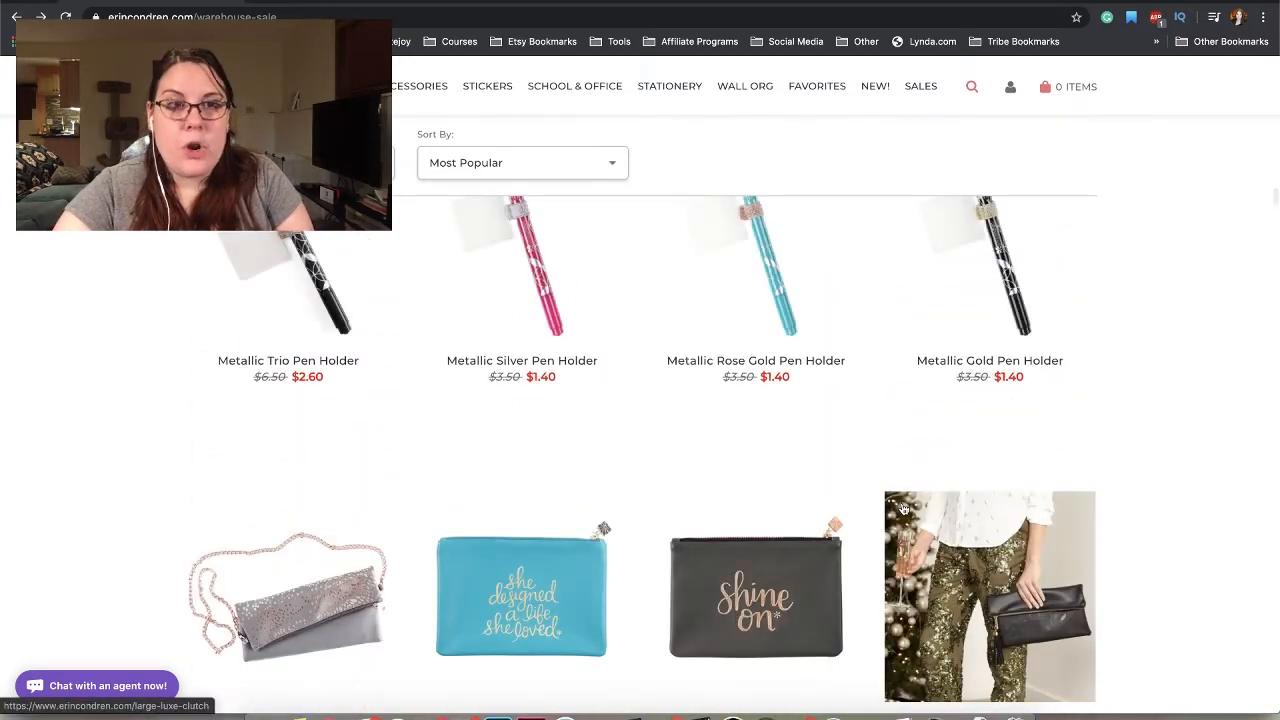
pyautogui.scroll(-3)
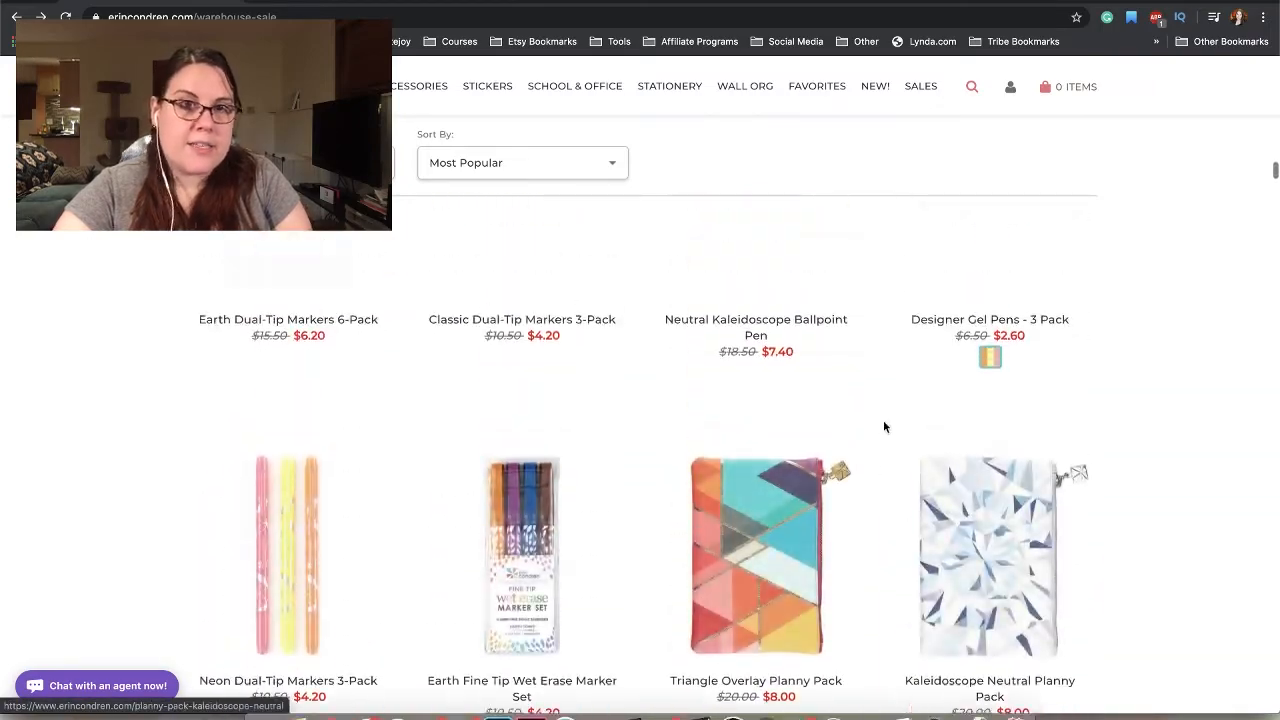
pyautogui.scroll(-3)
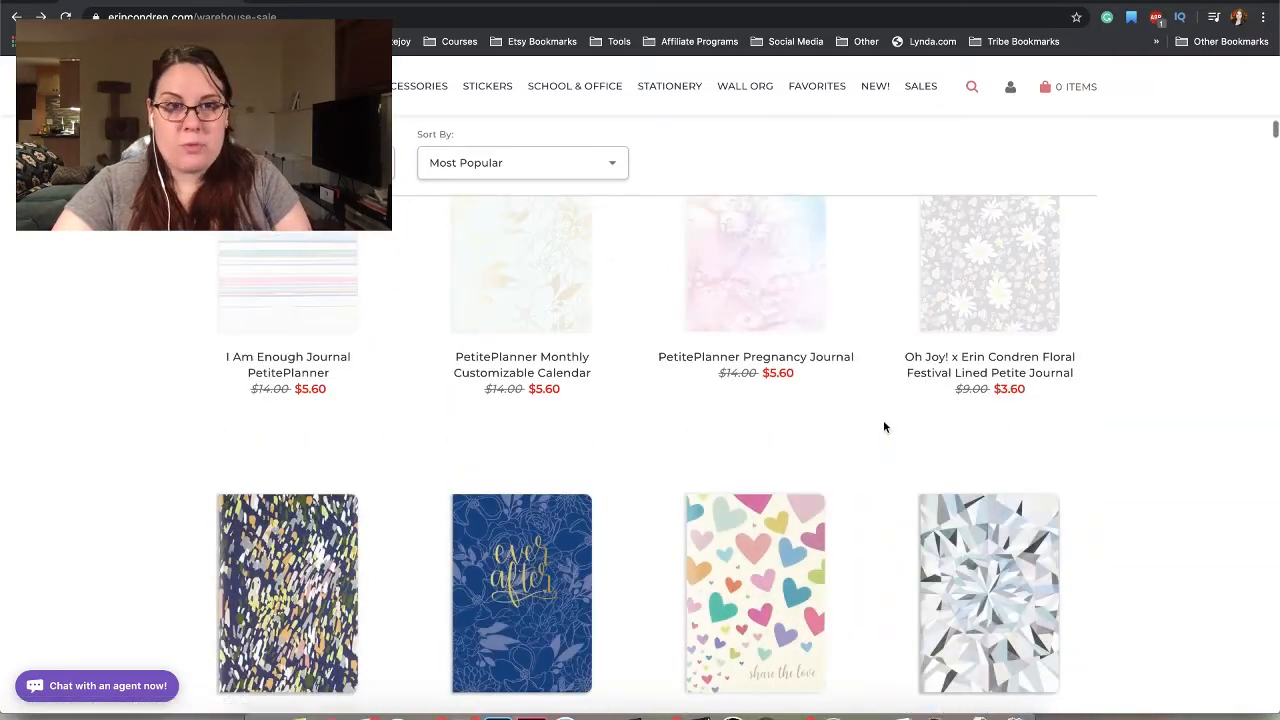
pyautogui.scroll(-3)
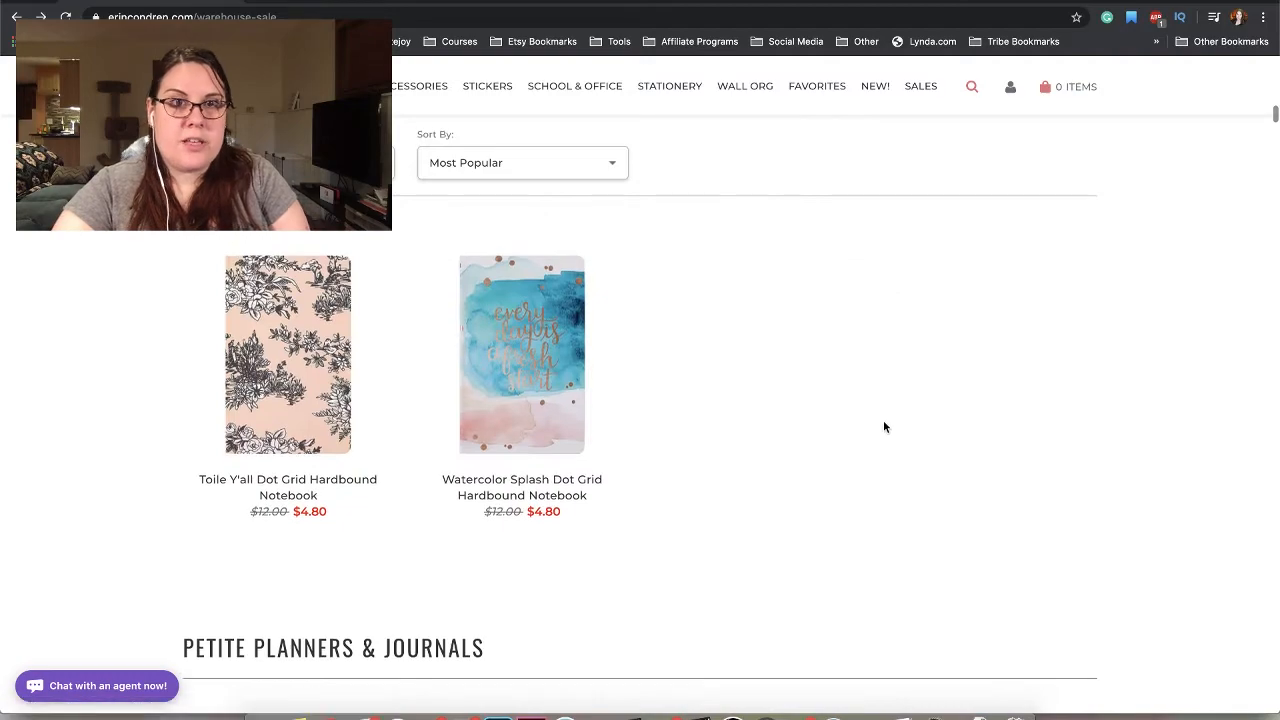
pyautogui.scroll(-3)
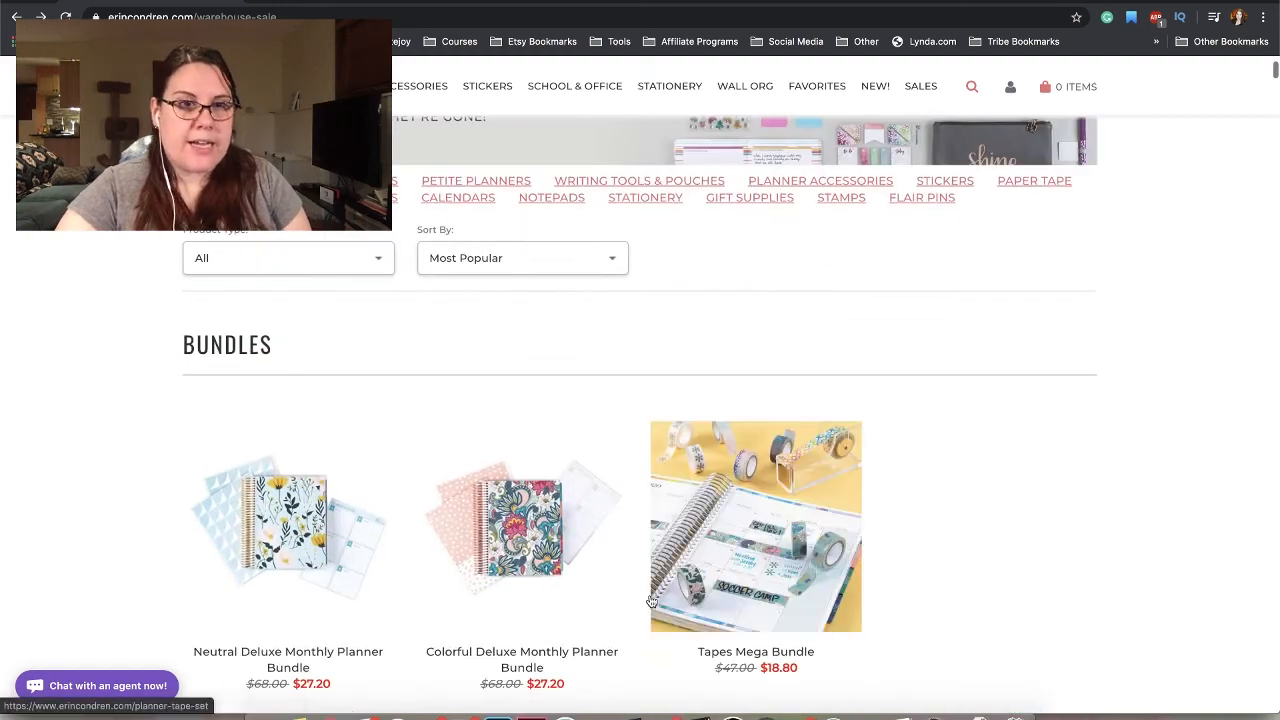
pyautogui.scroll(-3)
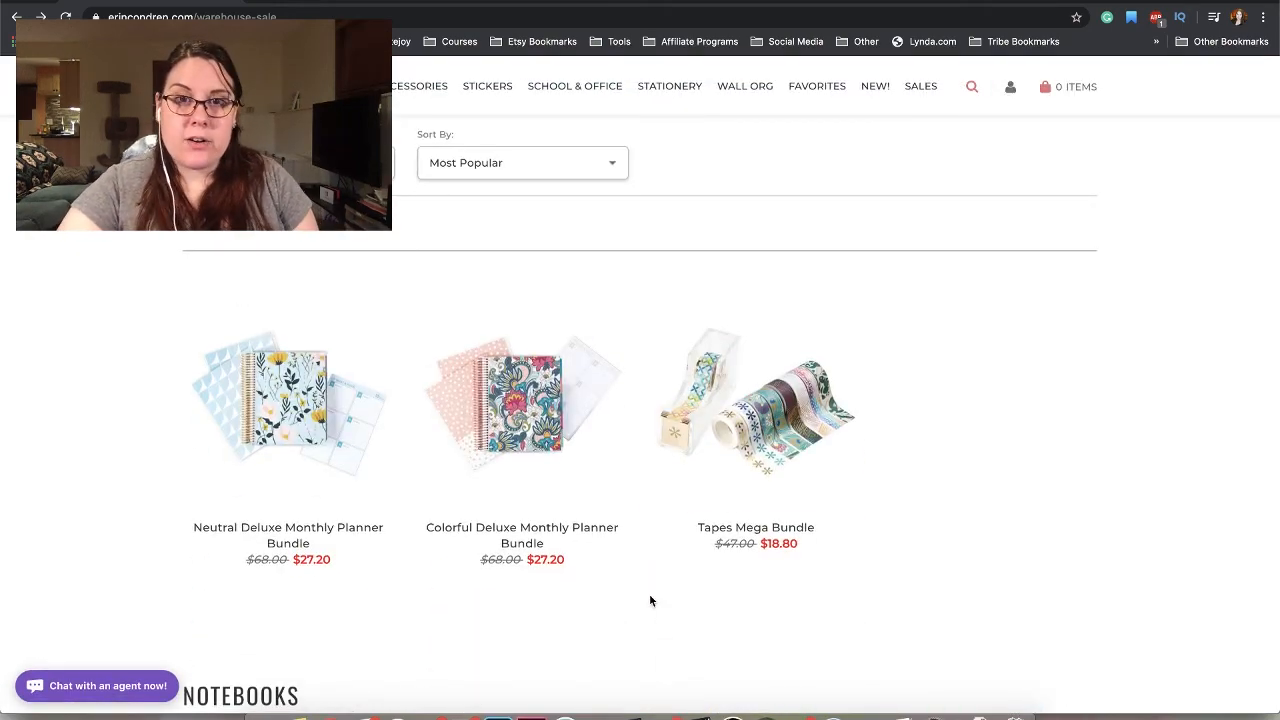